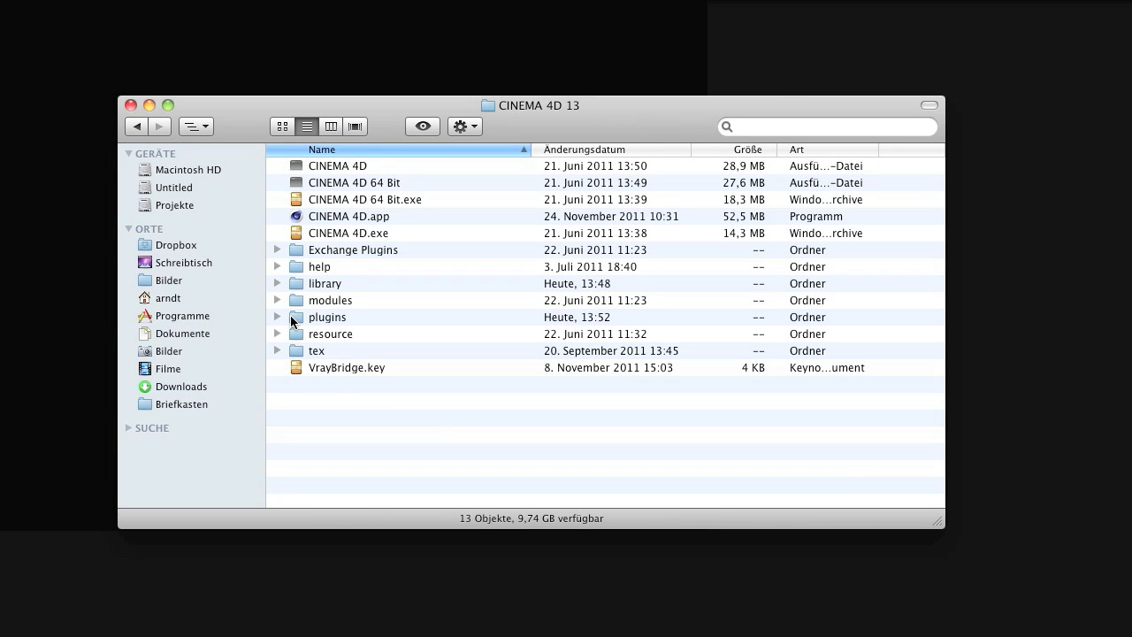
Expand the plugins folder to inspect the People in Motion folder, then collapse it again.
click(327, 316)
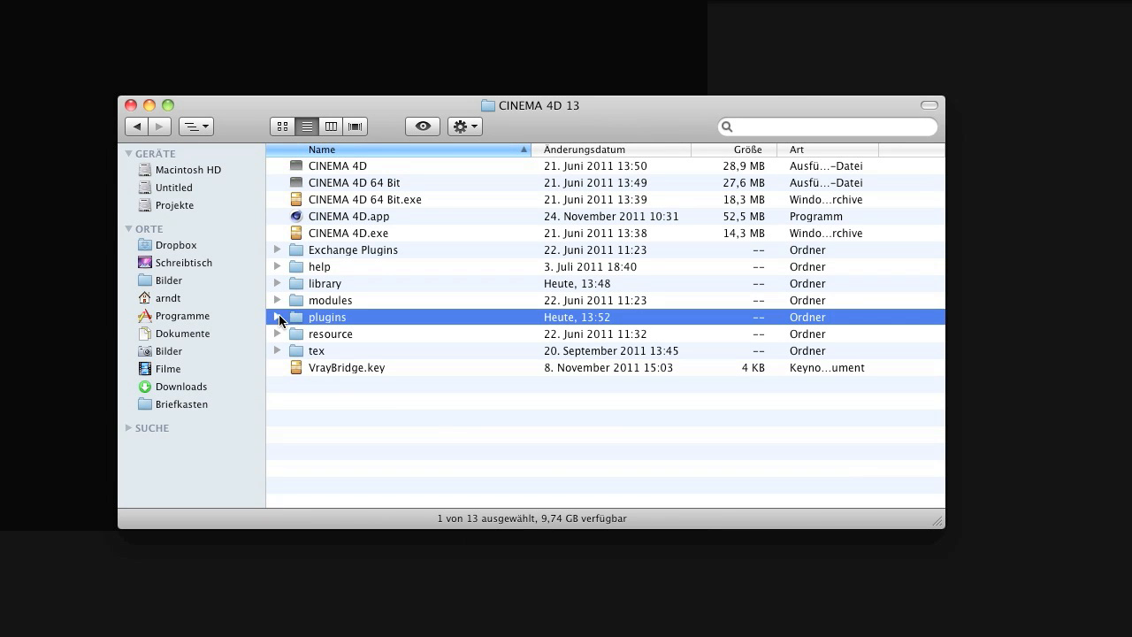
click(277, 317)
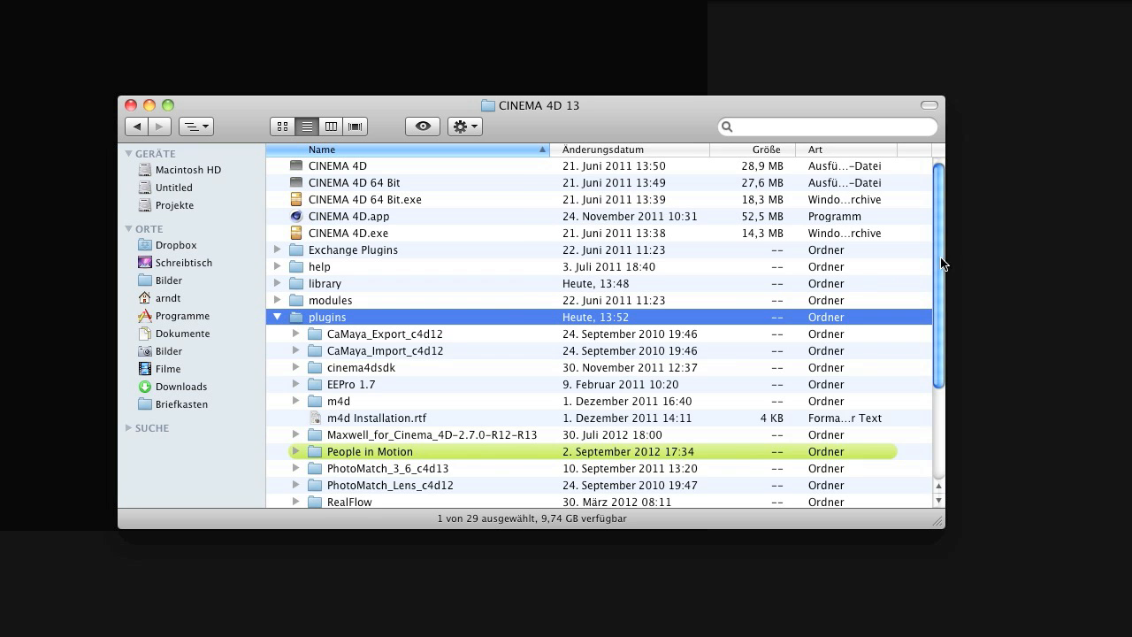
scroll(down, 3)
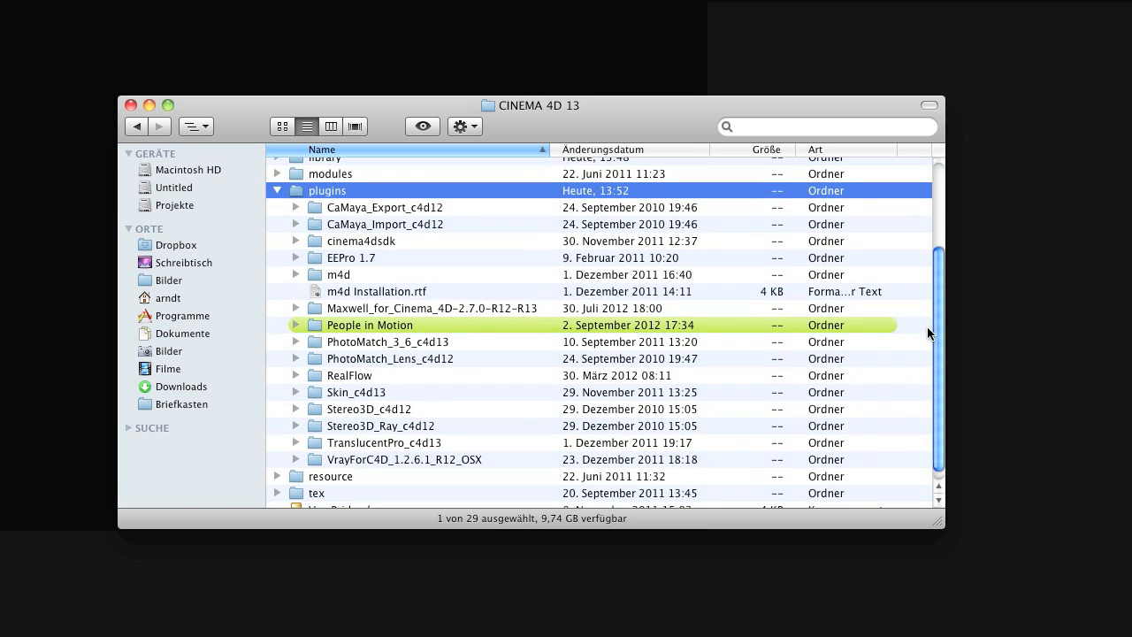
scroll(down, 3)
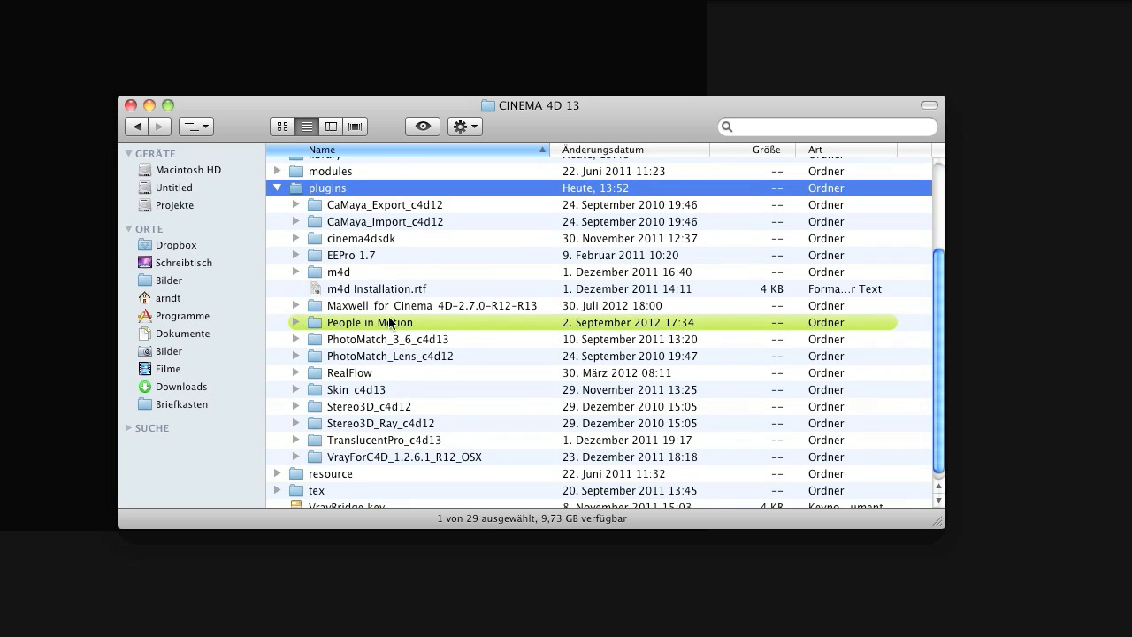
mouse_move(458, 387)
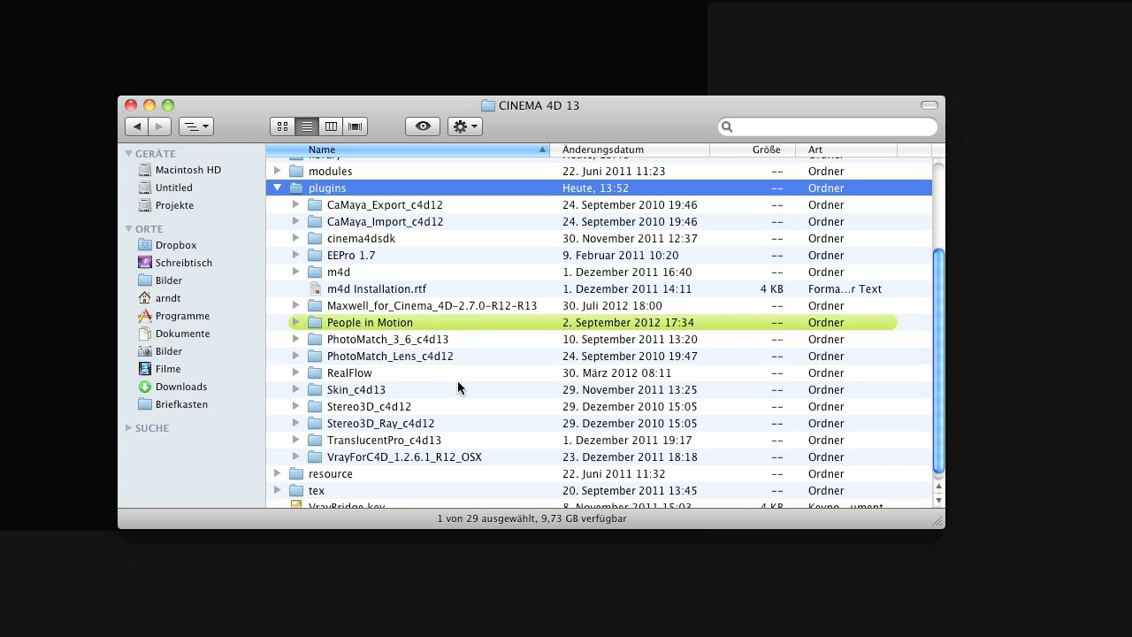
click(294, 321)
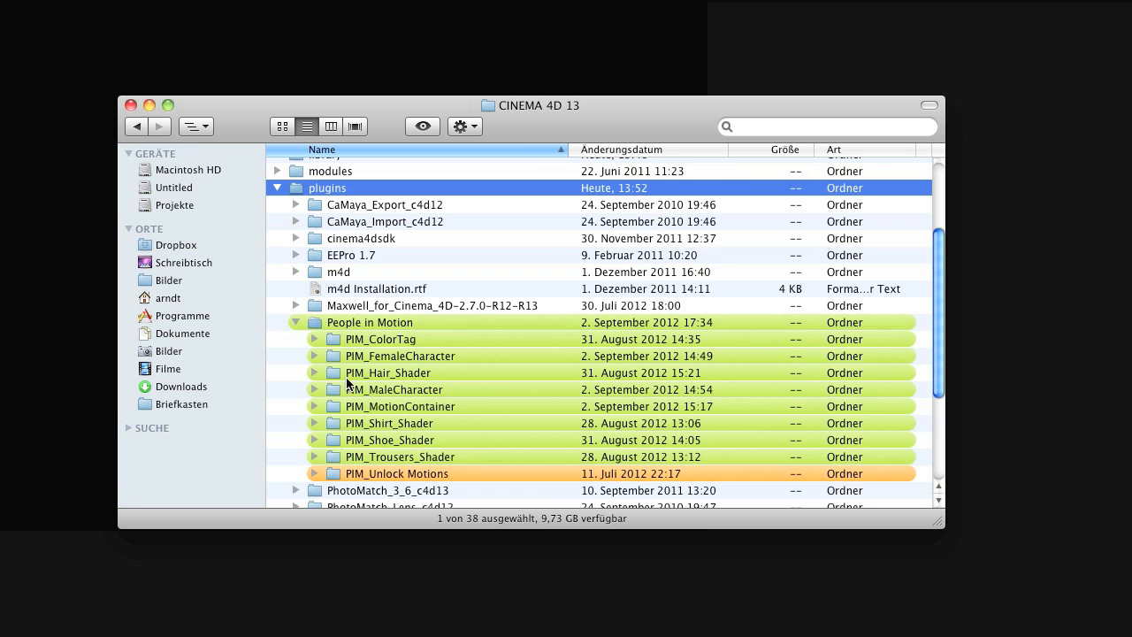
mouse_move(407, 458)
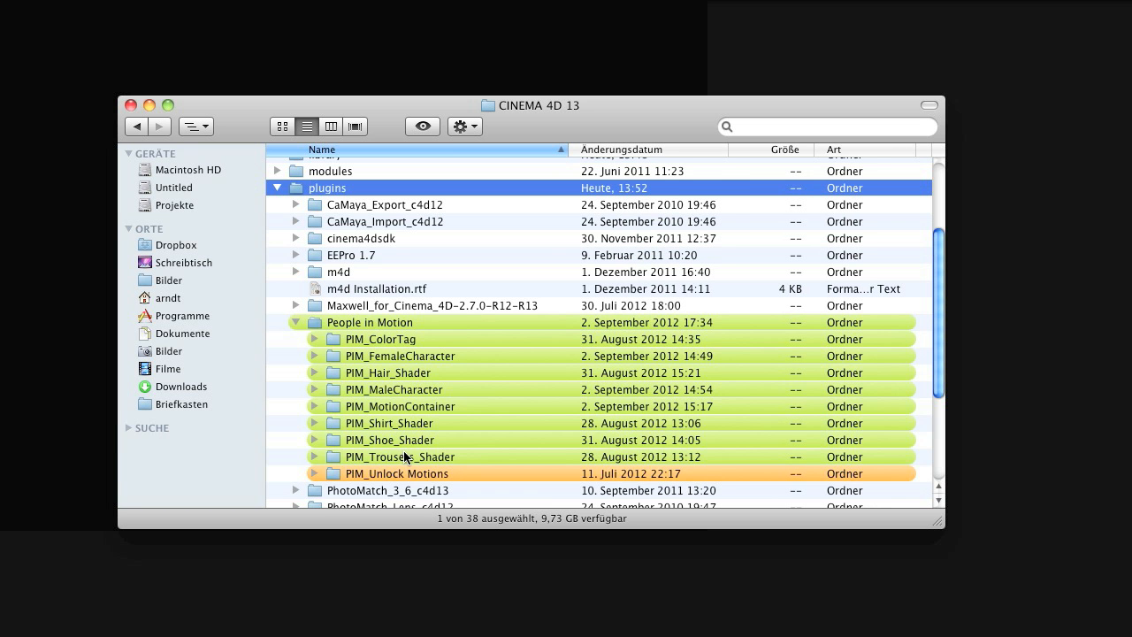
mouse_move(407, 459)
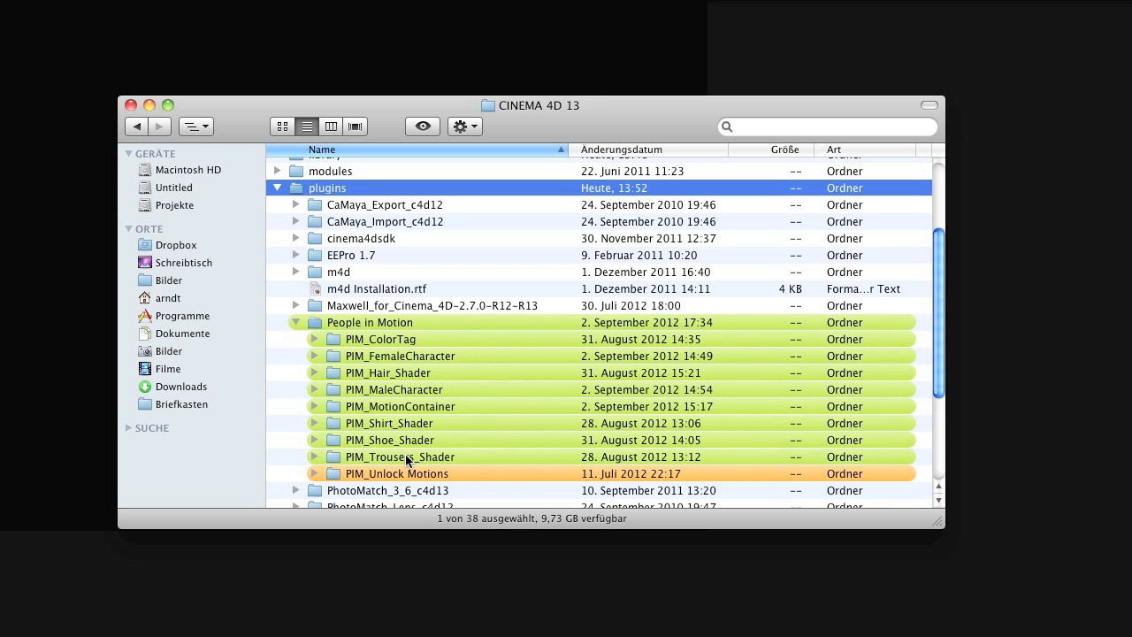
mouse_move(405, 477)
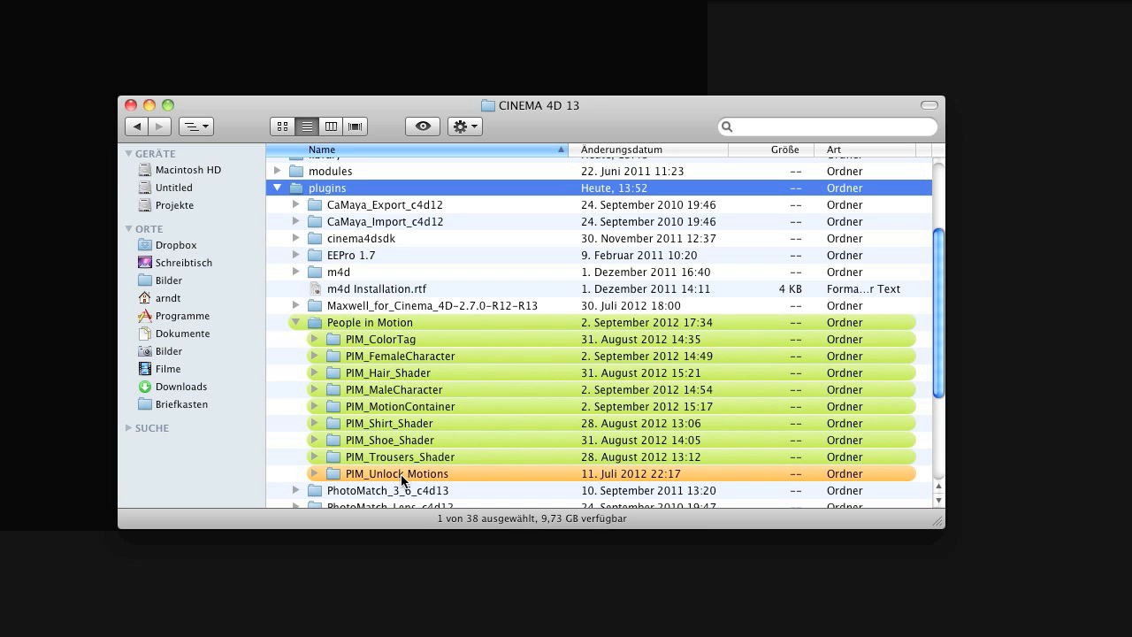
mouse_move(402, 383)
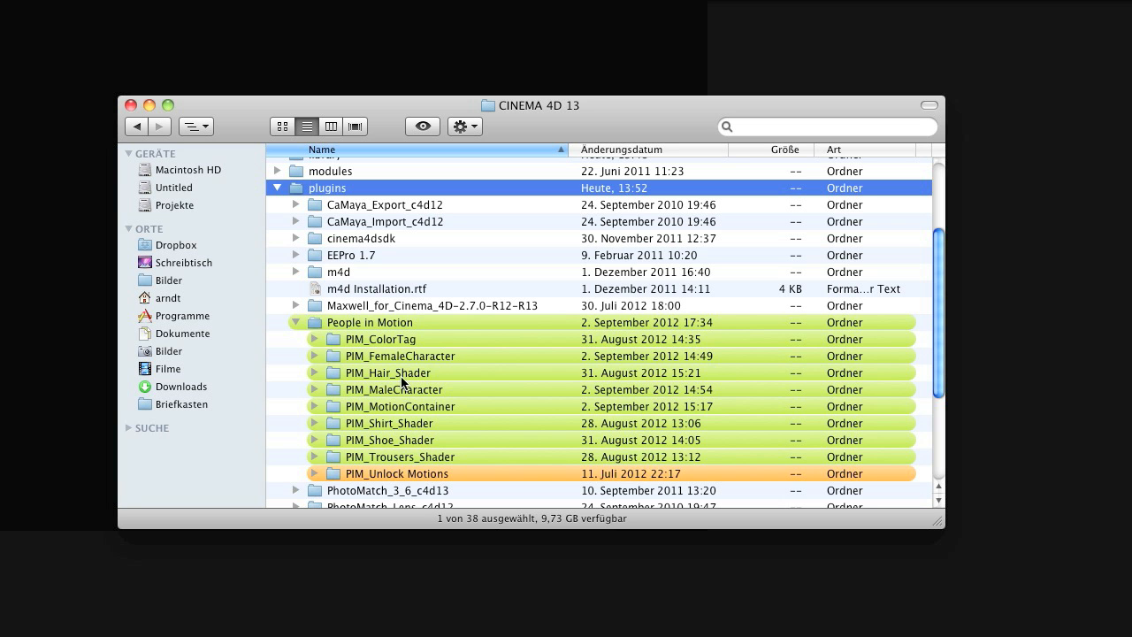
mouse_move(410, 481)
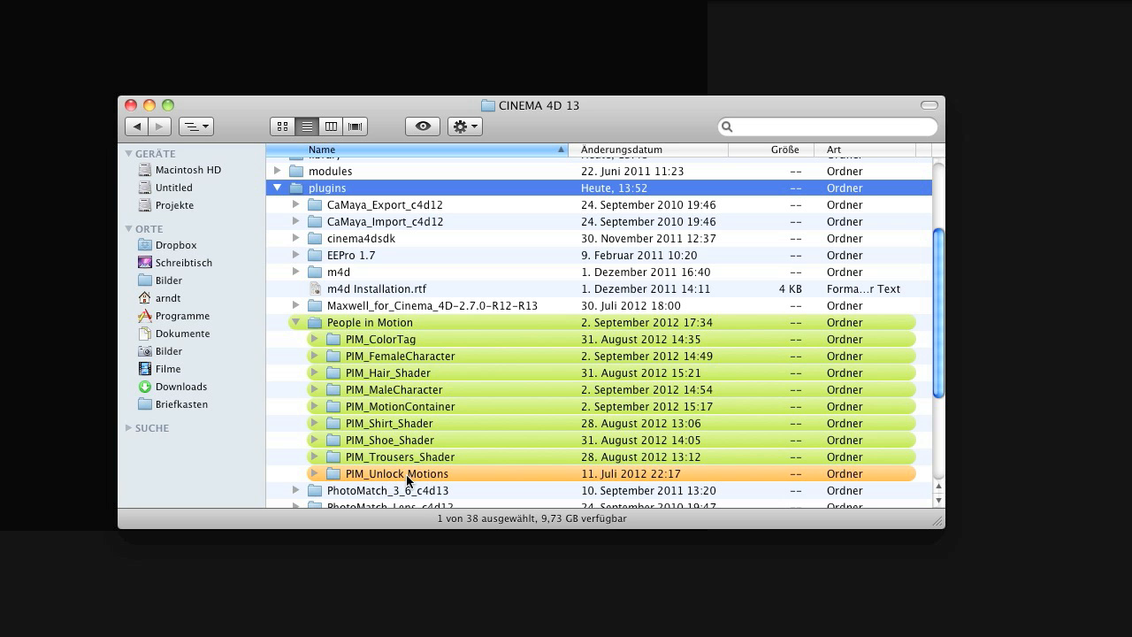
click(294, 322)
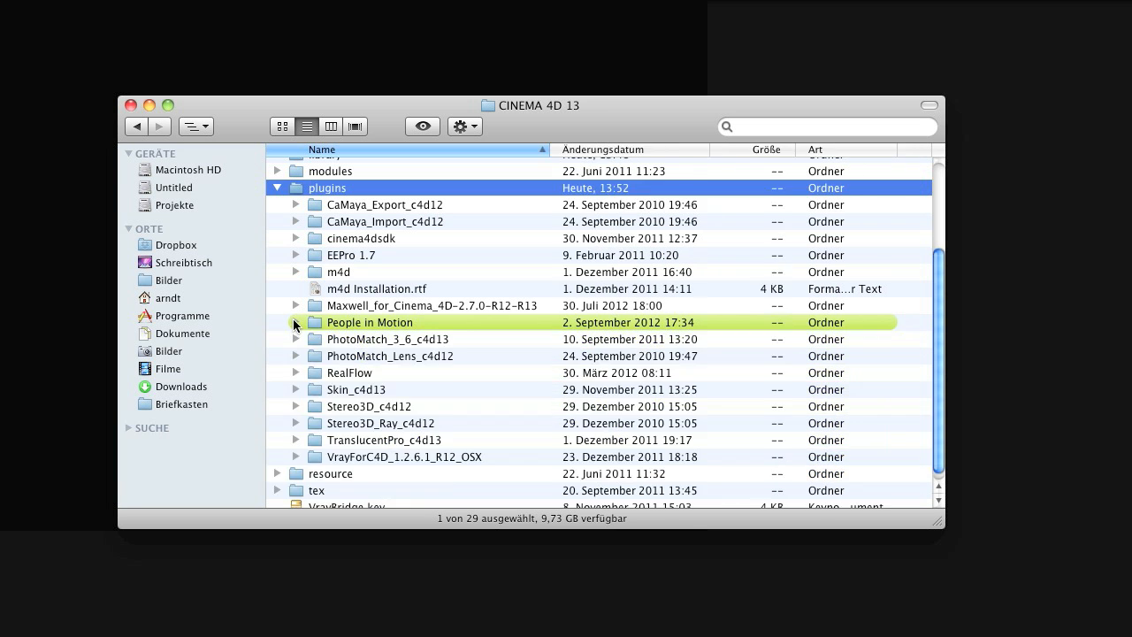
click(277, 188)
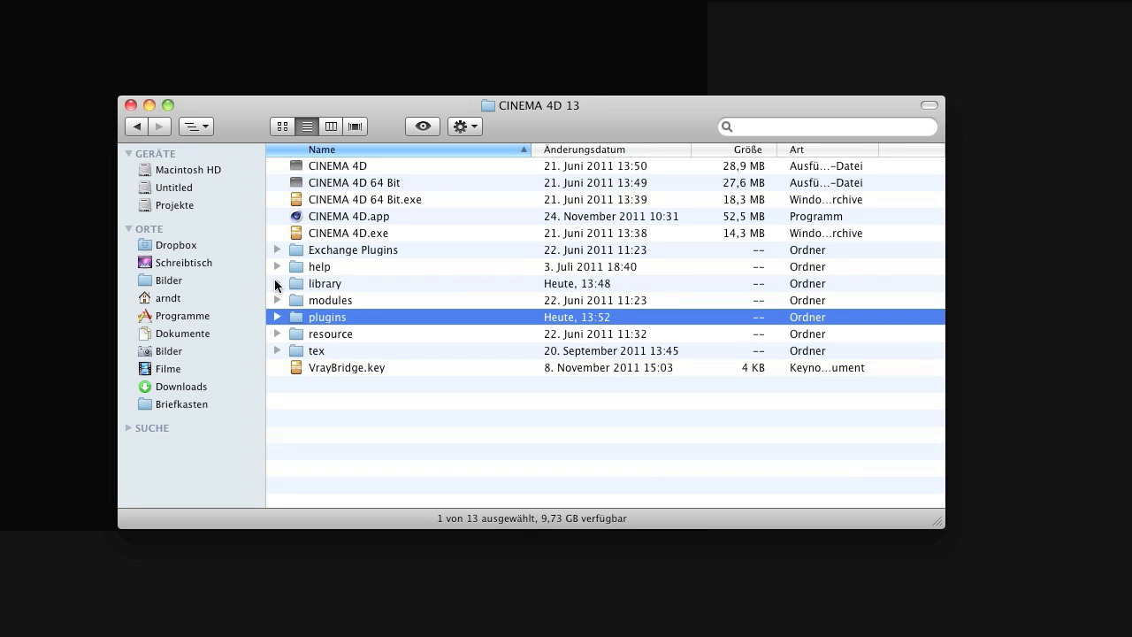
Expand the library folder to reveal the browser subfolder with people in motion.lib4d.
click(277, 283)
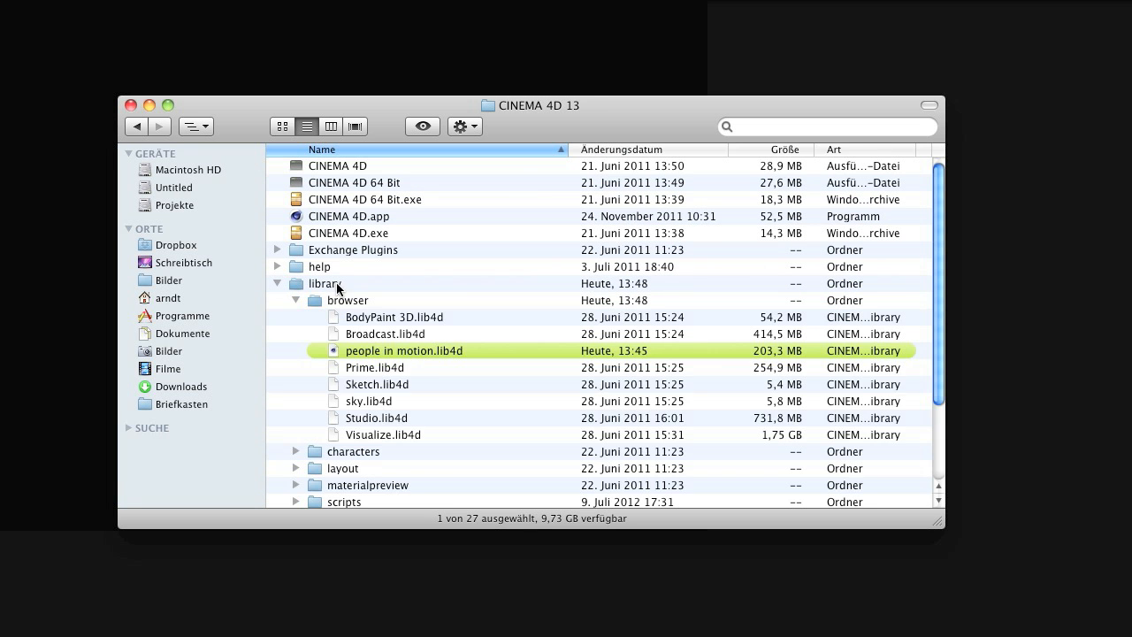
mouse_move(318, 306)
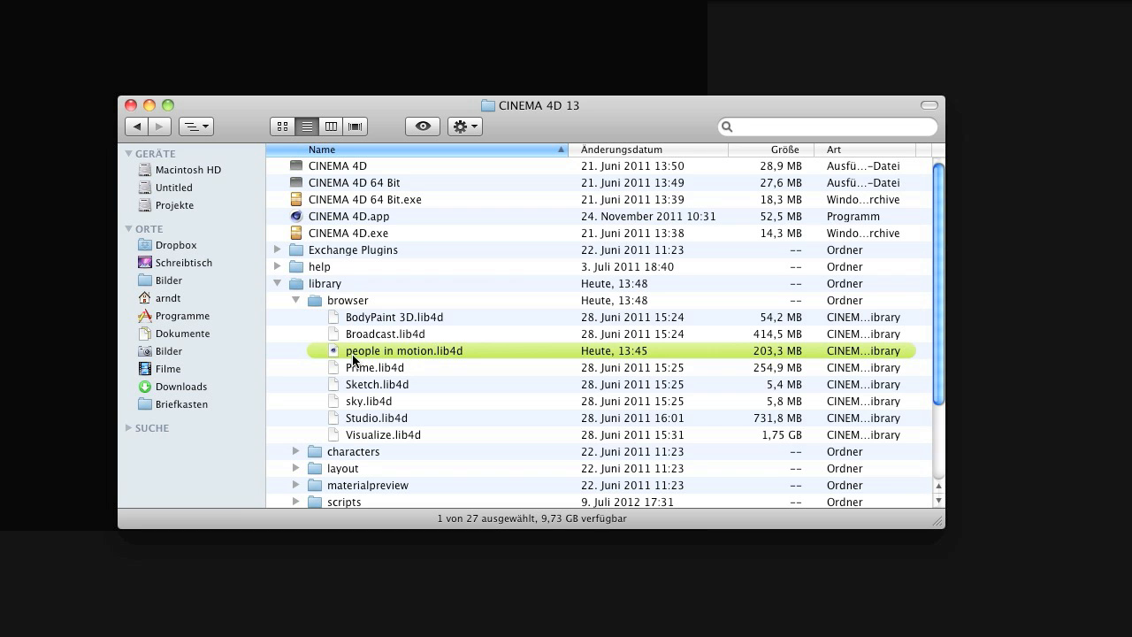
mouse_move(454, 361)
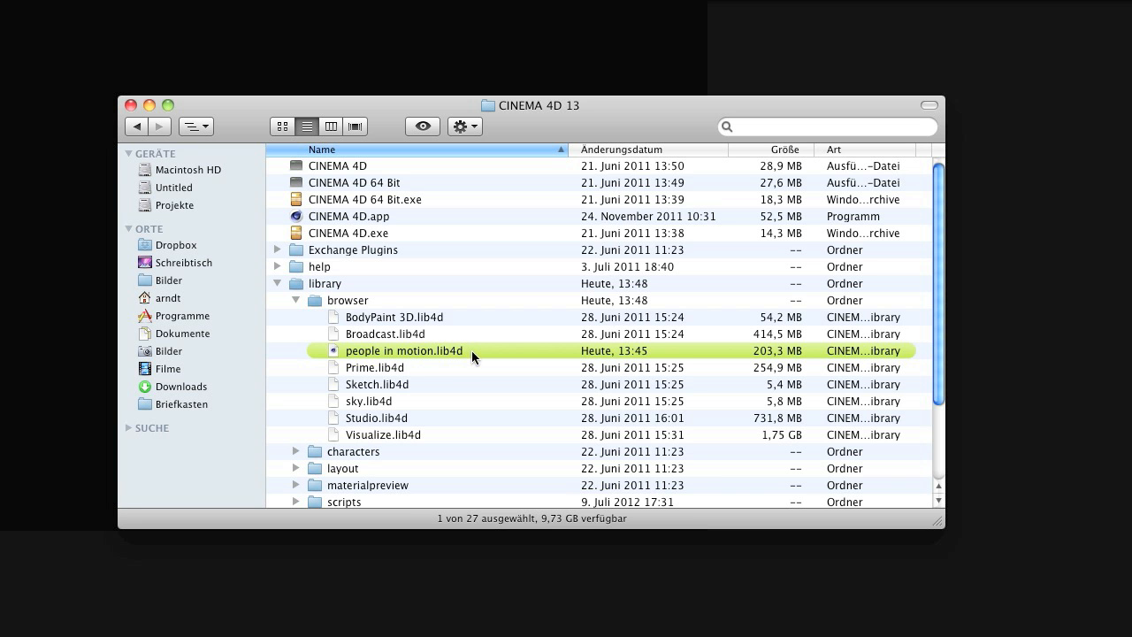
mouse_move(284, 293)
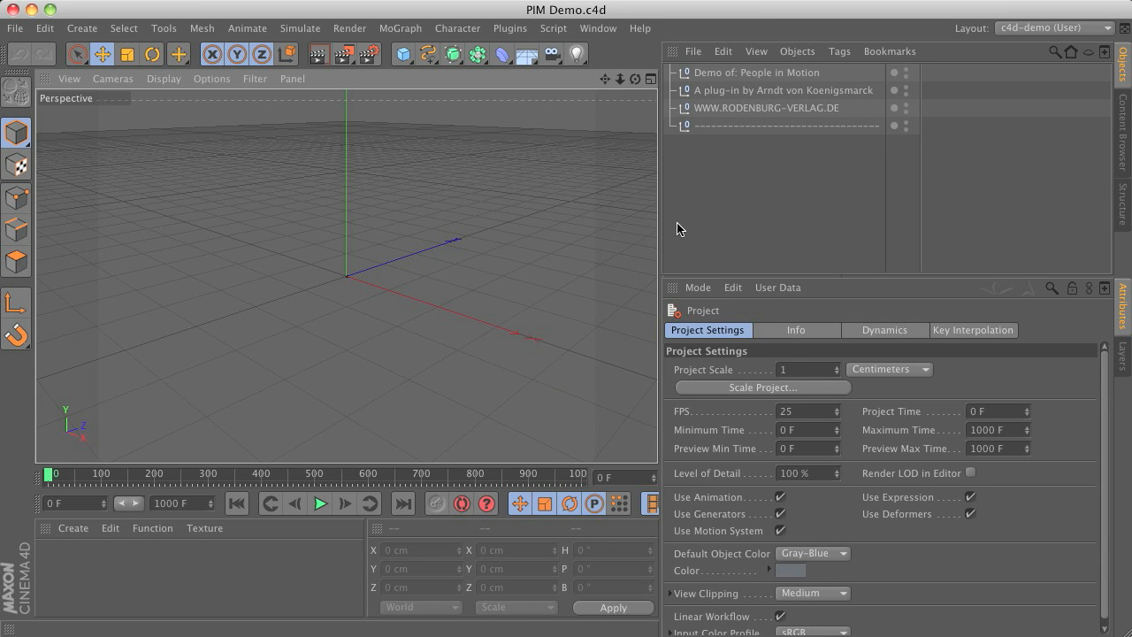
mouse_move(509, 248)
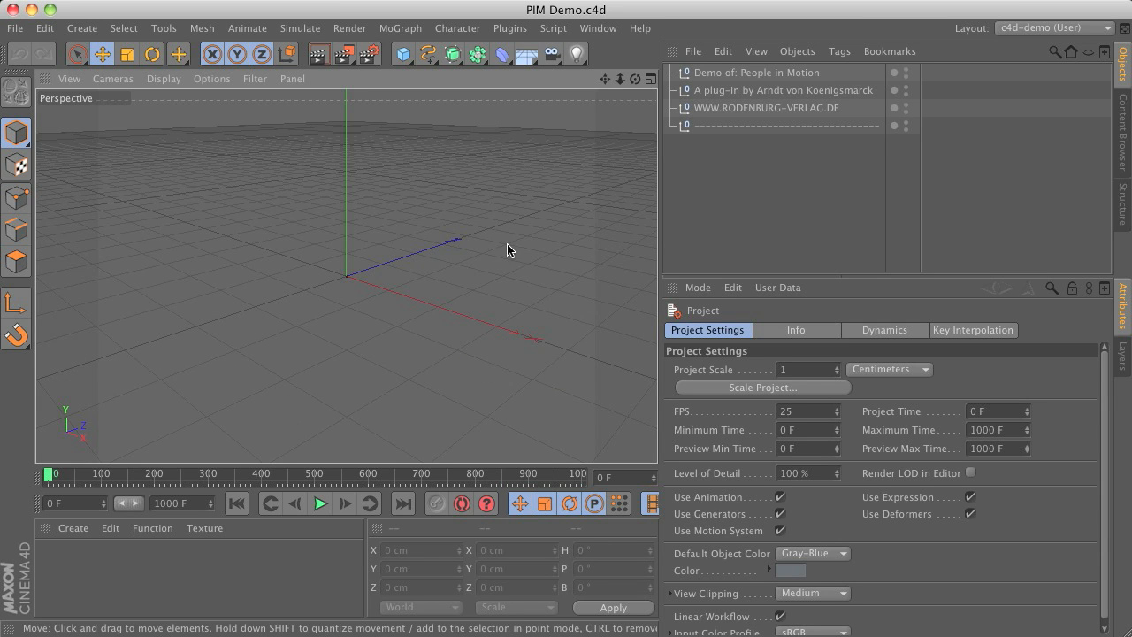
mouse_move(521, 37)
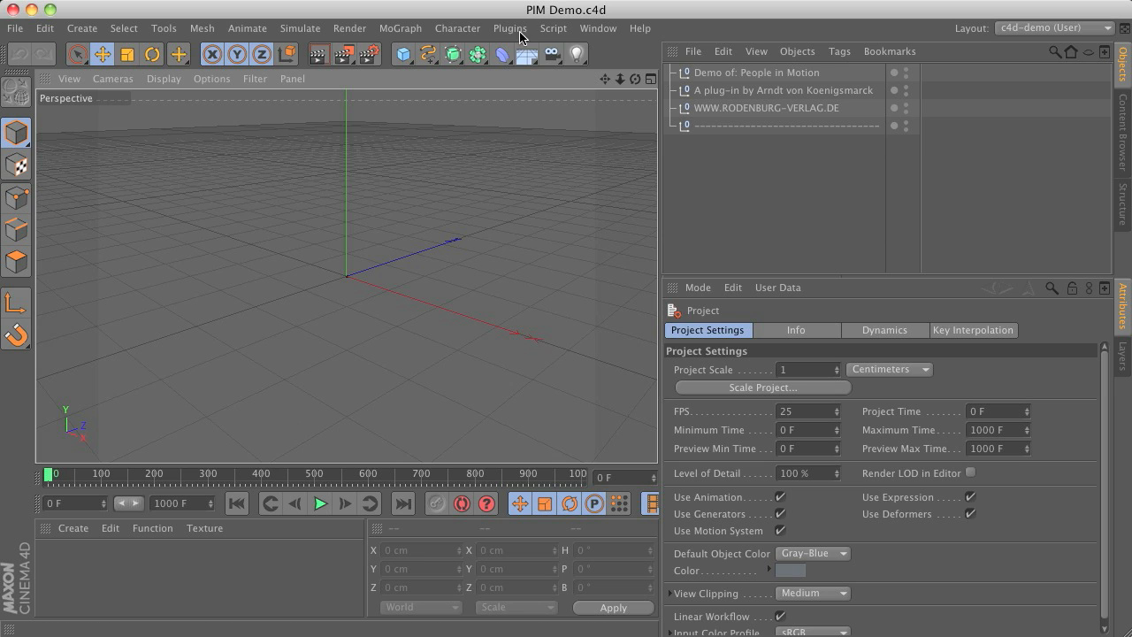
Show the People in Motion plugin submenu with Man, Motion Manager and Woman entries.
click(510, 28)
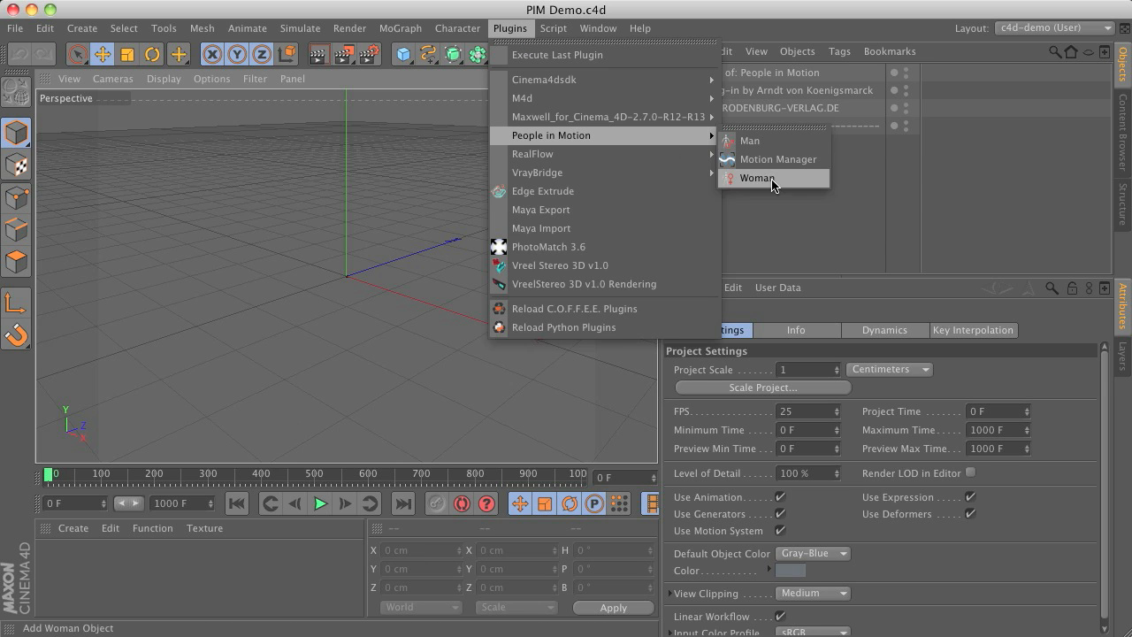
mouse_move(742, 173)
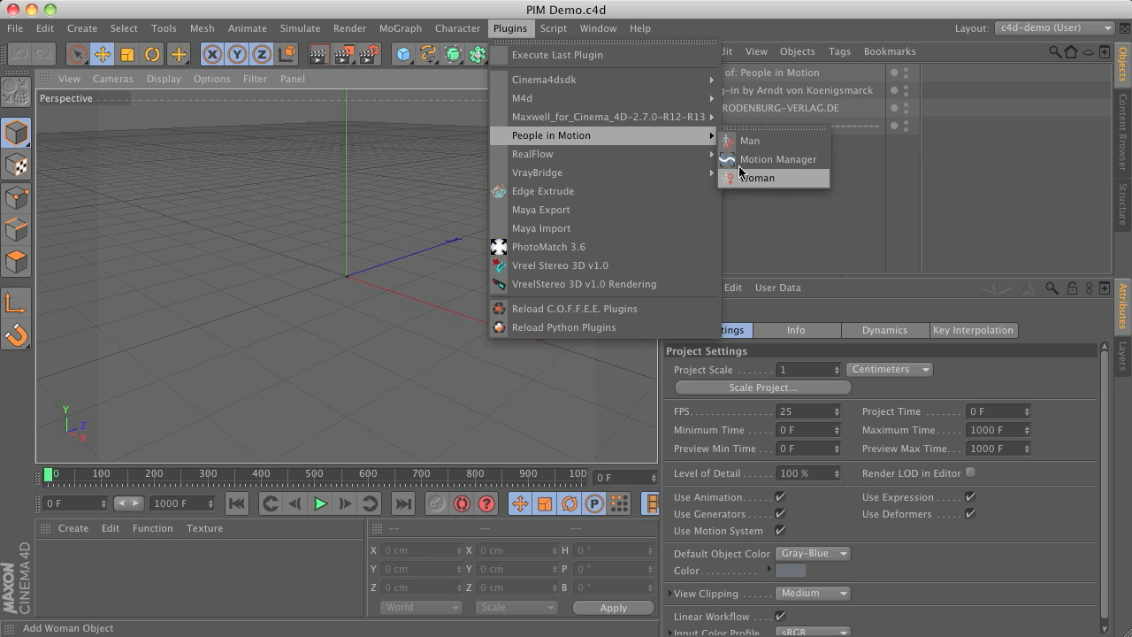
mouse_move(778, 159)
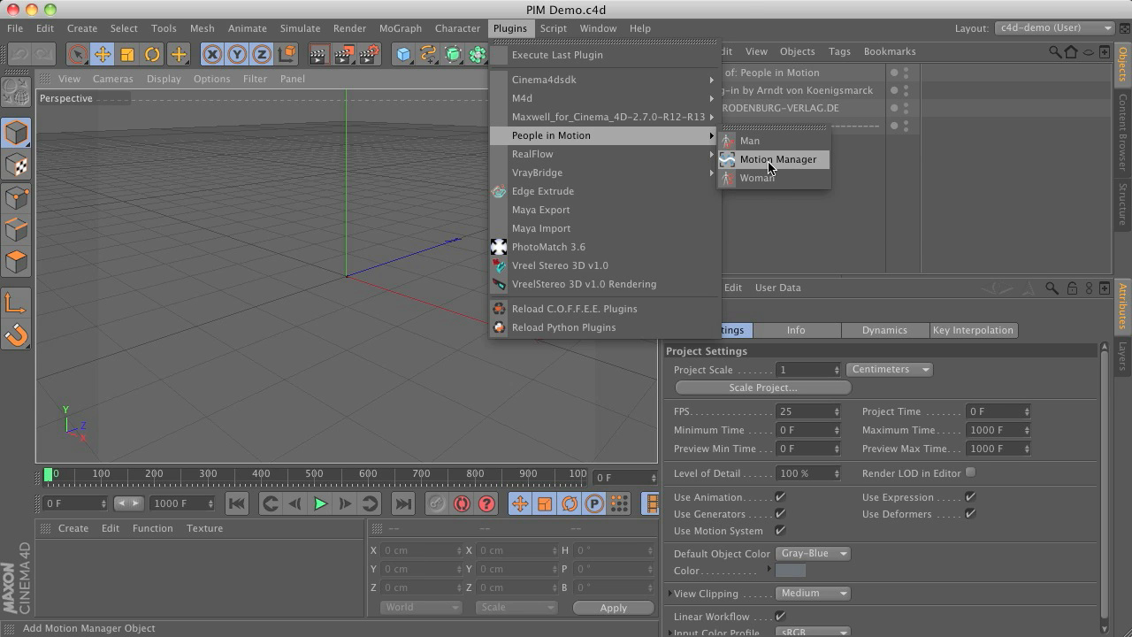
mouse_move(814, 167)
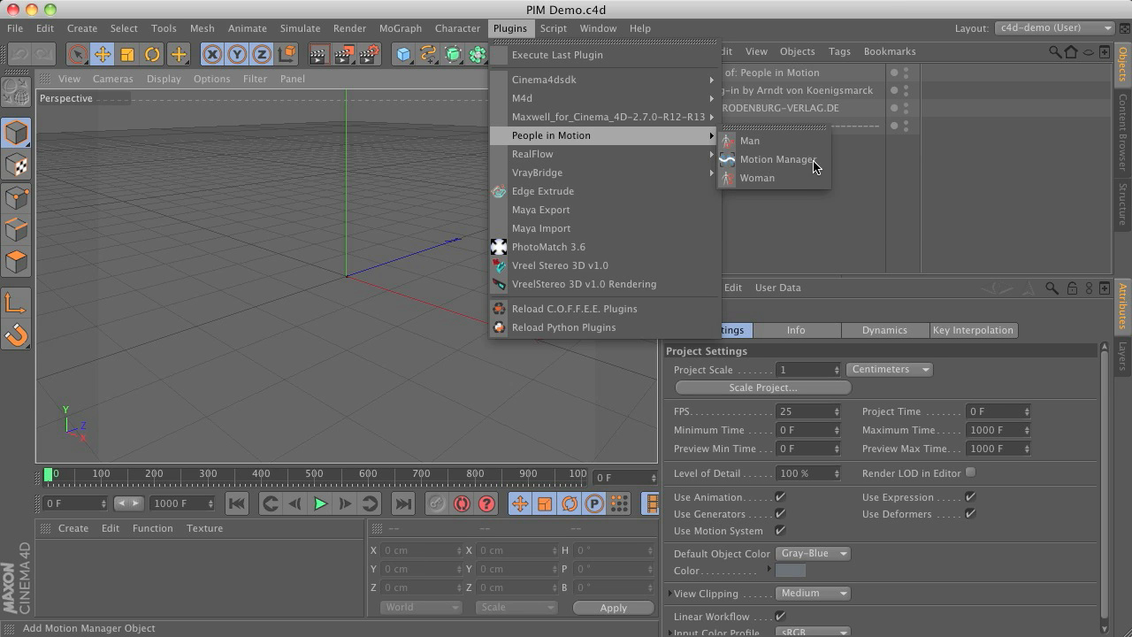
mouse_move(862, 167)
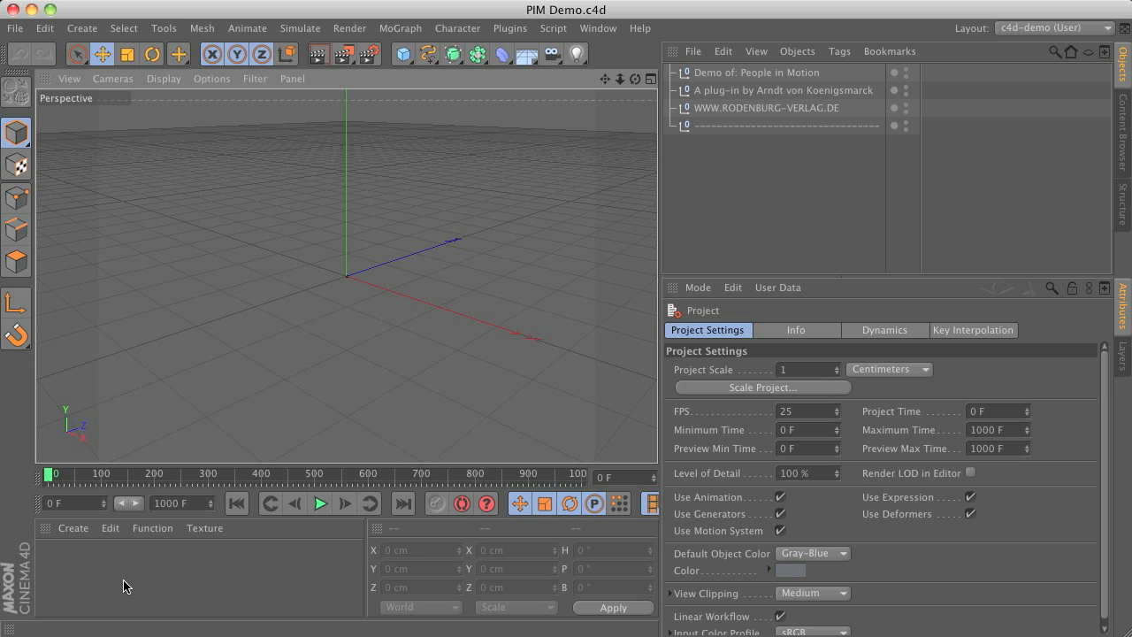
mouse_move(734, 258)
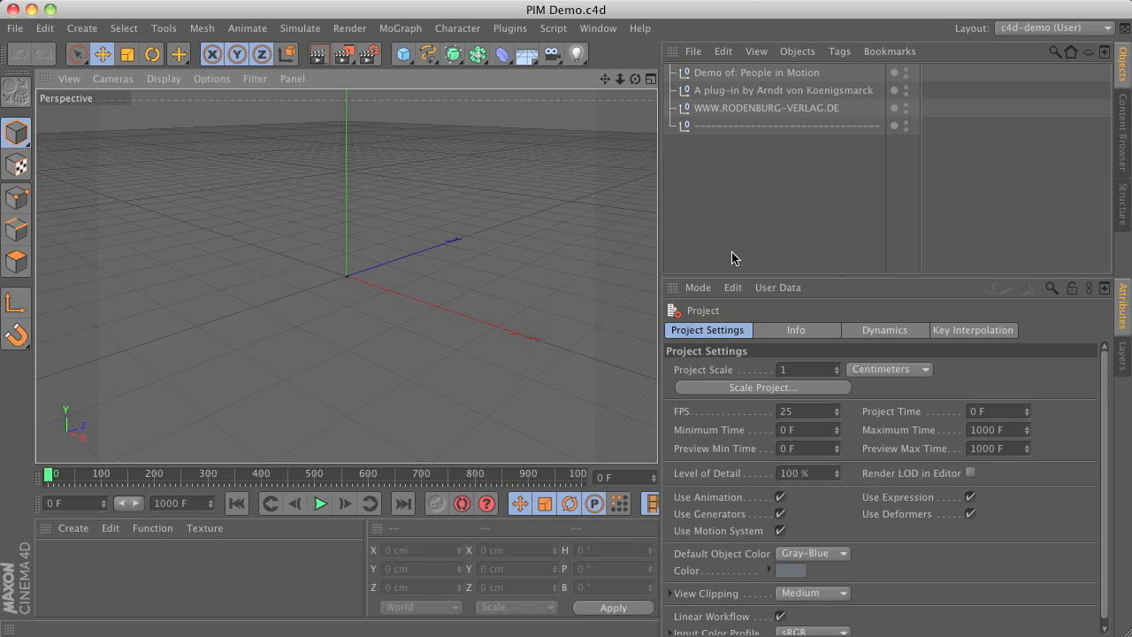
mouse_move(763, 209)
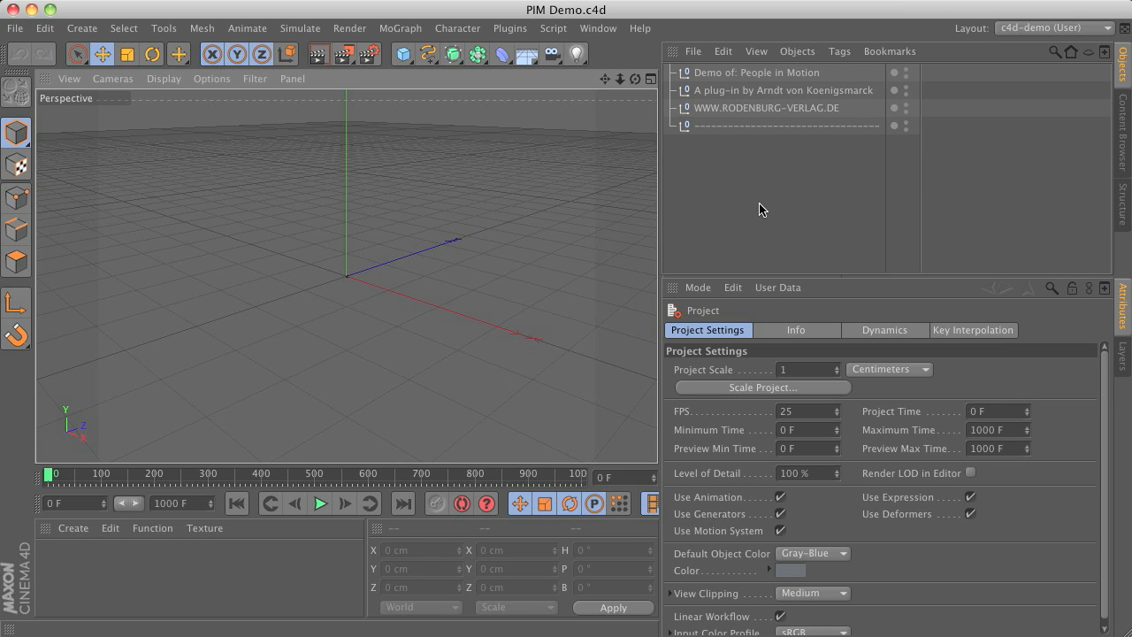
mouse_move(719, 184)
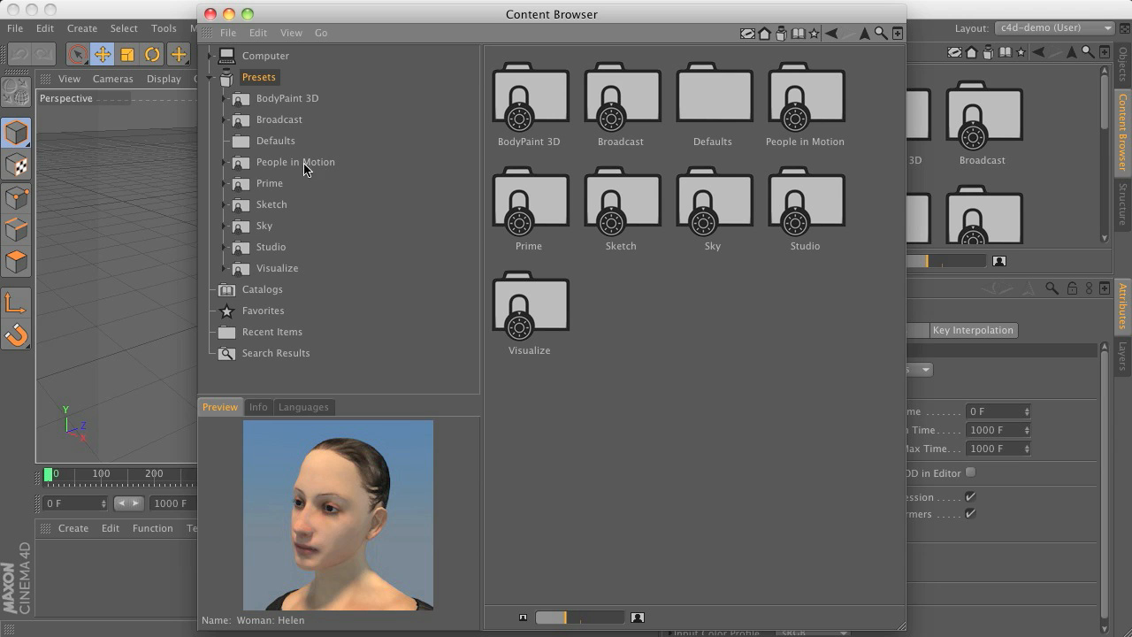
click(294, 162)
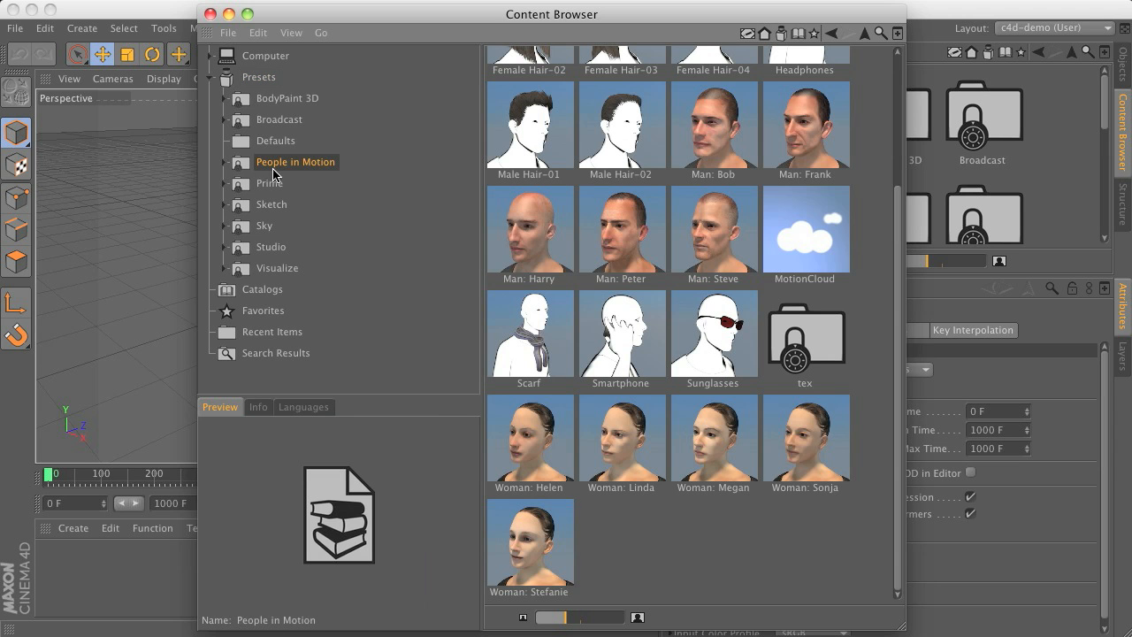
scroll(down, 3)
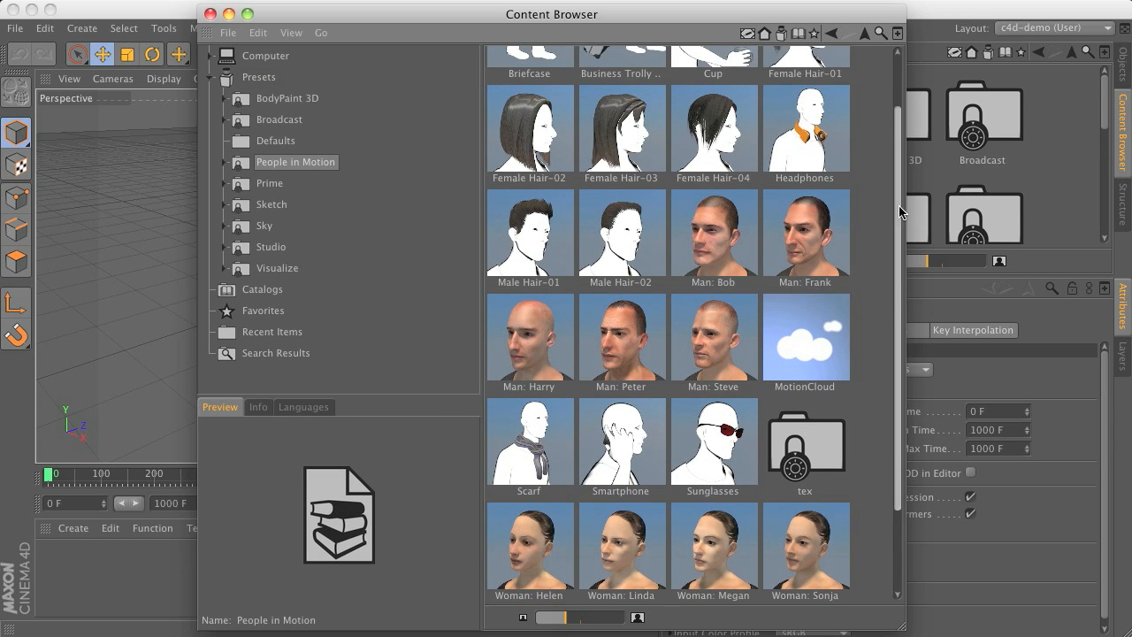
scroll(down, 3)
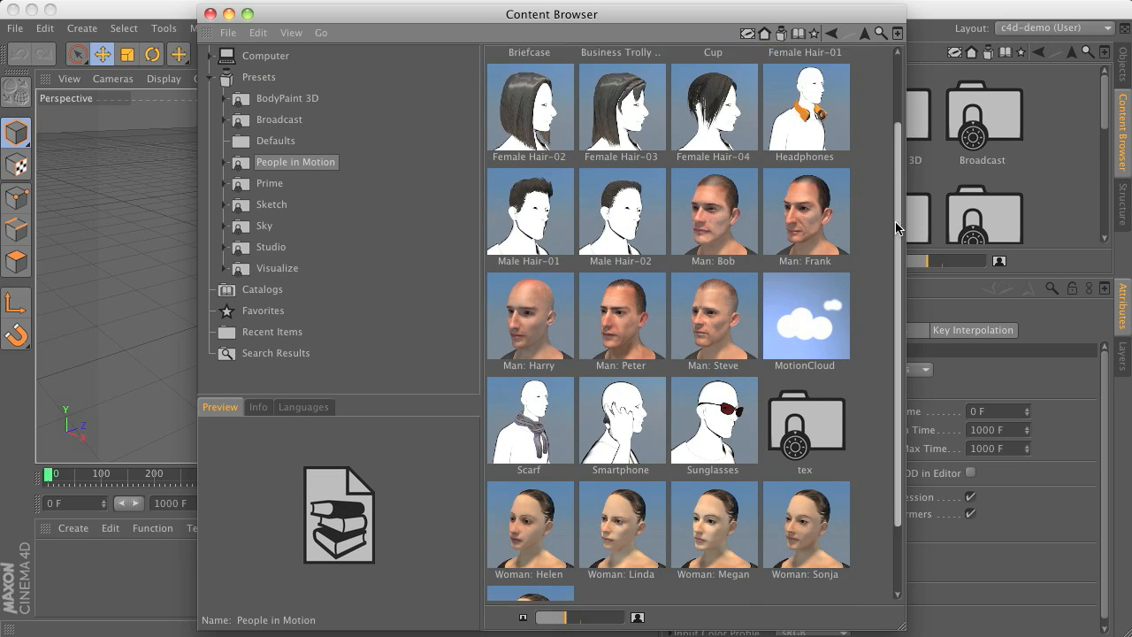
scroll(down, 3)
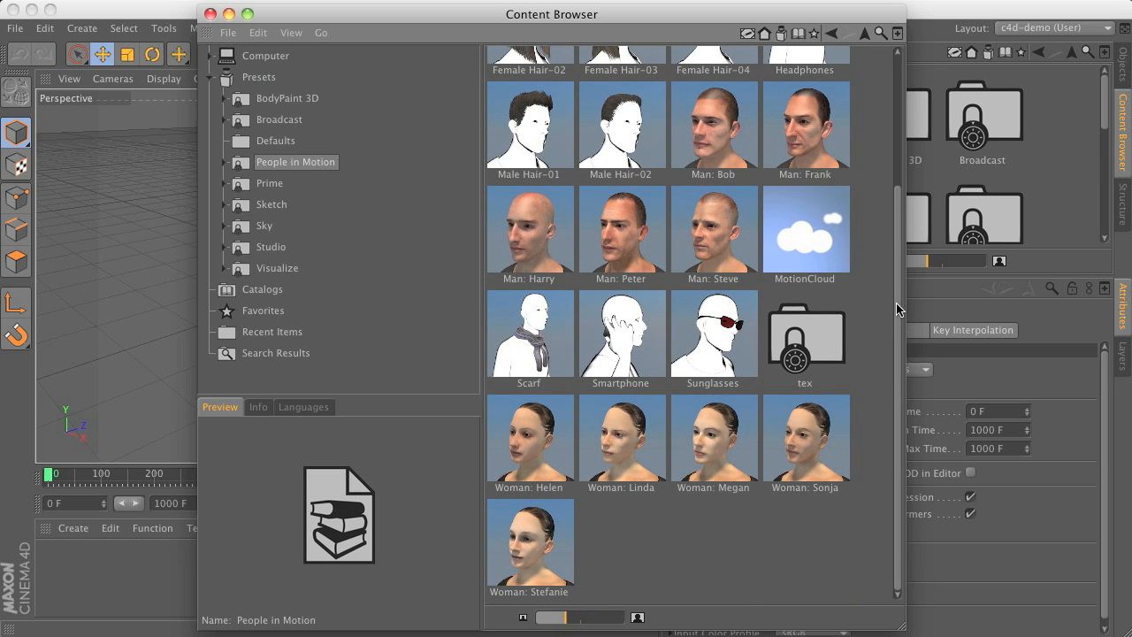
mouse_move(867, 372)
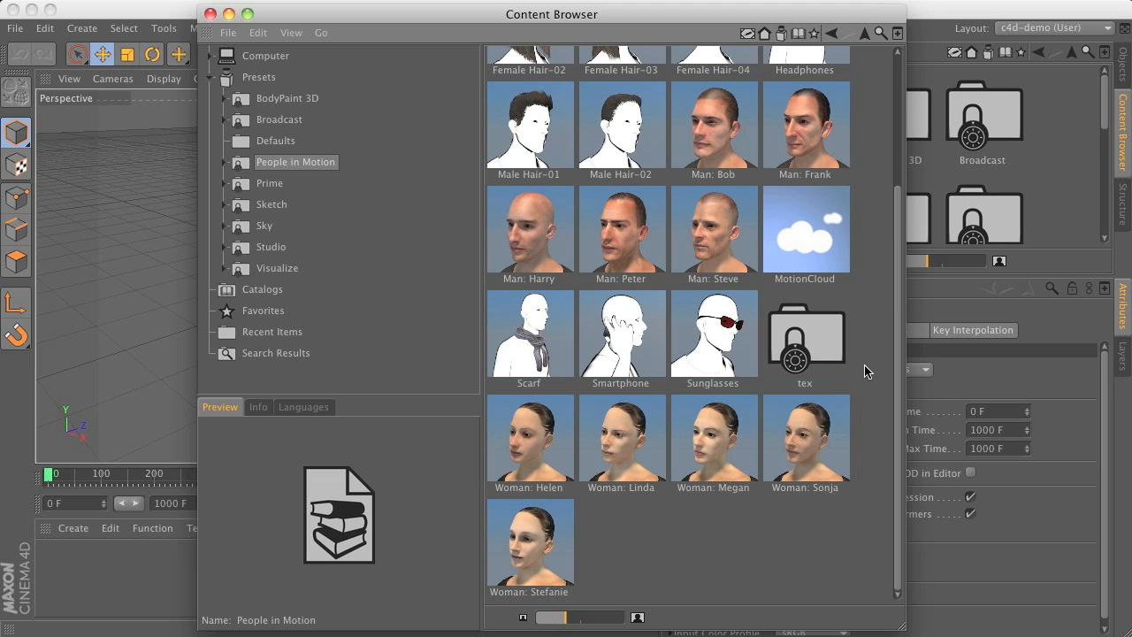
mouse_move(690, 245)
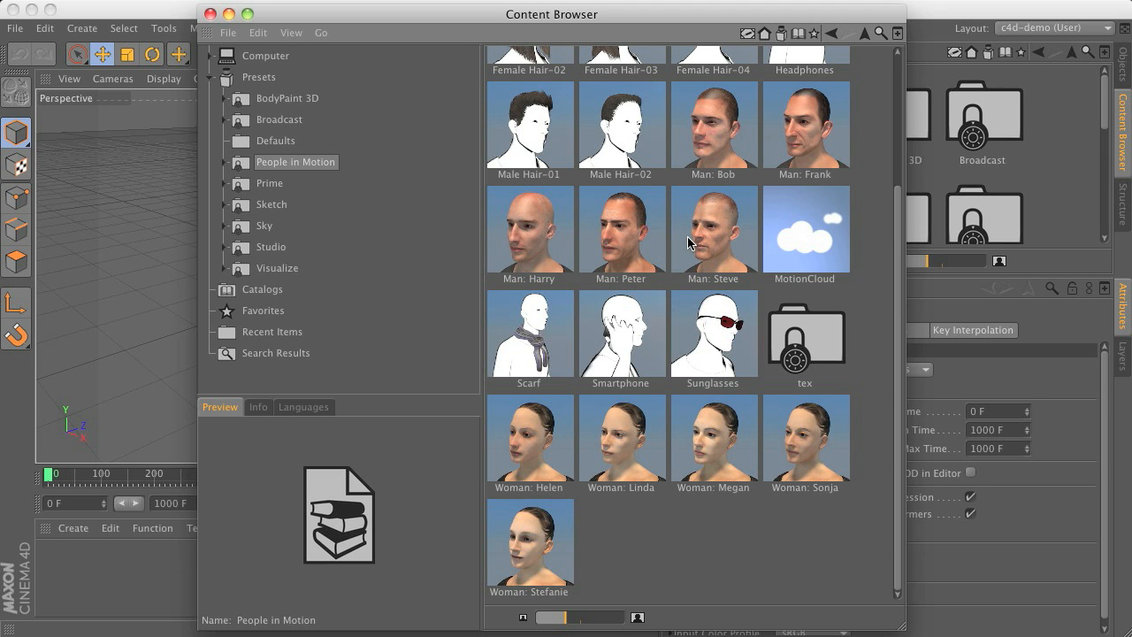
mouse_move(574, 542)
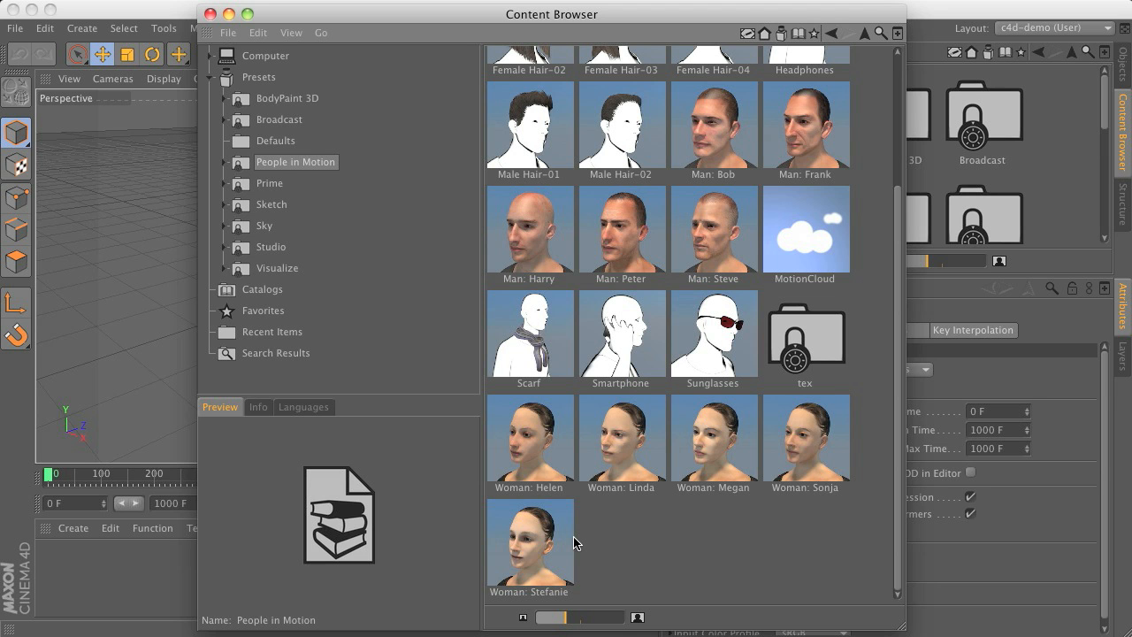
mouse_move(900, 516)
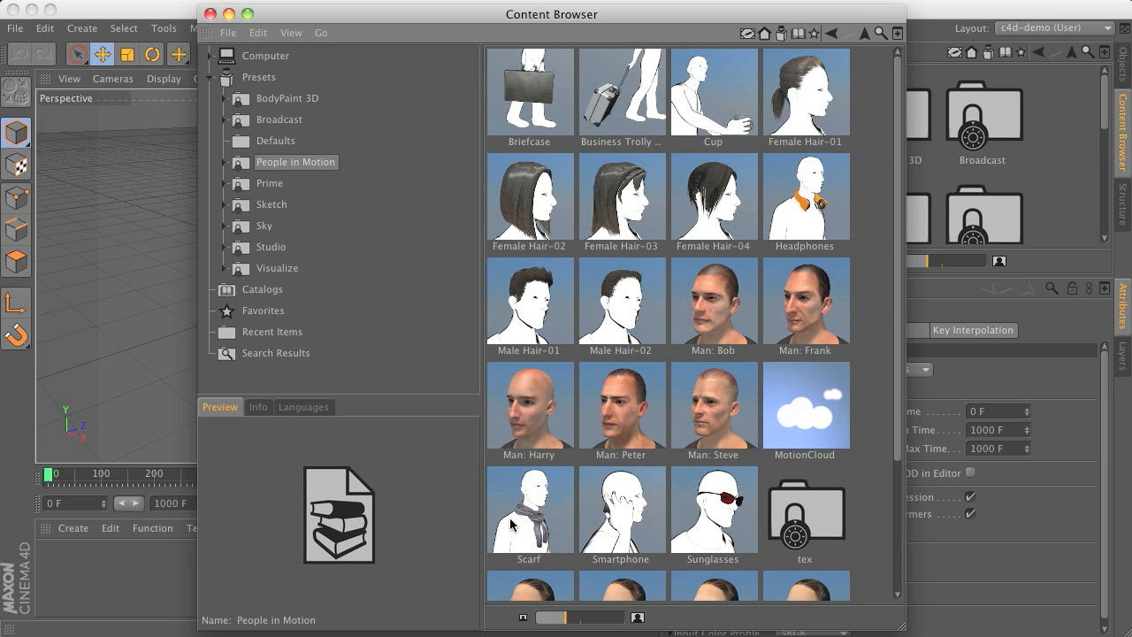
mouse_move(675, 331)
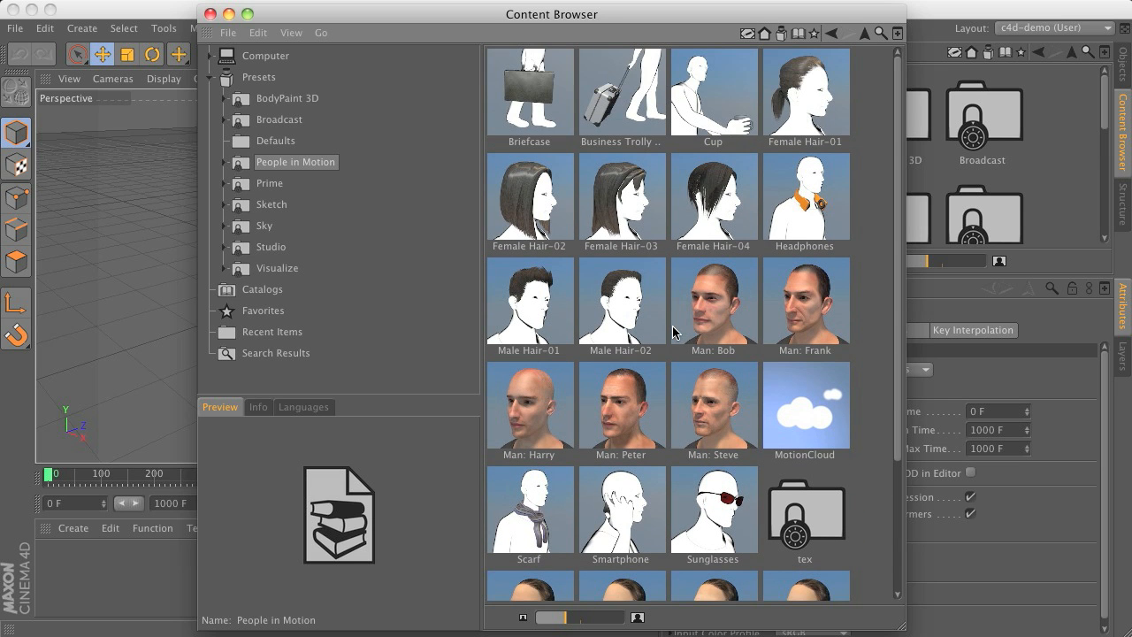
mouse_move(670, 404)
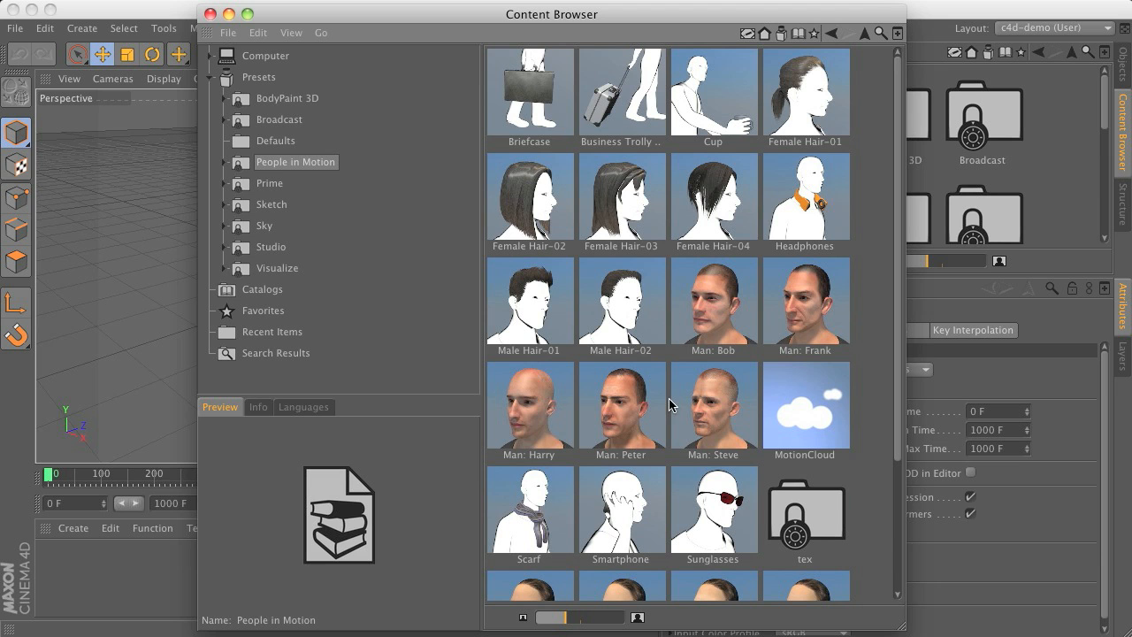
mouse_move(700, 351)
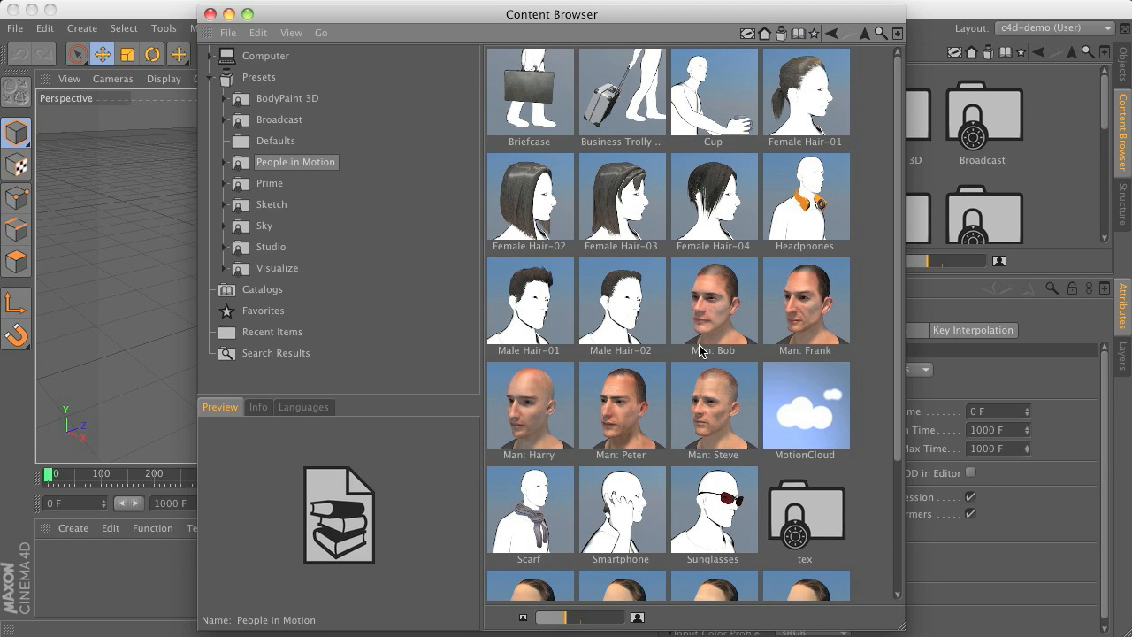
mouse_move(697, 320)
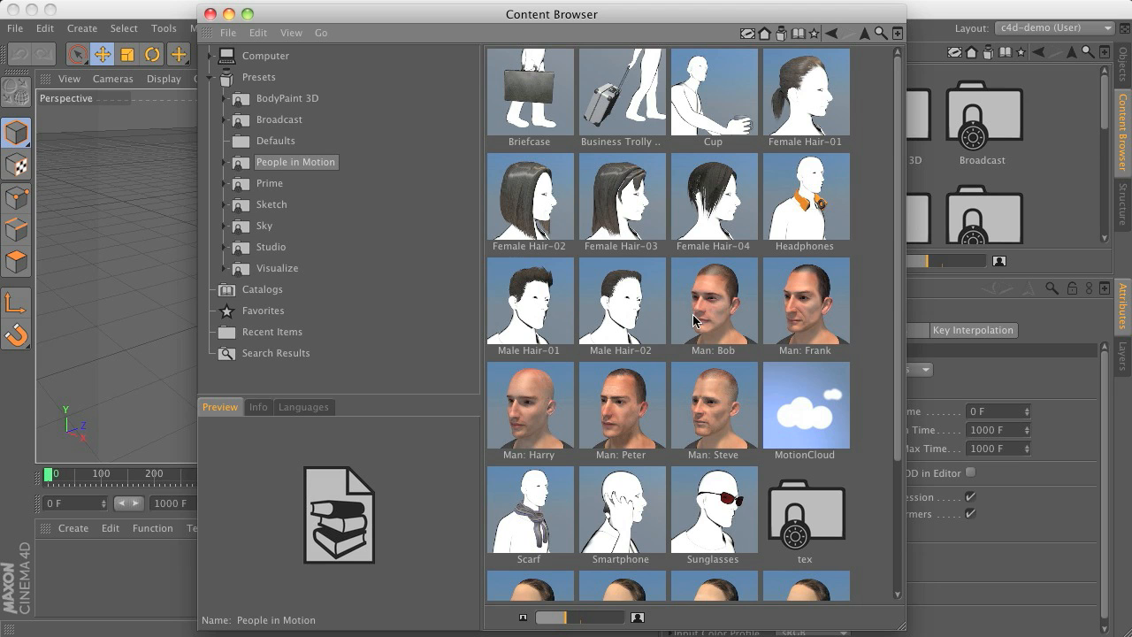
mouse_move(646, 404)
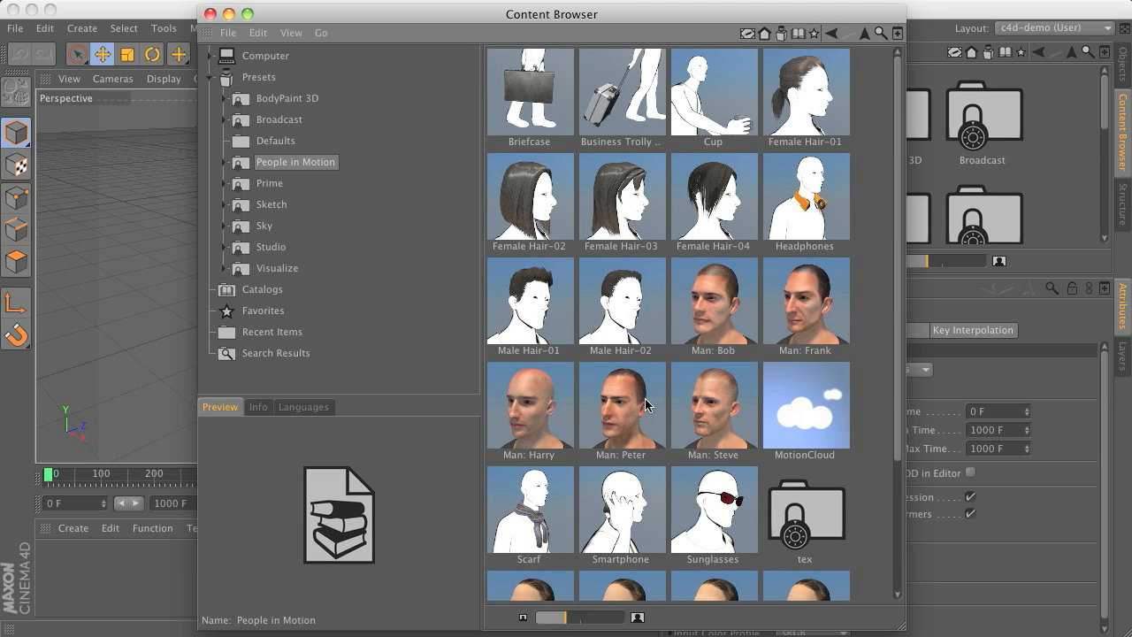
mouse_move(624, 397)
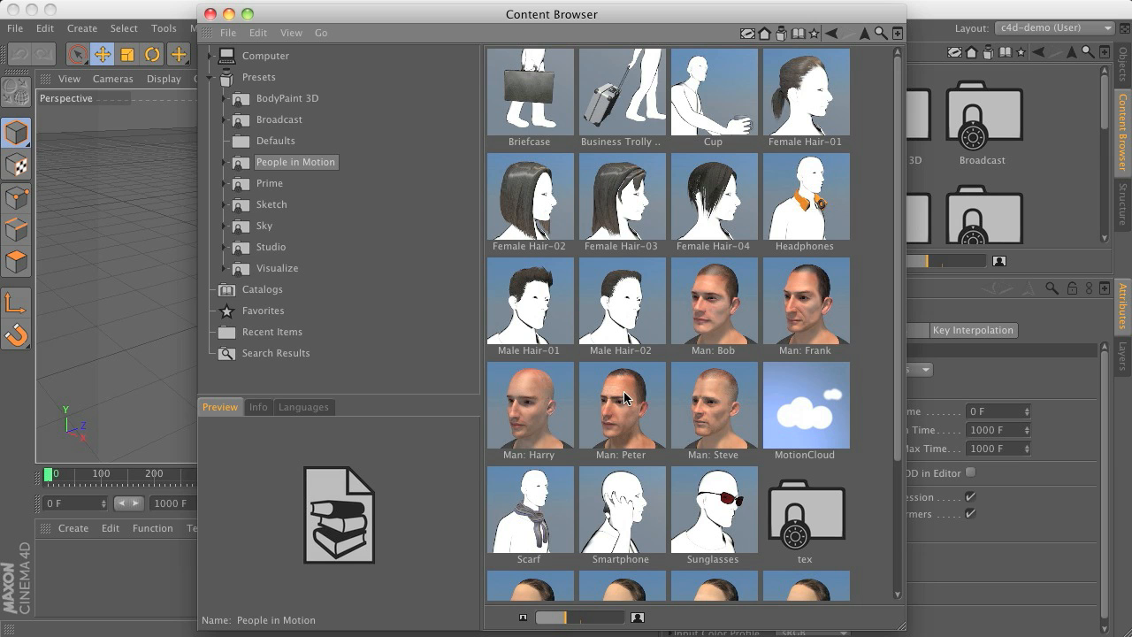
mouse_move(898, 362)
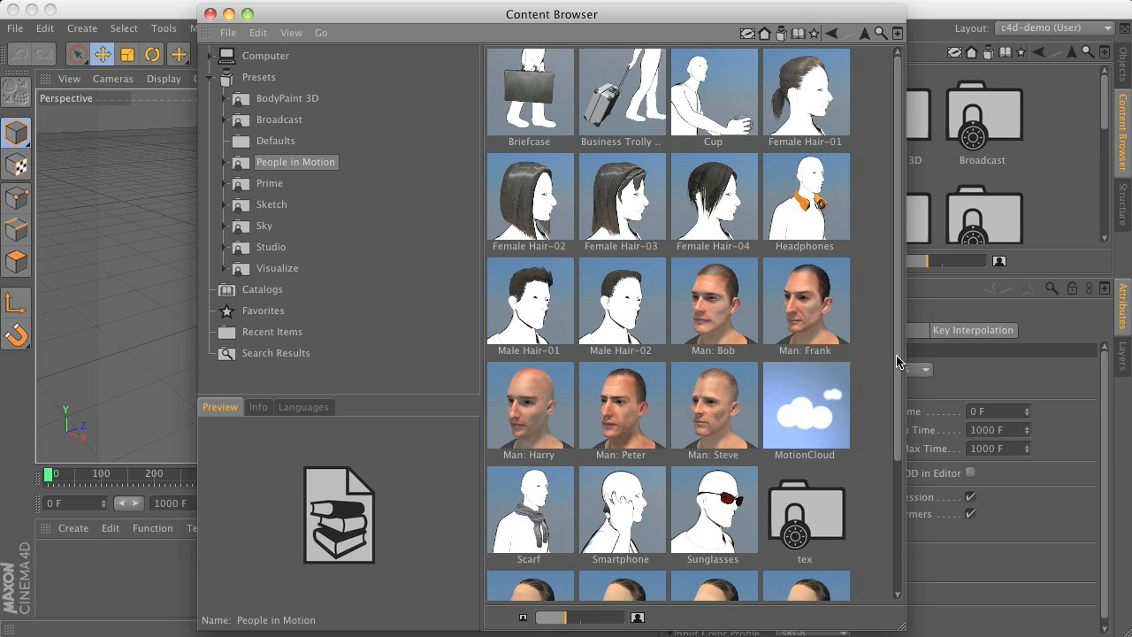
Browse the People in Motion presets and preview the MotionCloud preset.
scroll(down, 3)
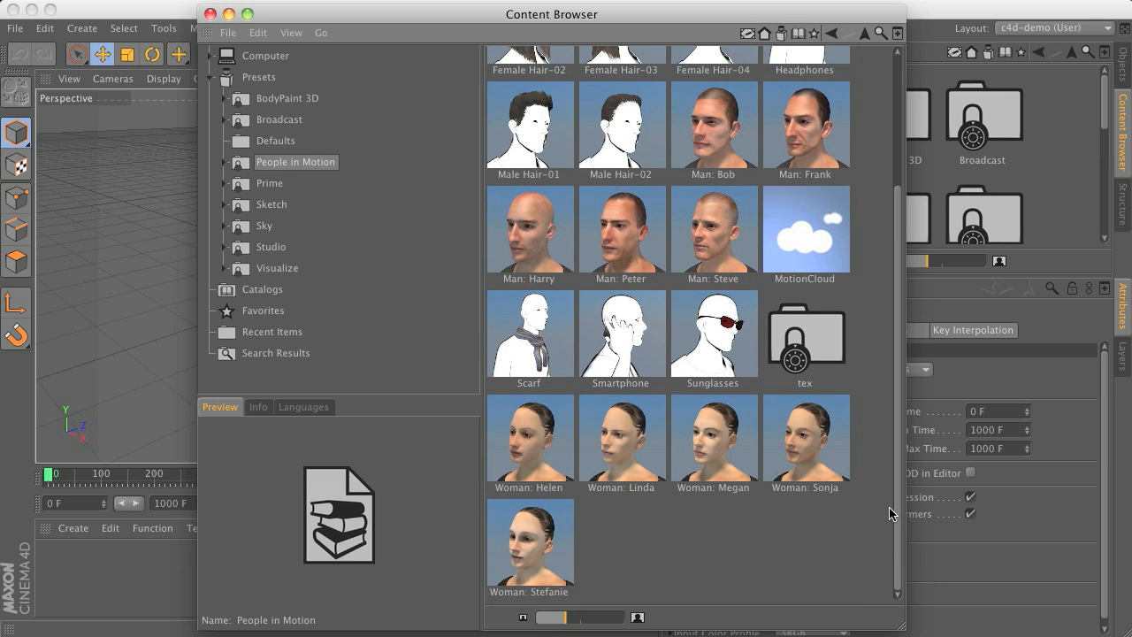
mouse_move(882, 506)
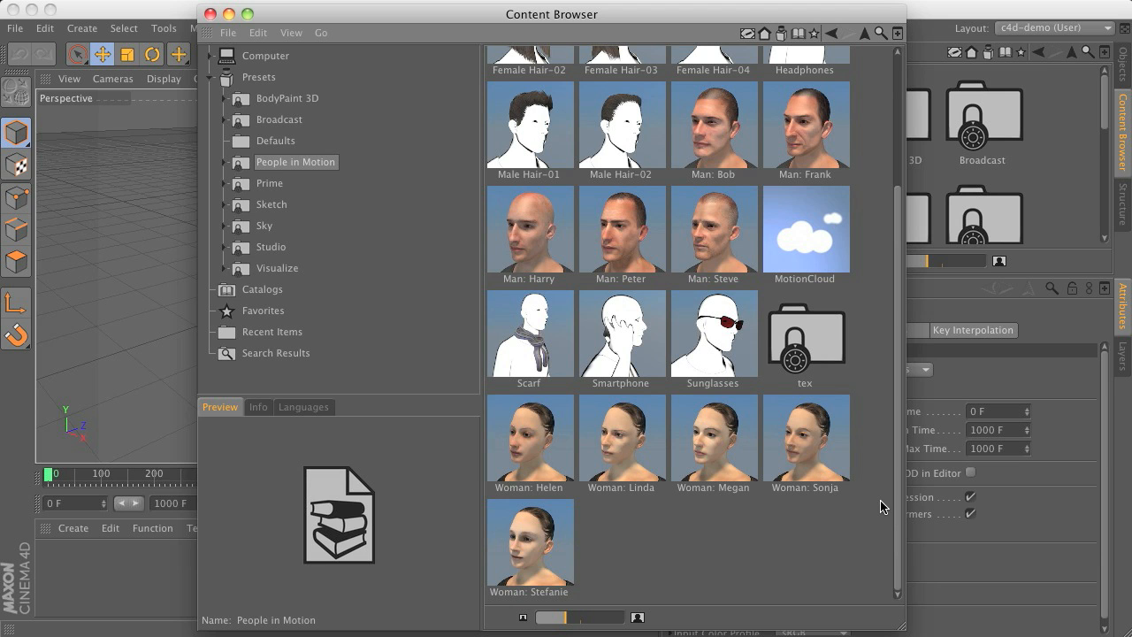
mouse_move(812, 234)
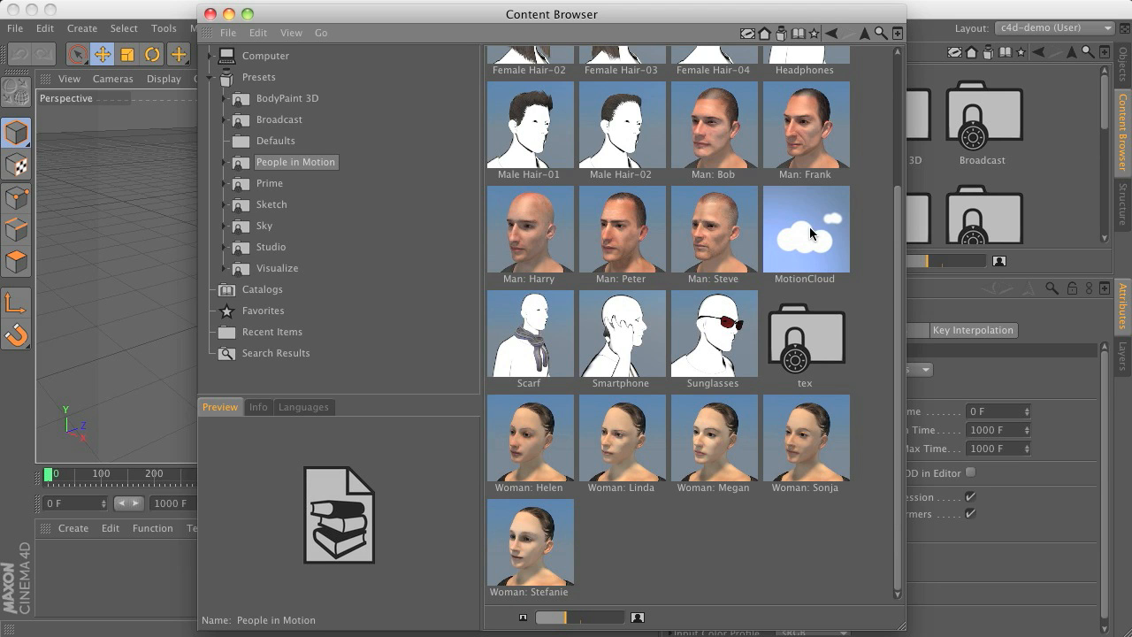
click(804, 230)
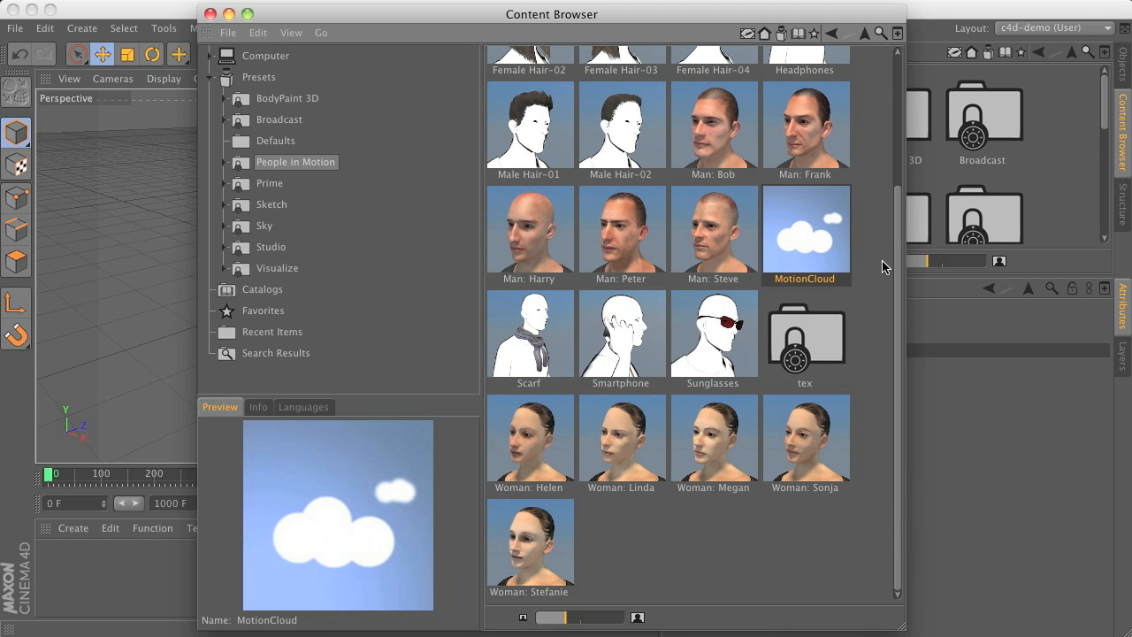
mouse_move(789, 245)
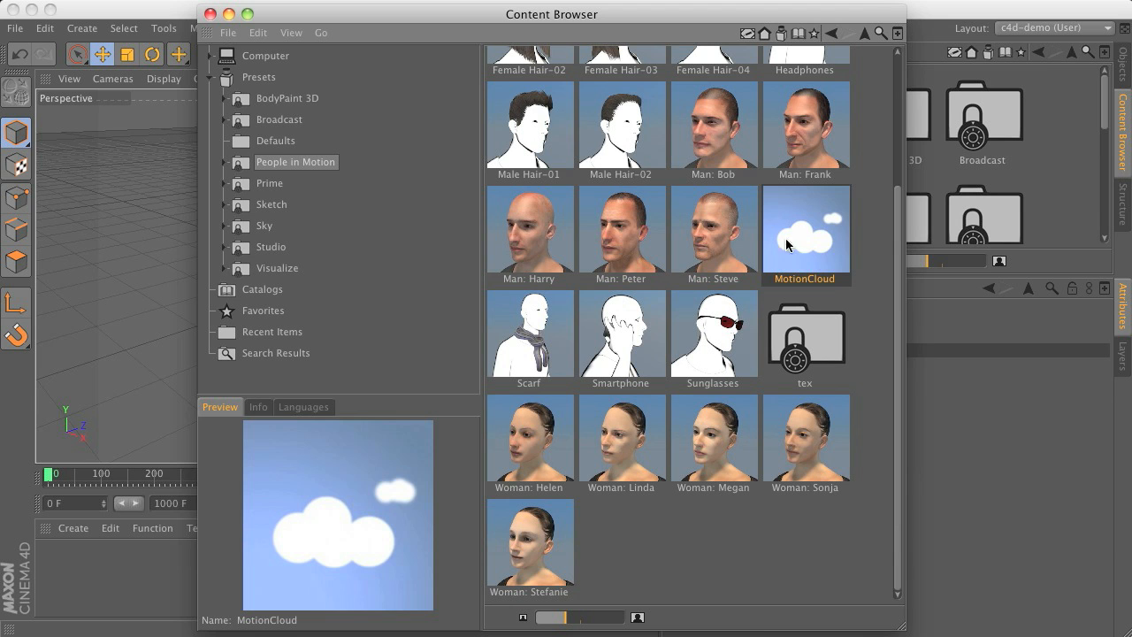
mouse_move(815, 244)
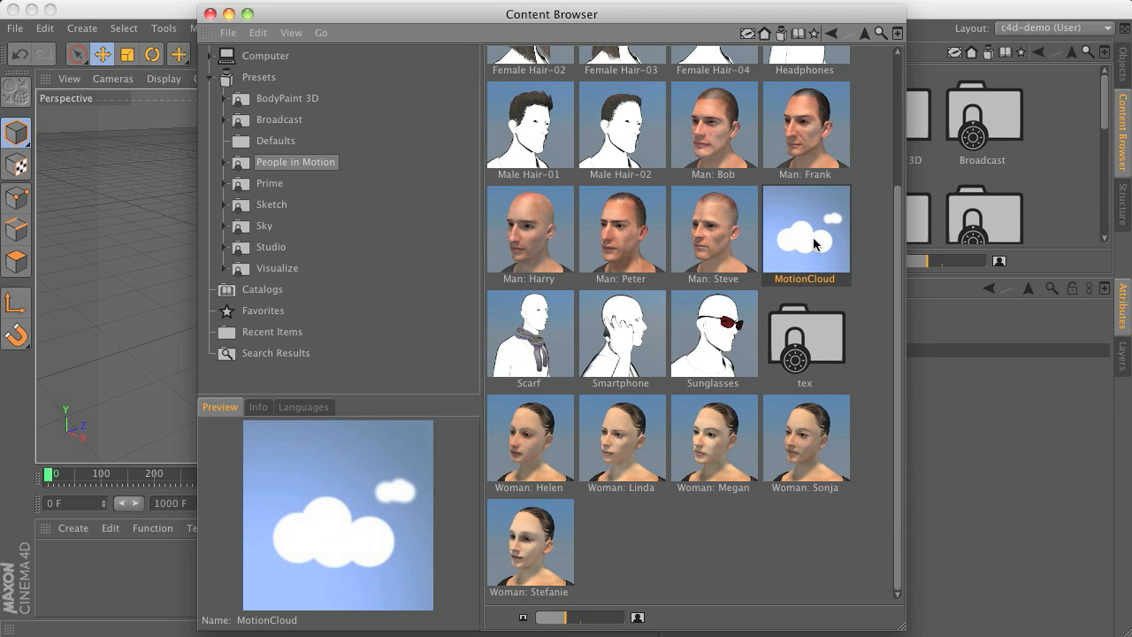
mouse_move(814, 245)
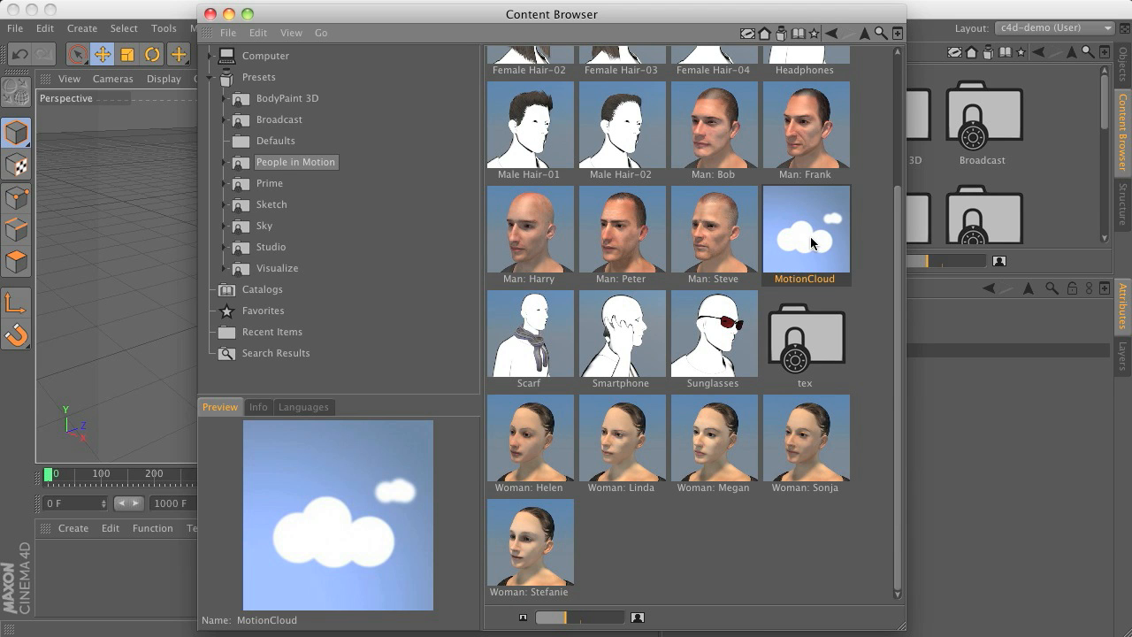
mouse_move(791, 247)
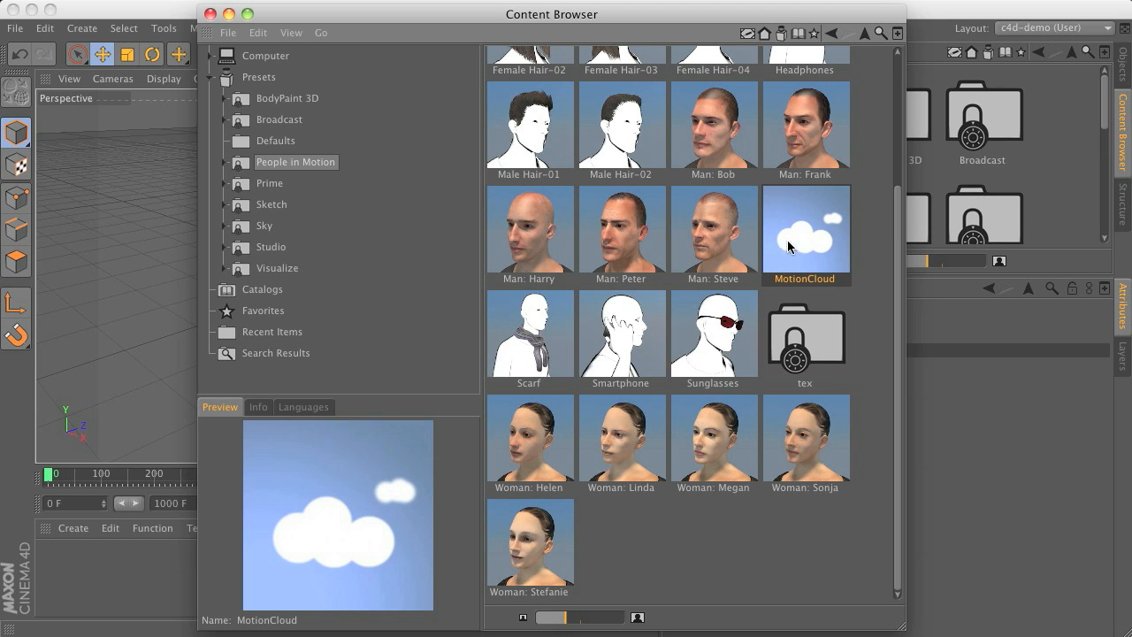
mouse_move(794, 252)
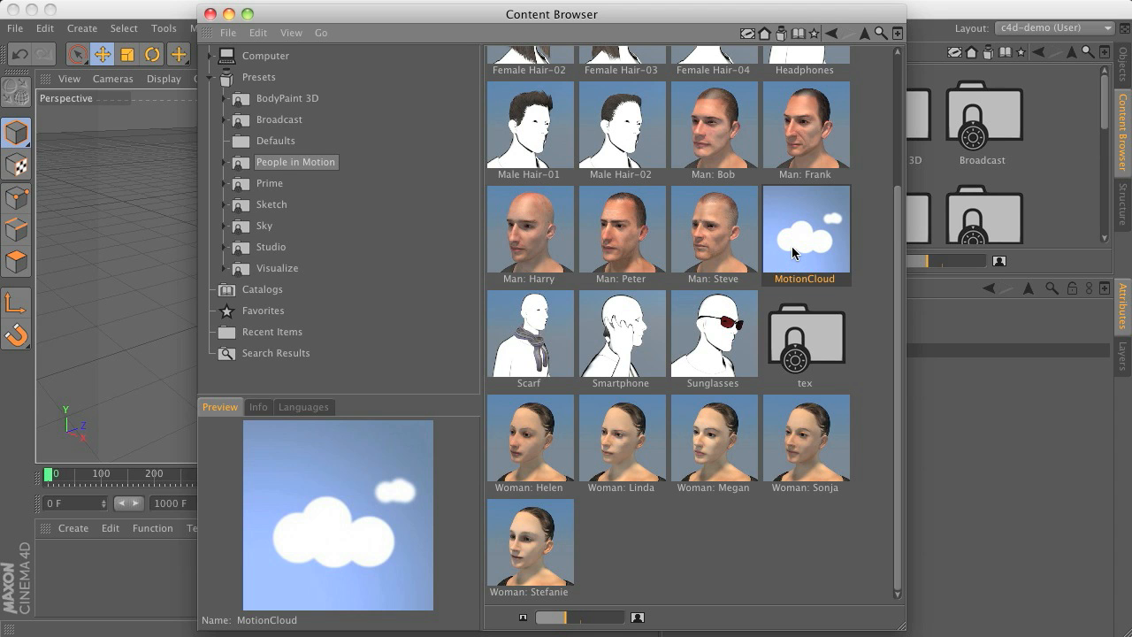
mouse_move(796, 250)
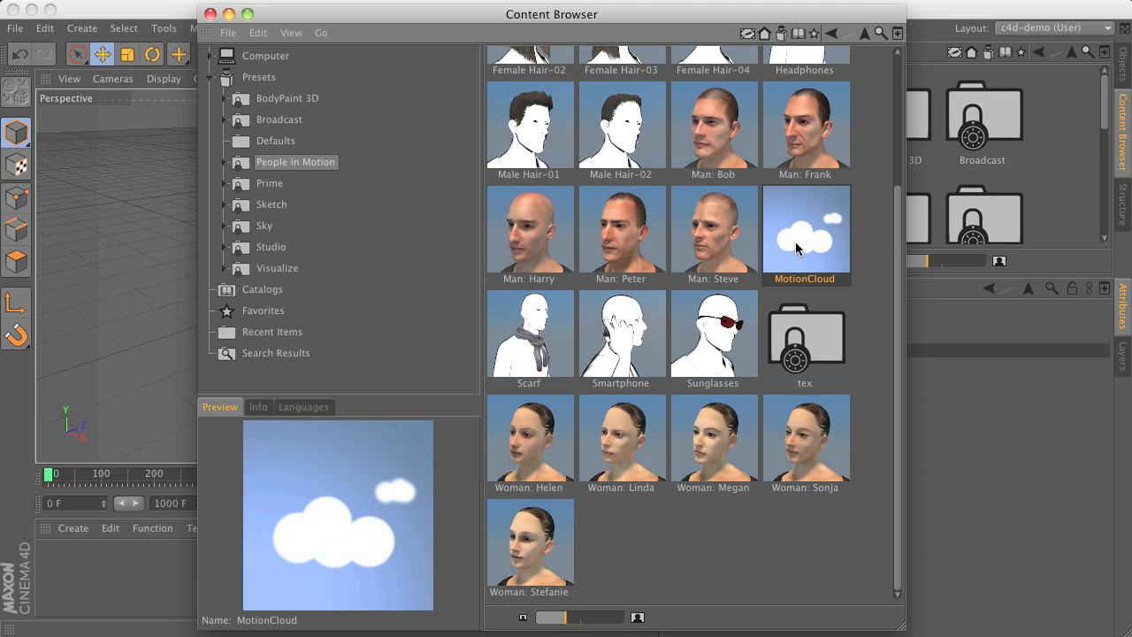
mouse_move(793, 252)
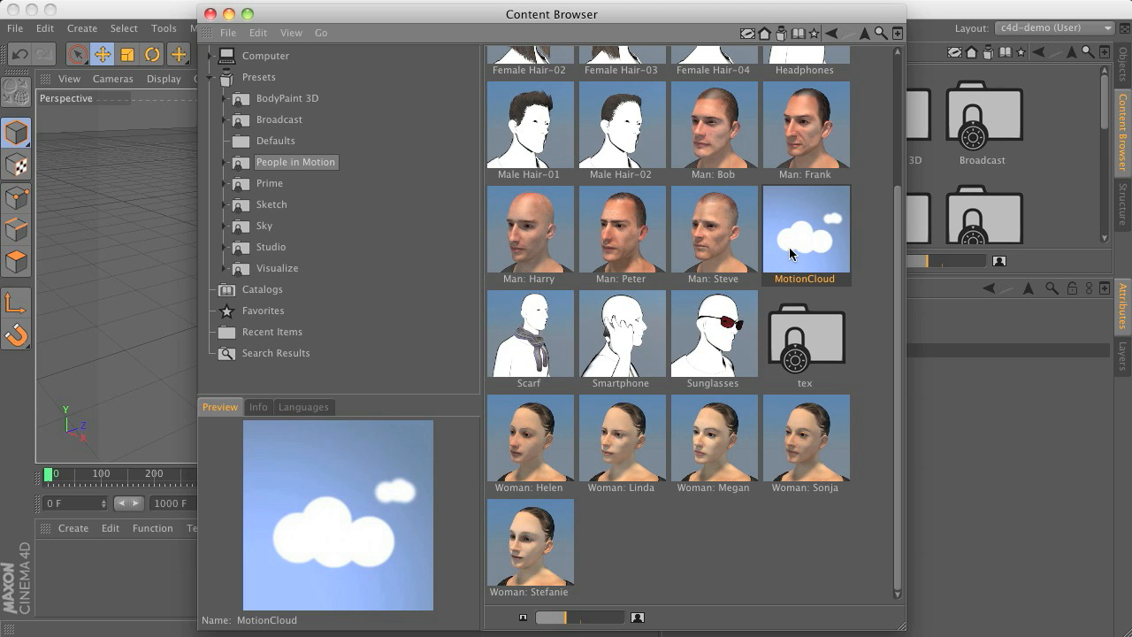
mouse_move(809, 239)
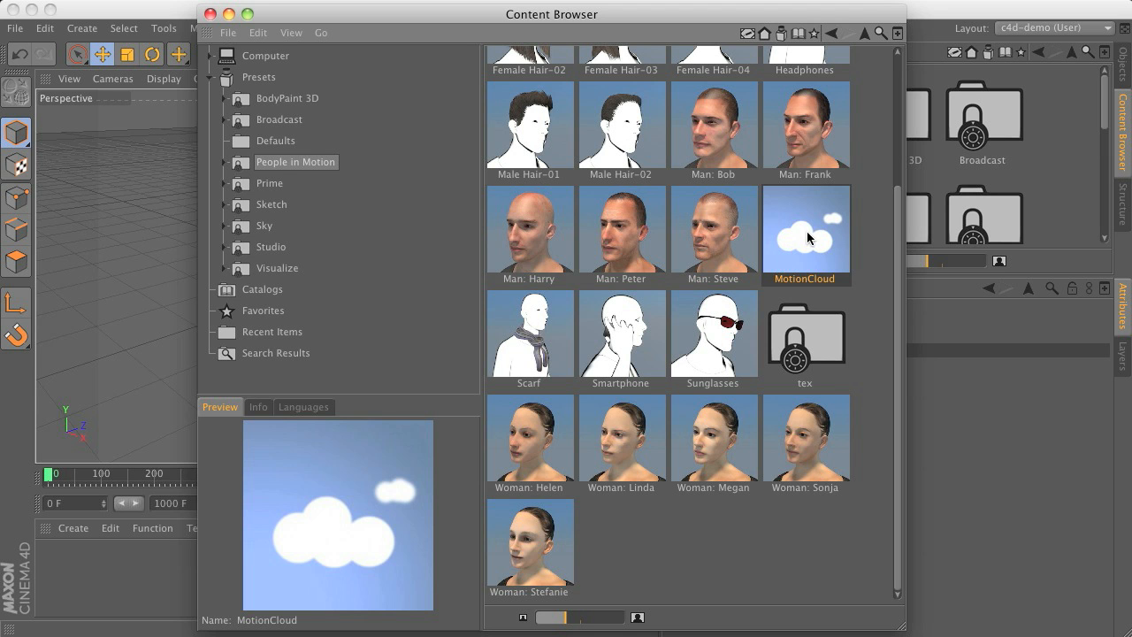
mouse_move(801, 246)
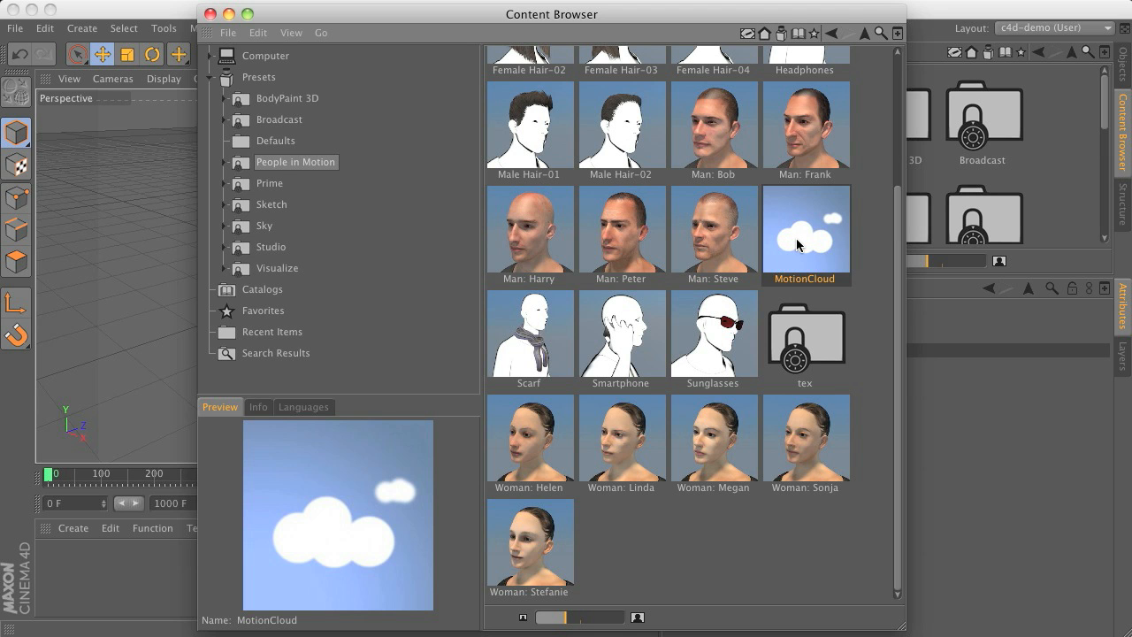
mouse_move(791, 241)
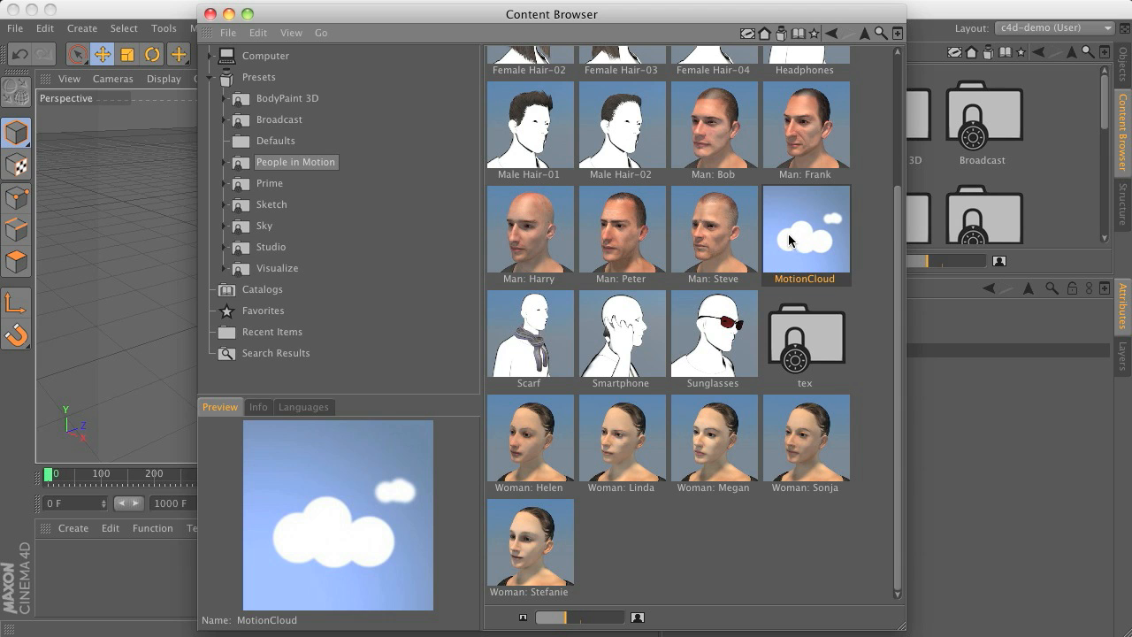
mouse_move(799, 245)
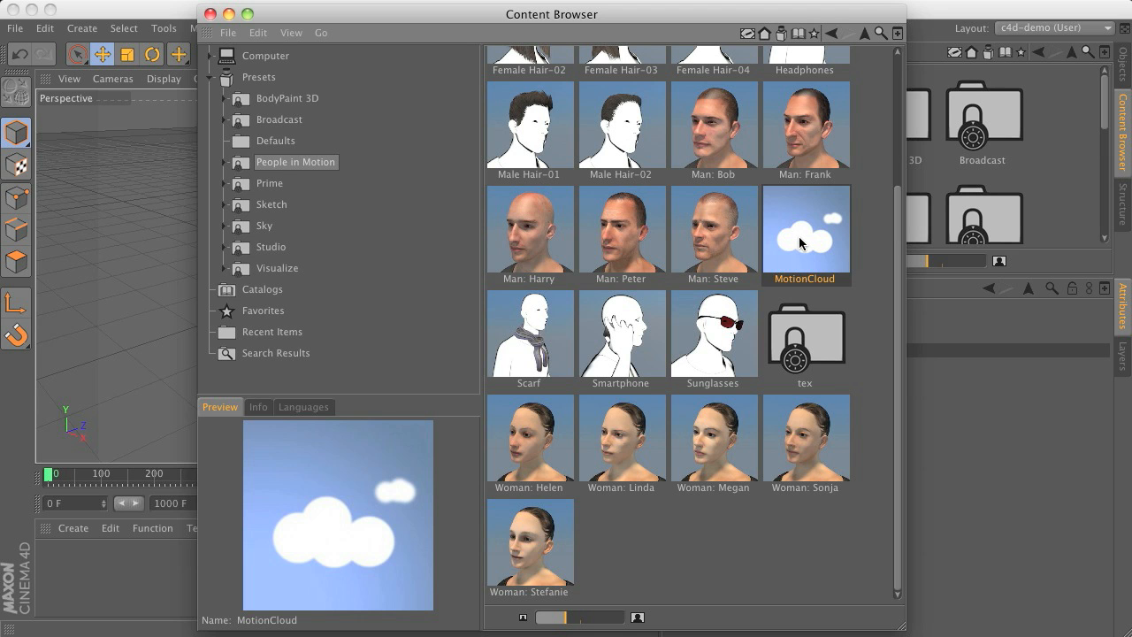
mouse_move(777, 212)
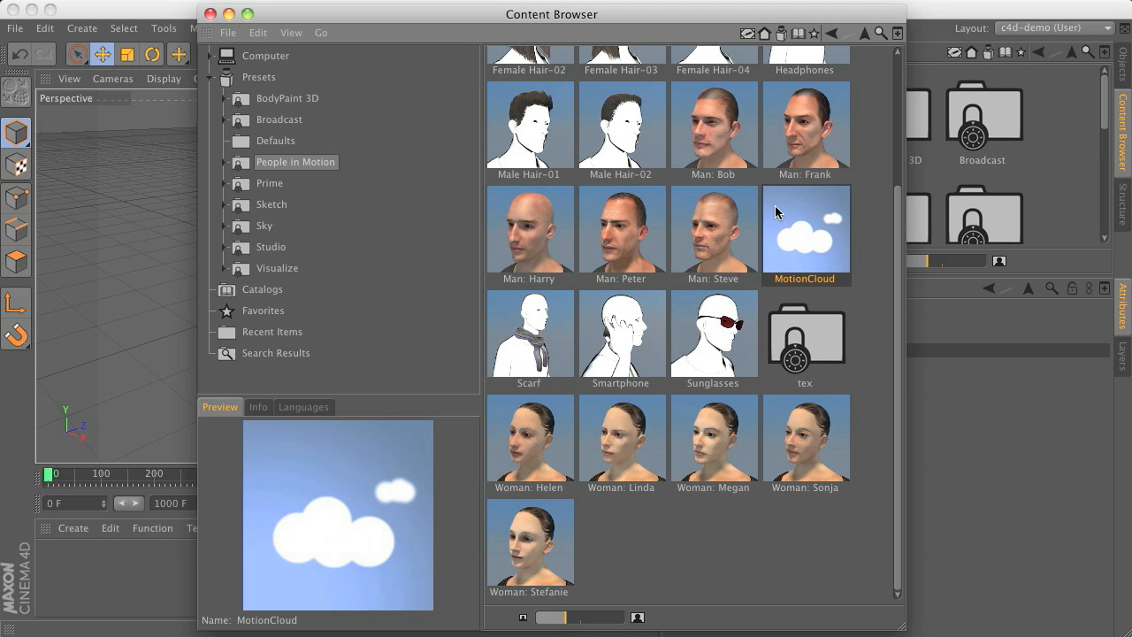
mouse_move(809, 311)
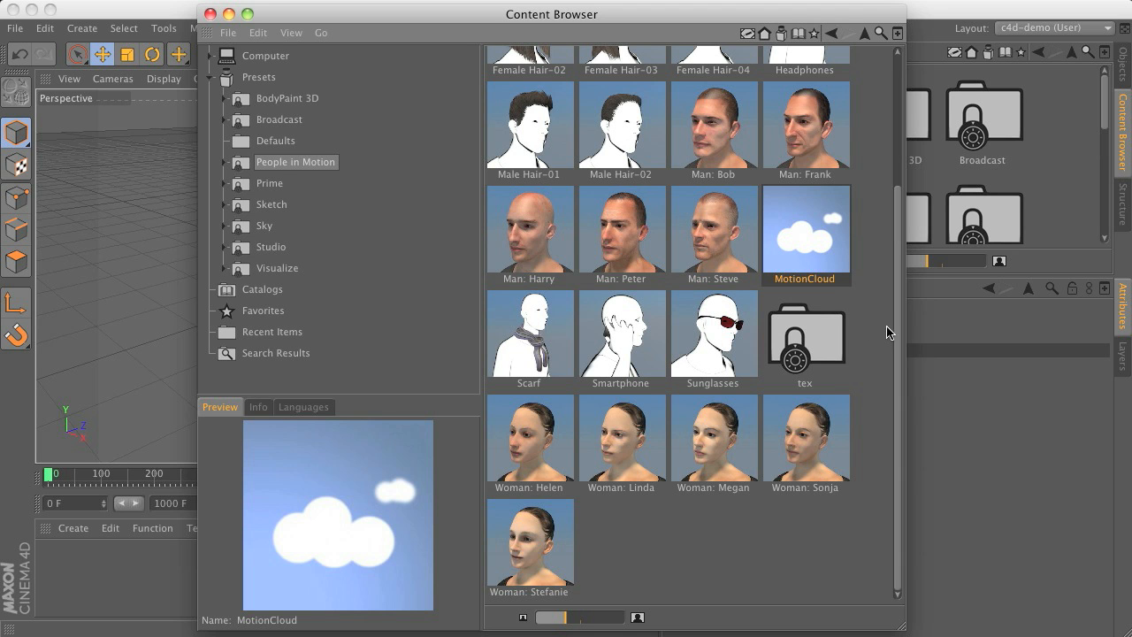
mouse_move(831, 459)
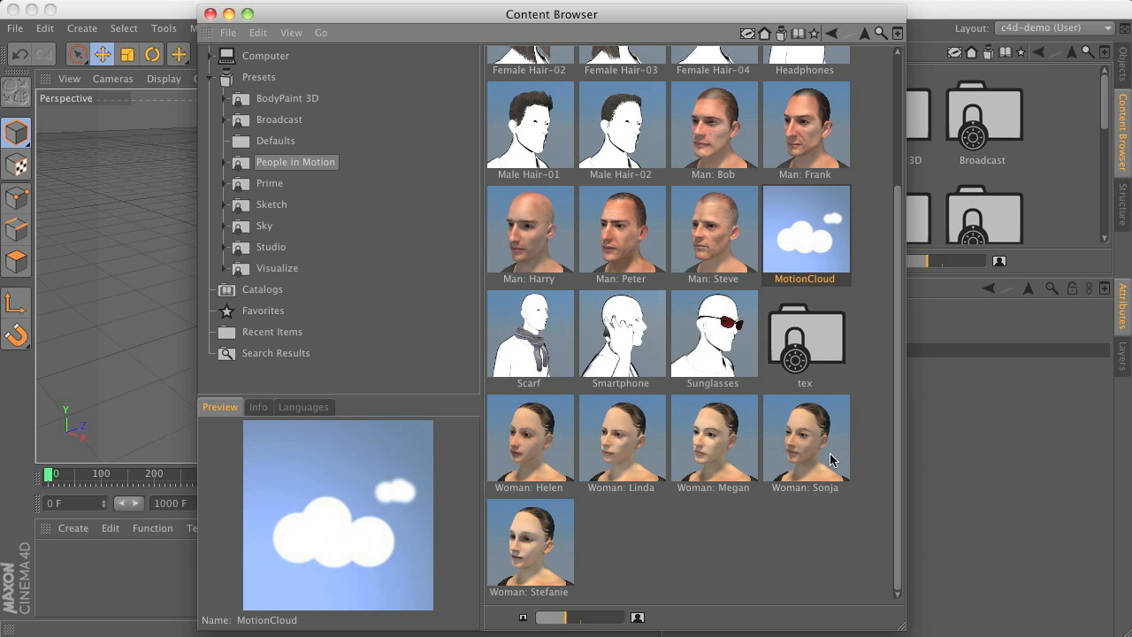
mouse_move(530, 434)
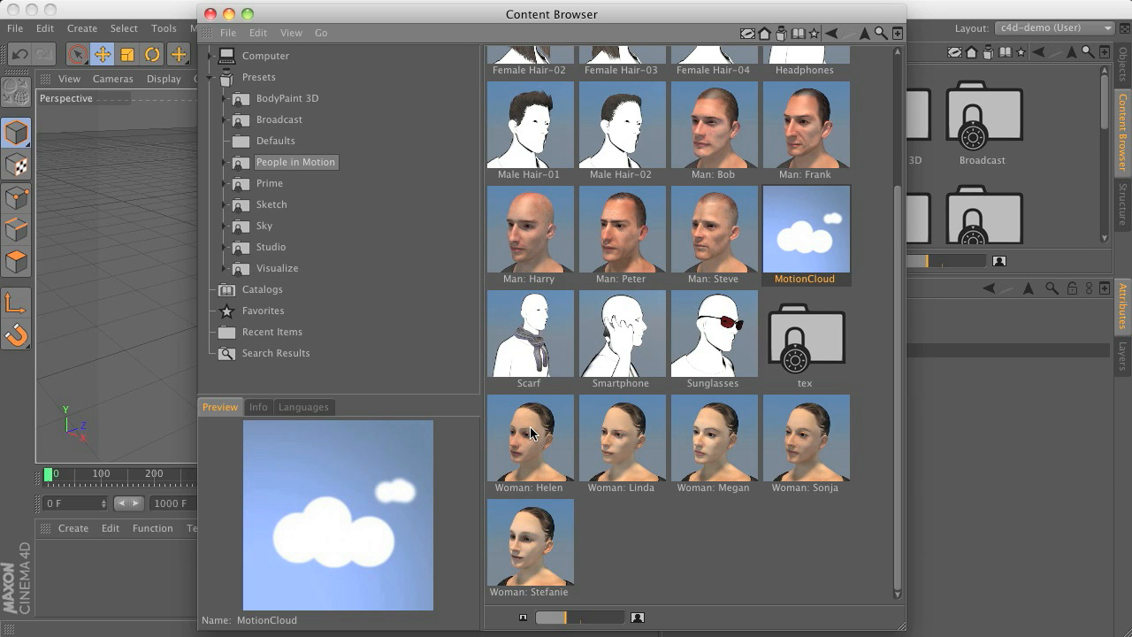
Load Woman: Helen, the Female Hair-04 hairstyle and the Scarf prop into the scene.
click(530, 437)
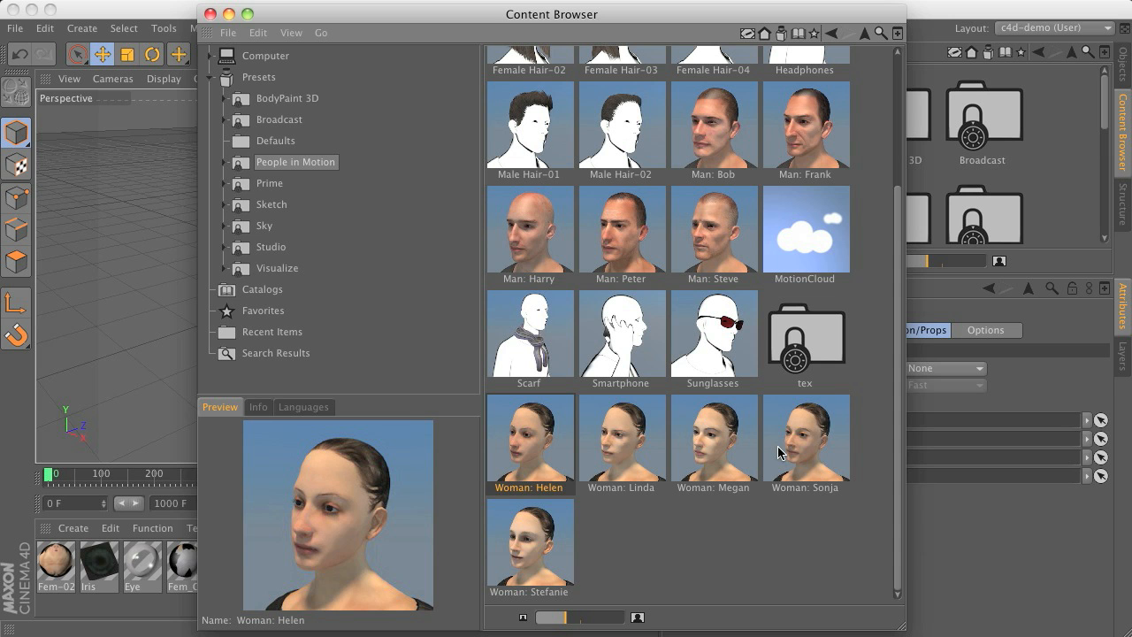
scroll(down, 3)
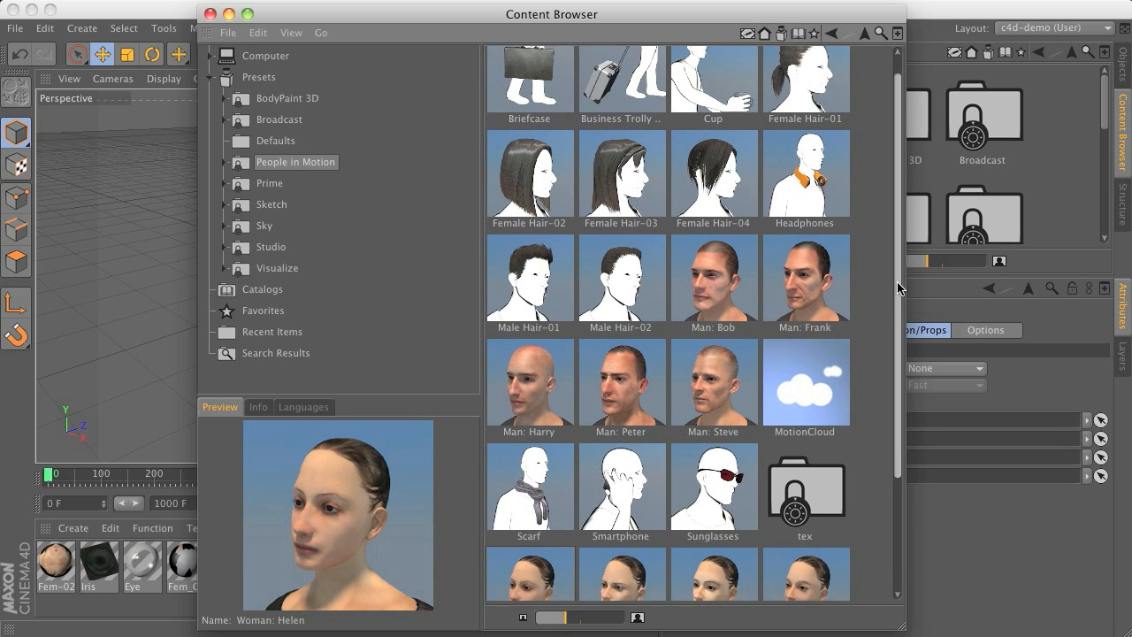
click(714, 177)
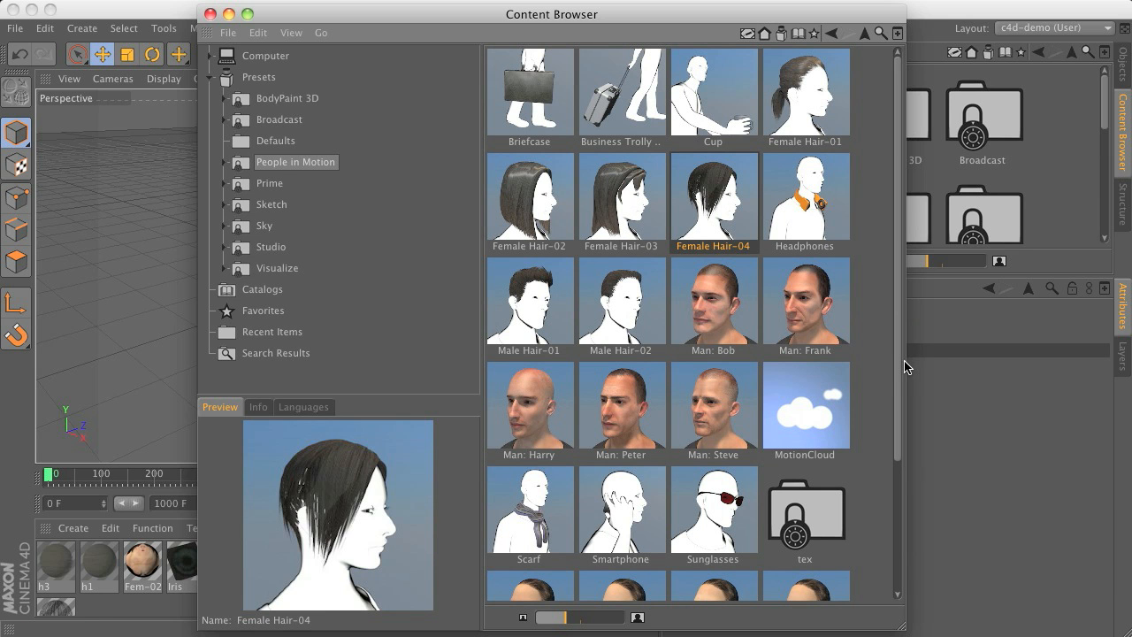
scroll(down, 3)
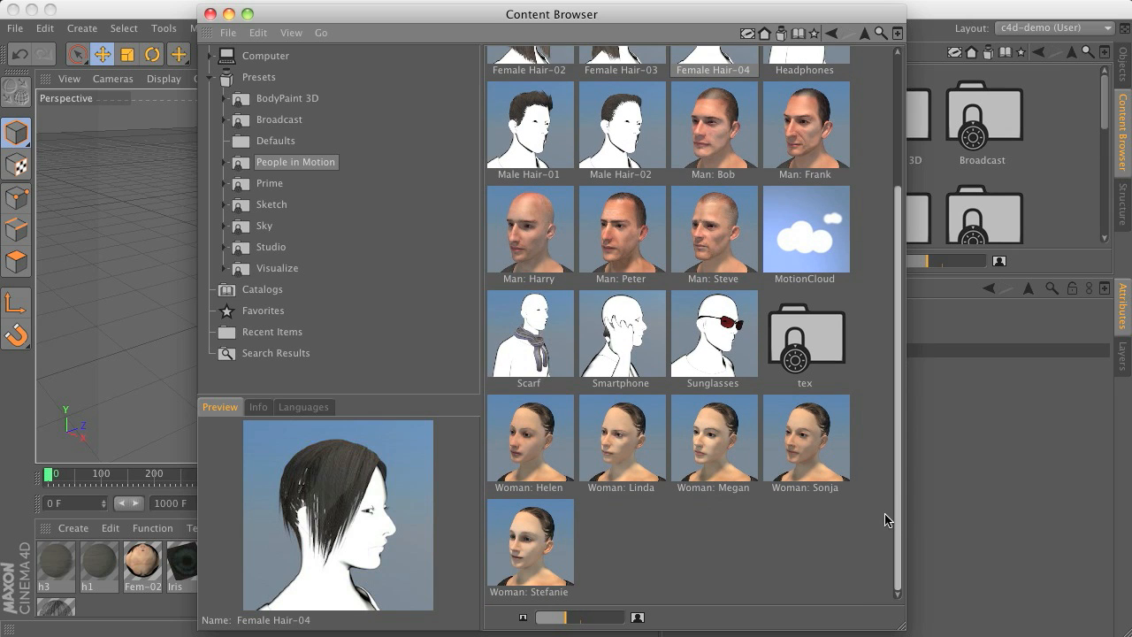
click(529, 334)
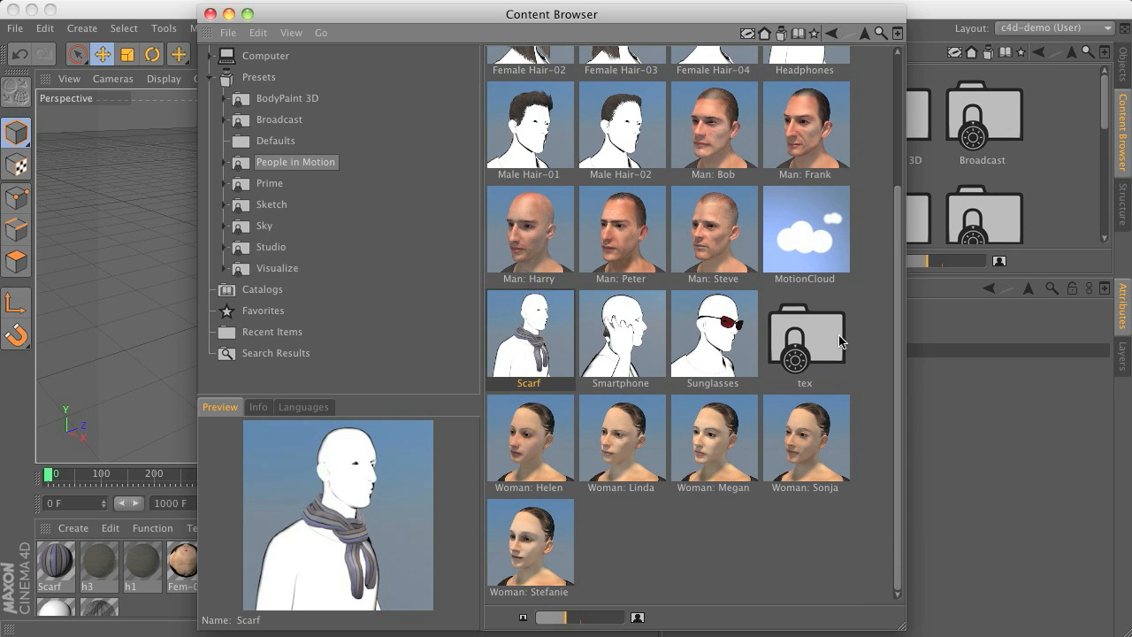
mouse_move(754, 253)
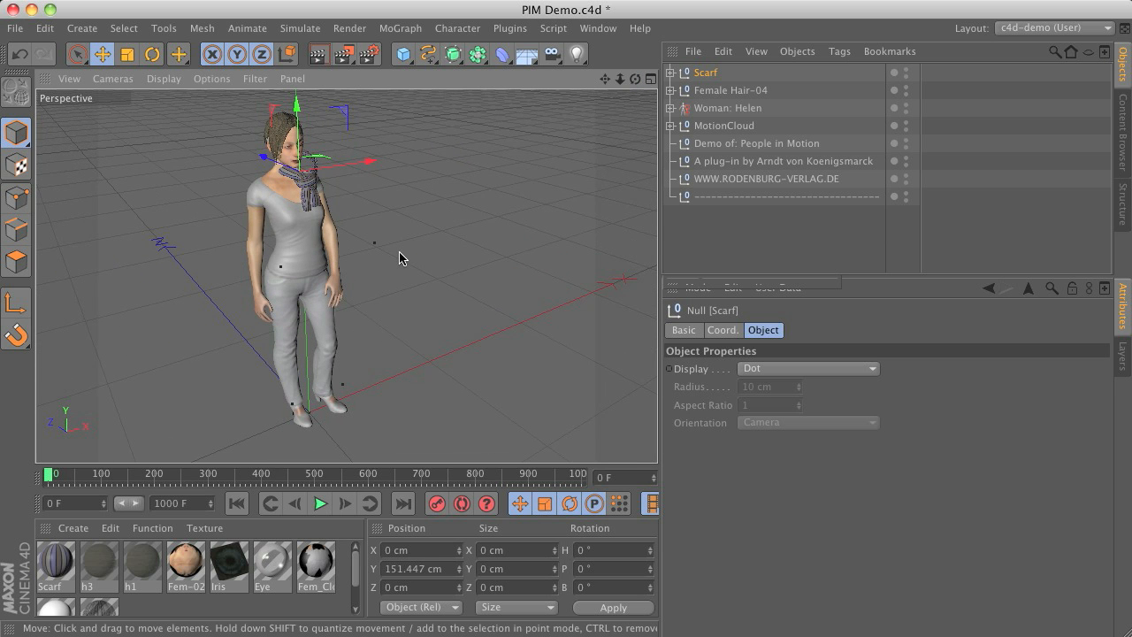
mouse_move(520, 33)
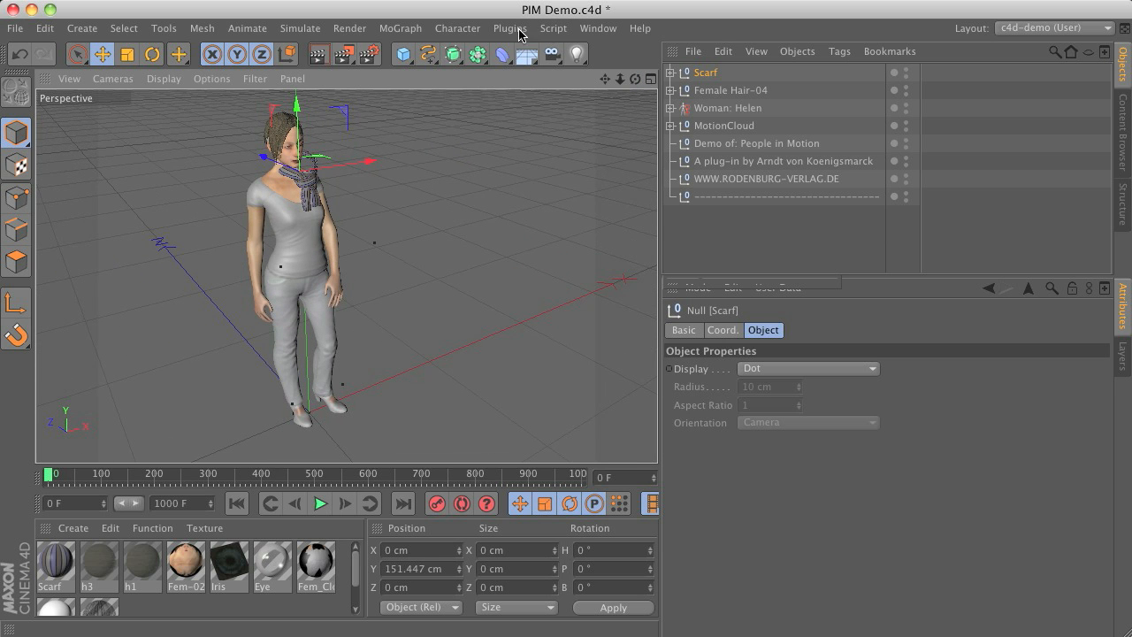
Add a Motion Manager from the plugin menu and nest Woman: Helen under it.
click(510, 28)
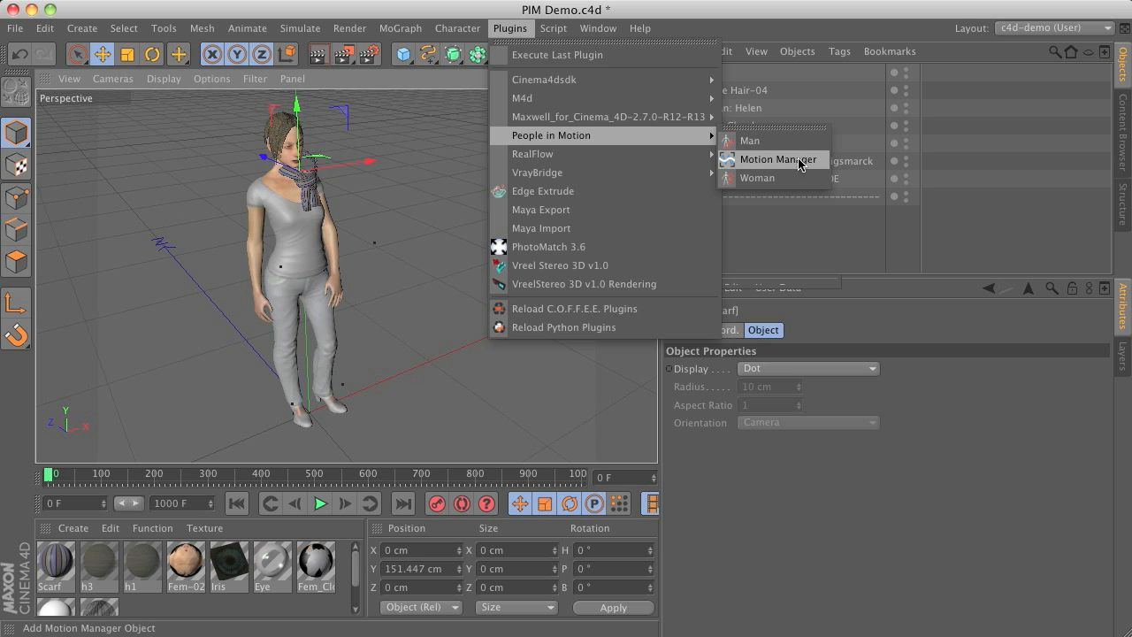
click(778, 159)
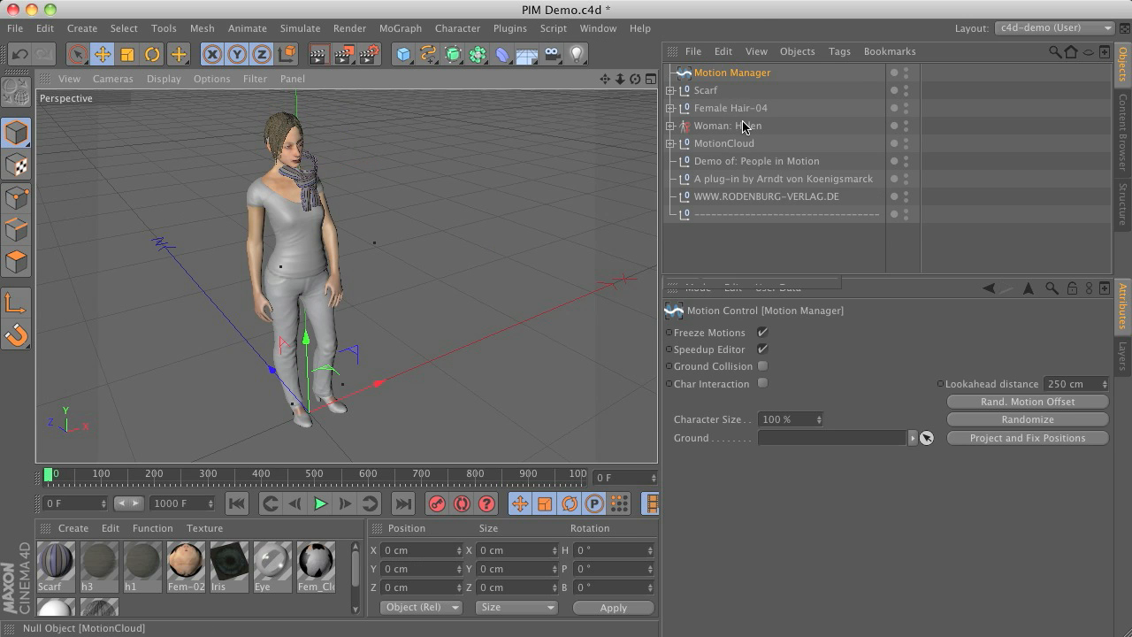
click(728, 126)
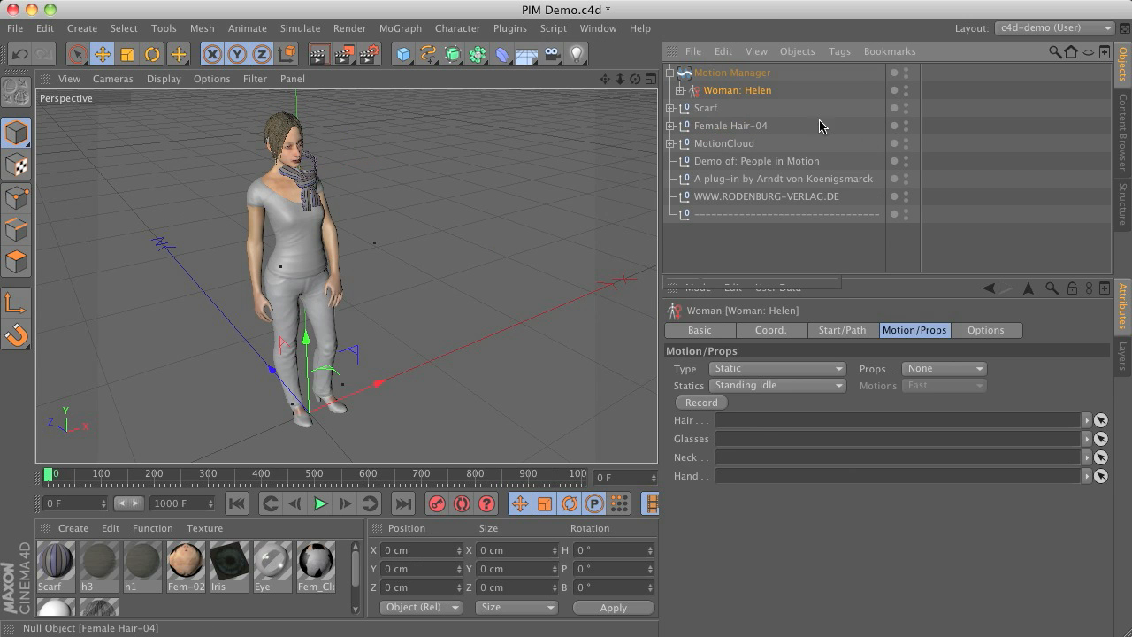
mouse_move(774, 108)
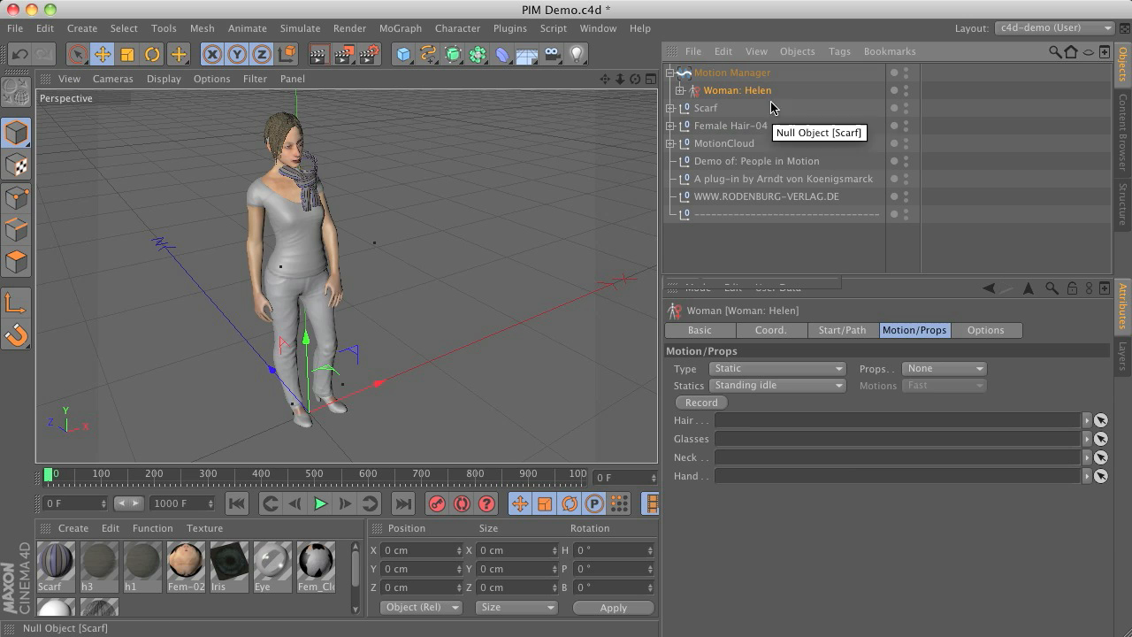
Attach an Un-Lock Motions tag to the Motion Manager object.
right_click(725, 80)
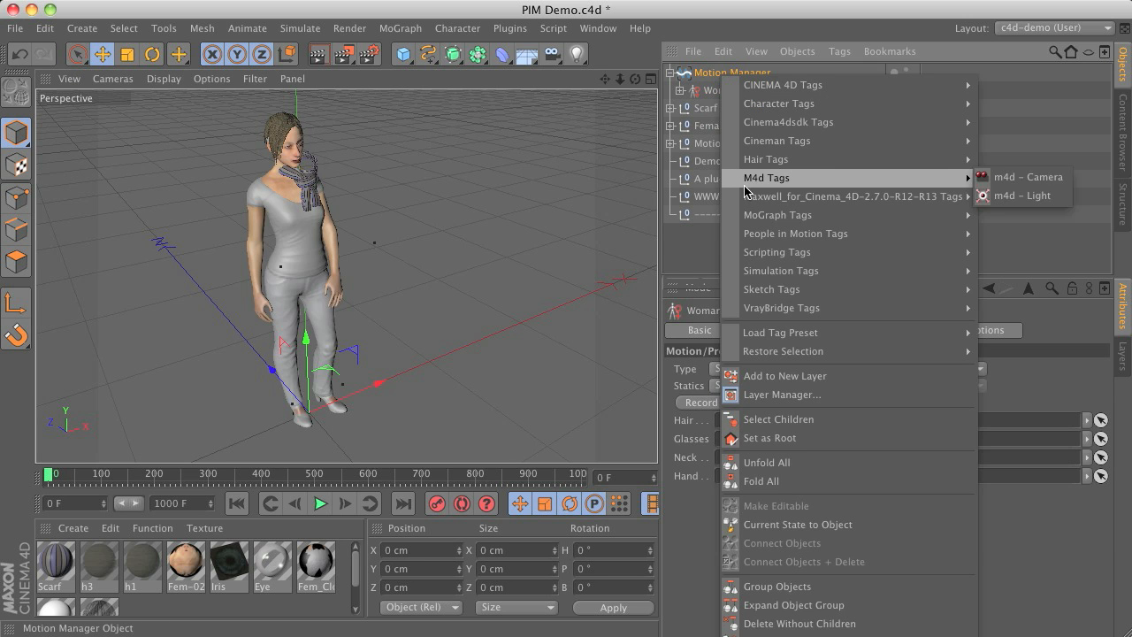
mouse_move(795, 232)
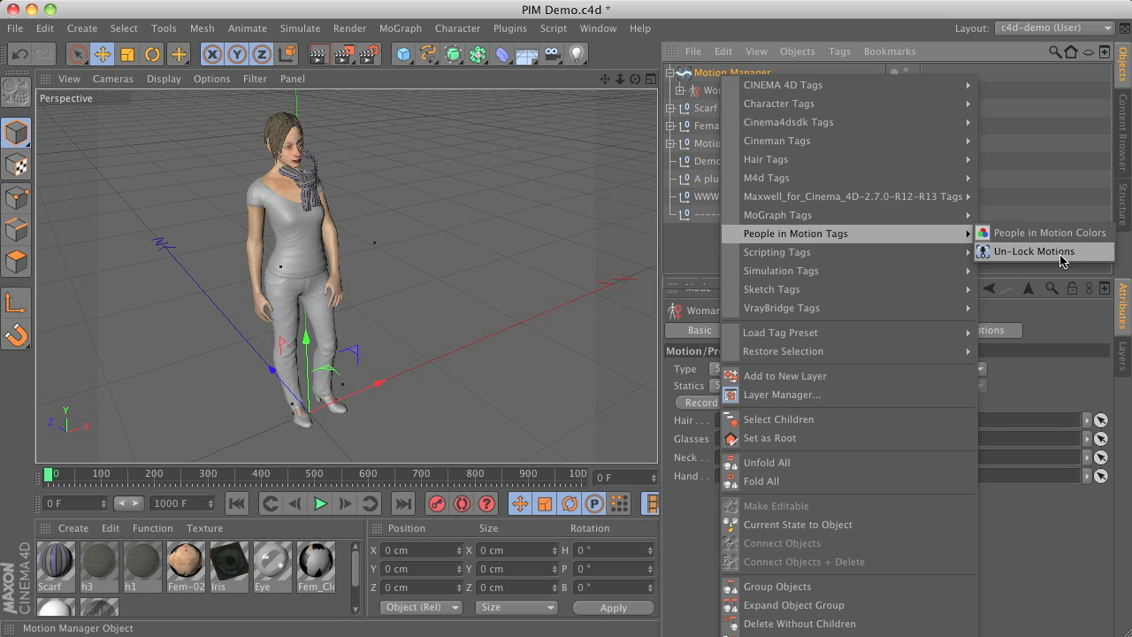
mouse_move(986, 255)
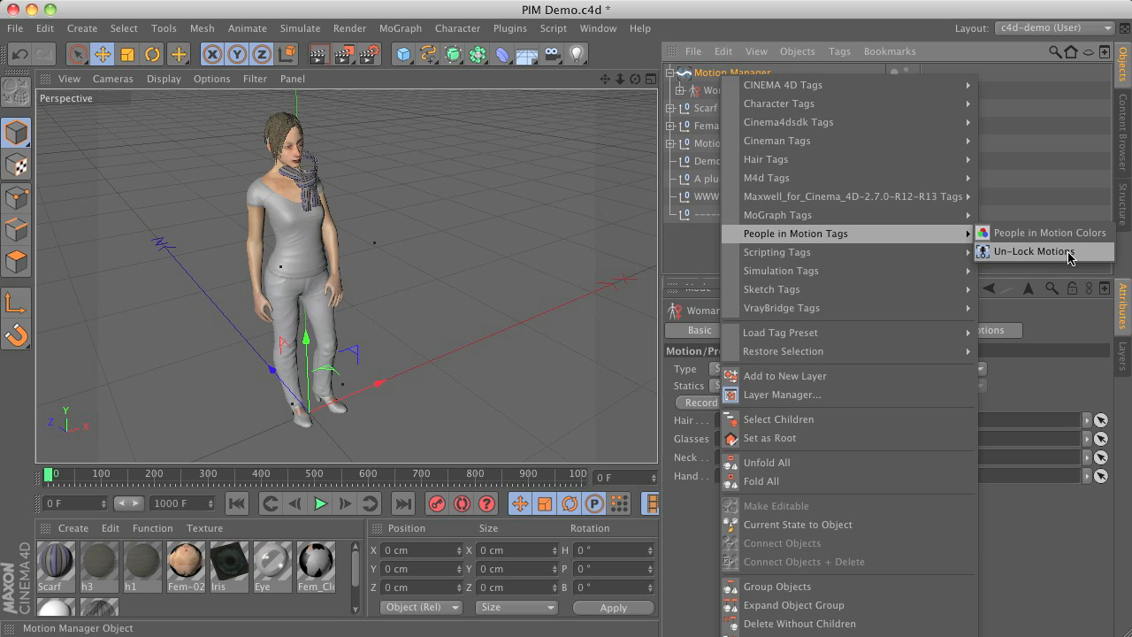
click(1035, 250)
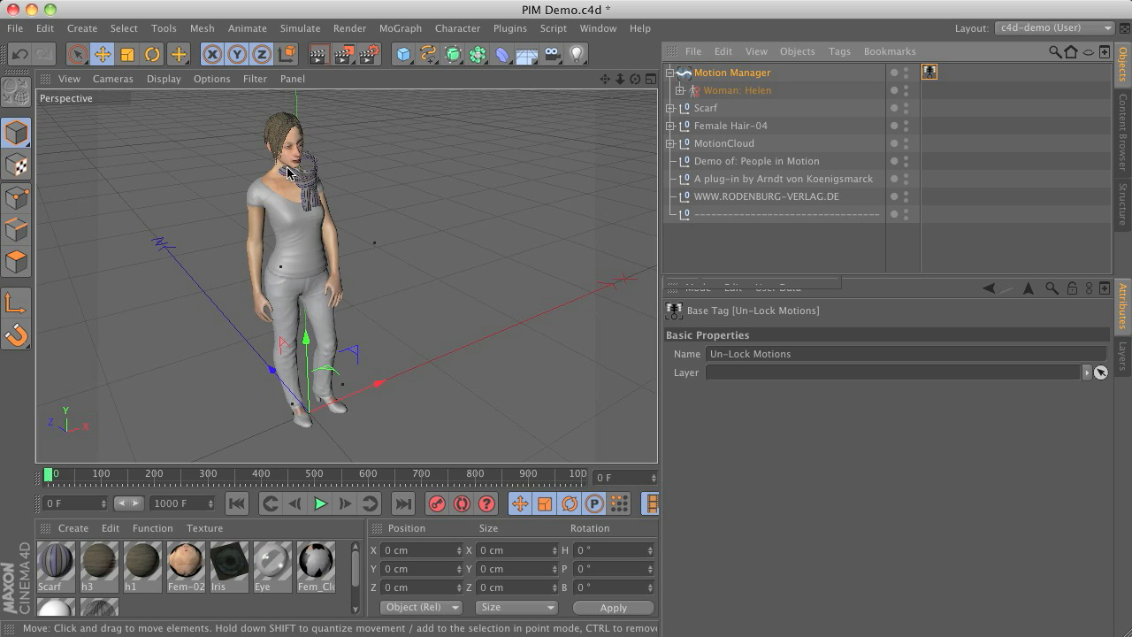
mouse_move(279, 130)
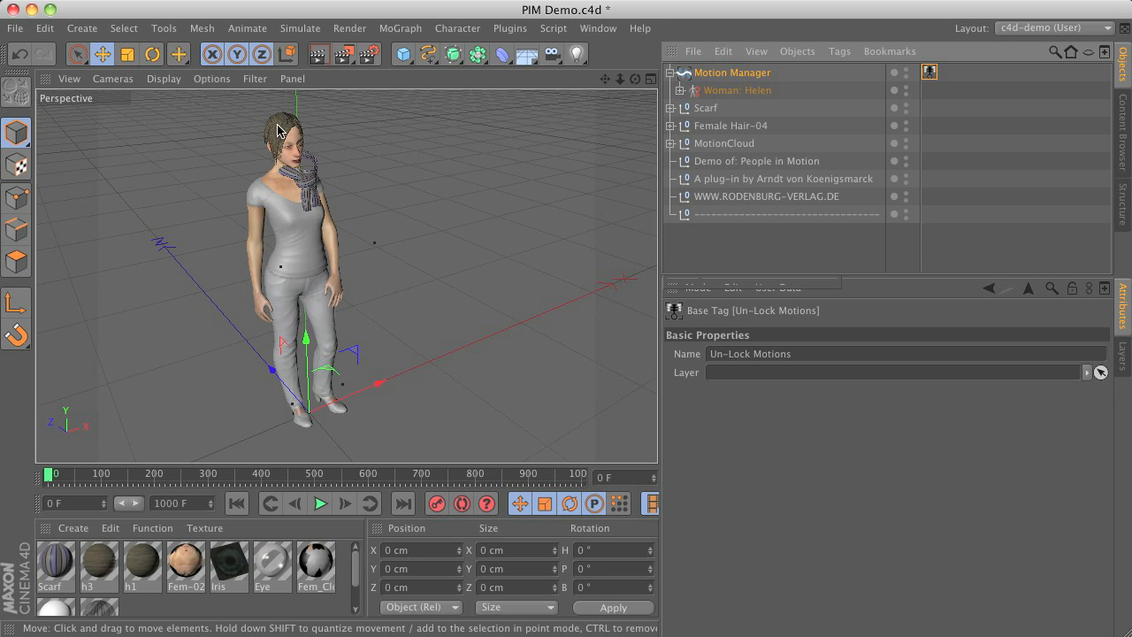
mouse_move(453, 371)
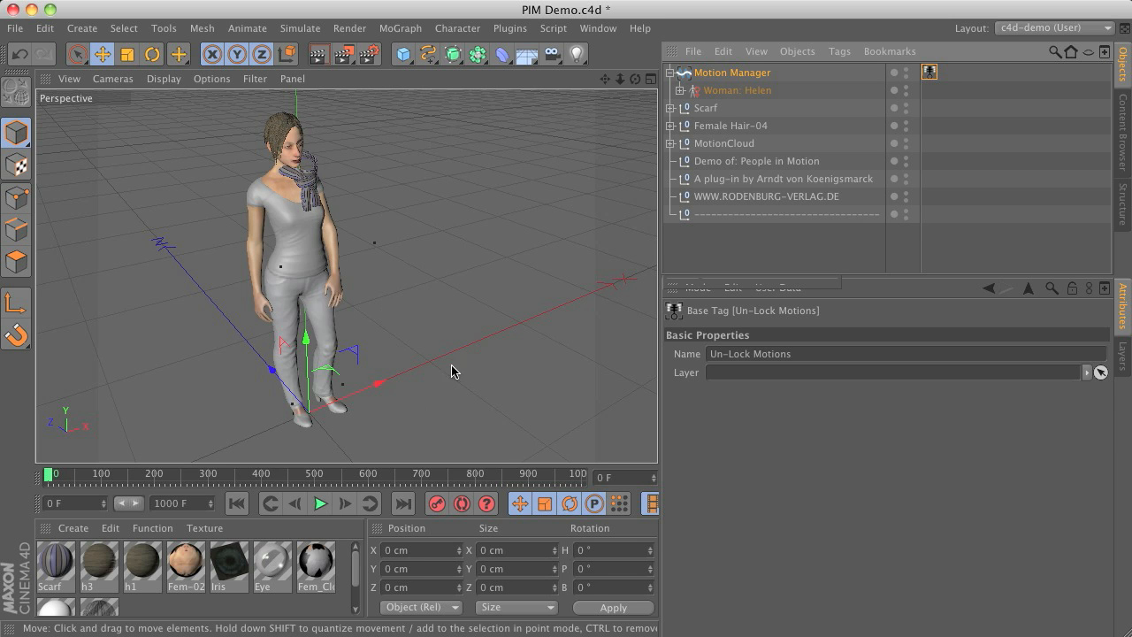
Assign Female Hair-04 to Helen's Hair field in her Motion/Props settings.
click(736, 91)
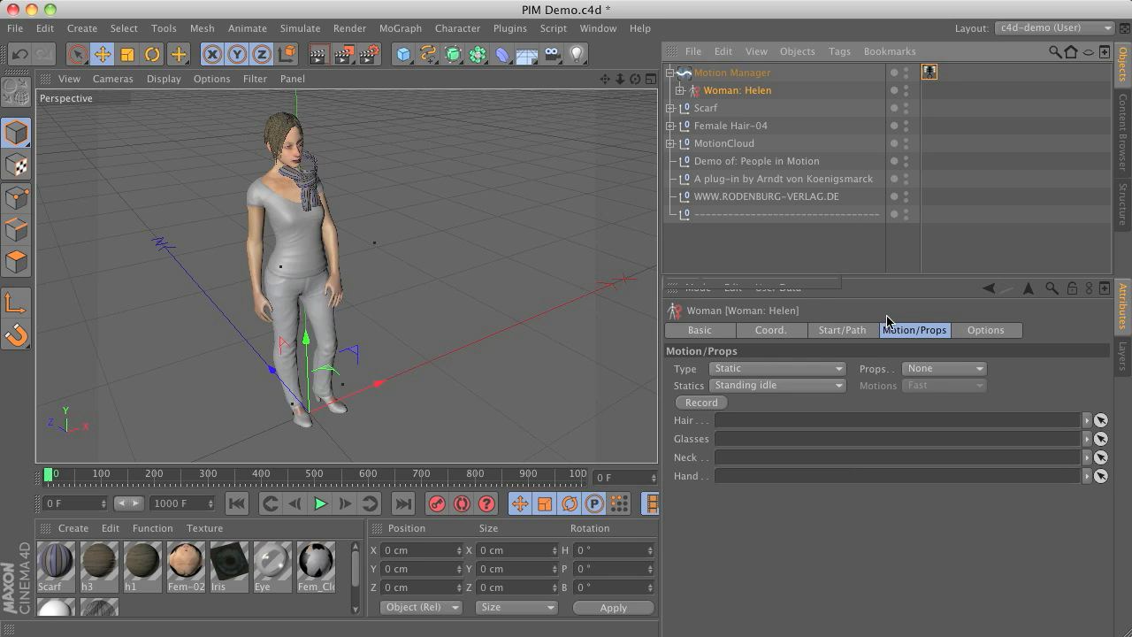
mouse_move(920, 390)
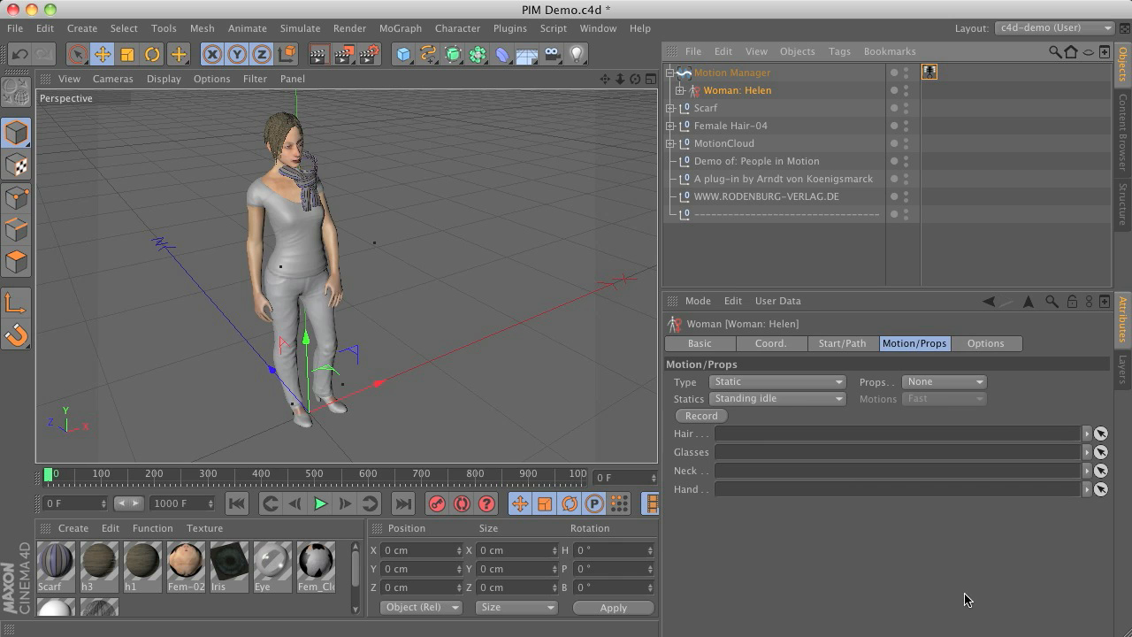
mouse_move(735, 529)
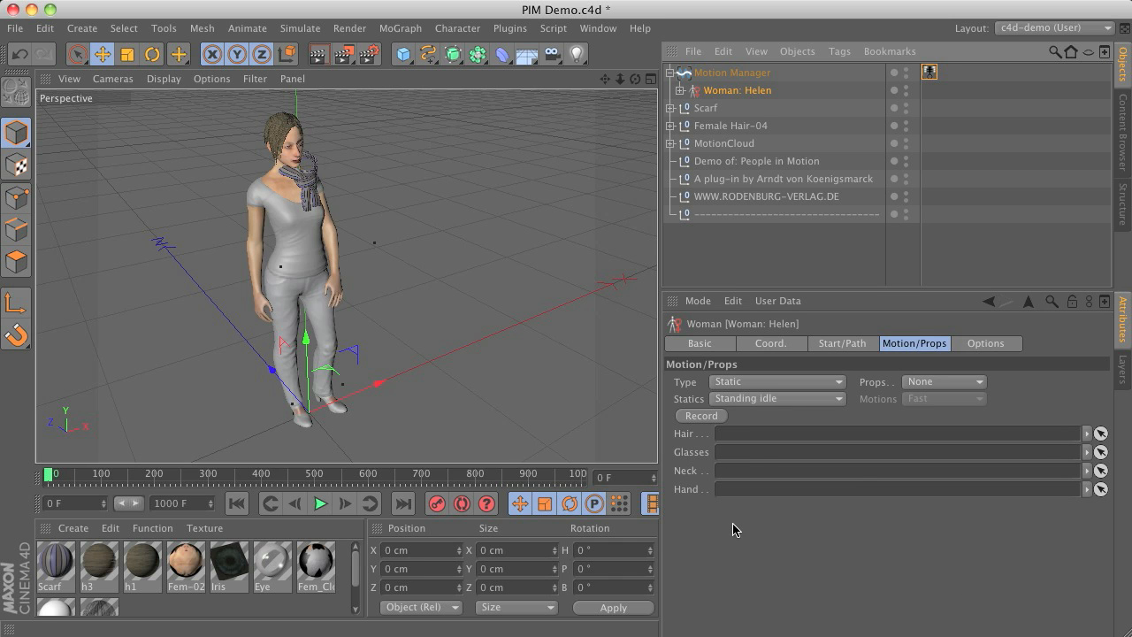
click(731, 125)
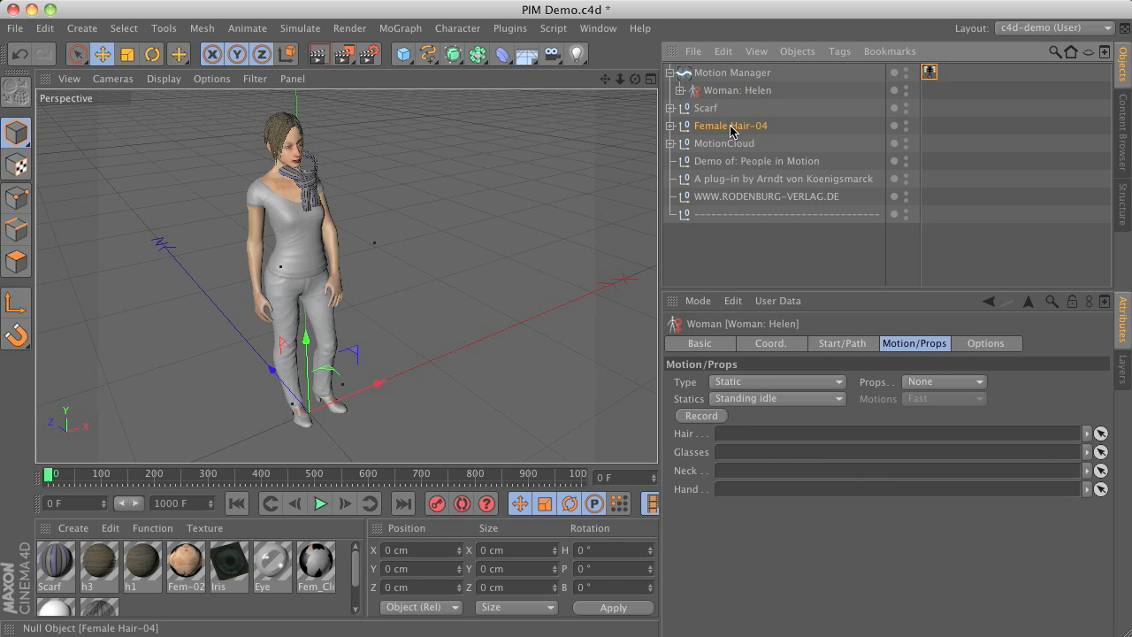
drag(731, 125, 893, 433)
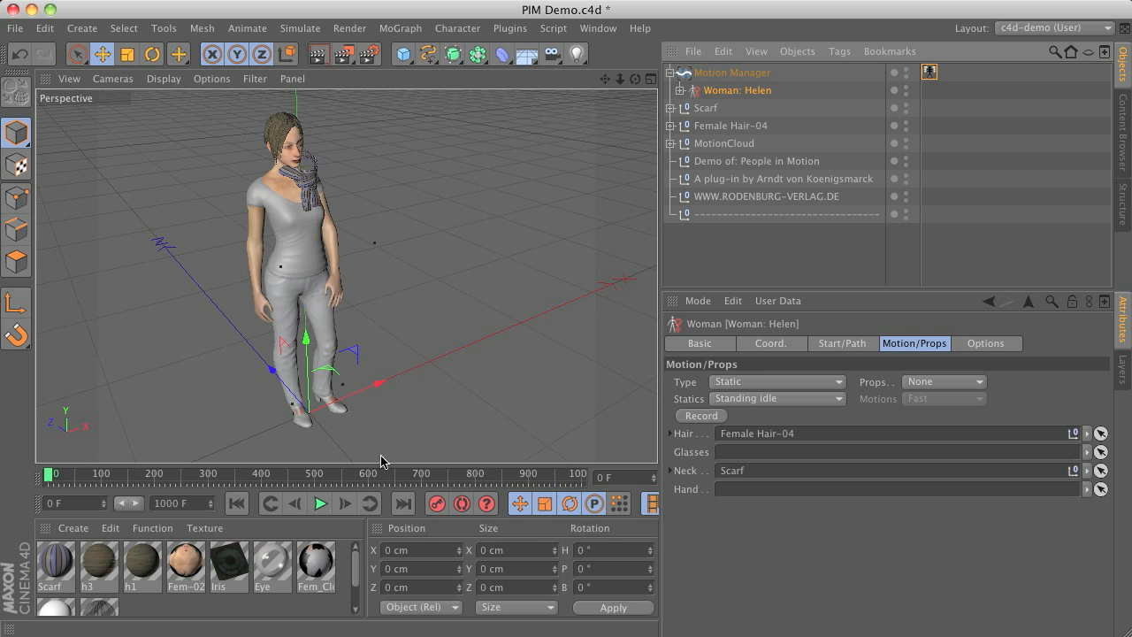
Switch off Freeze Motions in the Motion Manager's Motion Control settings.
click(733, 72)
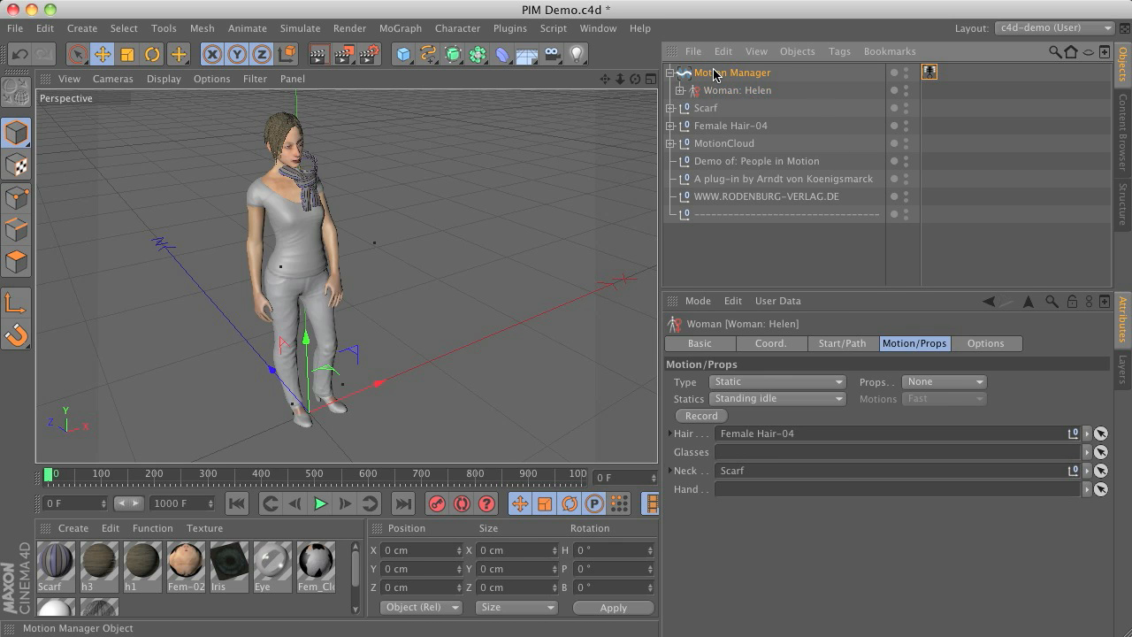
click(732, 72)
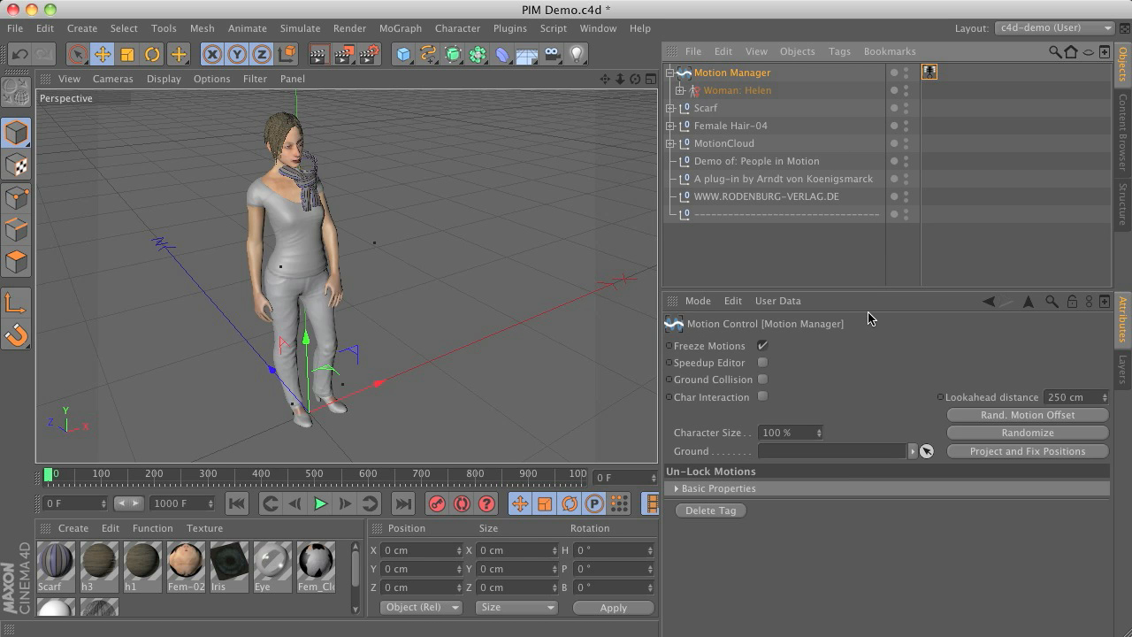
mouse_move(679, 351)
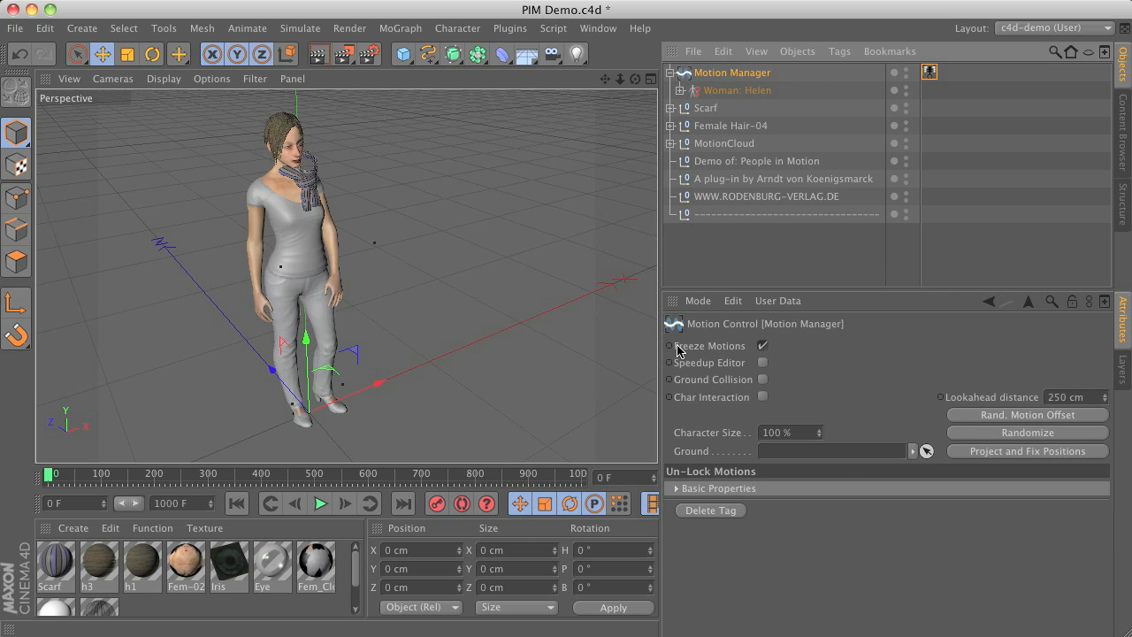
mouse_move(838, 360)
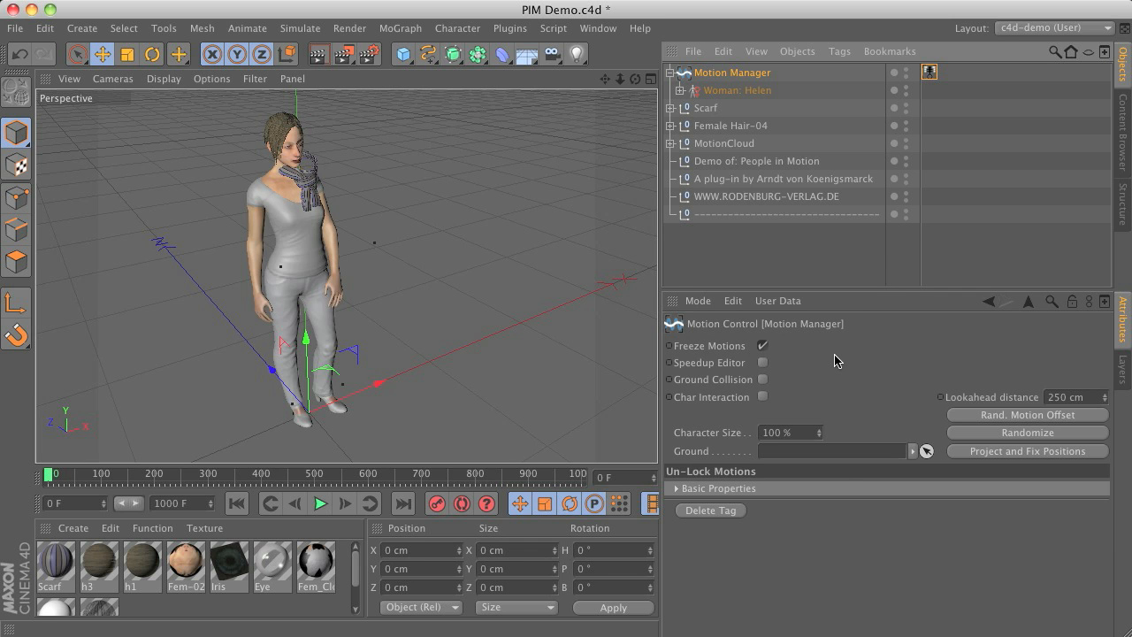
mouse_move(845, 334)
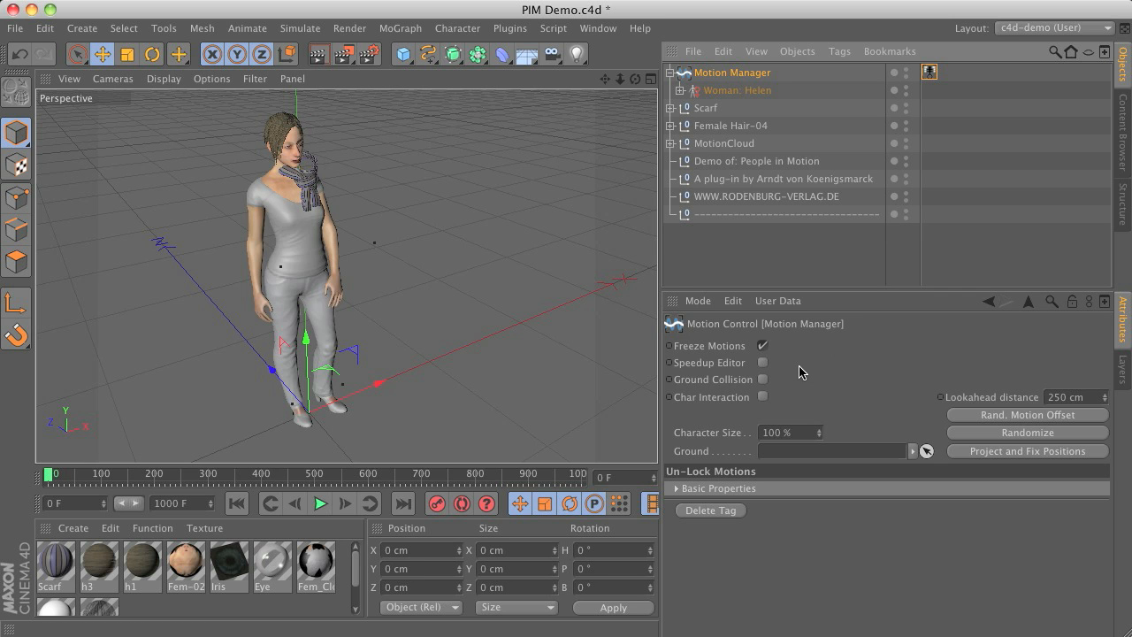
click(761, 344)
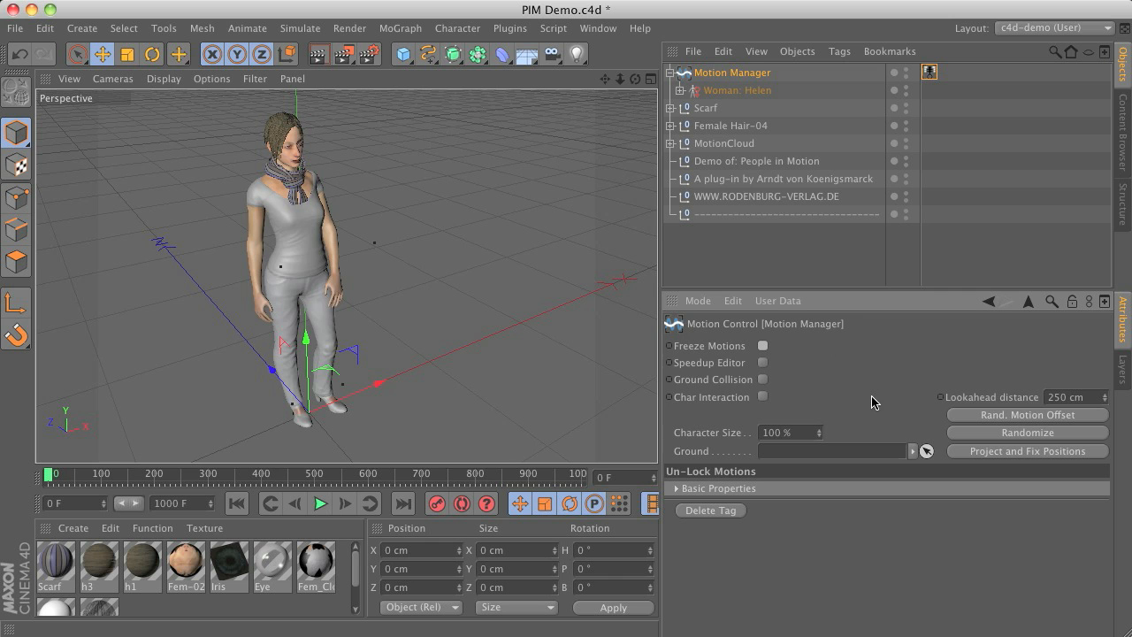
mouse_move(316, 179)
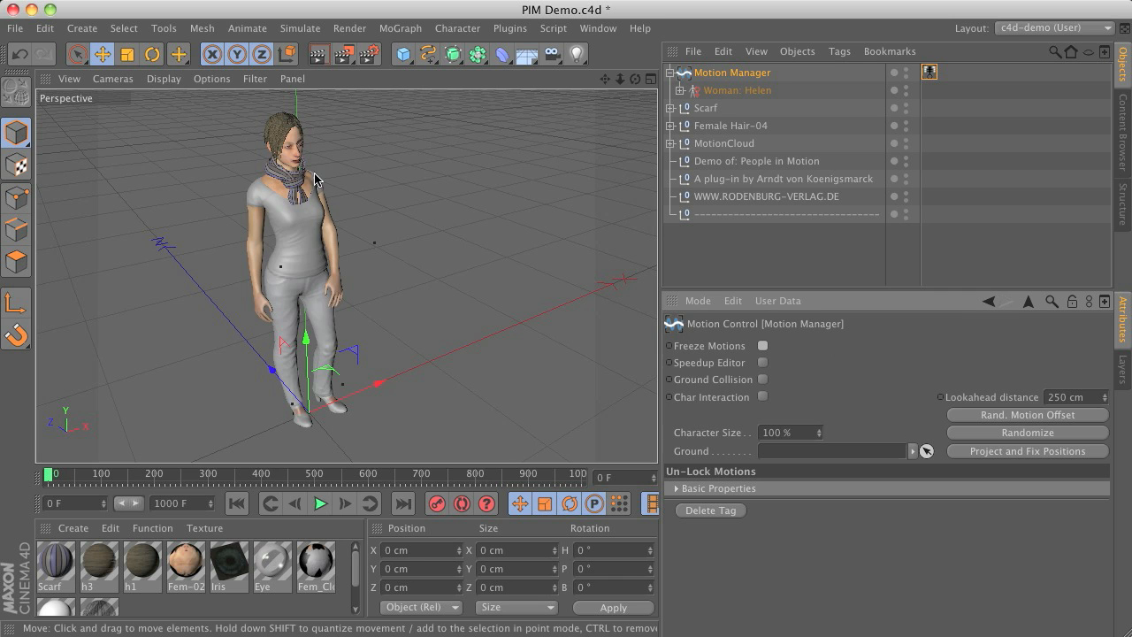
Play the animation forwards and select Woman: Helen to view her Motion/Props settings.
click(321, 502)
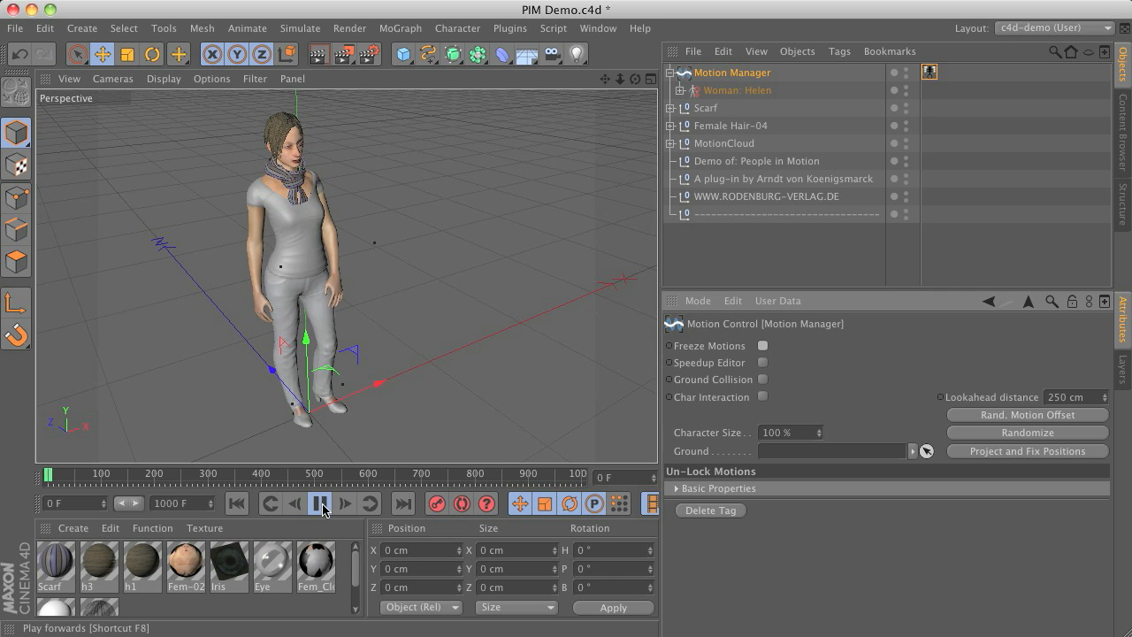
click(319, 502)
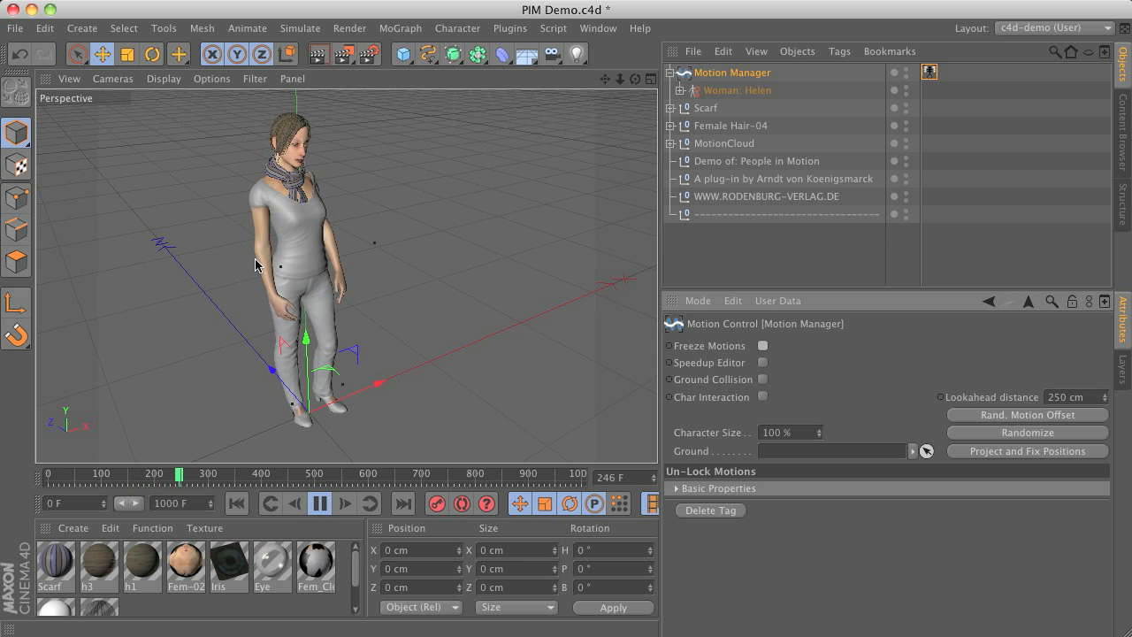
click(738, 89)
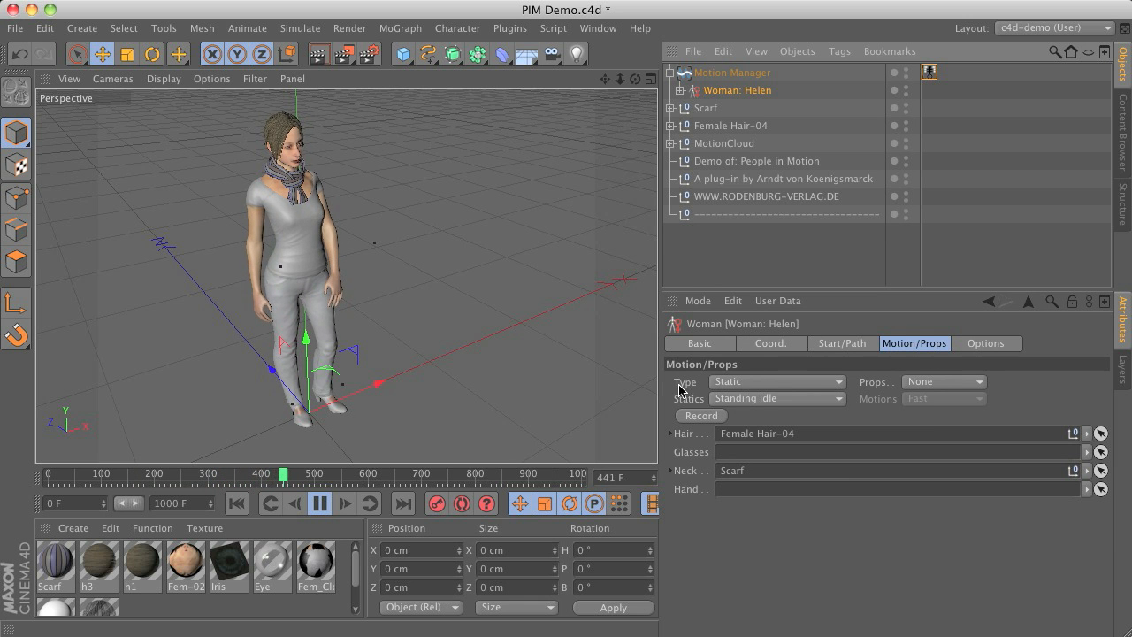
click(344, 502)
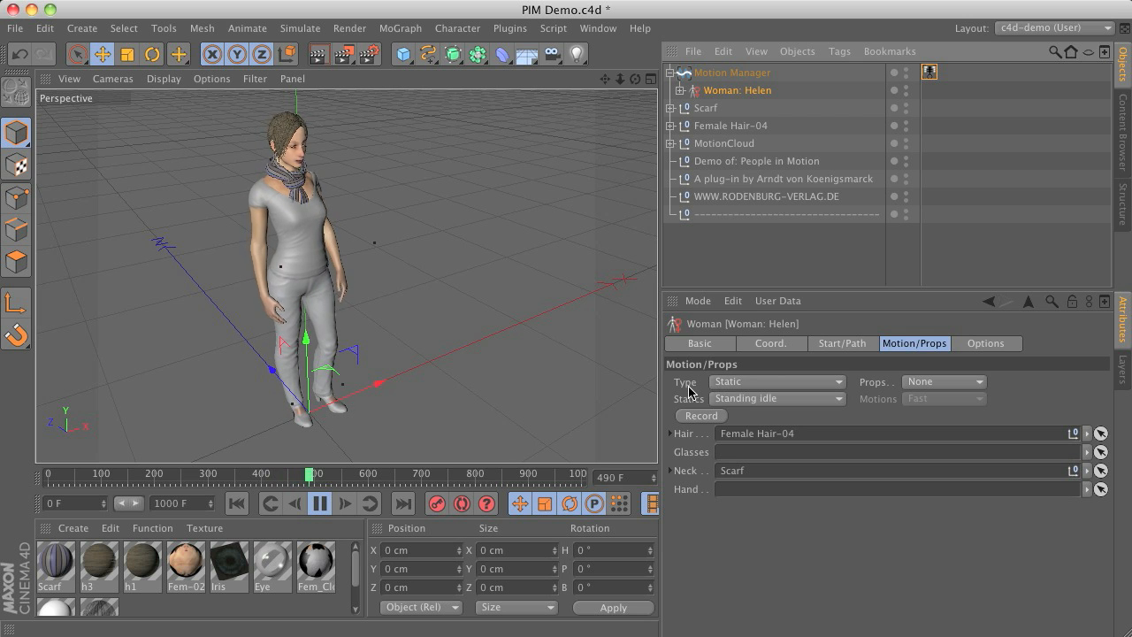
click(774, 398)
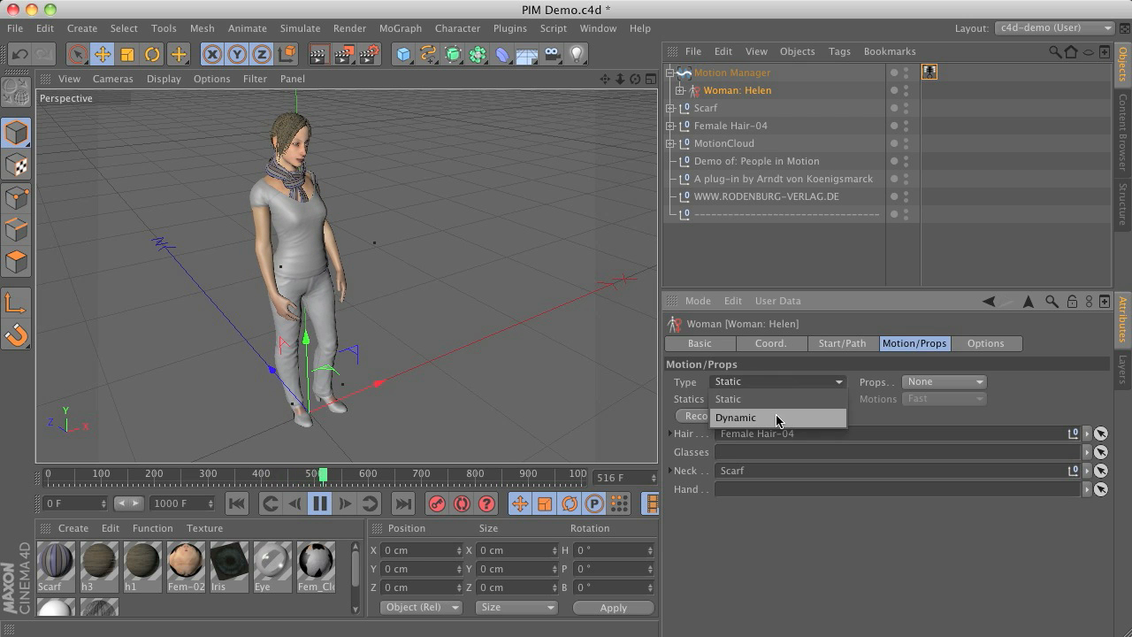
click(728, 416)
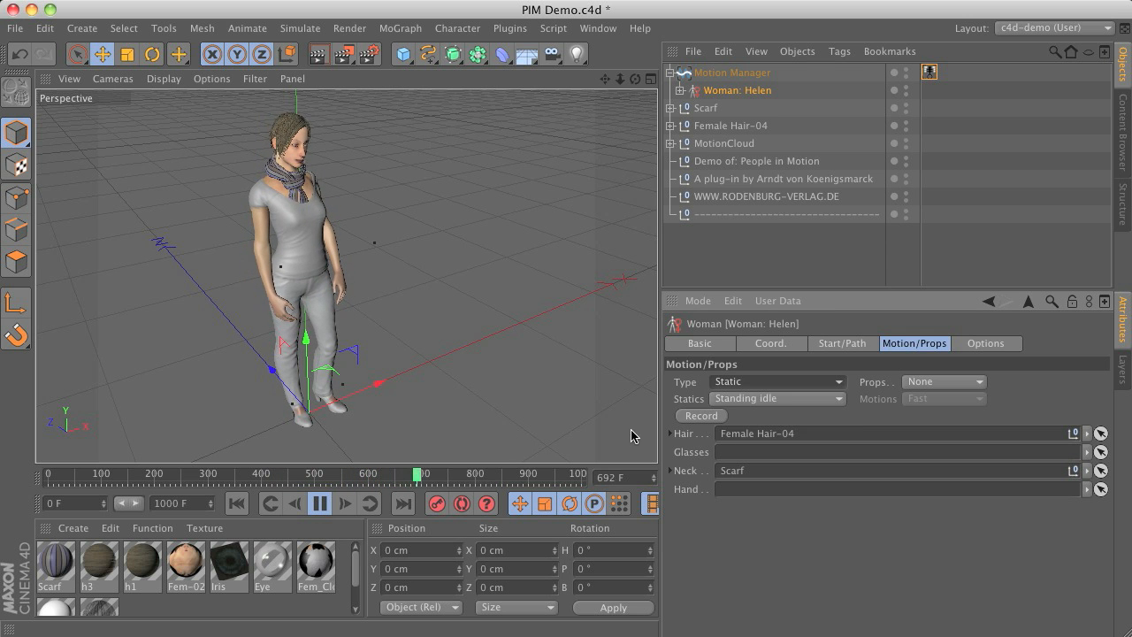
click(774, 398)
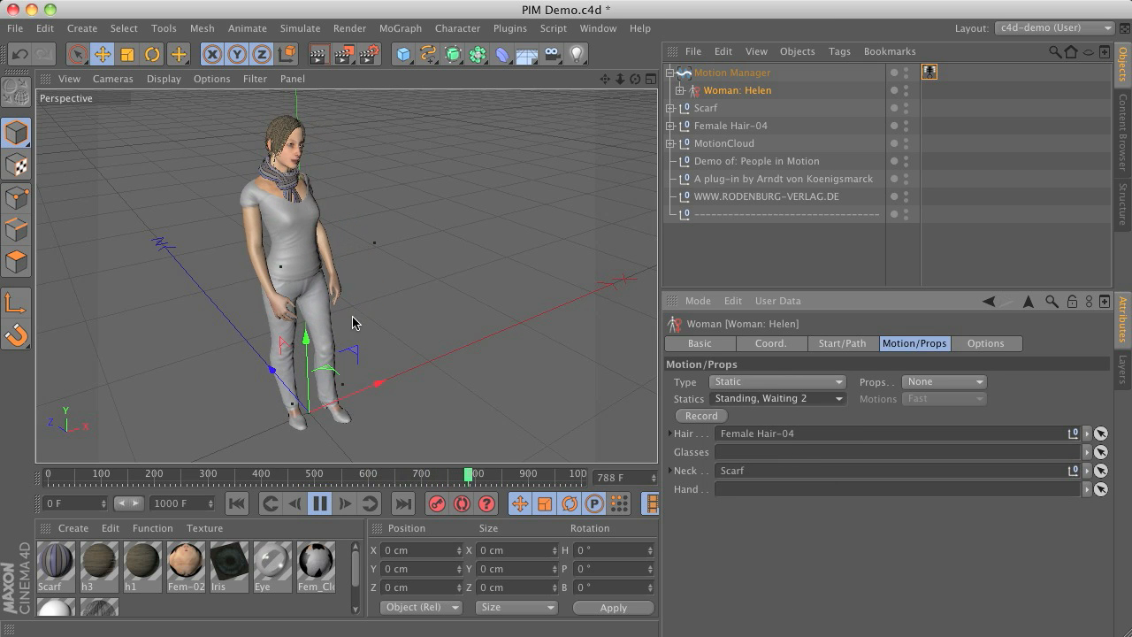
drag(467, 473, 334, 473)
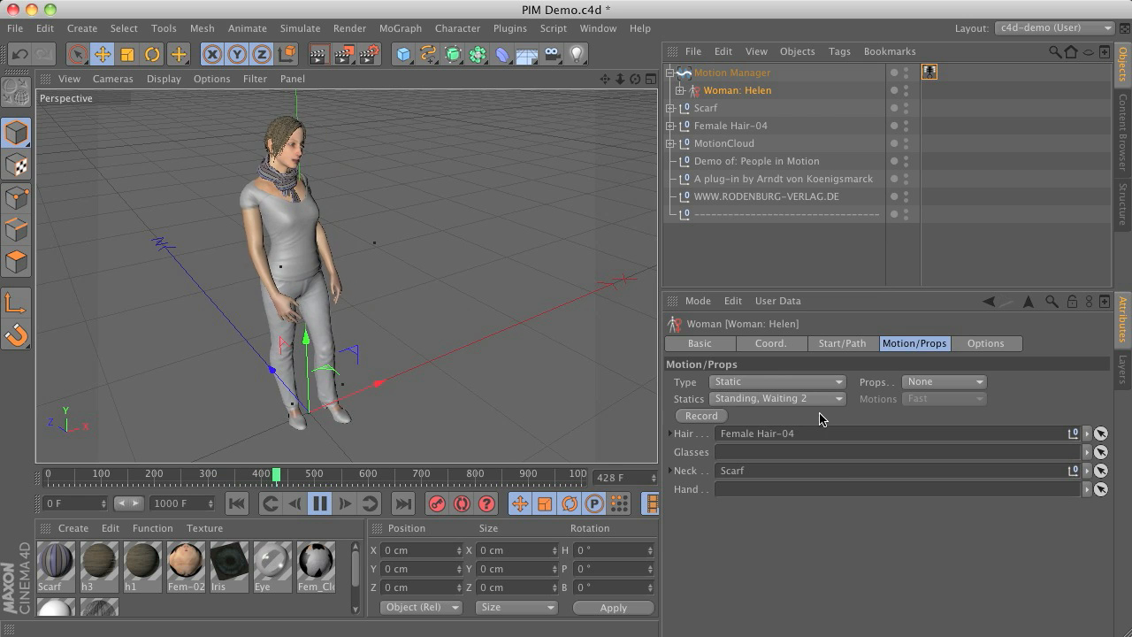
click(776, 397)
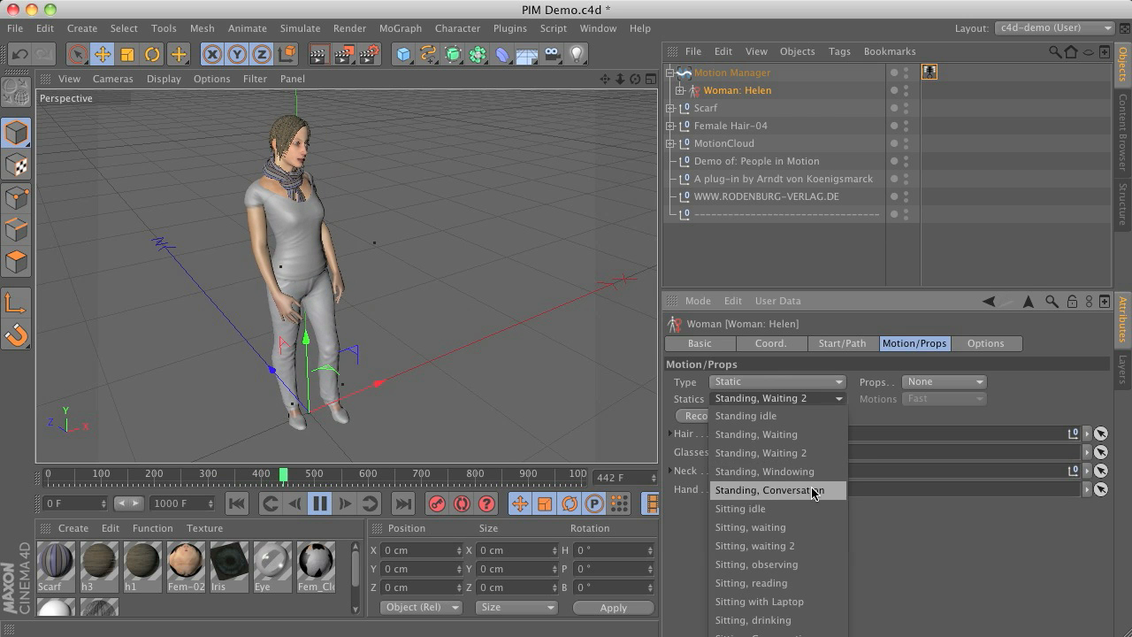
click(769, 490)
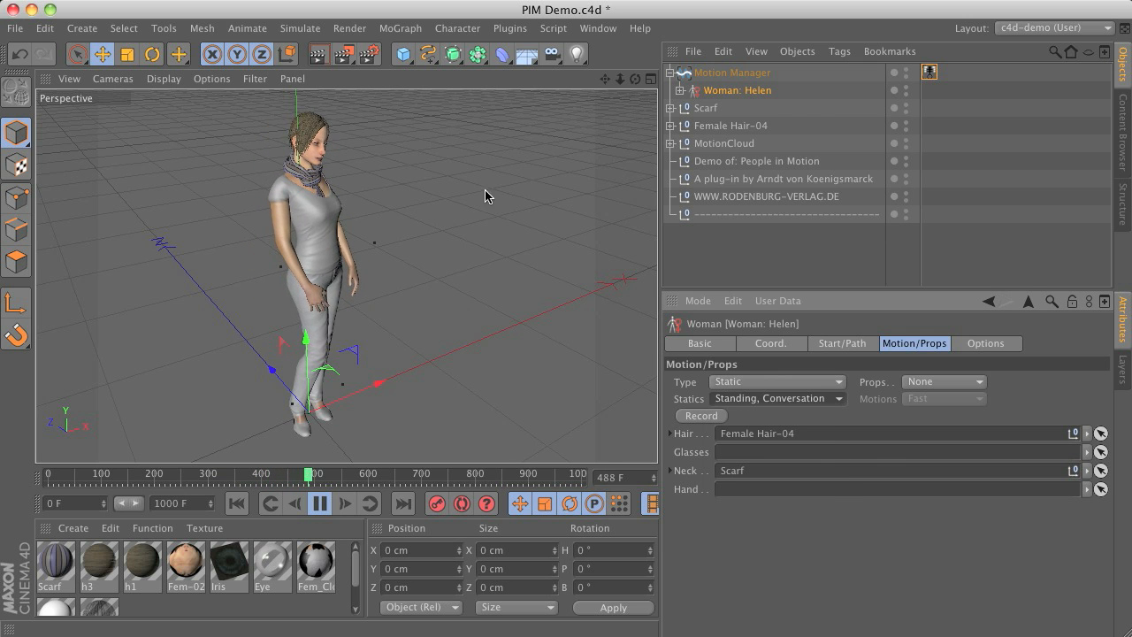
click(776, 398)
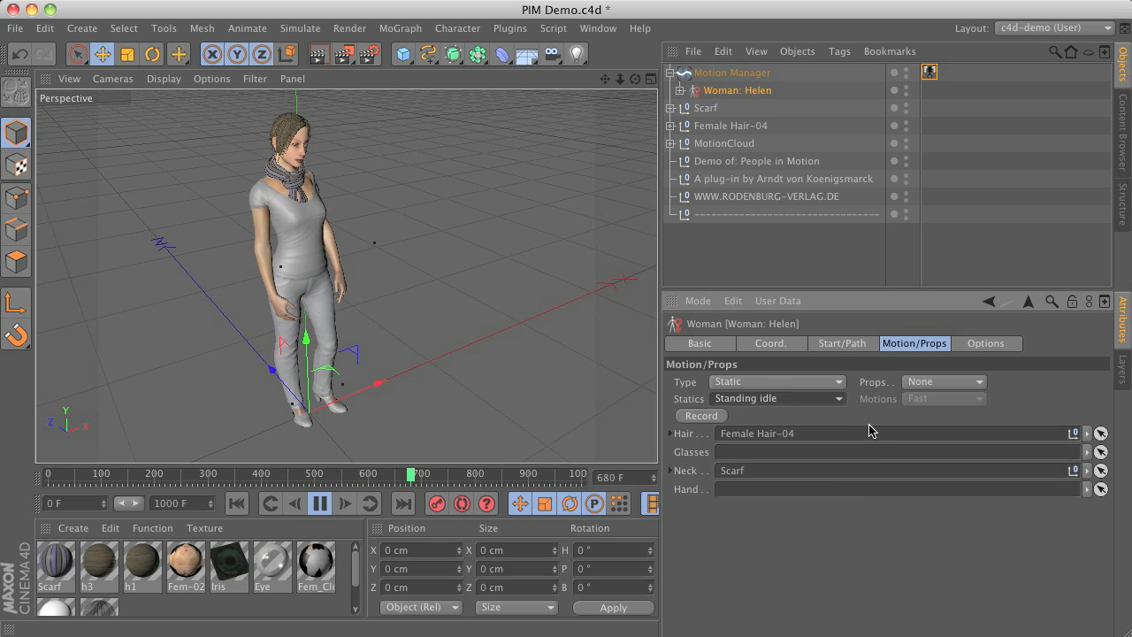
click(774, 397)
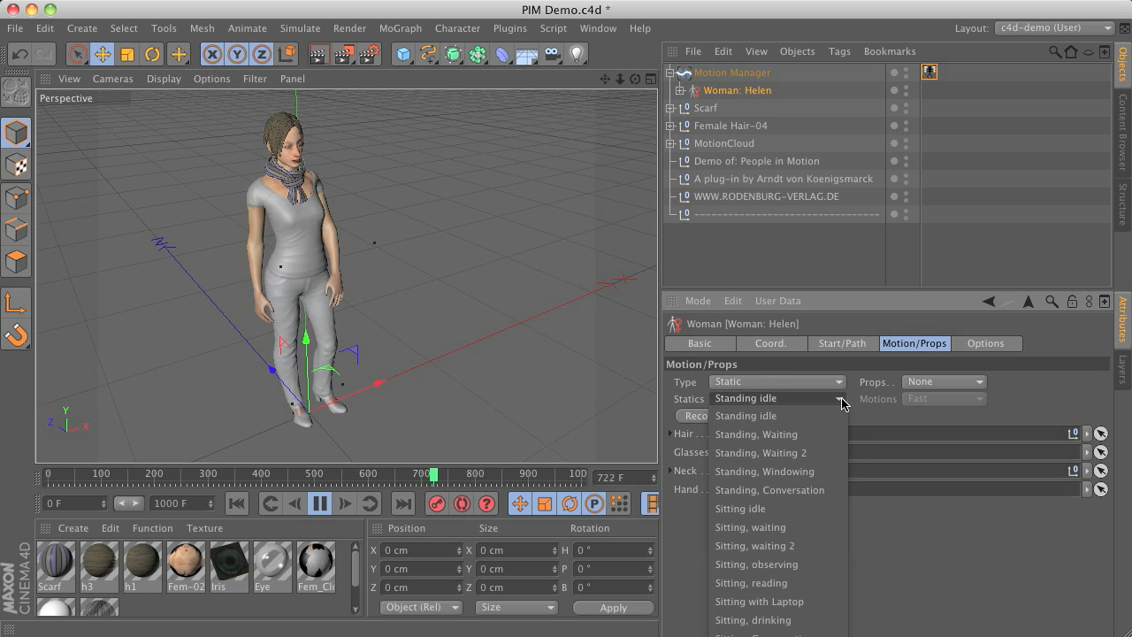
click(750, 527)
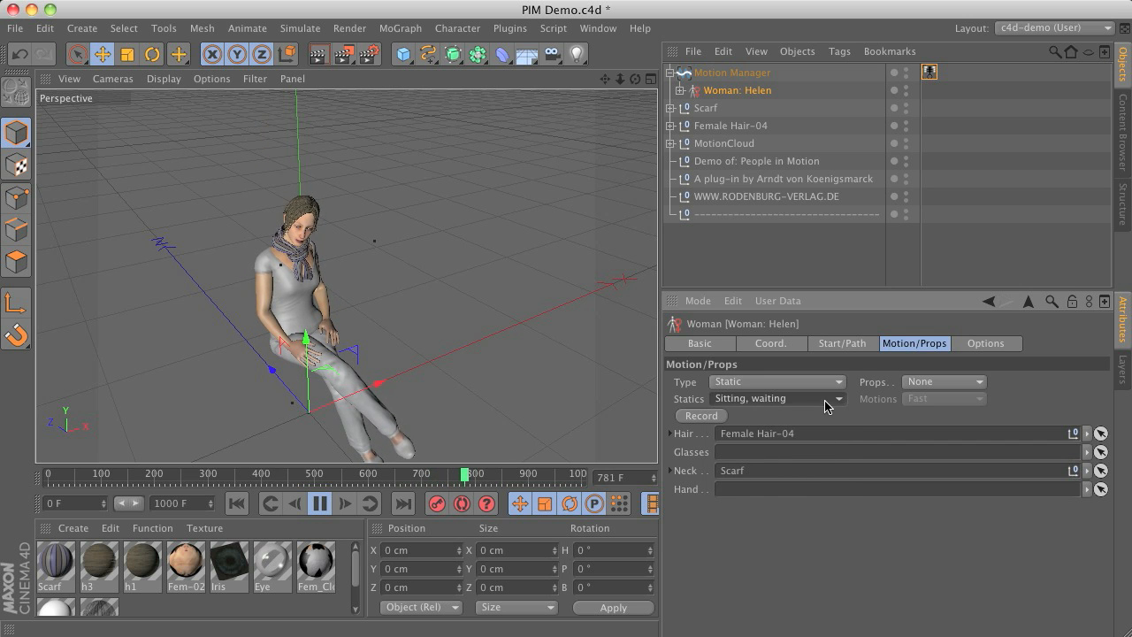
click(777, 398)
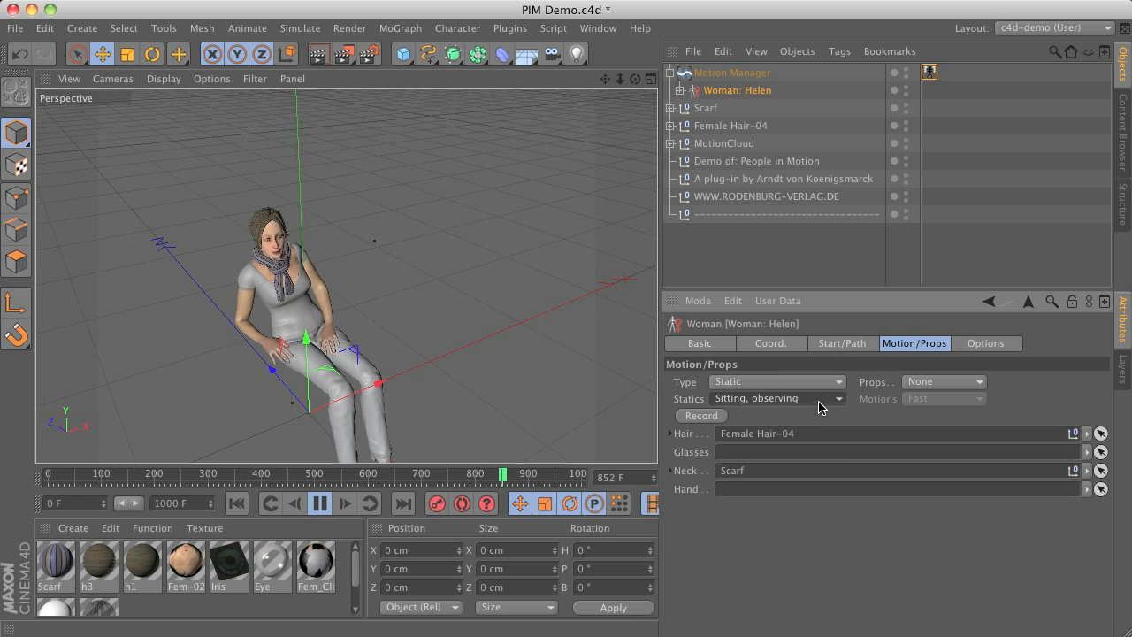
click(836, 397)
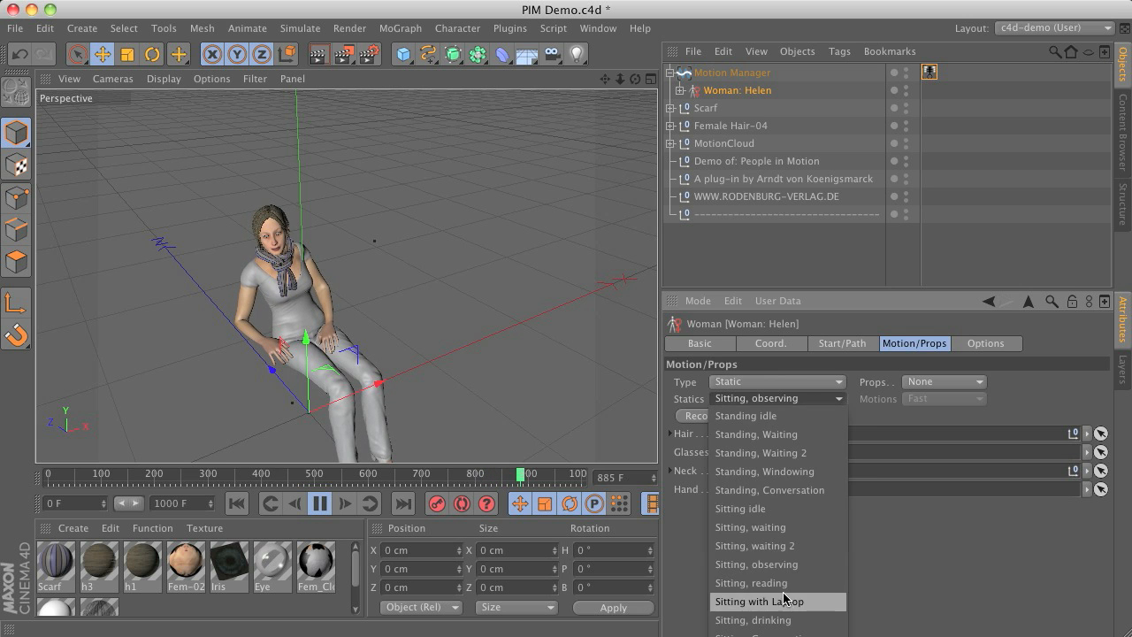
click(759, 601)
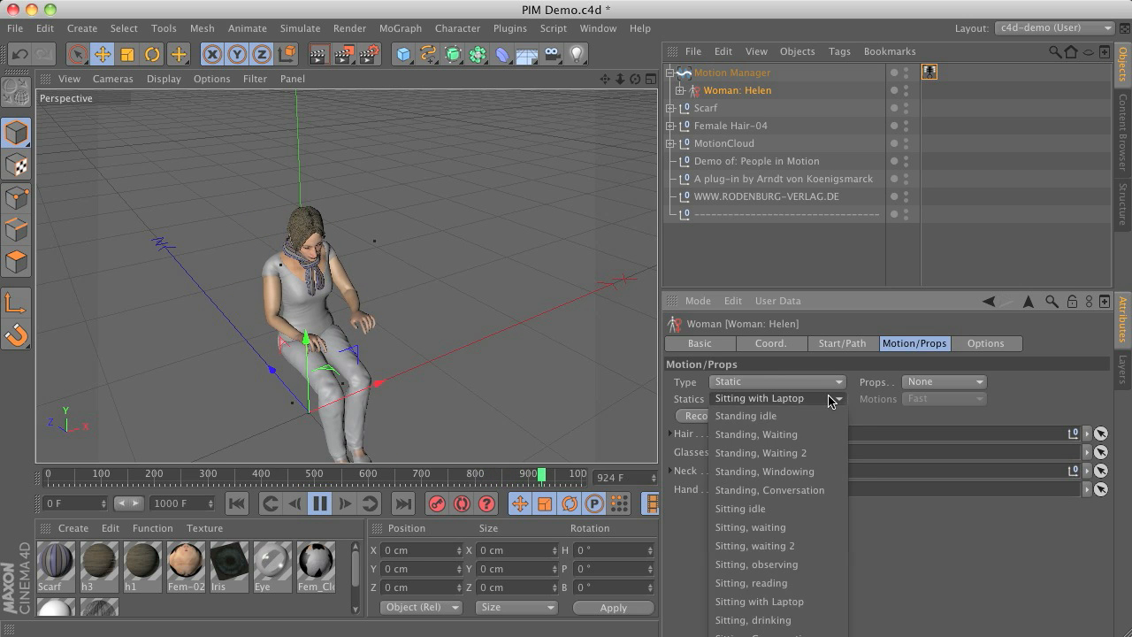
mouse_move(795, 416)
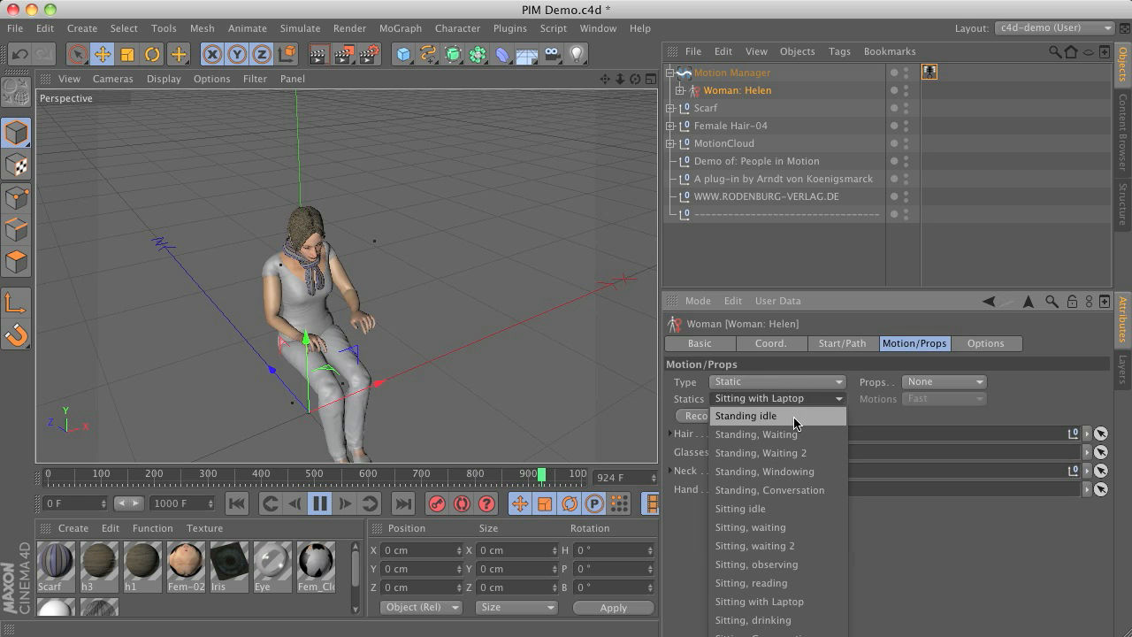
click(746, 416)
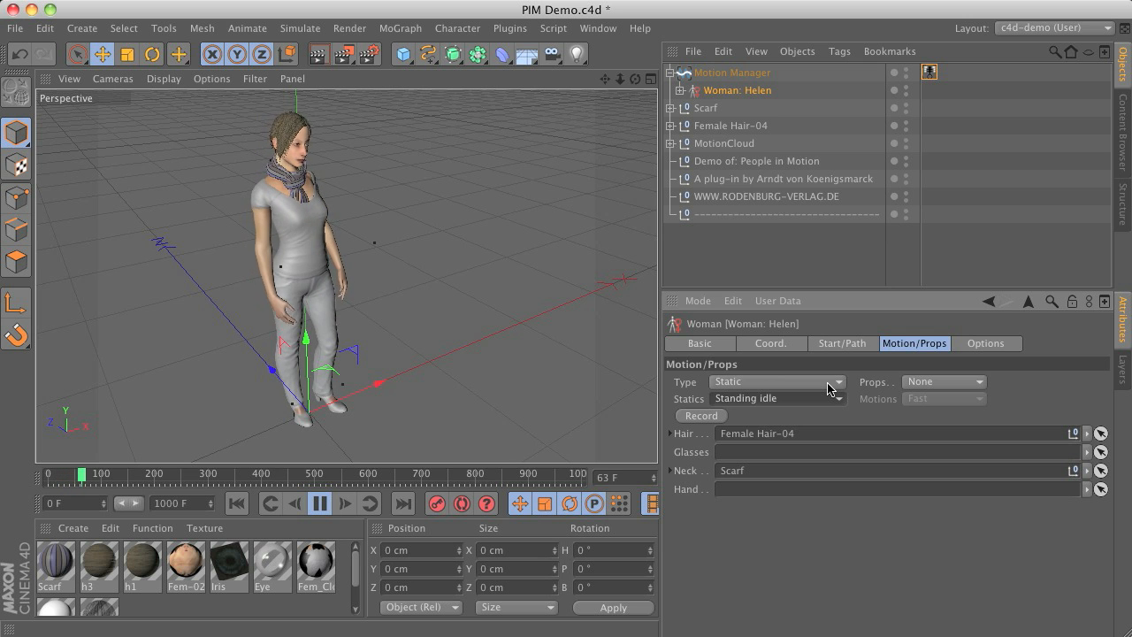
Set Helen's motion Type to Dynamic with Fast speed, then stop playback.
click(777, 381)
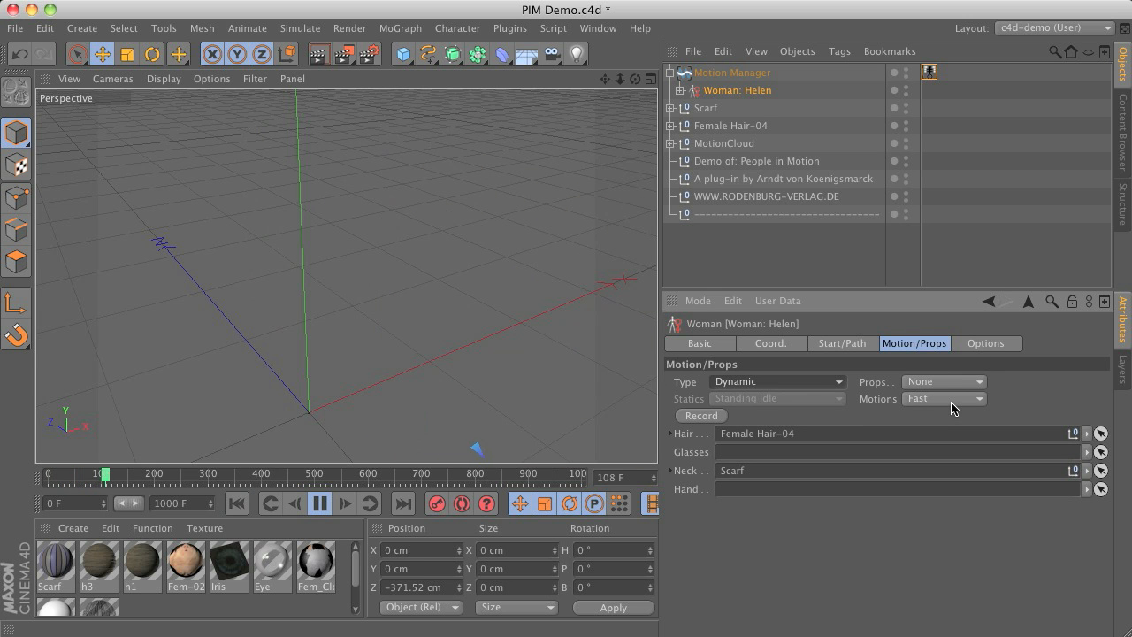
click(944, 398)
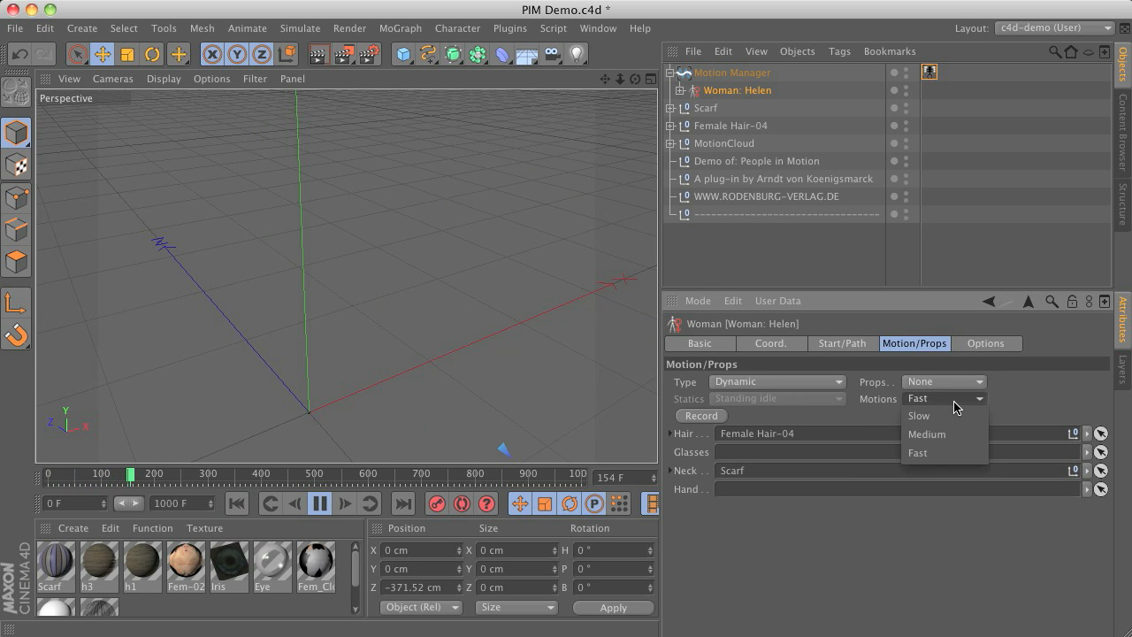
click(917, 451)
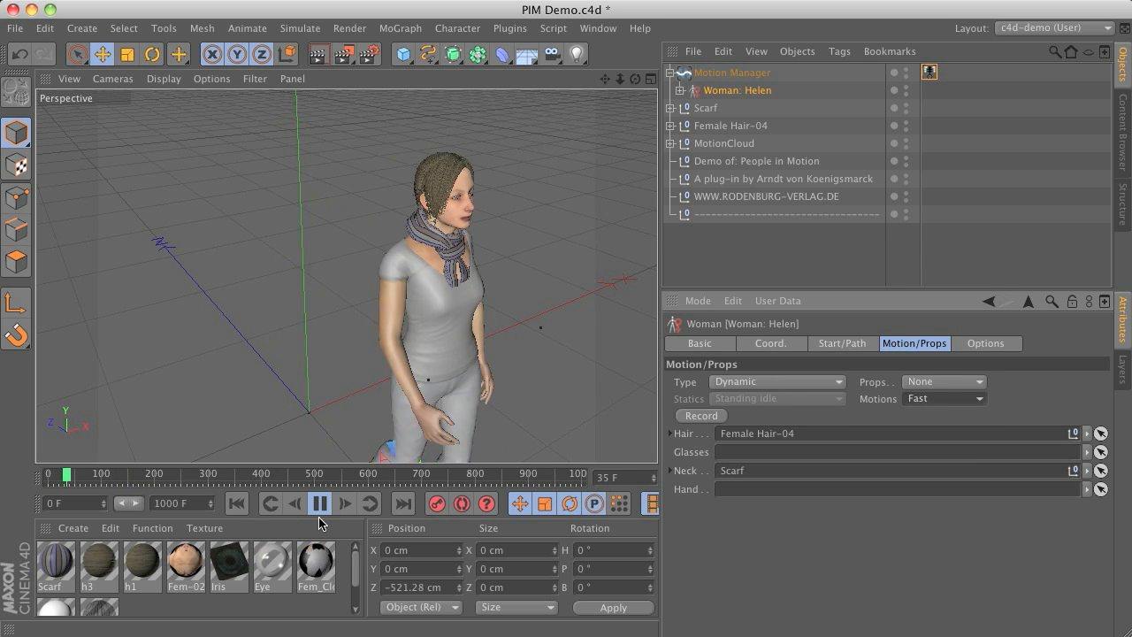
click(319, 503)
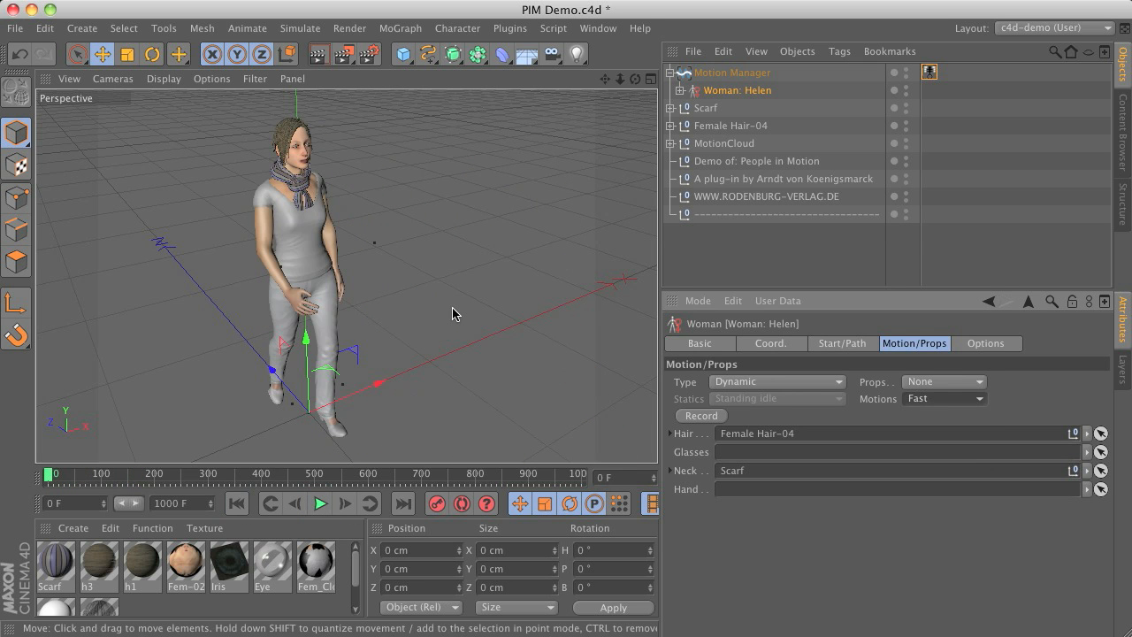
mouse_move(739, 387)
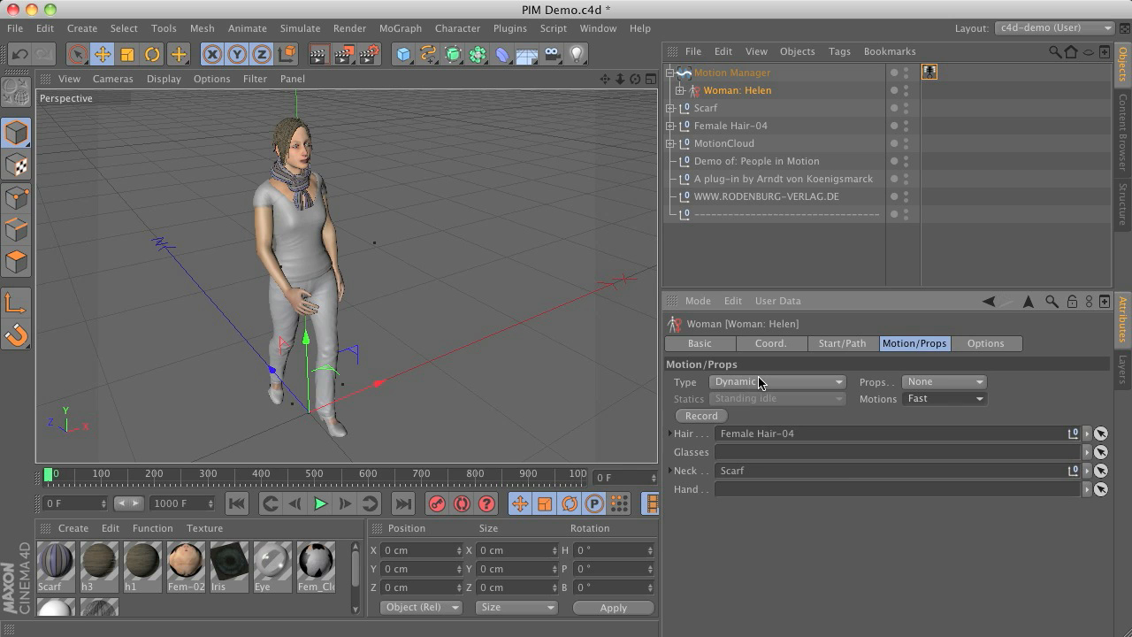
mouse_move(818, 345)
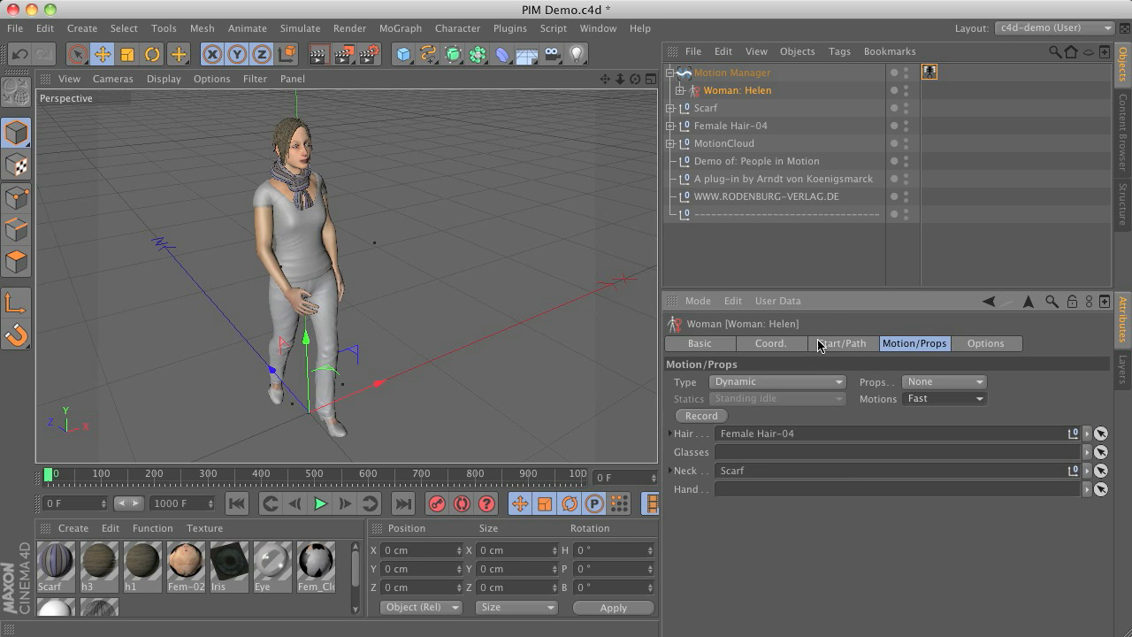
Show Helen's Start/Path settings after moving her roughly 600 cm along Z.
click(842, 343)
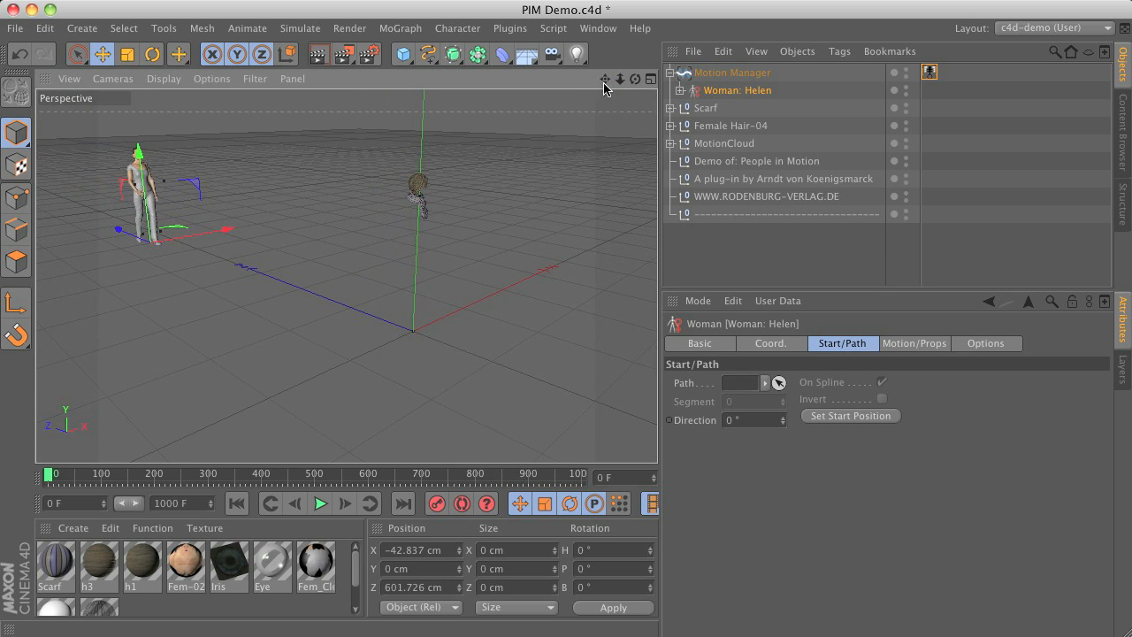
mouse_move(850, 429)
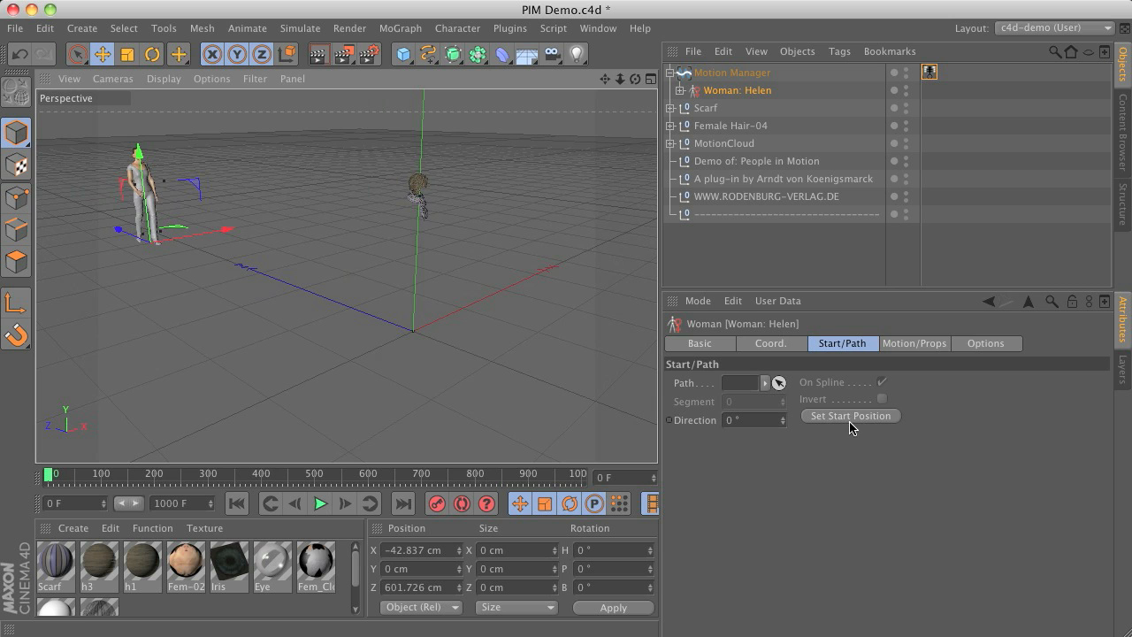
mouse_move(899, 448)
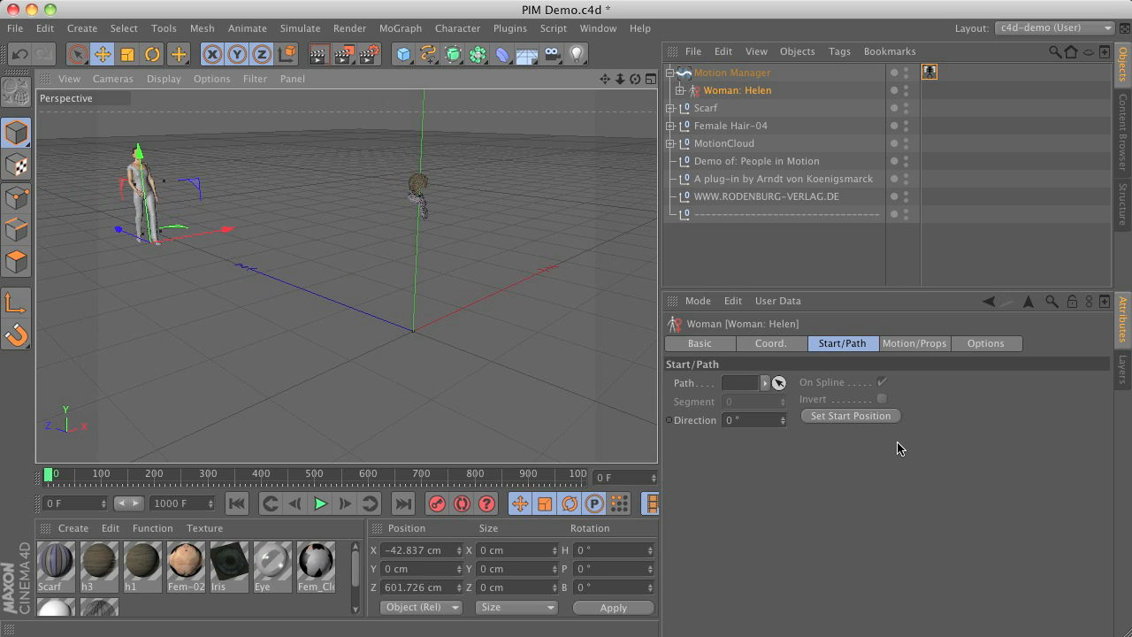
mouse_move(725, 230)
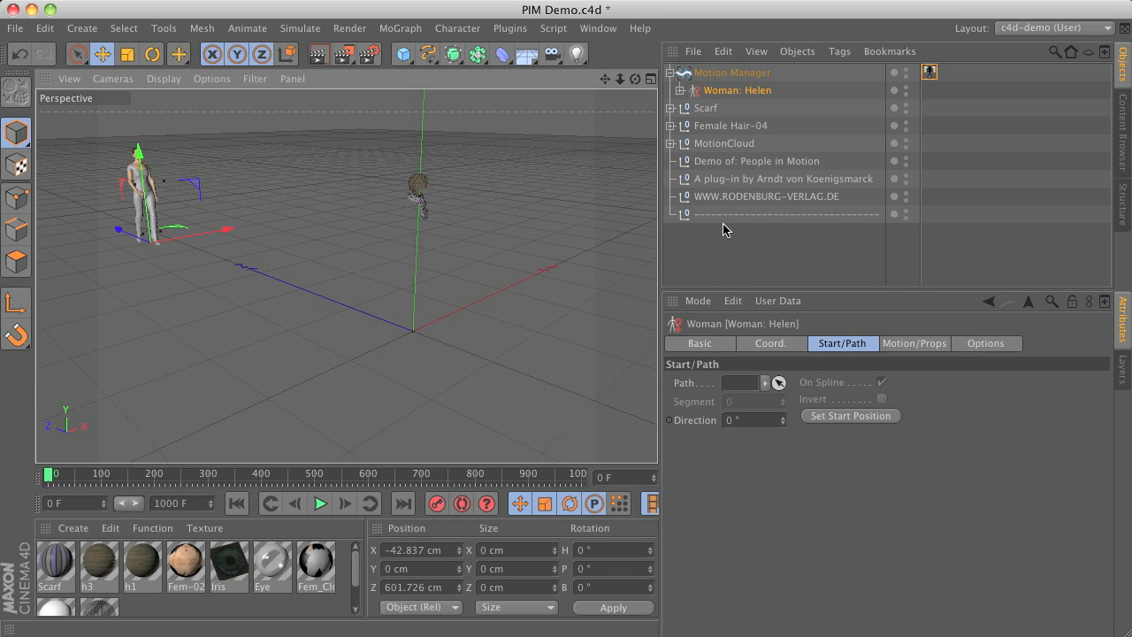
mouse_move(713, 92)
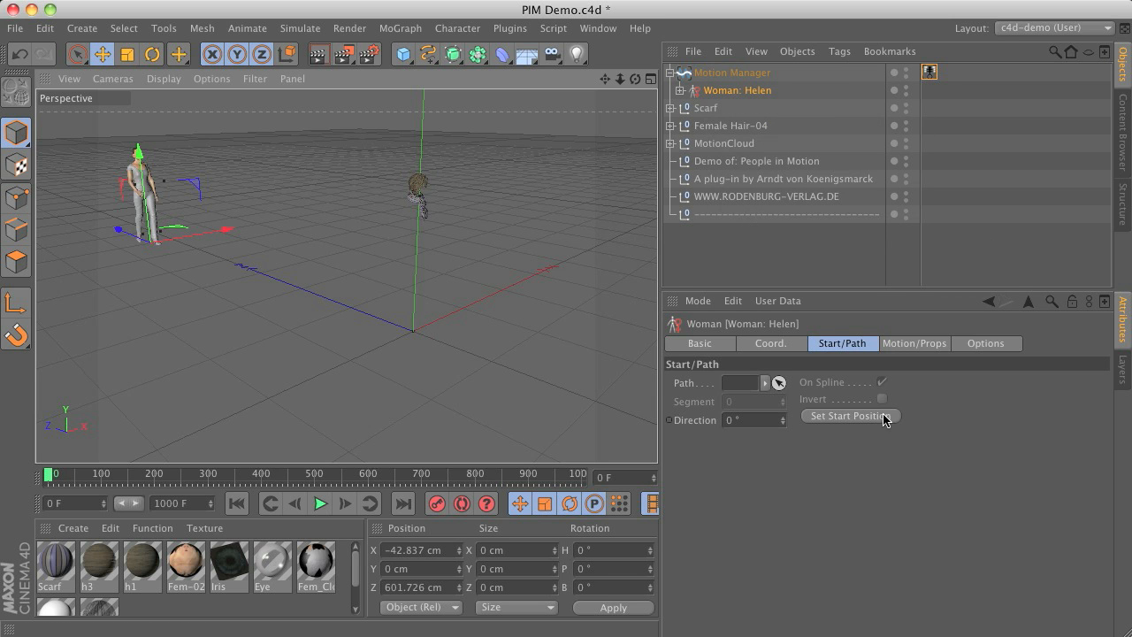
mouse_move(813, 429)
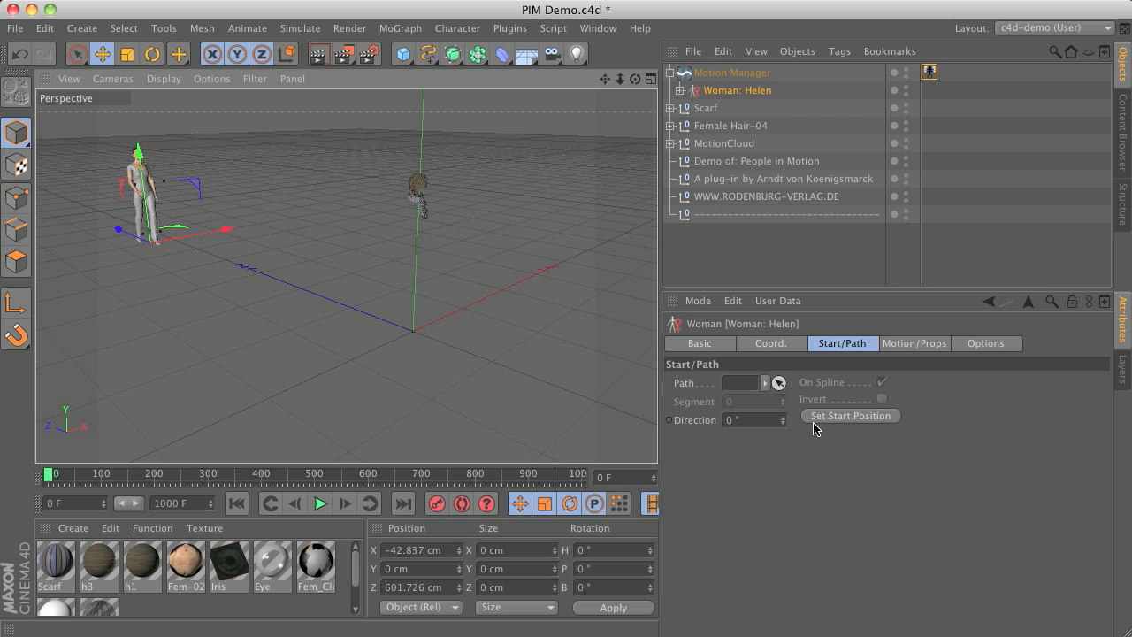
mouse_move(869, 523)
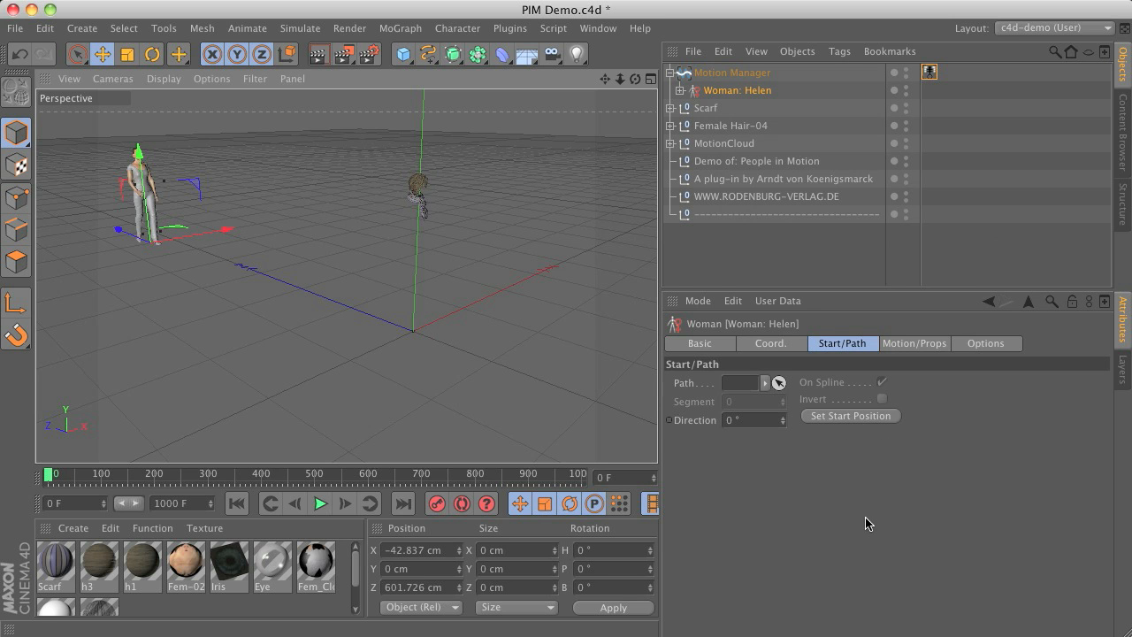
mouse_move(787, 208)
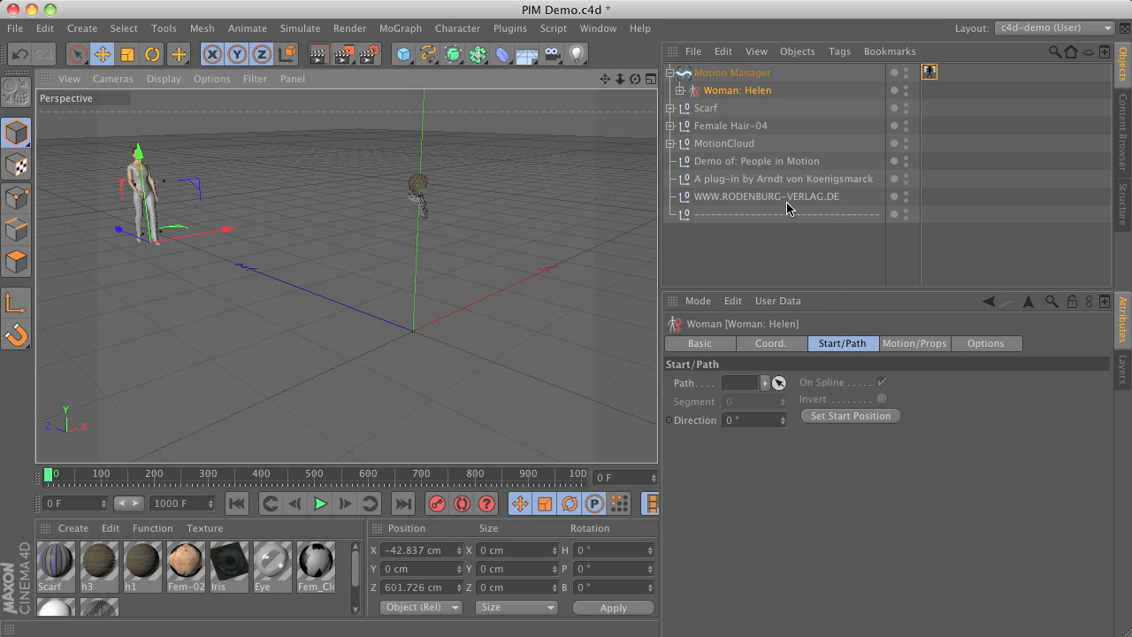
Show the Motion Manager's scene-wide settings and play the animation.
click(733, 73)
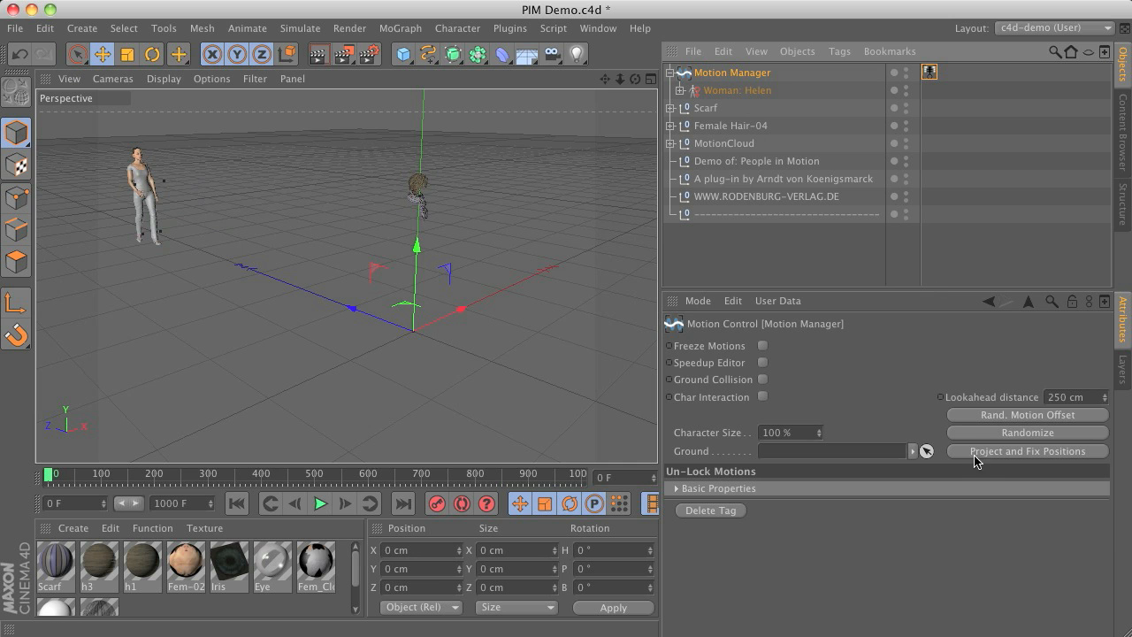
mouse_move(1092, 463)
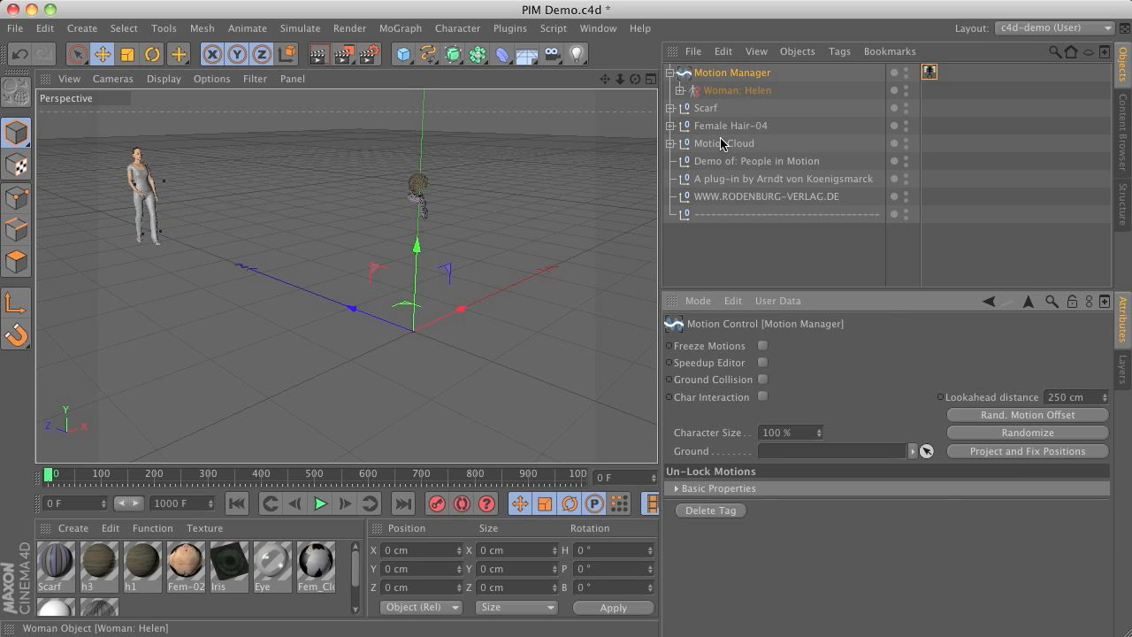
mouse_move(380, 497)
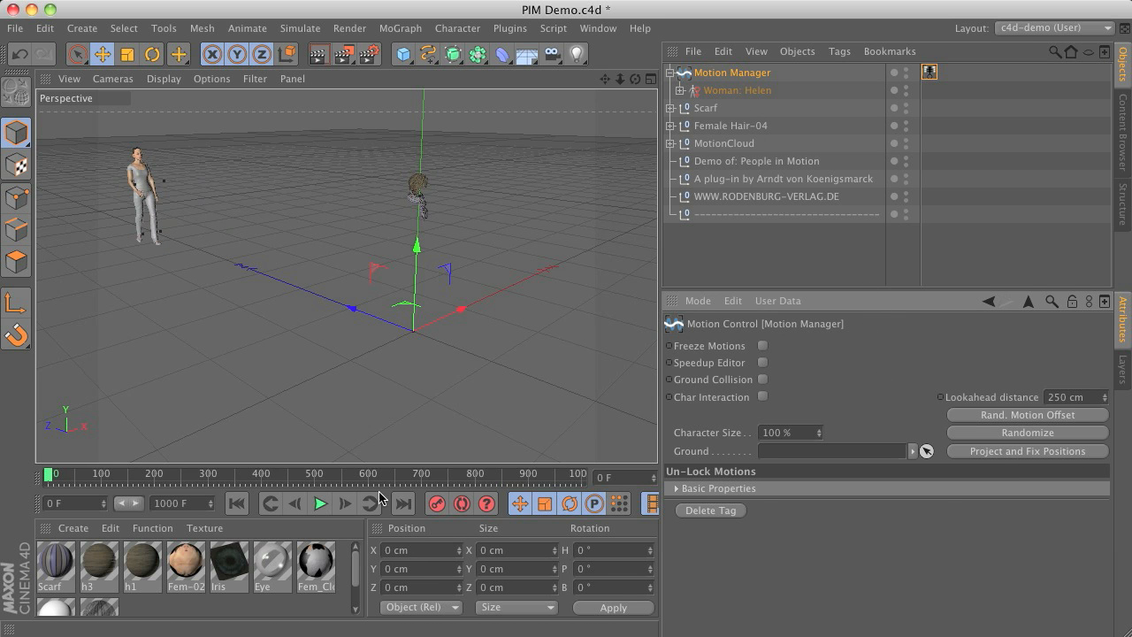
click(320, 504)
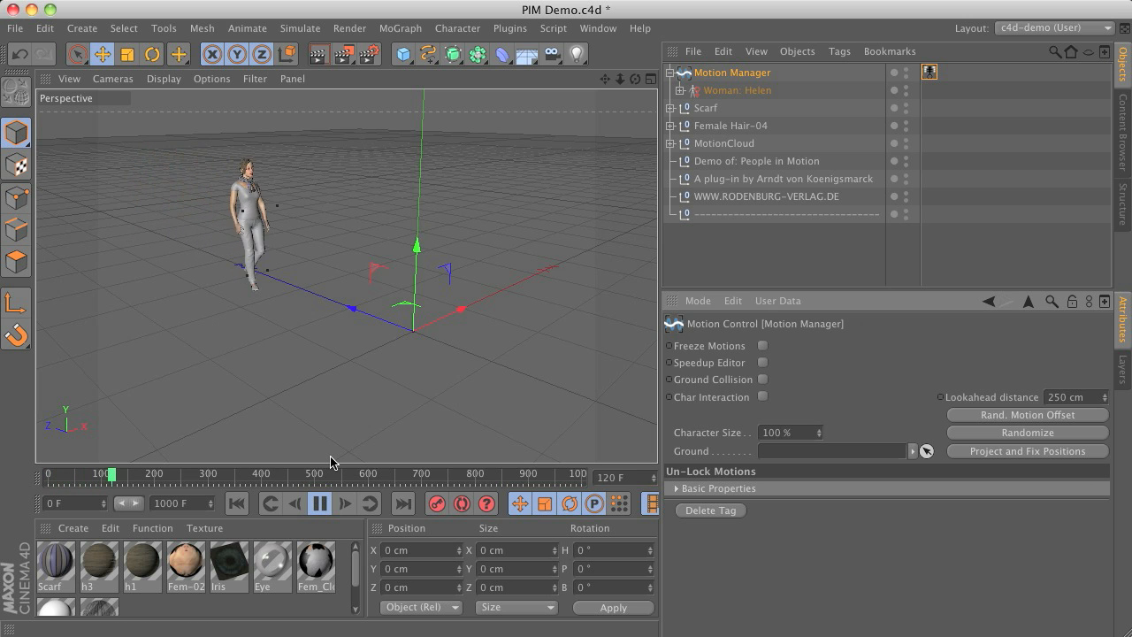
Pause playback and scrub the timeline through Helen's walk, settling on frame 70.
click(319, 503)
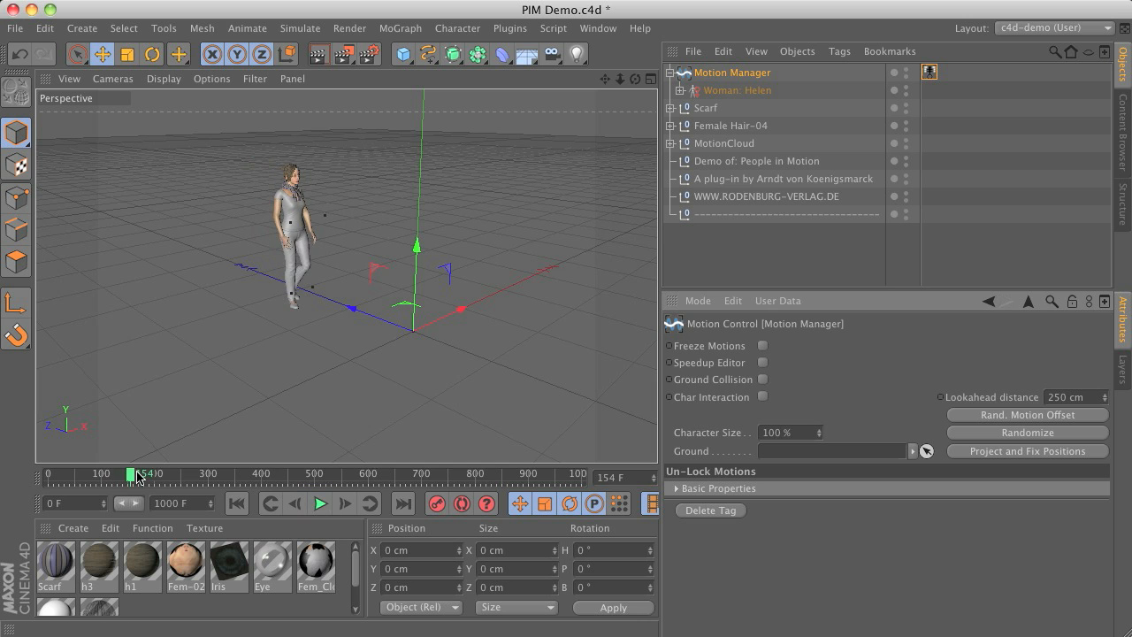
drag(137, 473, 113, 473)
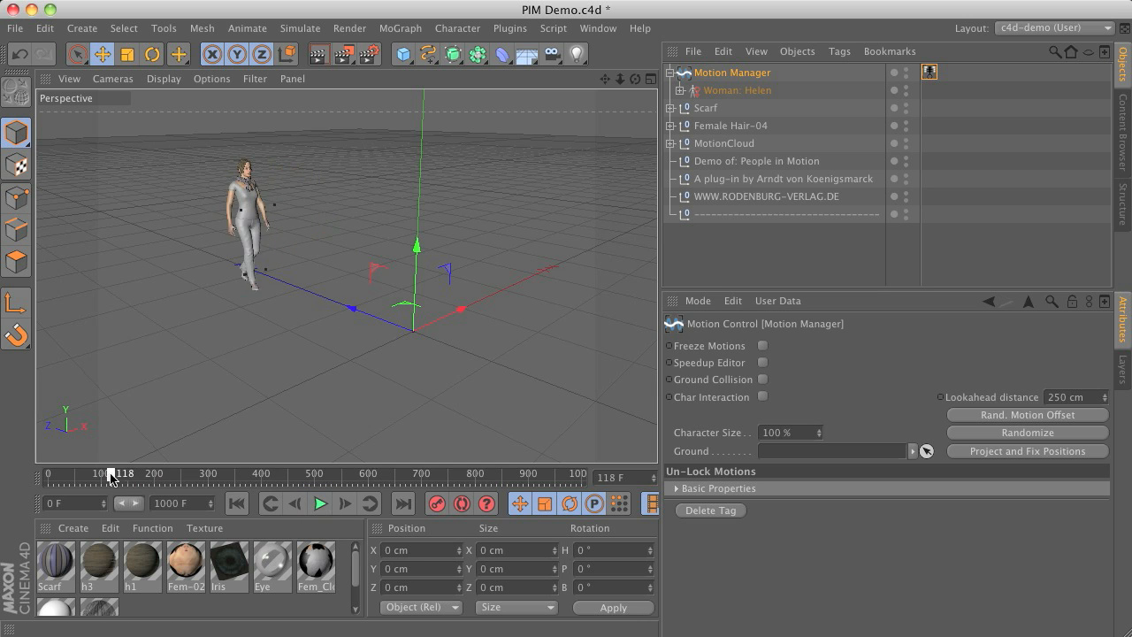
drag(116, 473, 163, 473)
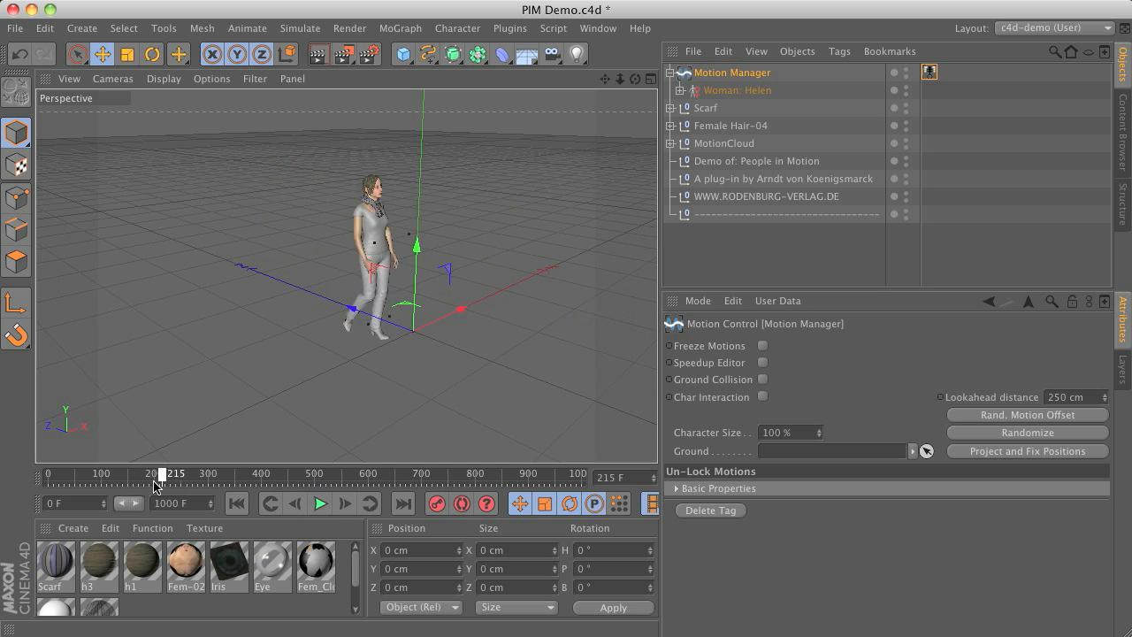
drag(163, 473, 93, 473)
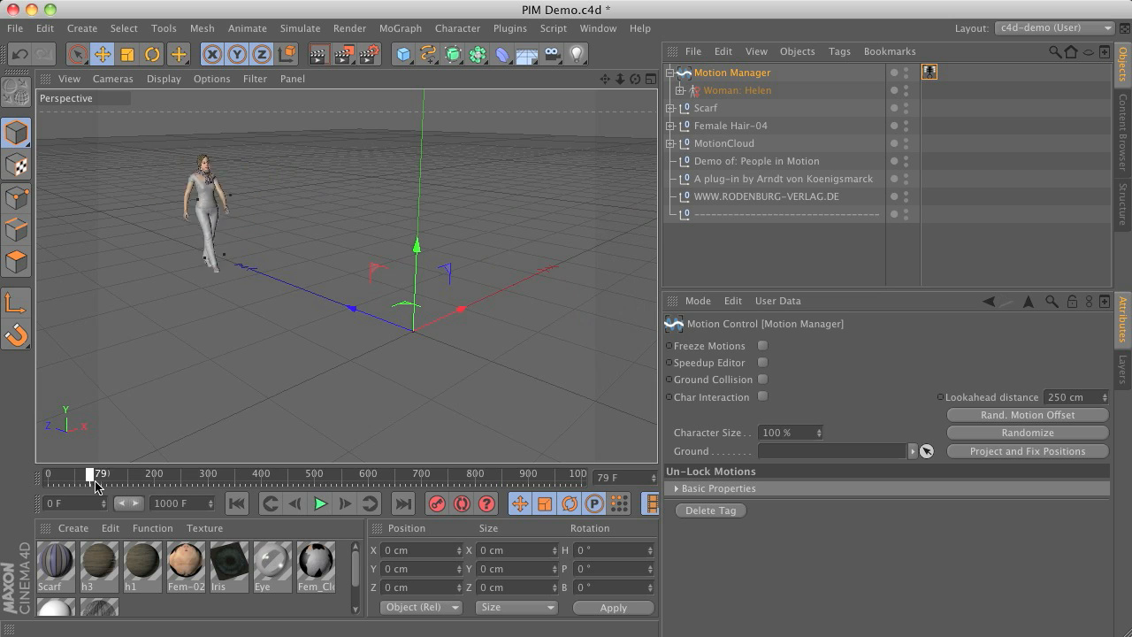
drag(88, 473, 84, 473)
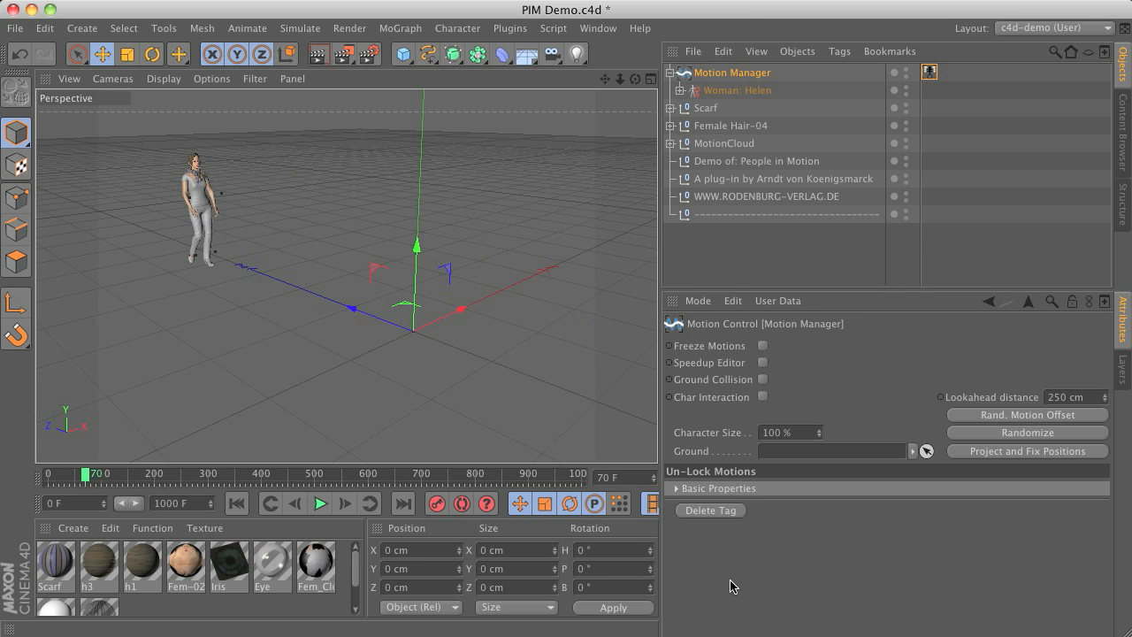
mouse_move(803, 394)
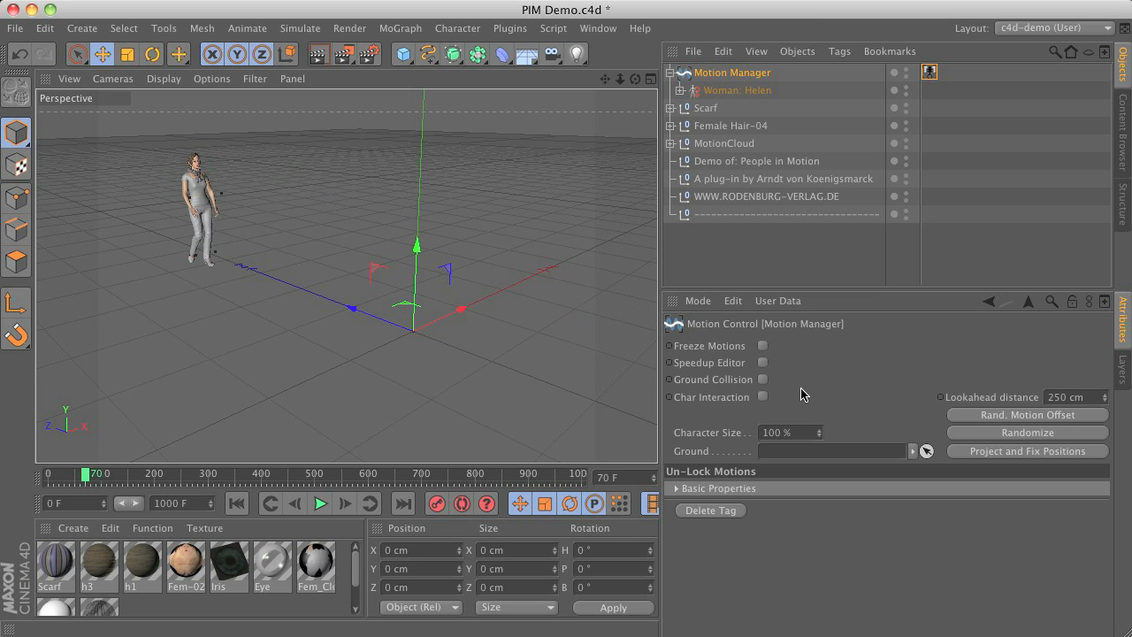
Enable Speedup Editor and play the walk as a fast stick-figure preview.
click(762, 362)
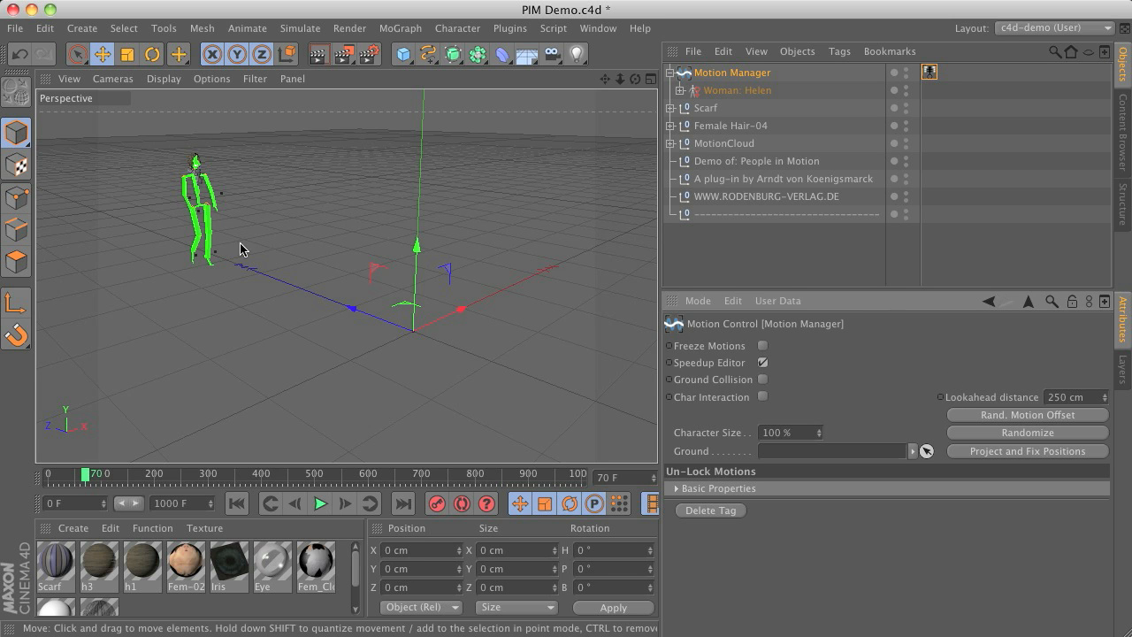
mouse_move(200, 169)
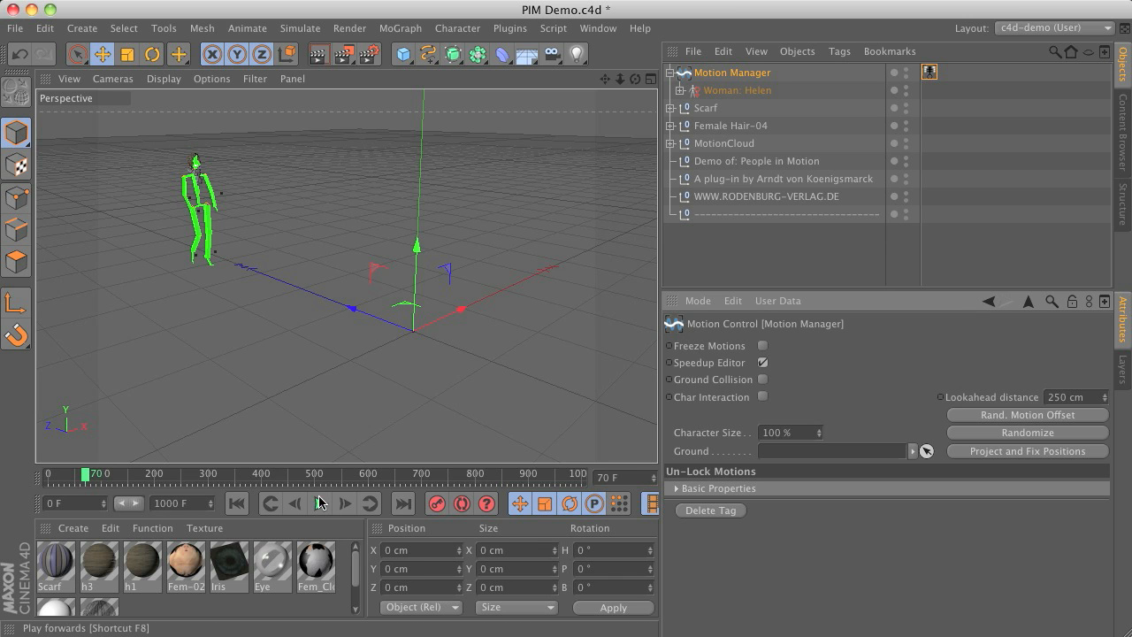
click(320, 502)
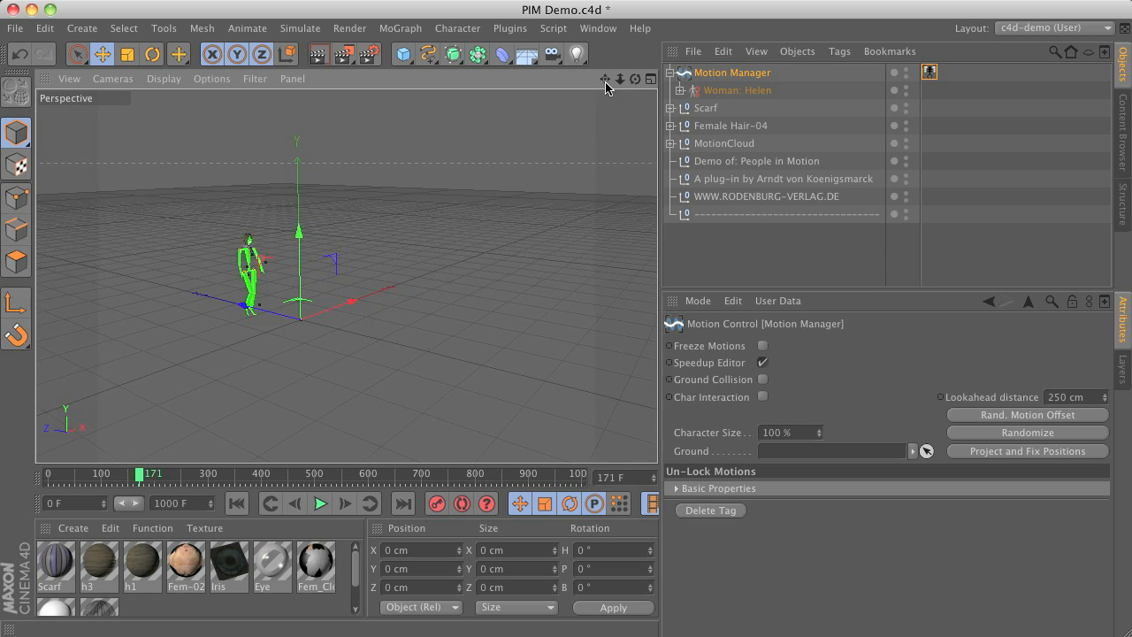
click(321, 503)
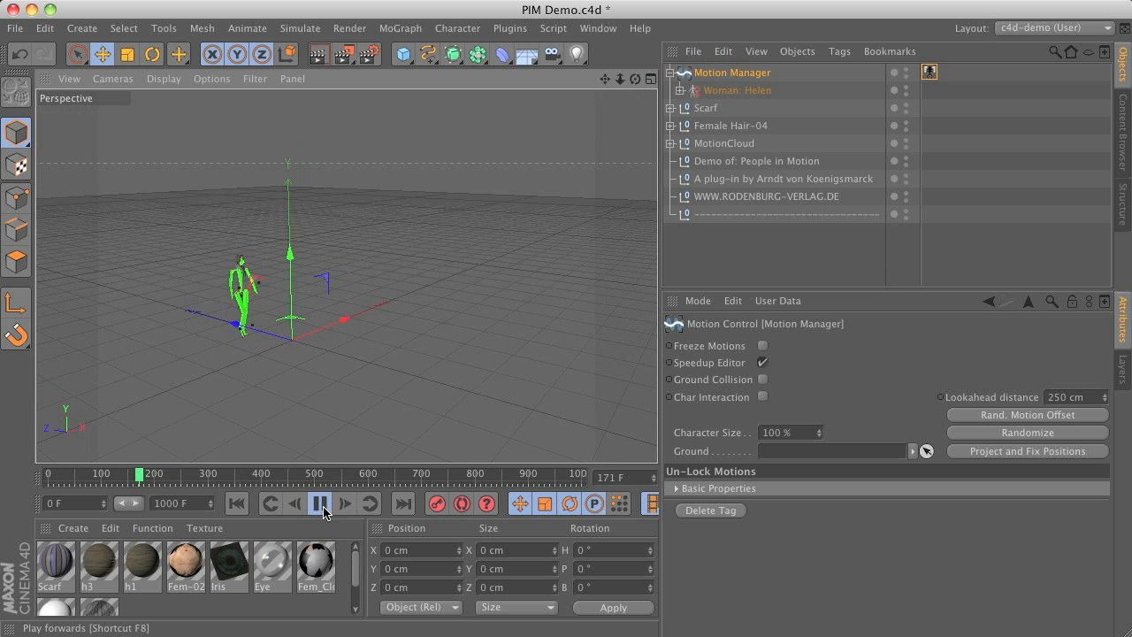
Pause, disable Speedup Editor to restore full figures, and return to frame 0.
click(319, 502)
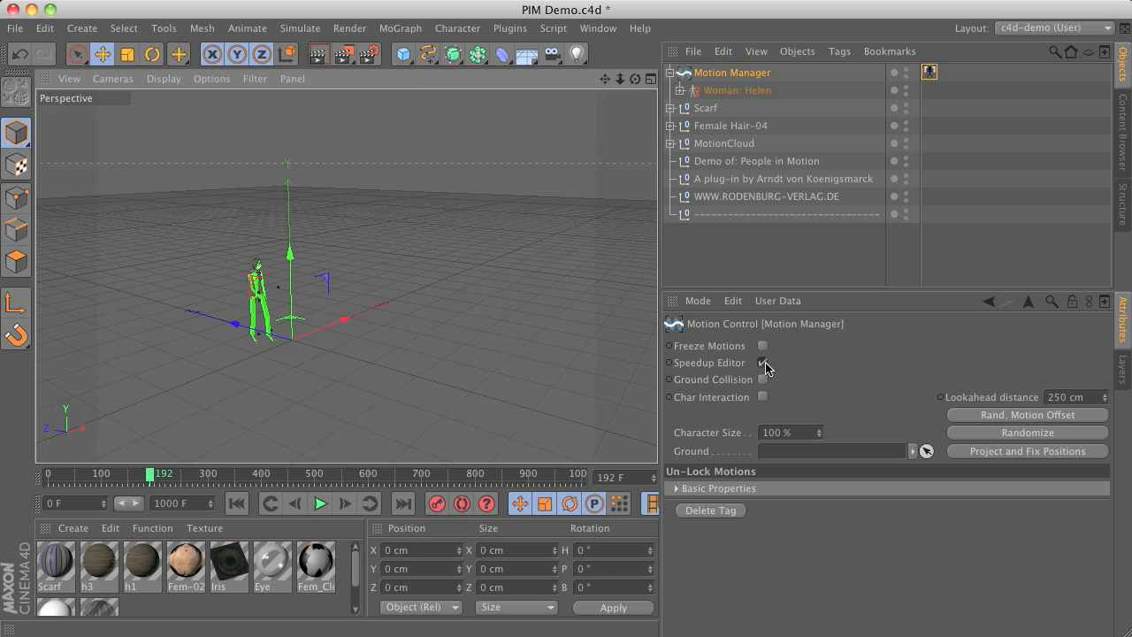
click(762, 363)
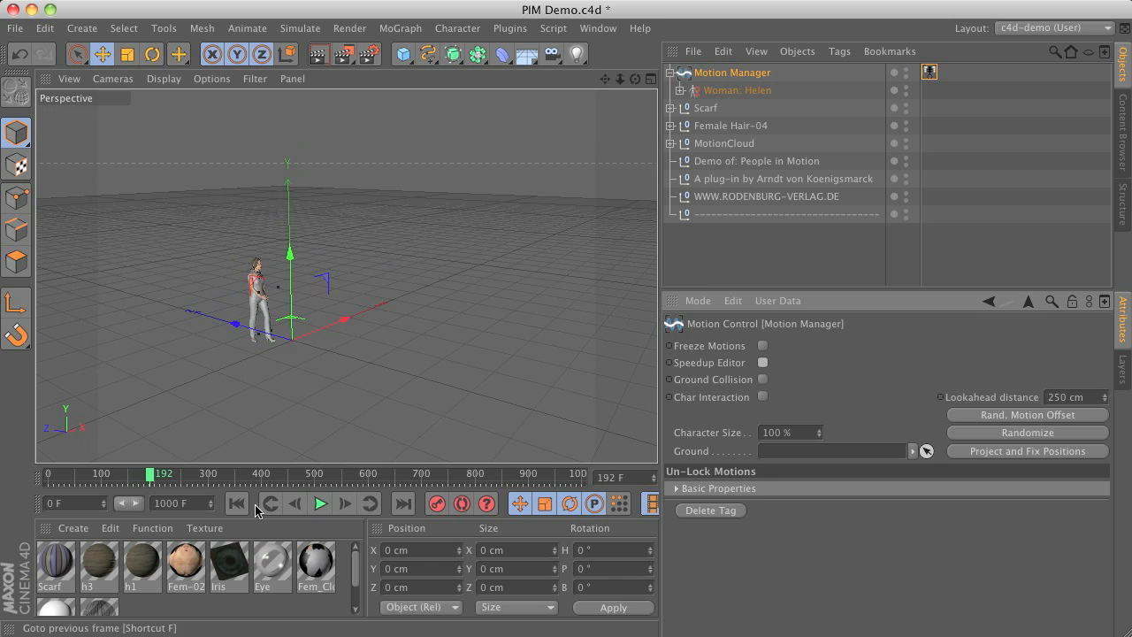
click(236, 502)
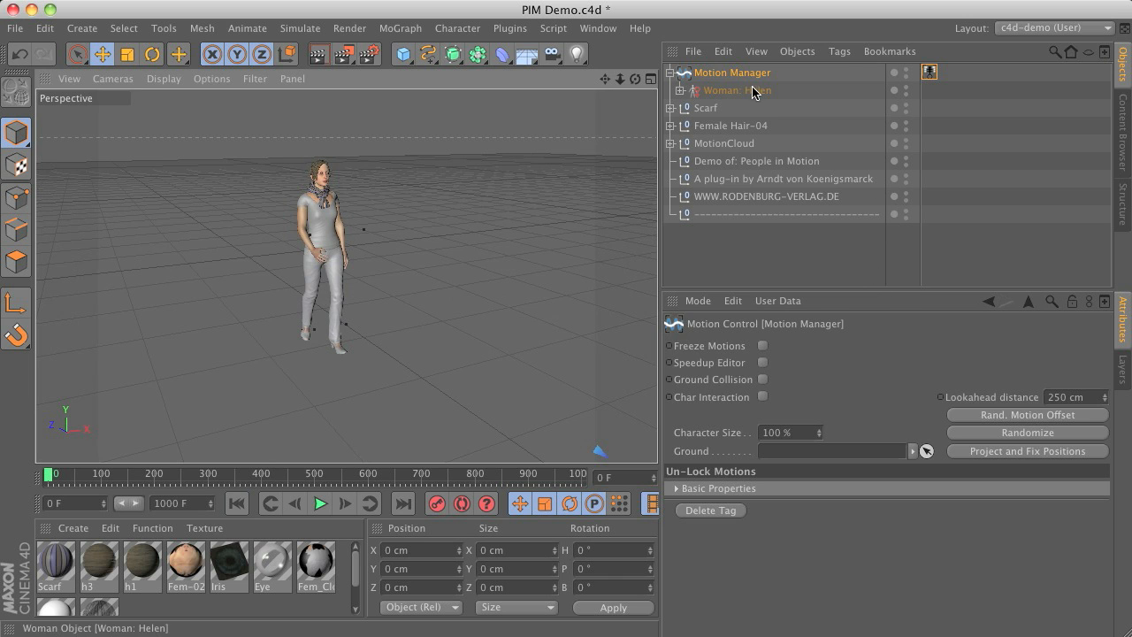
Select Helen to show her Options (Motion Offset 1.9) and briefly play the walk.
click(738, 90)
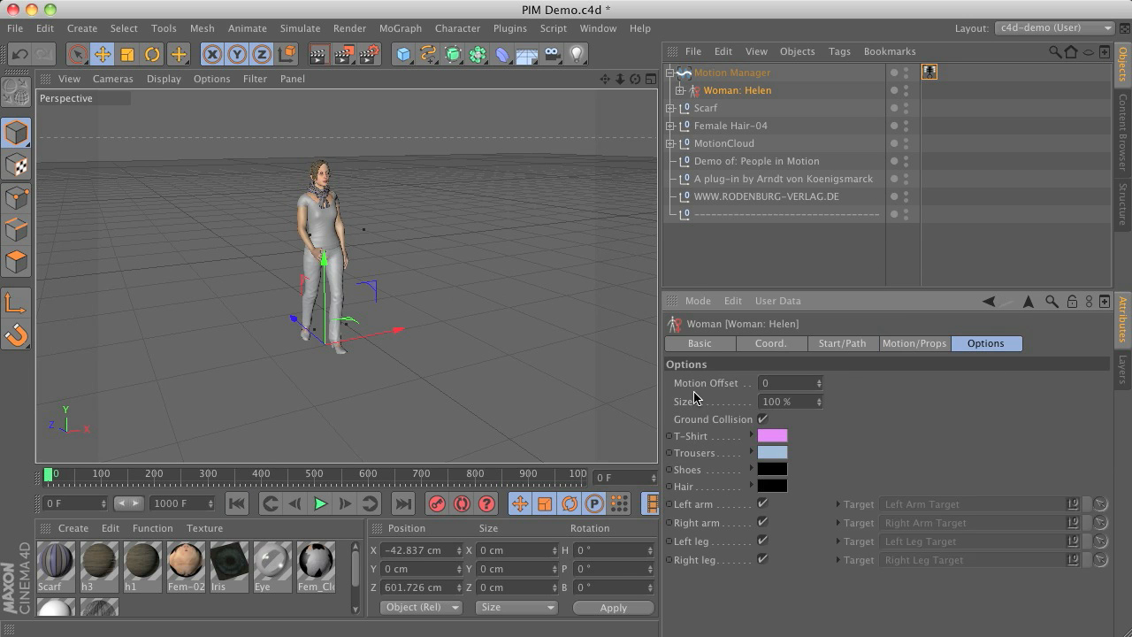
mouse_move(988, 344)
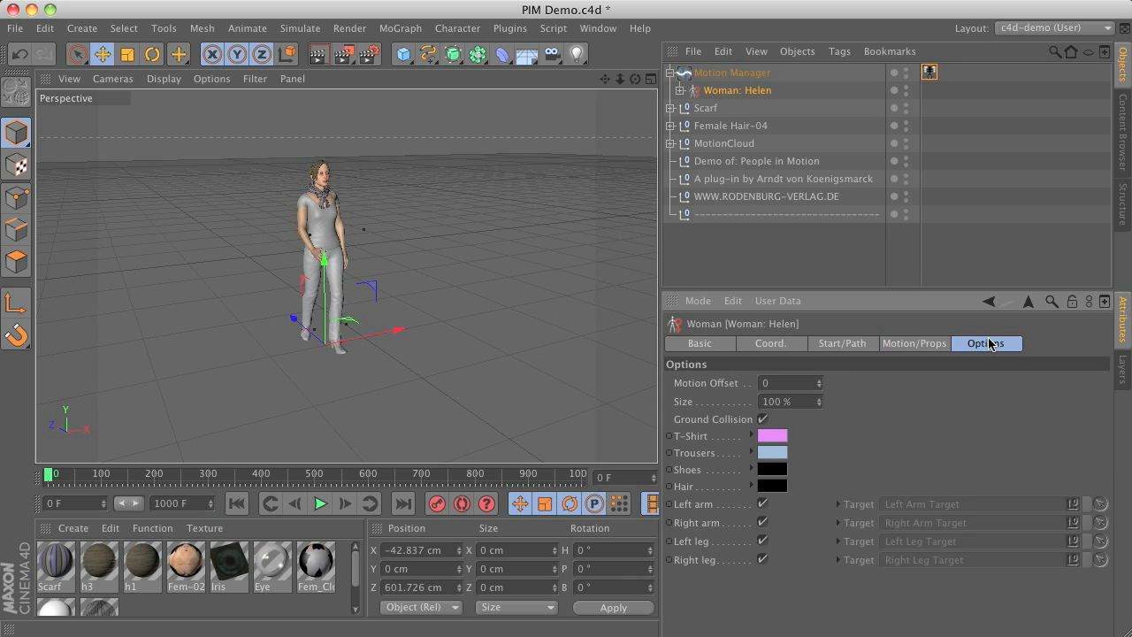
mouse_move(973, 433)
text(1.5)
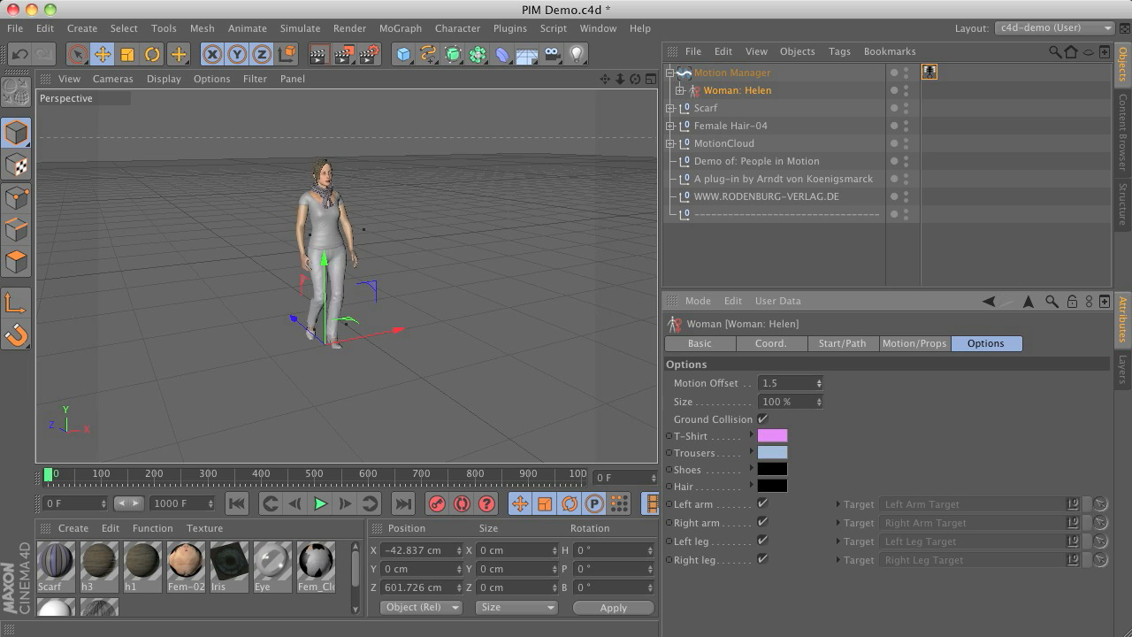
click(320, 503)
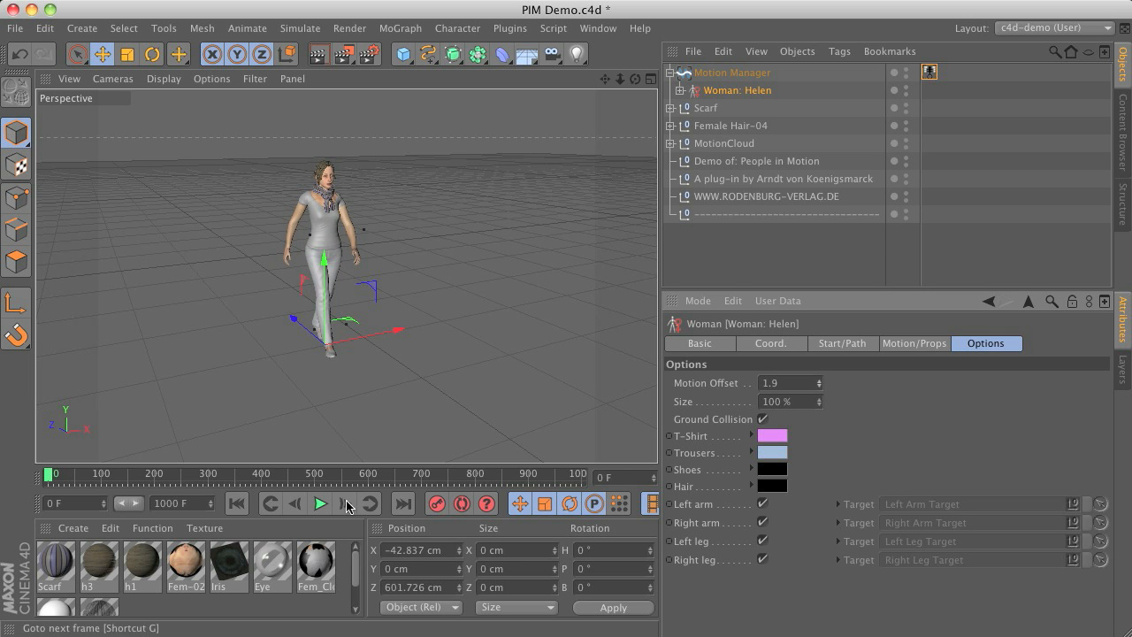
click(319, 502)
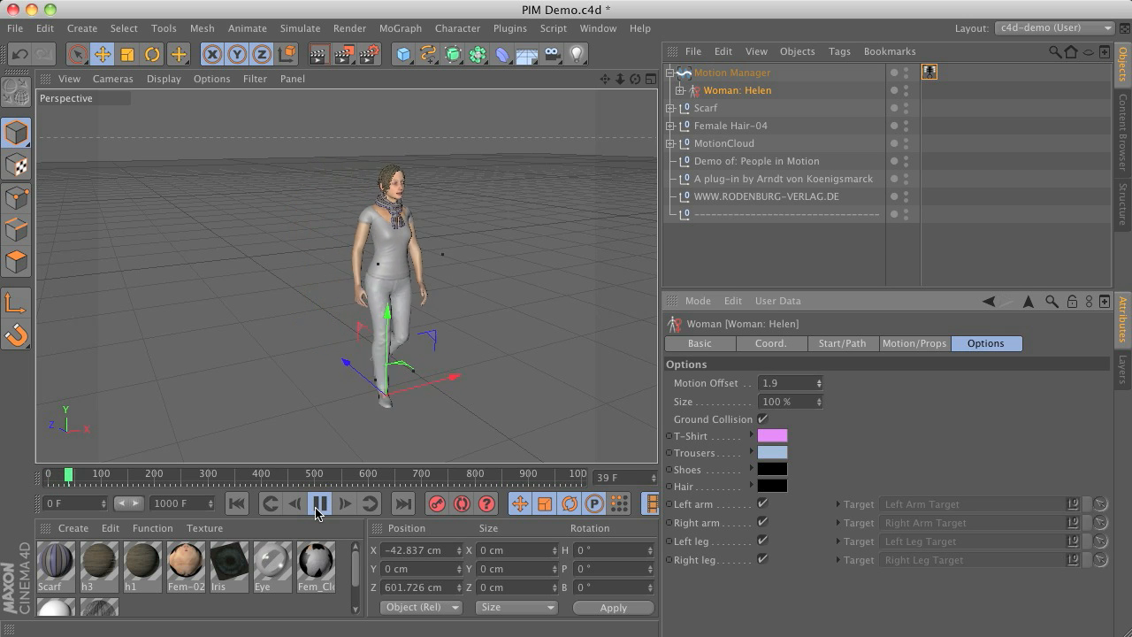
click(320, 502)
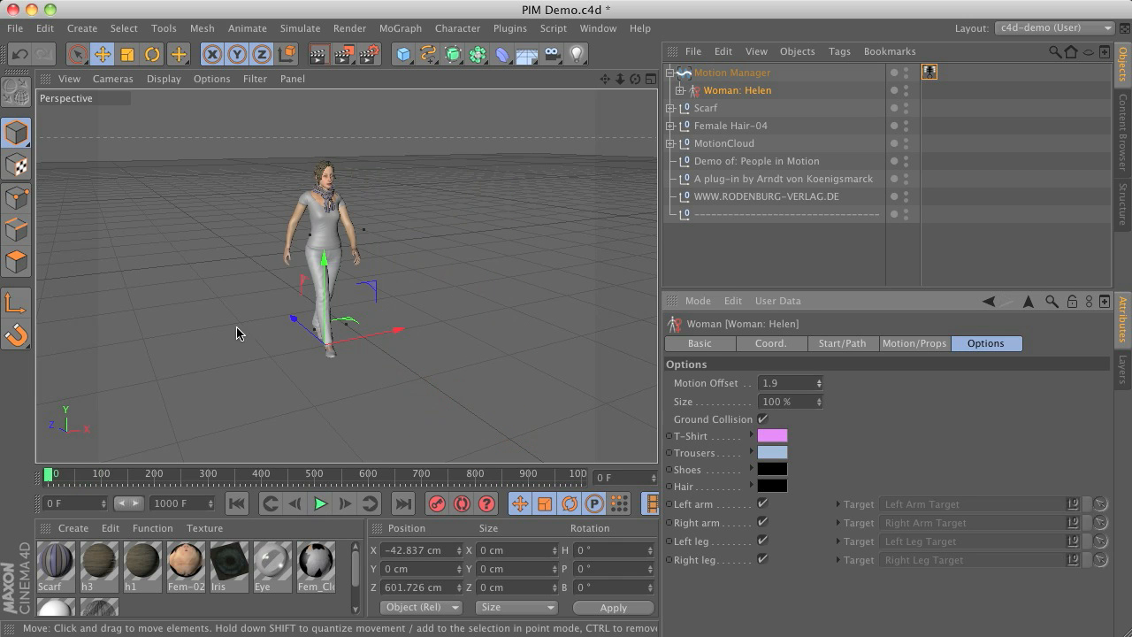
mouse_move(483, 264)
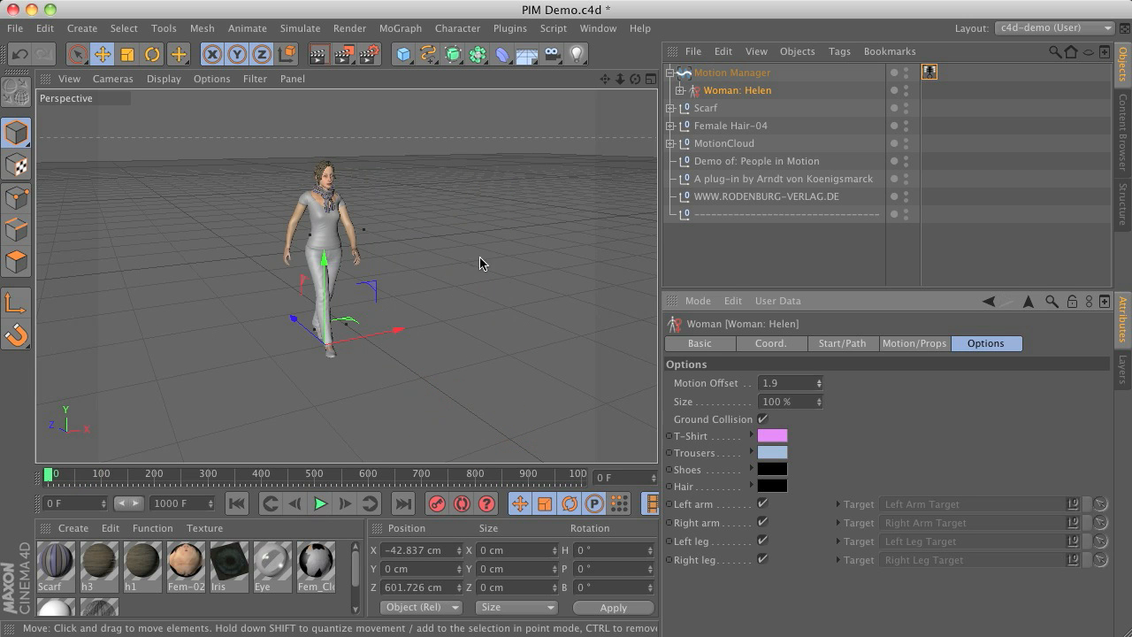
mouse_move(231, 358)
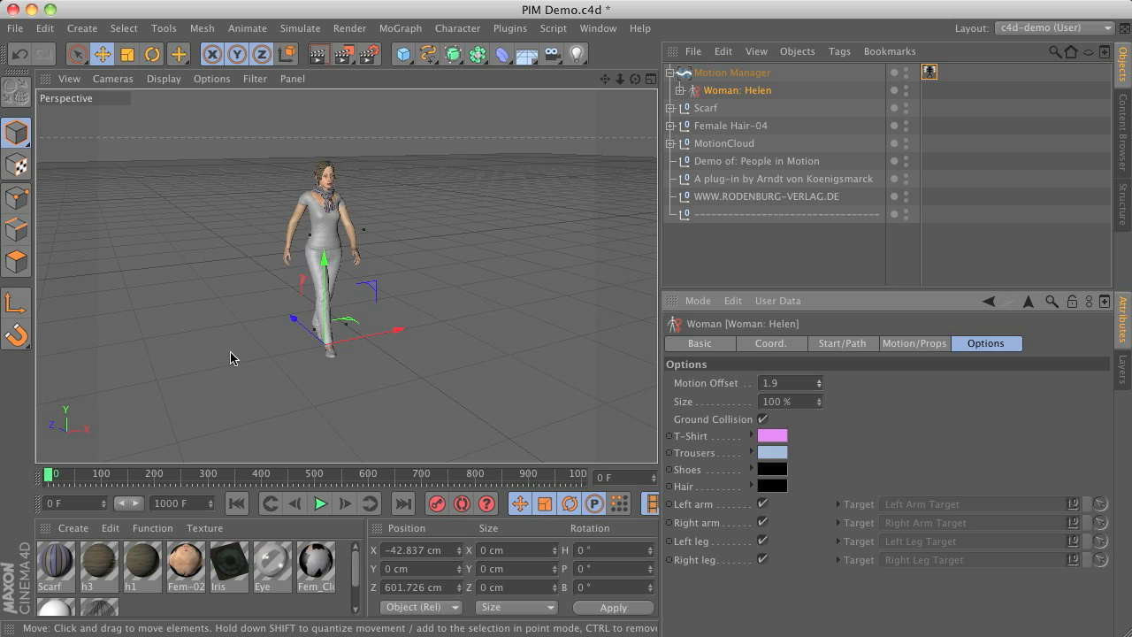
mouse_move(641, 400)
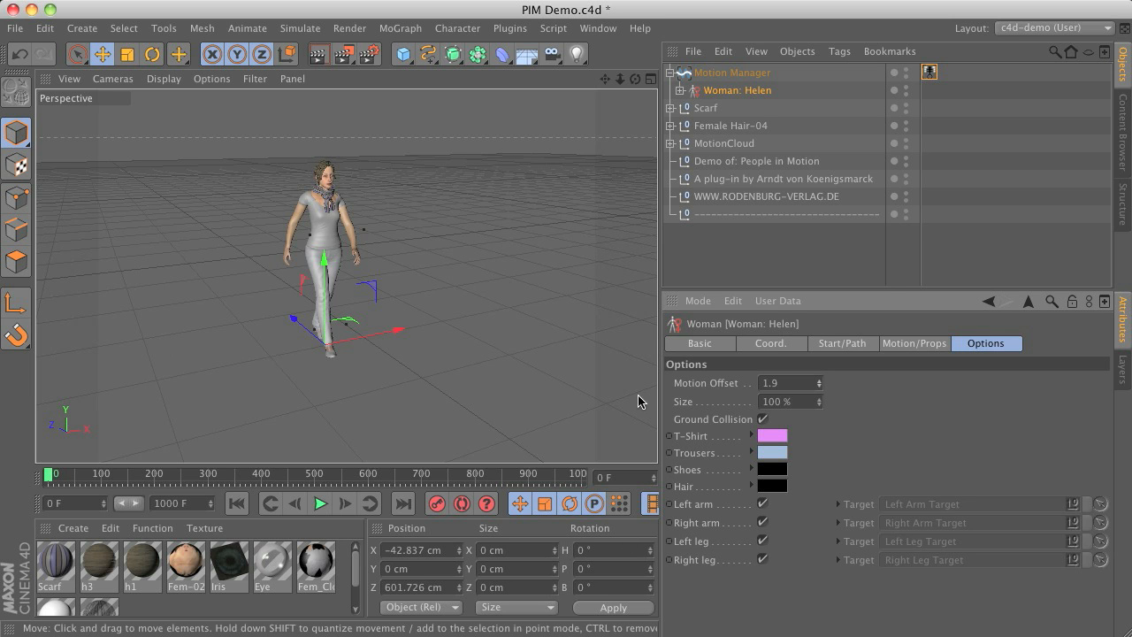
mouse_move(486, 345)
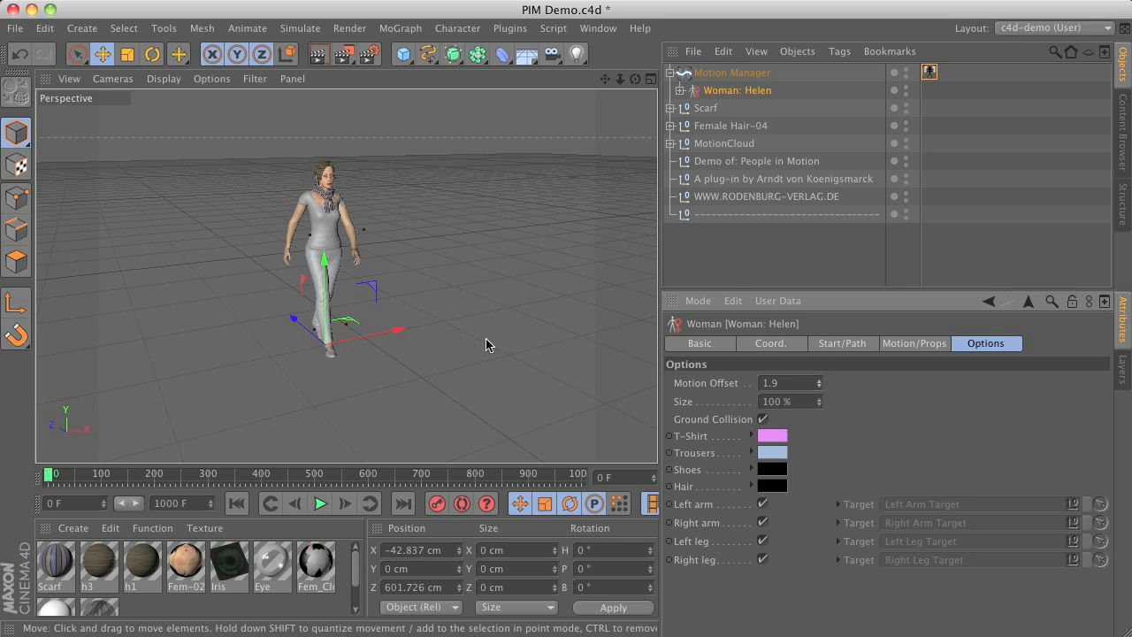
mouse_move(847, 426)
text(95)
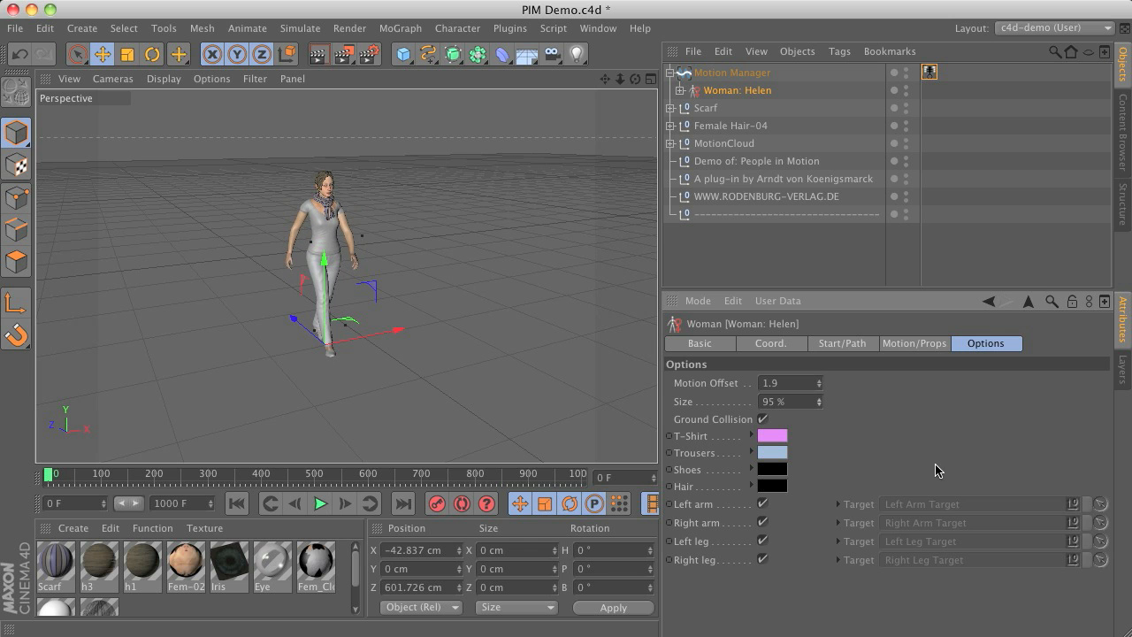
Show the Motion Manager's crowd settings to randomise Helen's offset and size to 95%.
click(732, 73)
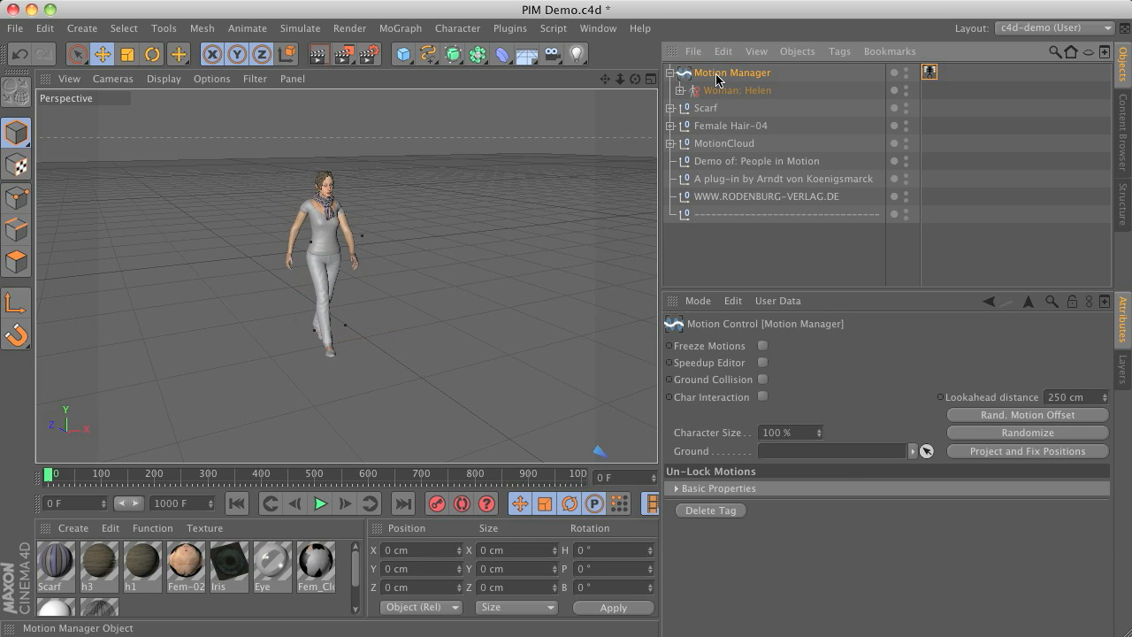
mouse_move(872, 396)
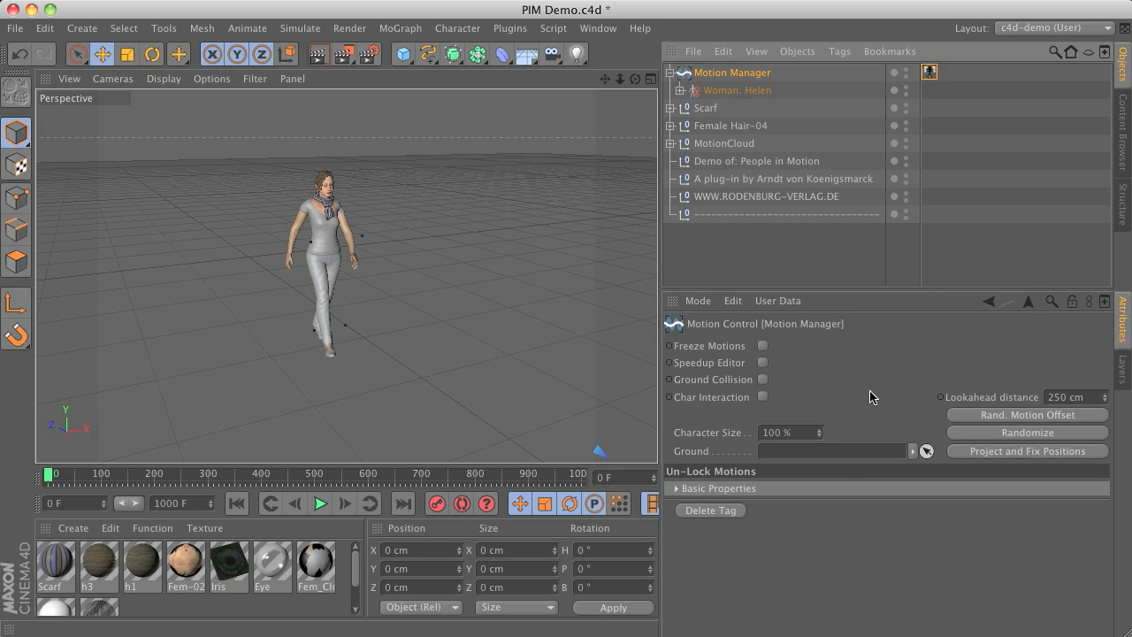
mouse_move(781, 408)
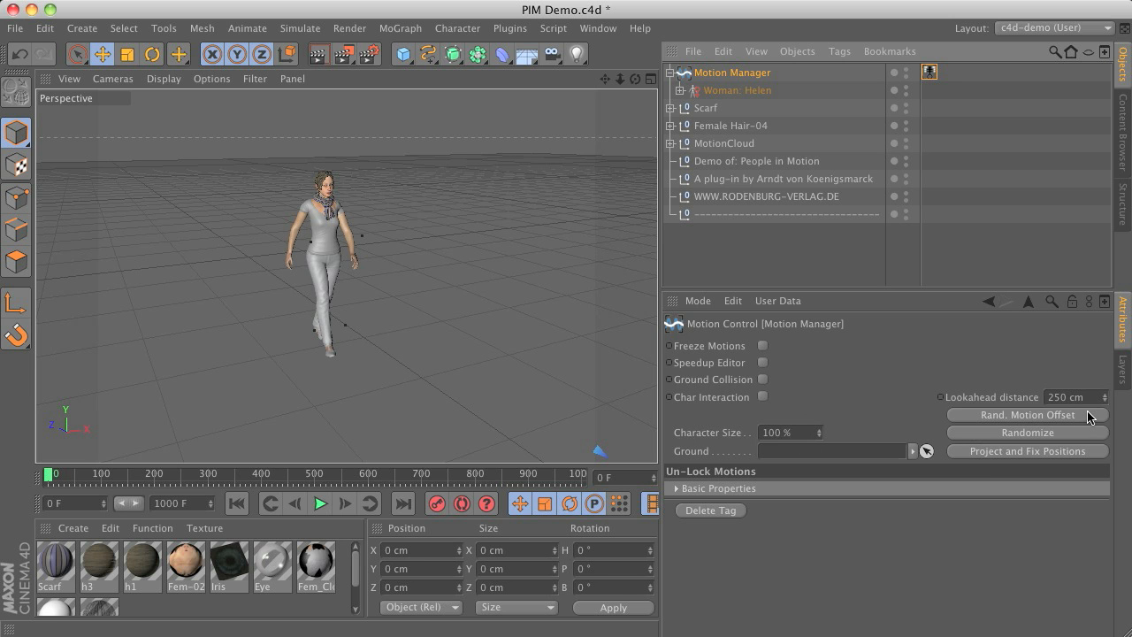
mouse_move(1086, 421)
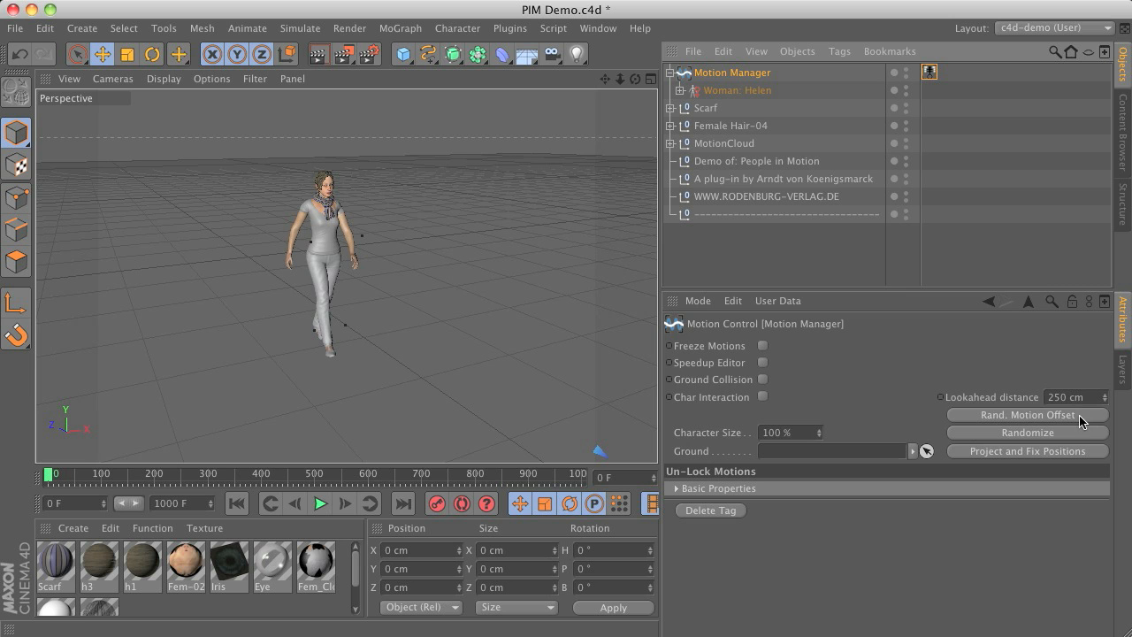
mouse_move(1115, 425)
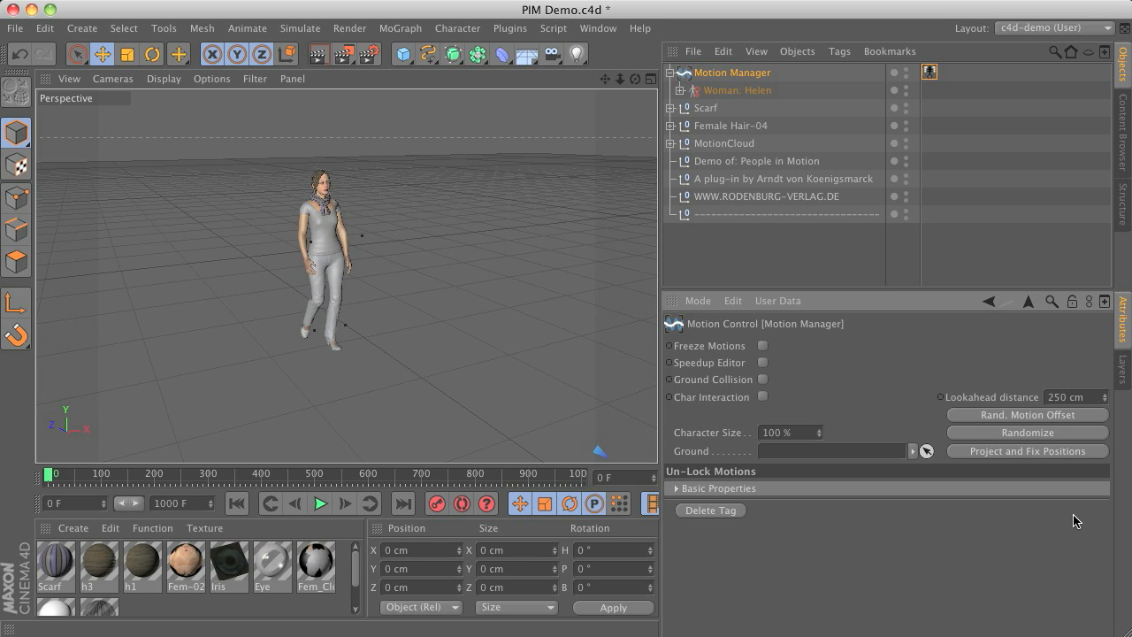
mouse_move(976, 528)
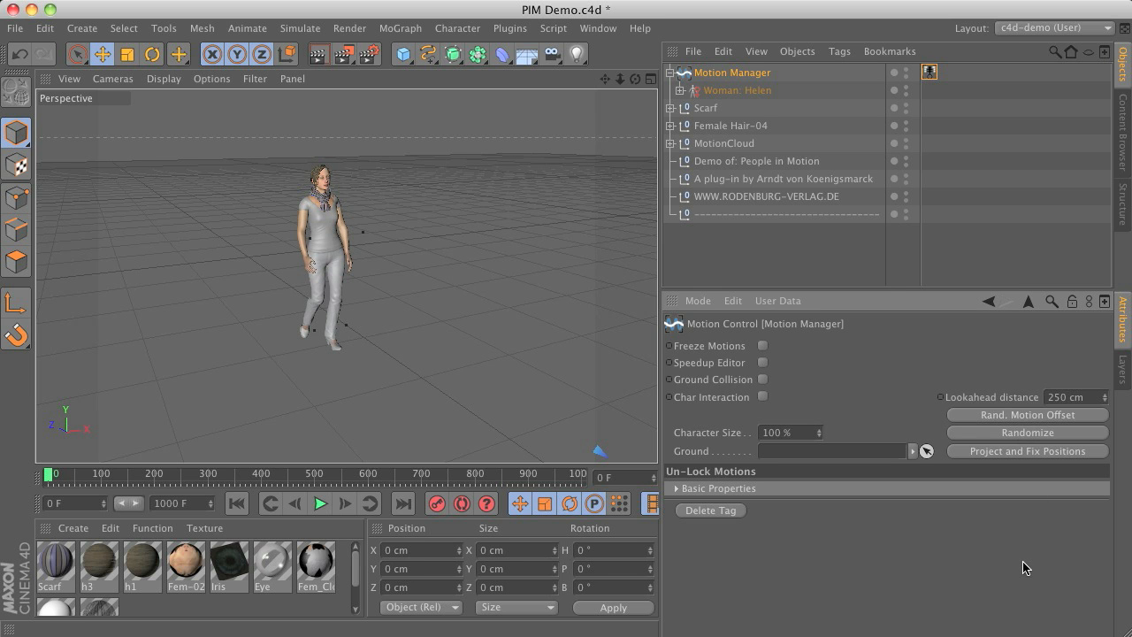
mouse_move(443, 332)
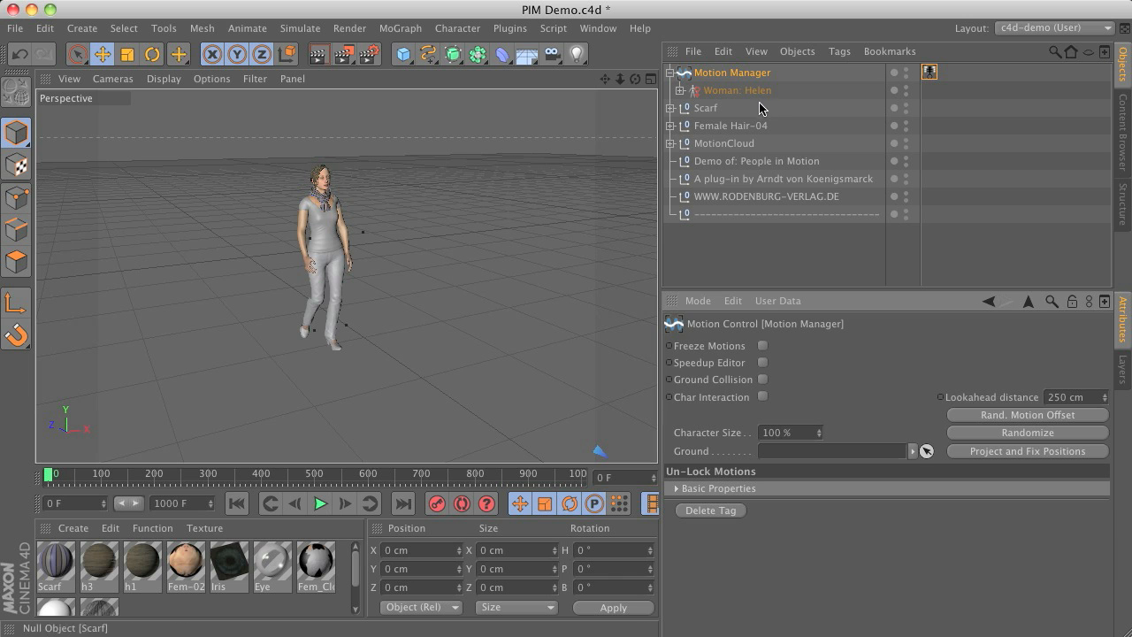
Raise Helen's Size in Options to 100.65%, with her Motion Offset at 3.453.
click(737, 90)
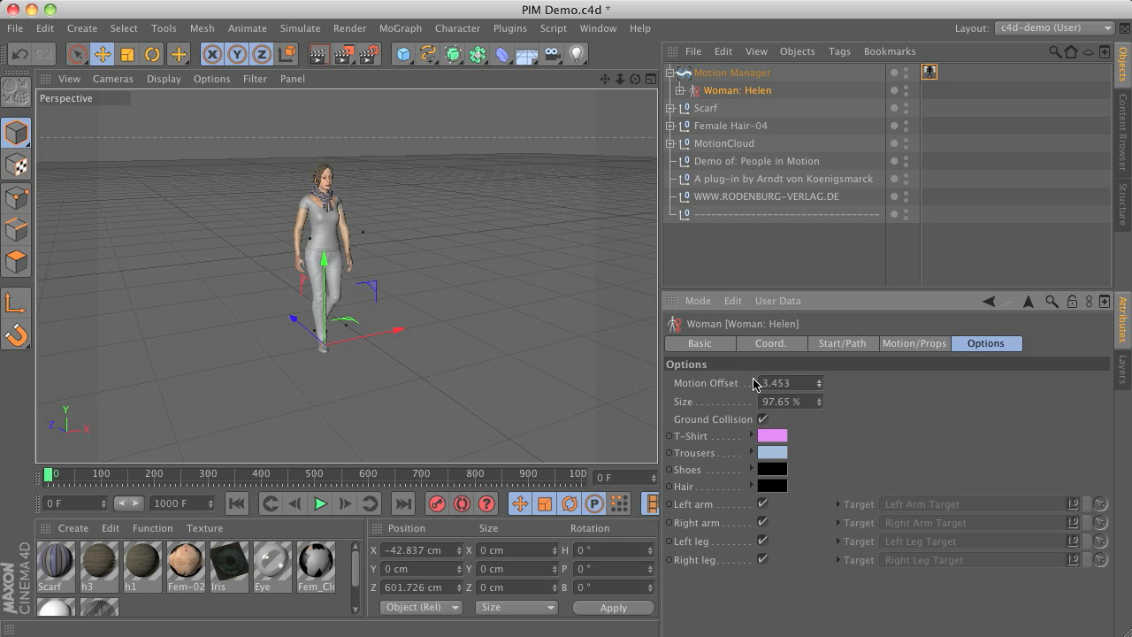
drag(756, 383, 821, 409)
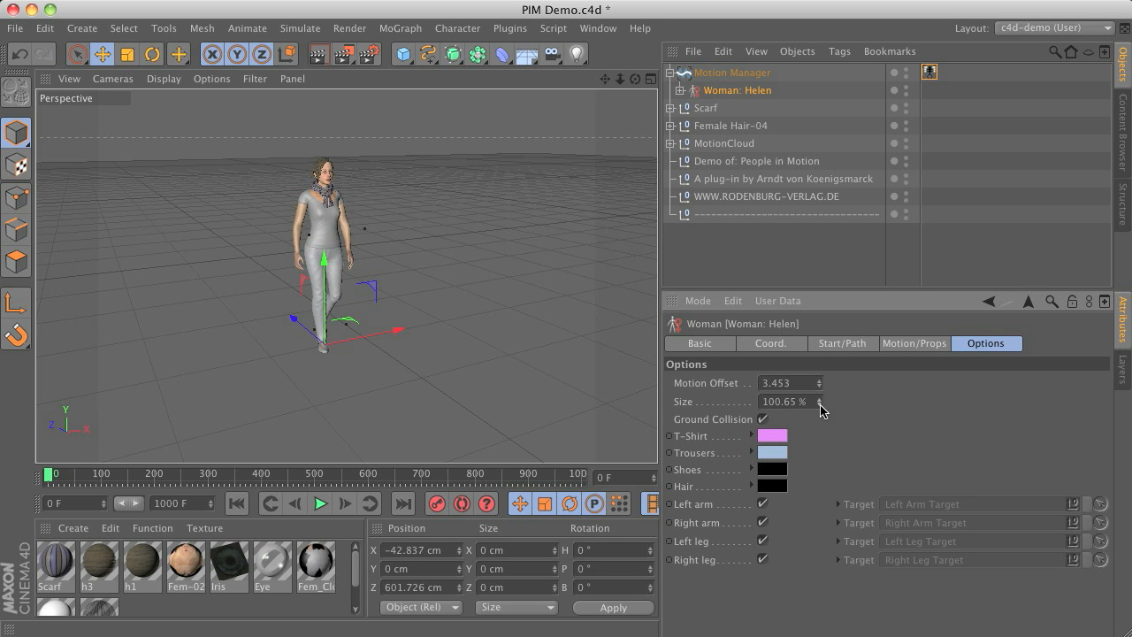
mouse_move(801, 419)
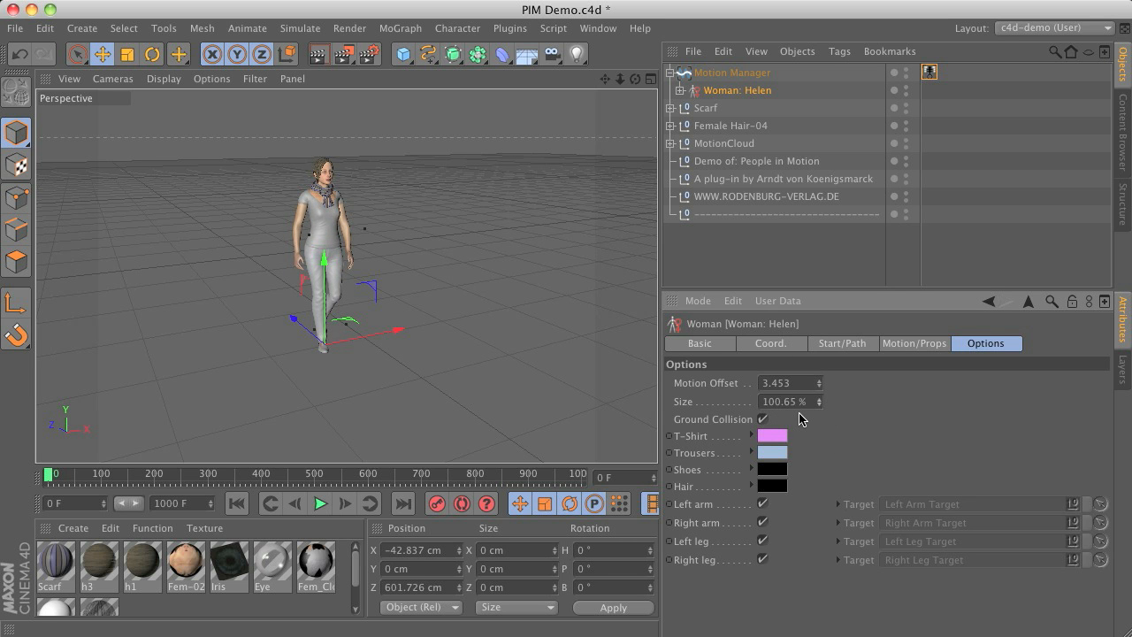
mouse_move(749, 484)
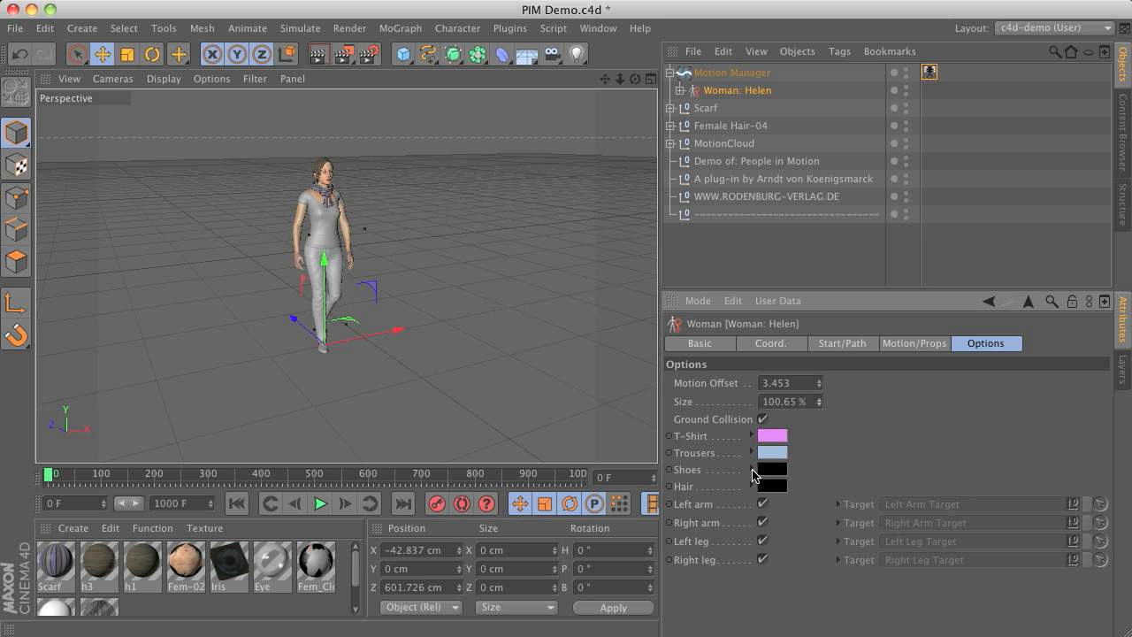
mouse_move(689, 476)
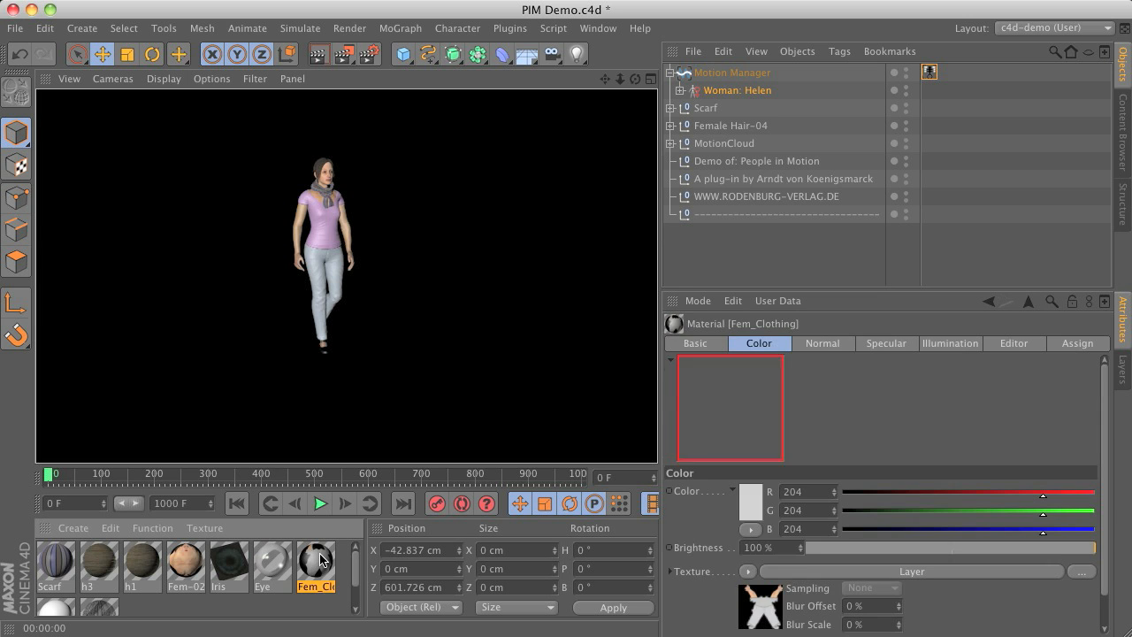
Inspect the Fem_Clothing material's shoe, shirt and trousers layers in the Material Editor, then close it.
double_click(316, 567)
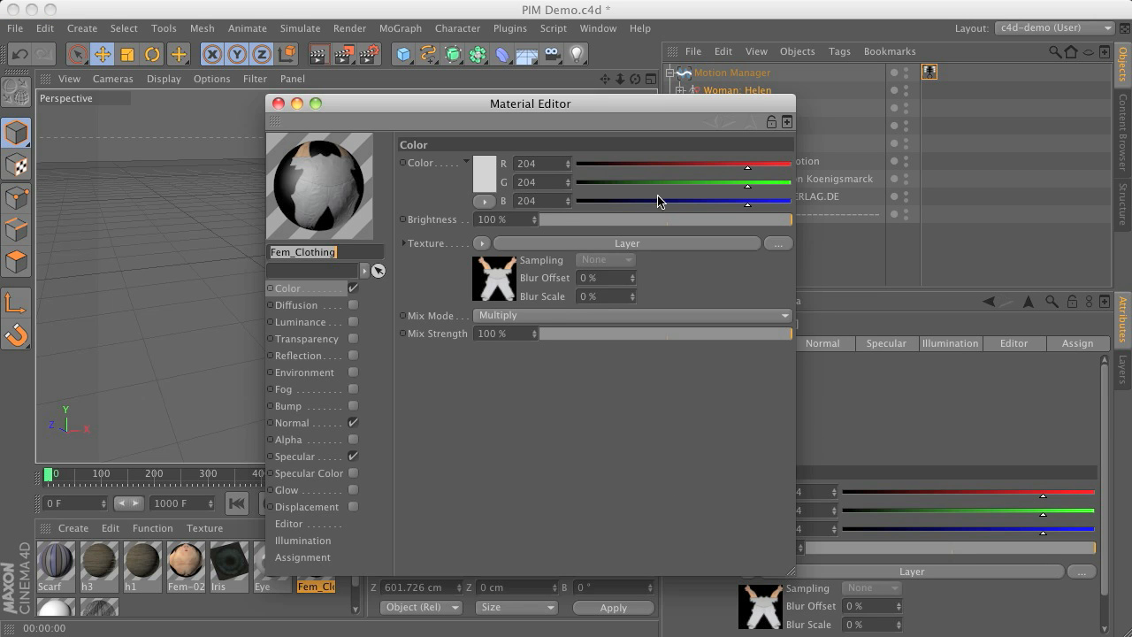
drag(530, 103, 520, 58)
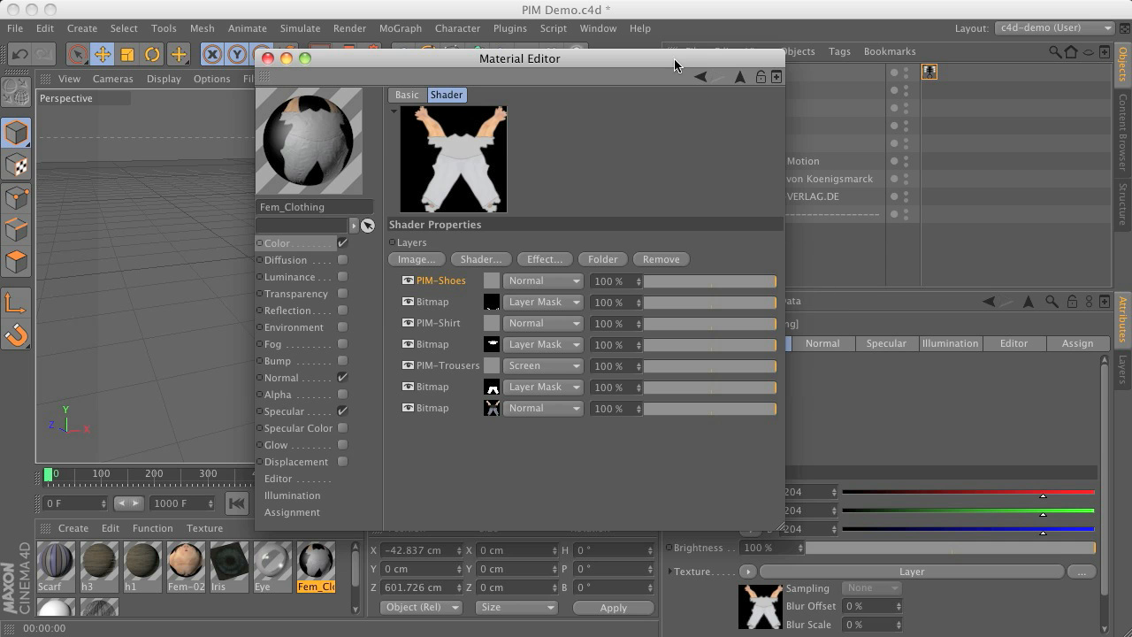
drag(520, 59, 429, 82)
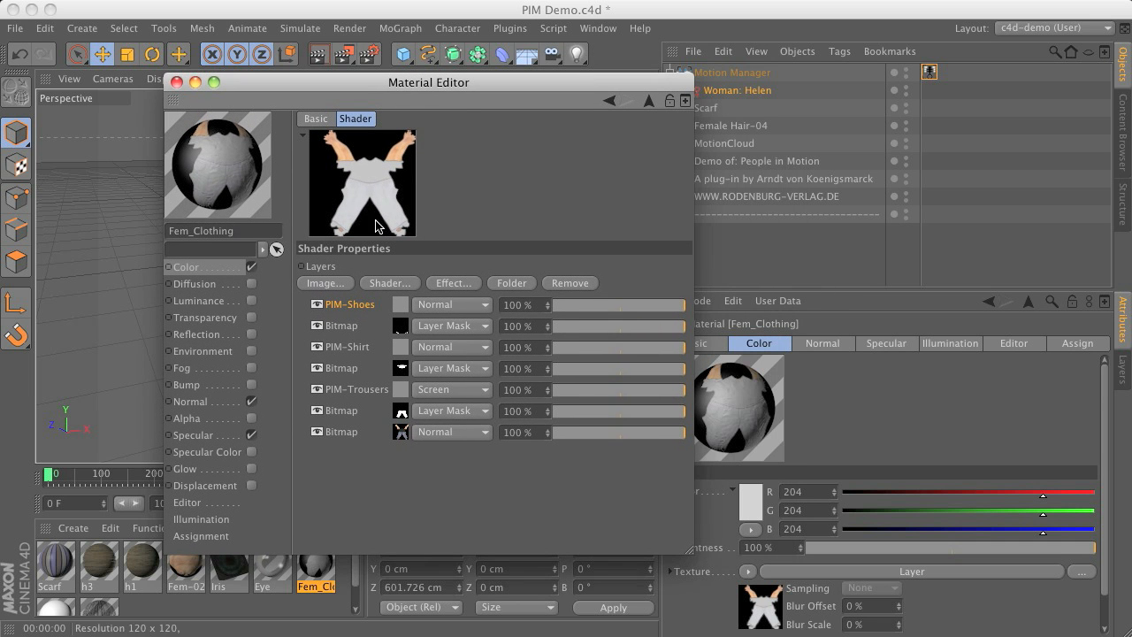
mouse_move(345, 446)
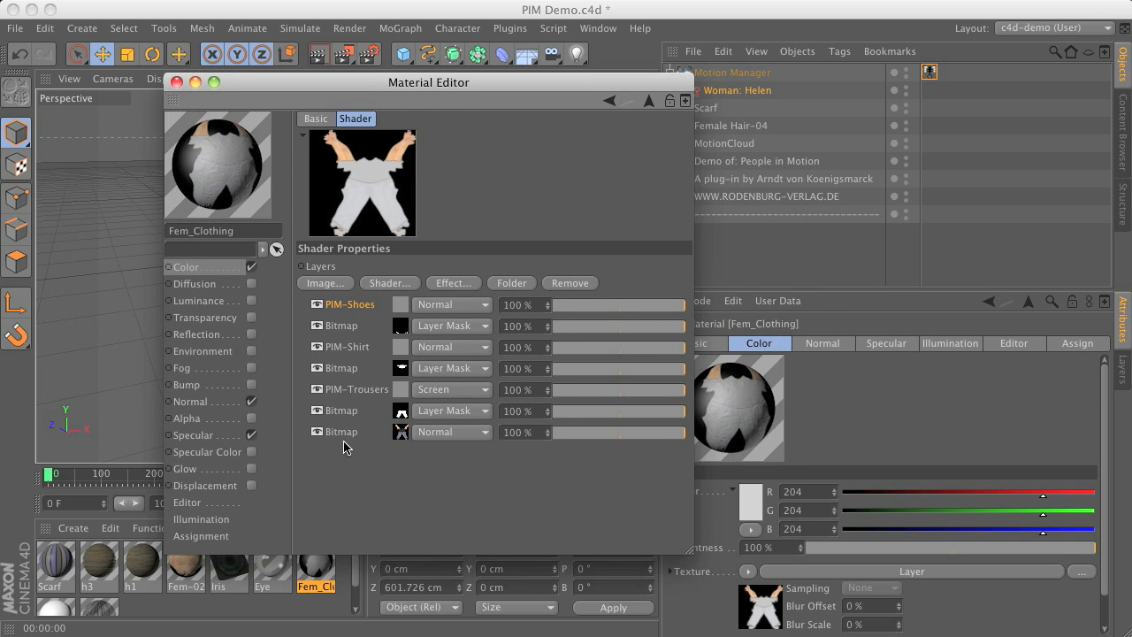
mouse_move(422, 397)
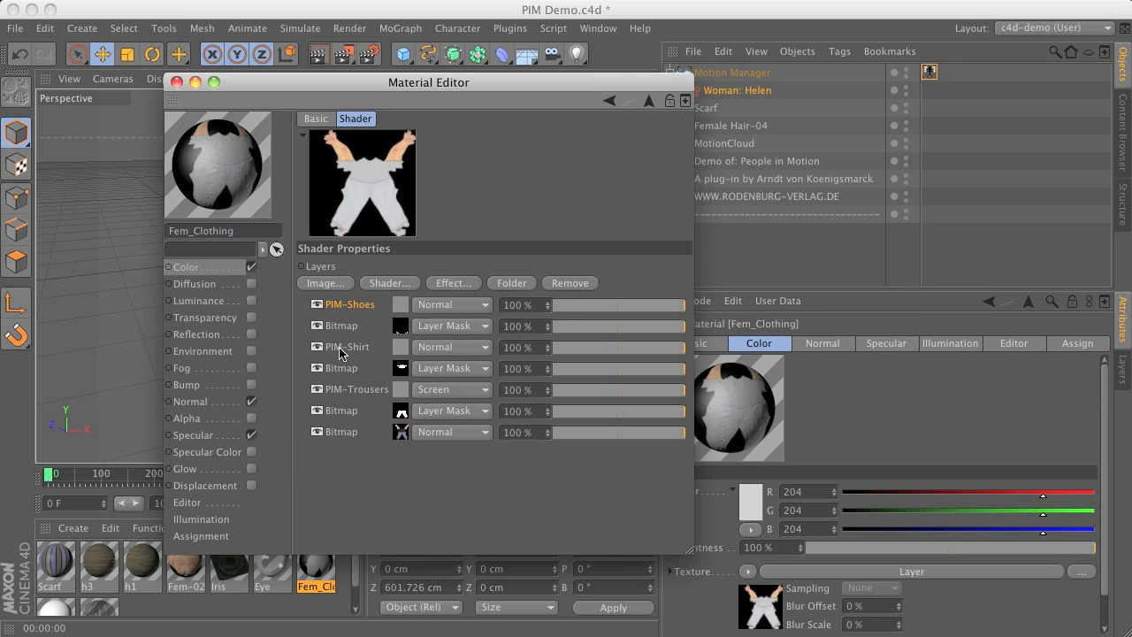
mouse_move(407, 307)
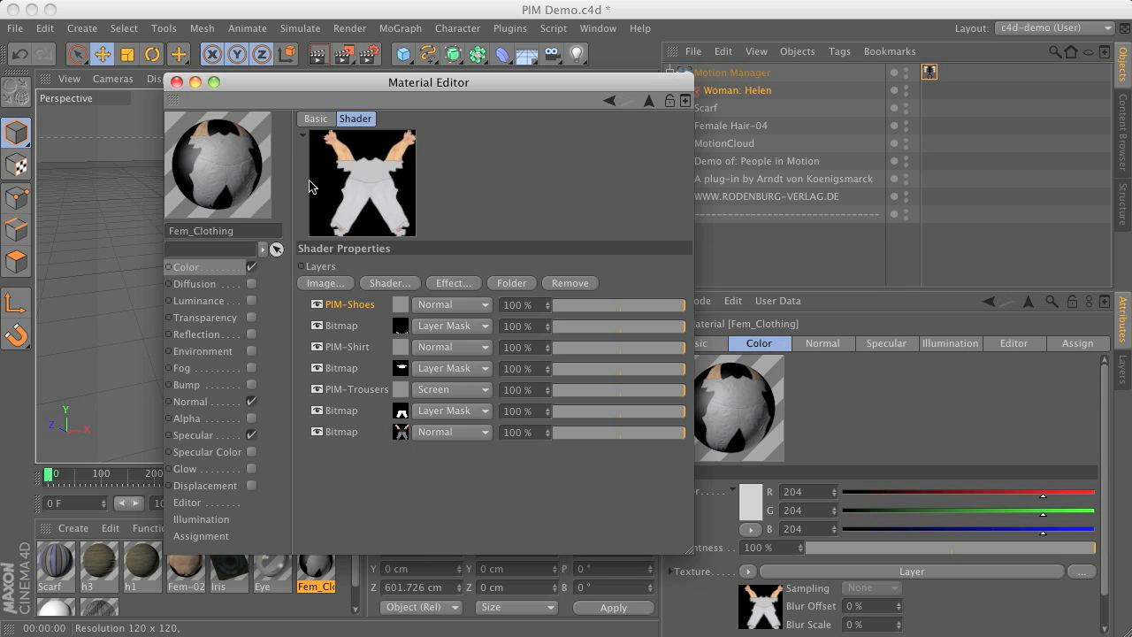
click(178, 81)
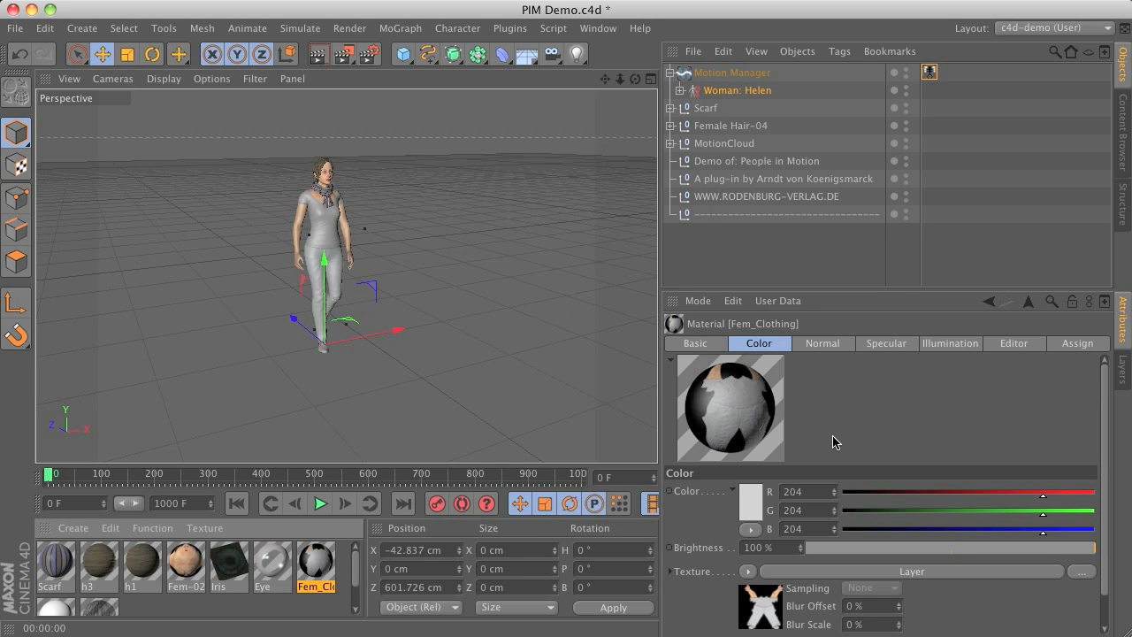
mouse_move(84, 628)
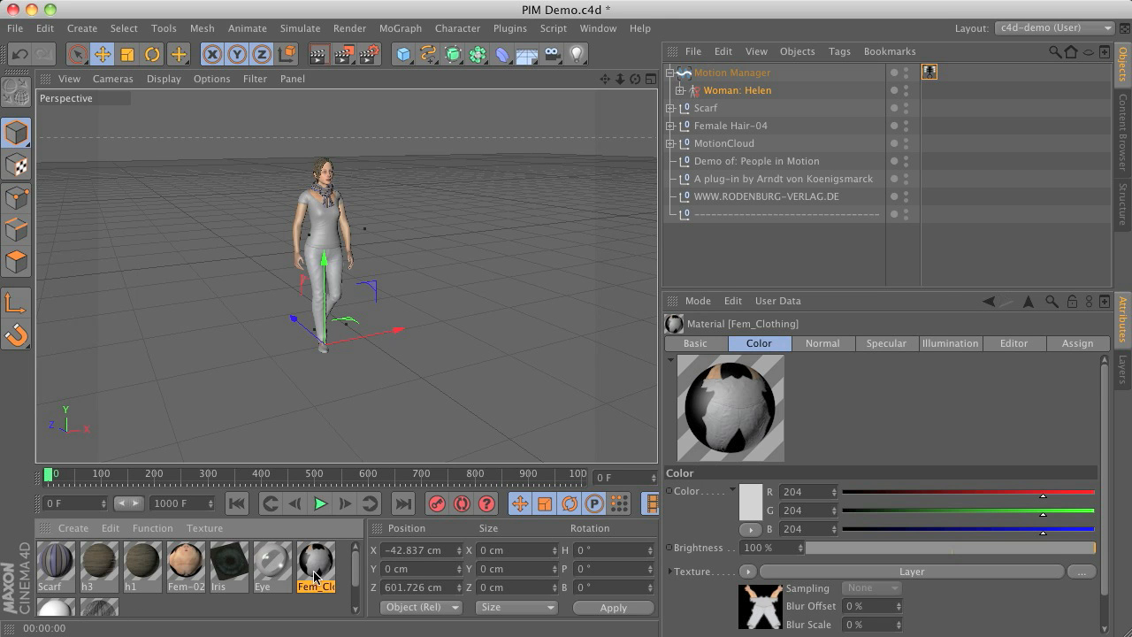
mouse_move(326, 569)
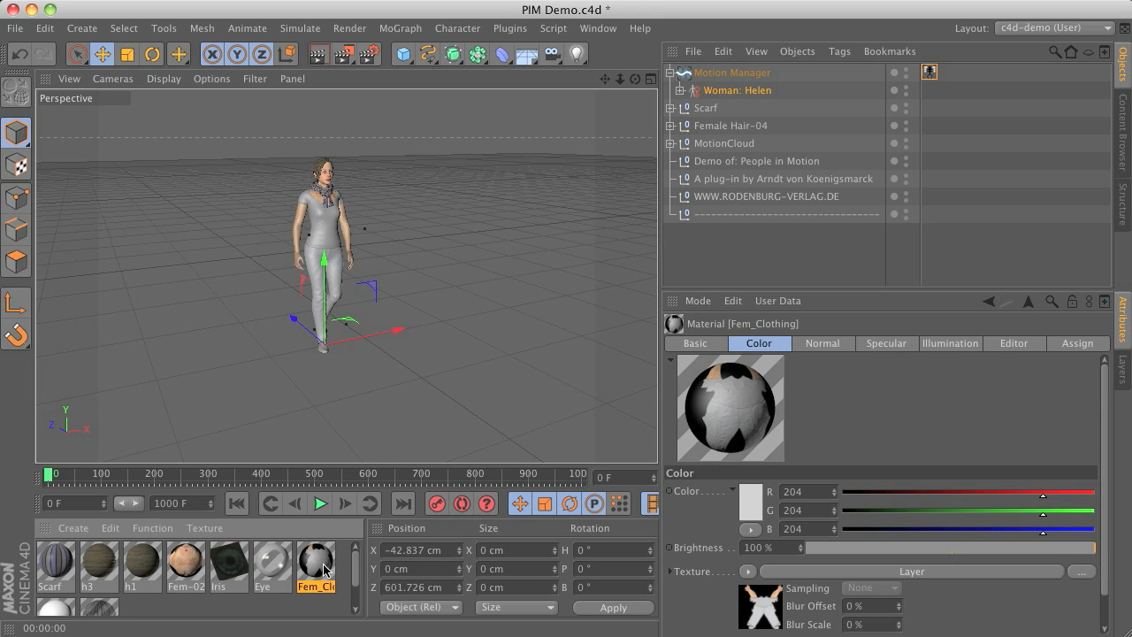
mouse_move(411, 460)
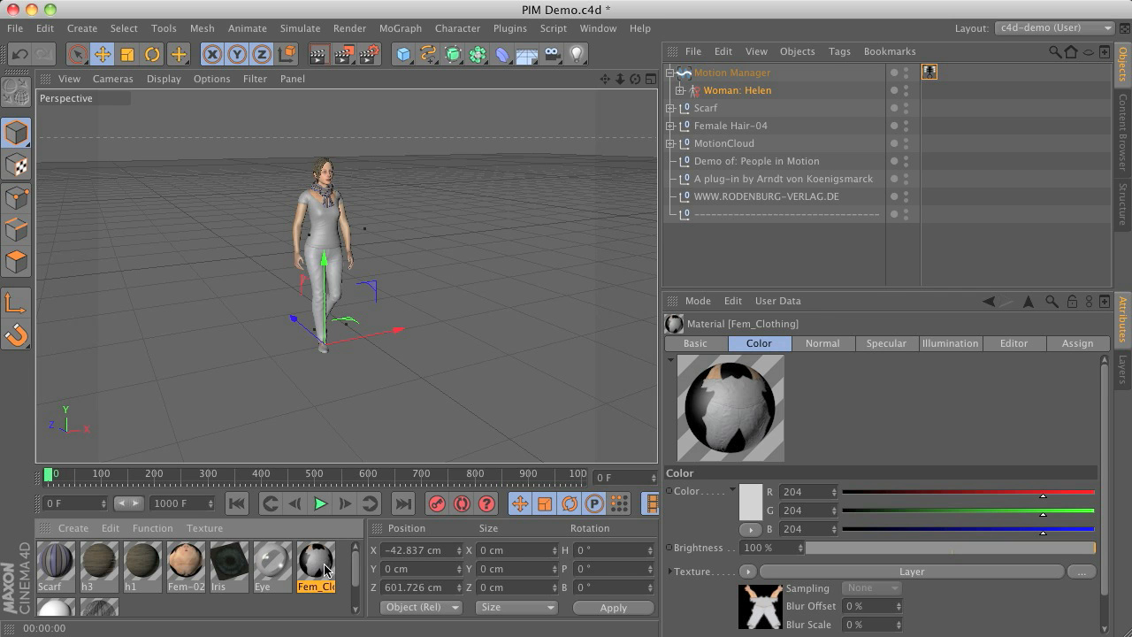
mouse_move(319, 622)
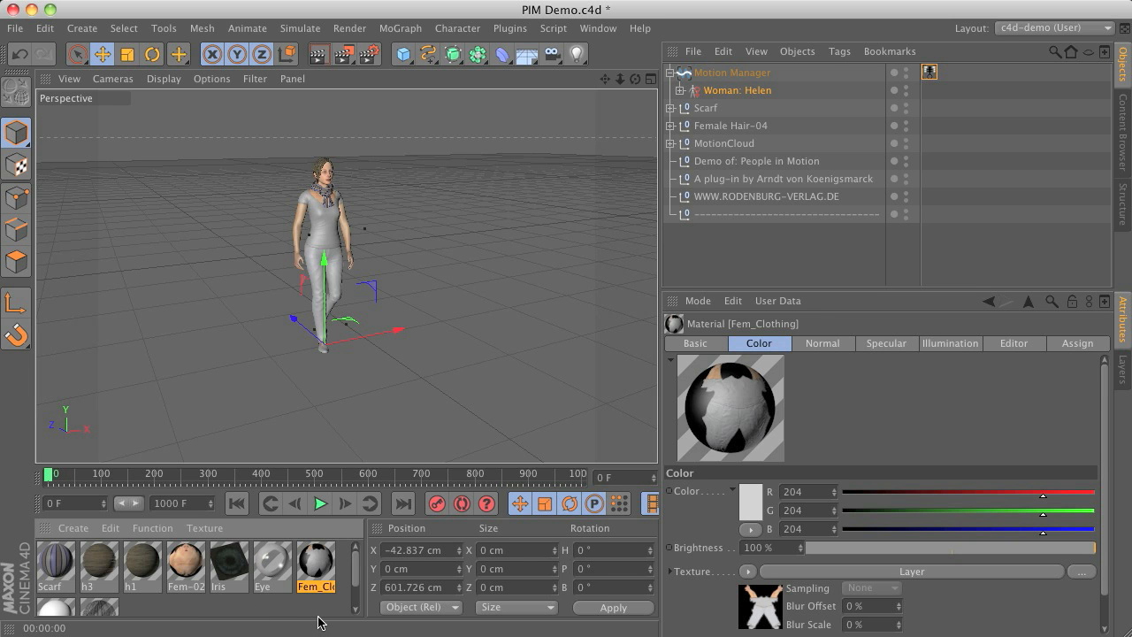
mouse_move(356, 575)
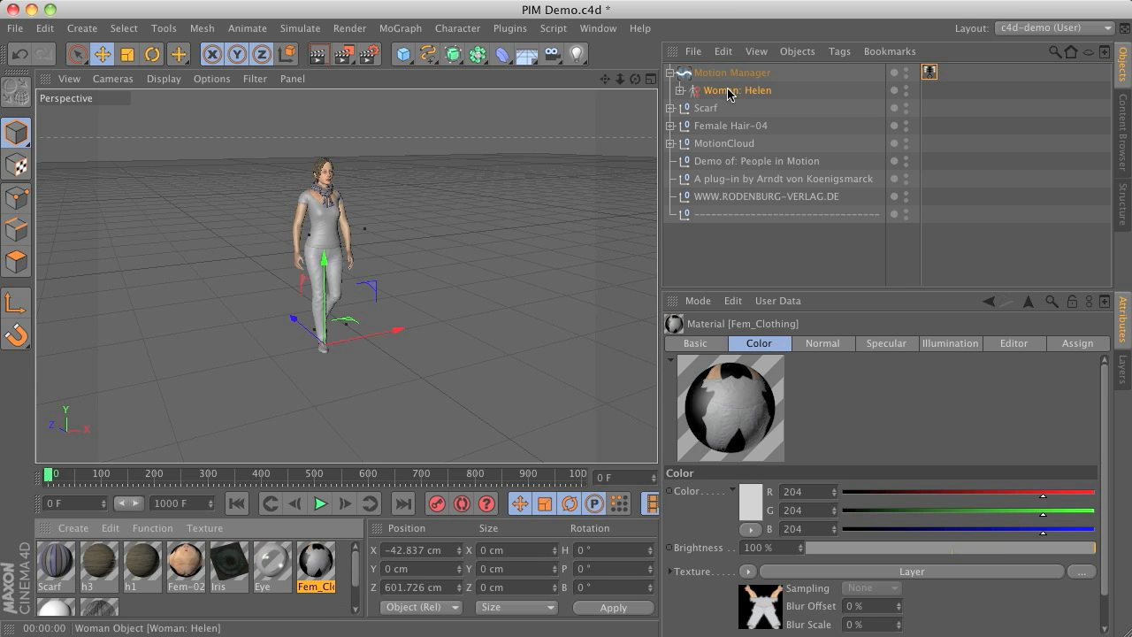
Bring up a colour picker for Helen's T-Shirt colour to change it from pink to blue.
click(738, 90)
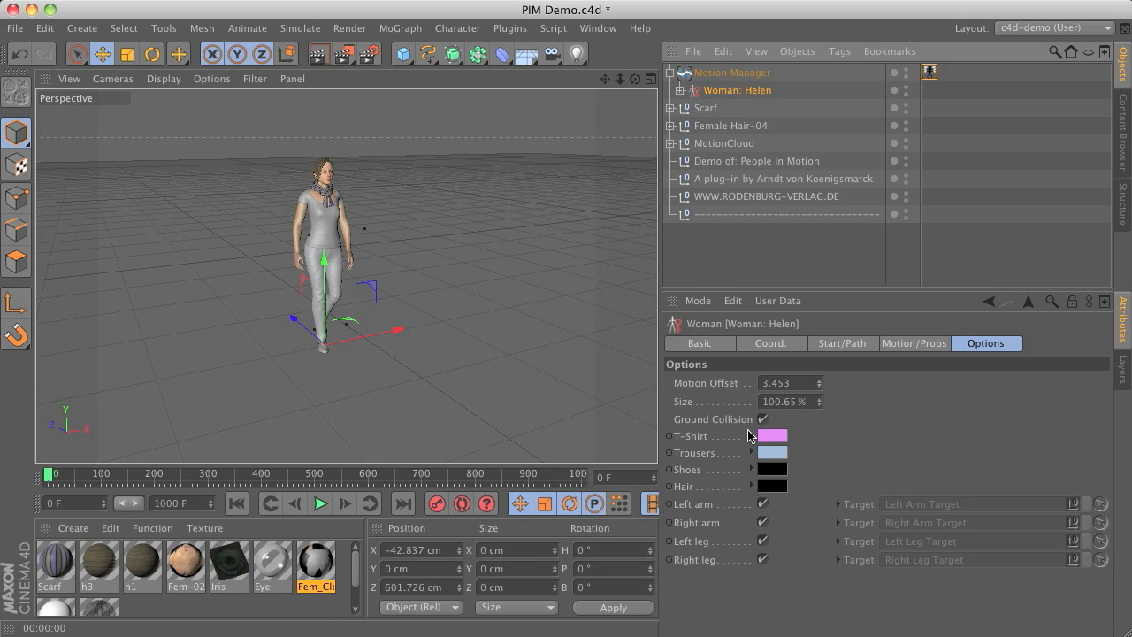
click(771, 435)
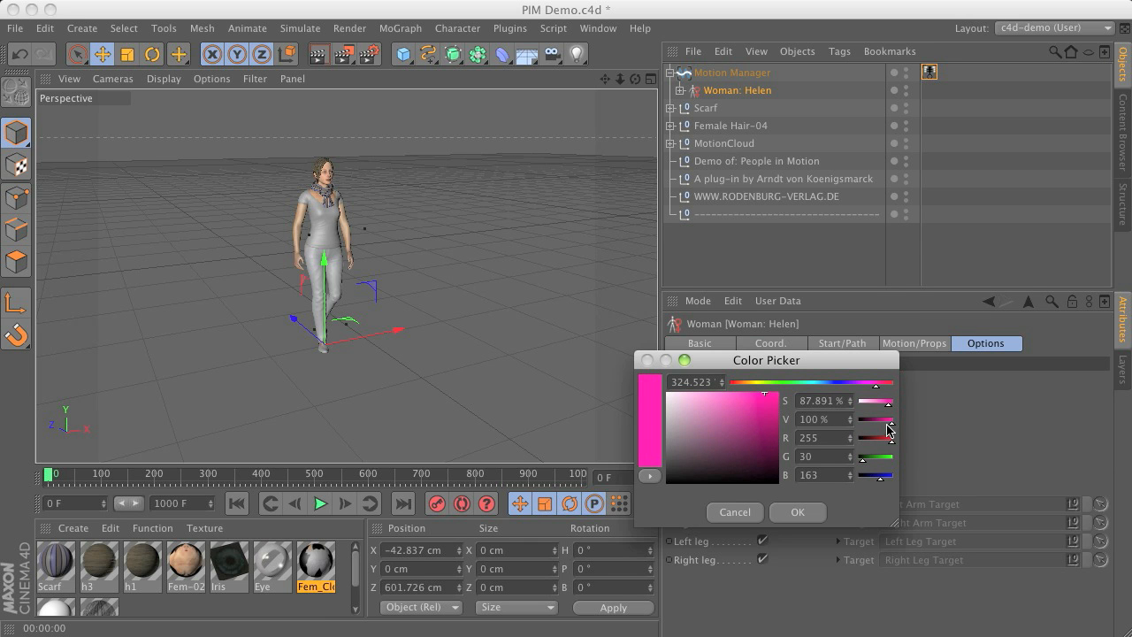
mouse_move(887, 415)
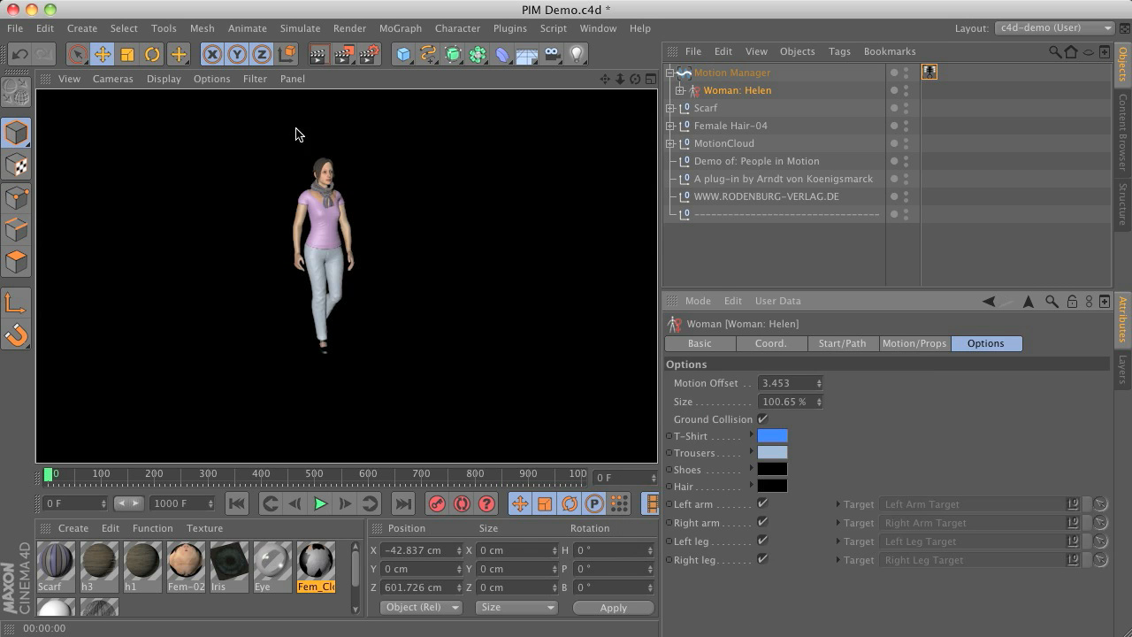
mouse_move(310, 252)
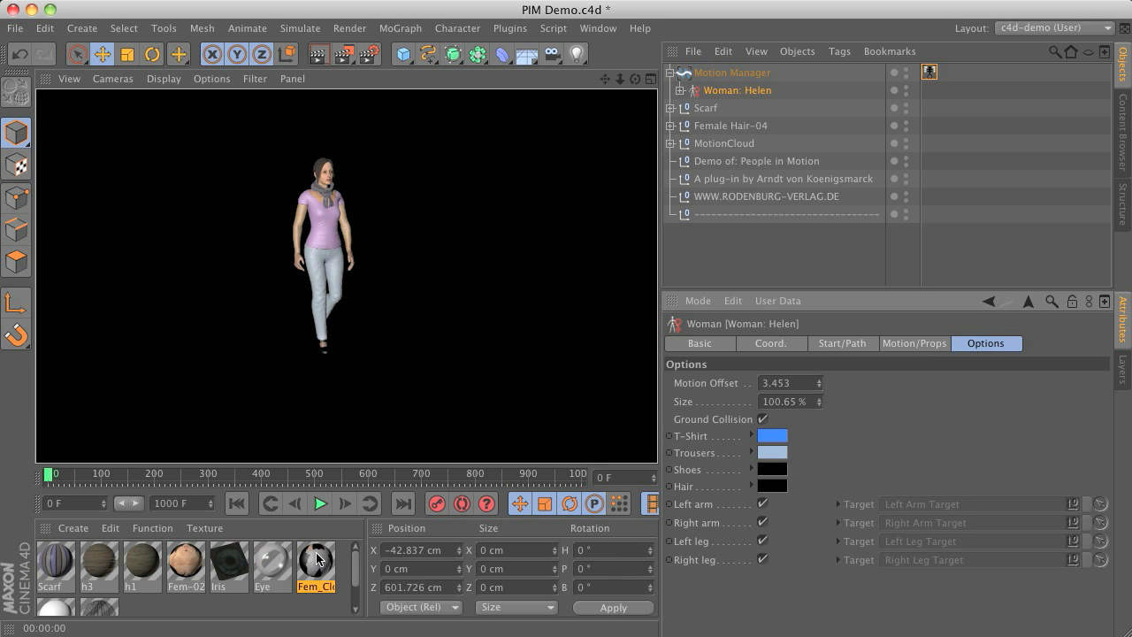
mouse_move(351, 55)
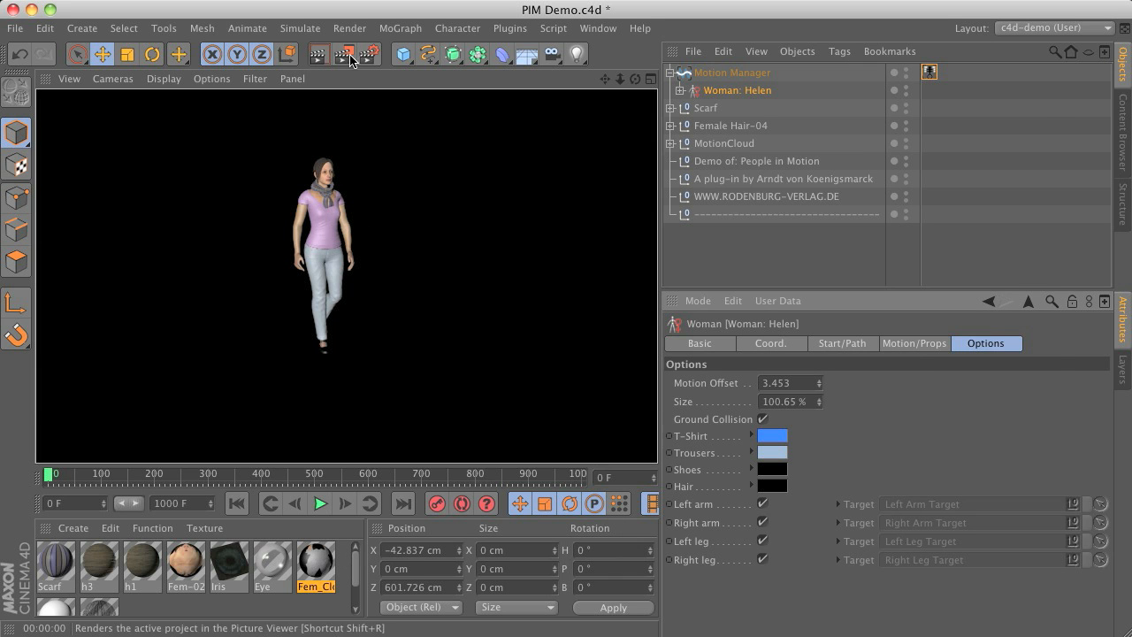
Render to Picture Viewer, showing Helen walking in her blue T-shirt.
click(342, 54)
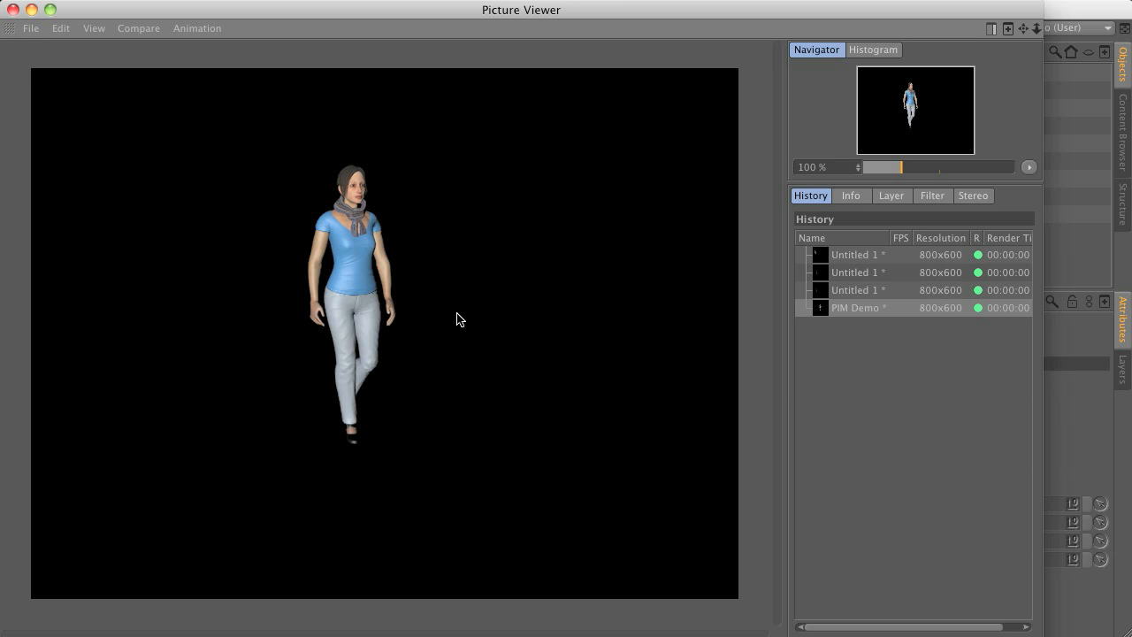
mouse_move(541, 350)
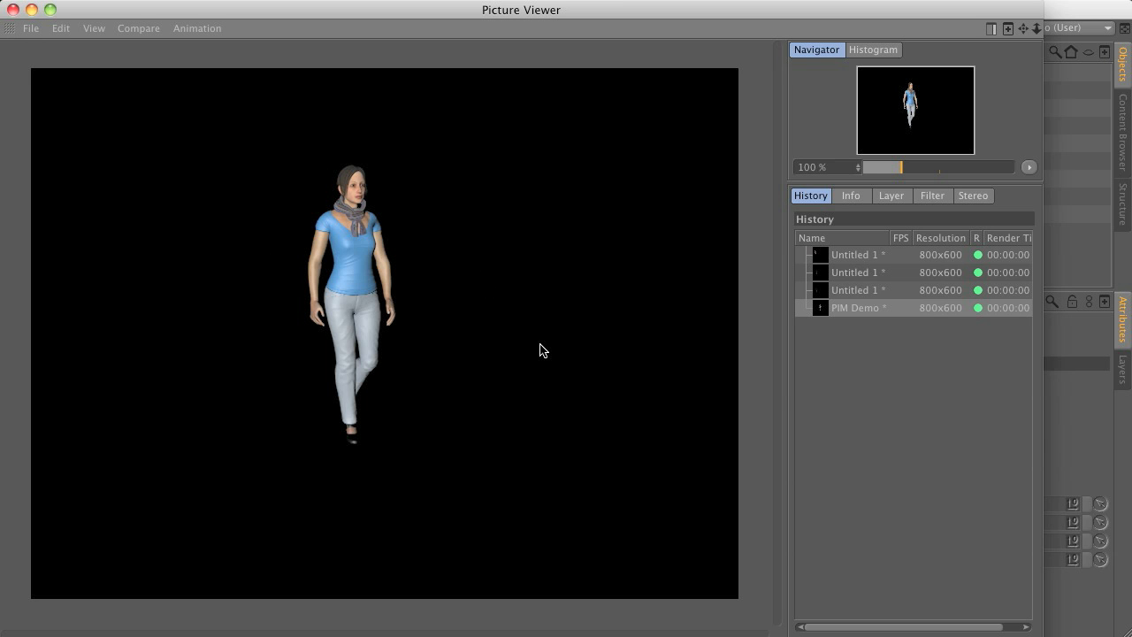
mouse_move(535, 347)
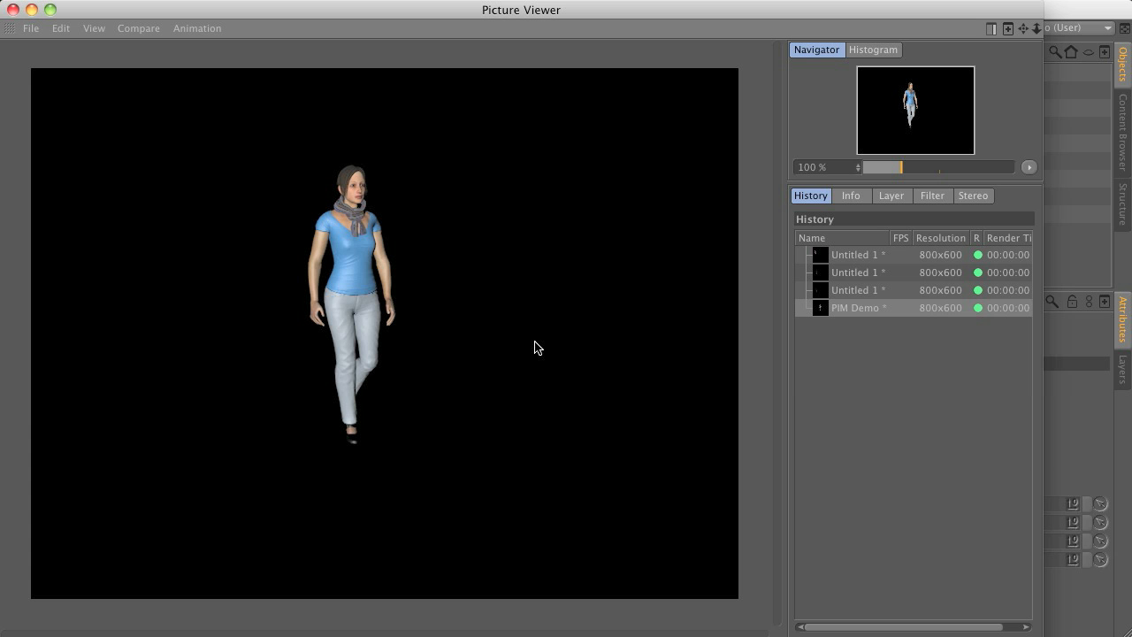
mouse_move(25, 25)
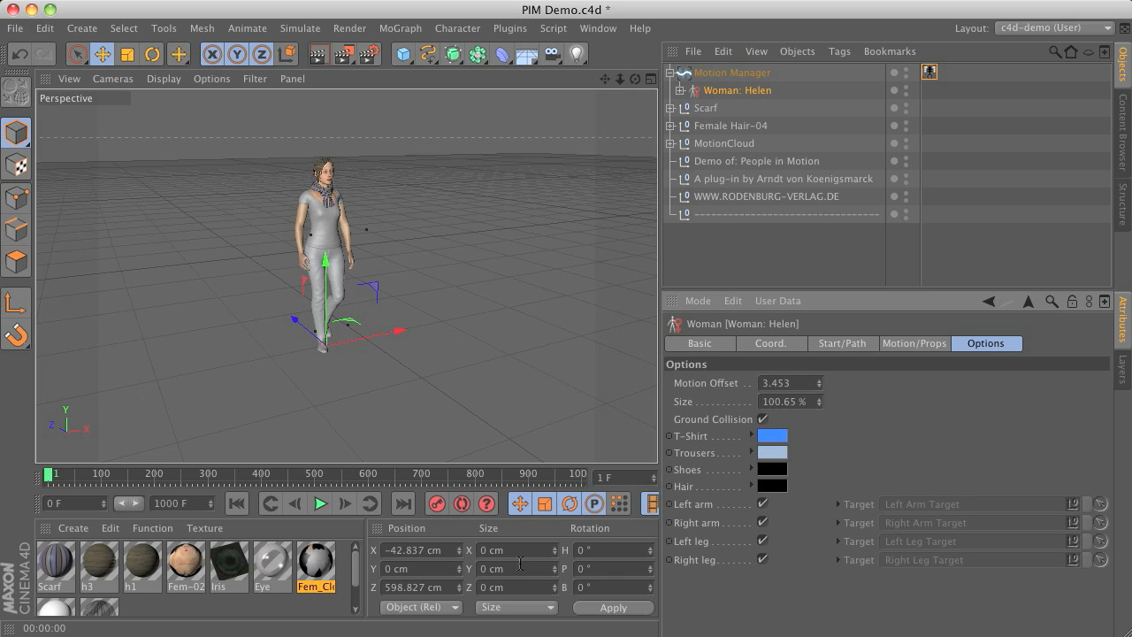
mouse_move(319, 55)
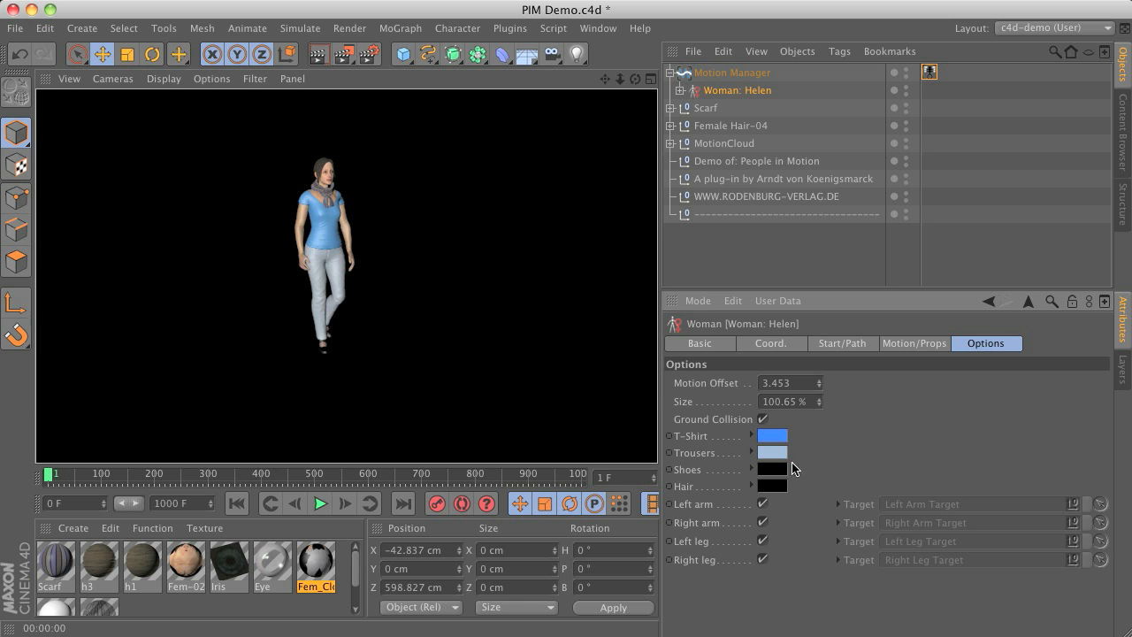
mouse_move(931, 505)
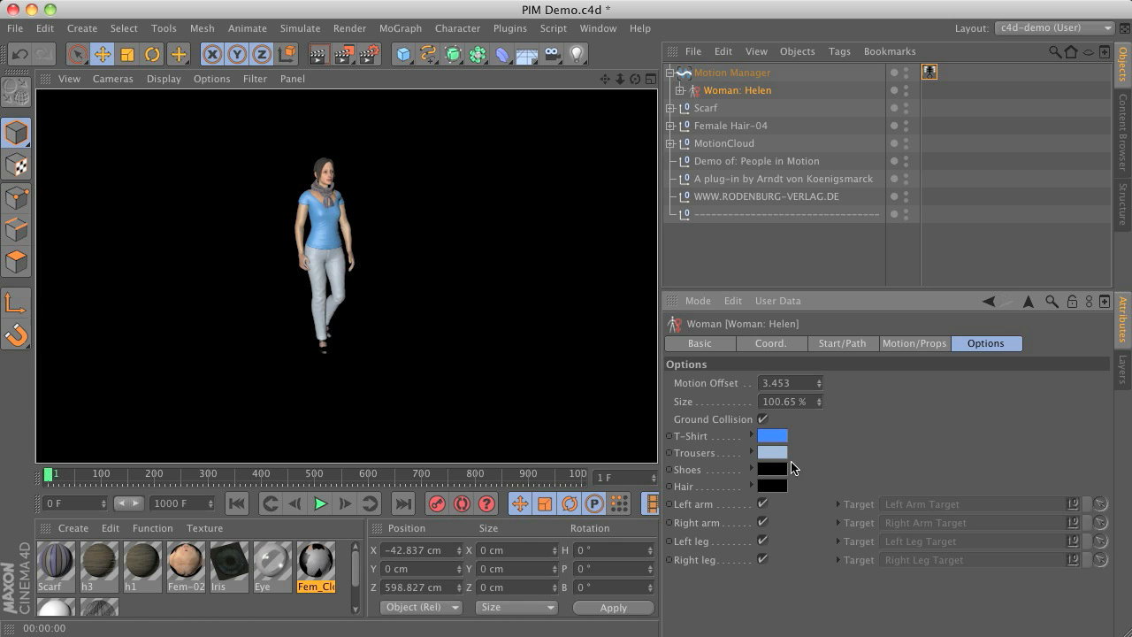
mouse_move(719, 494)
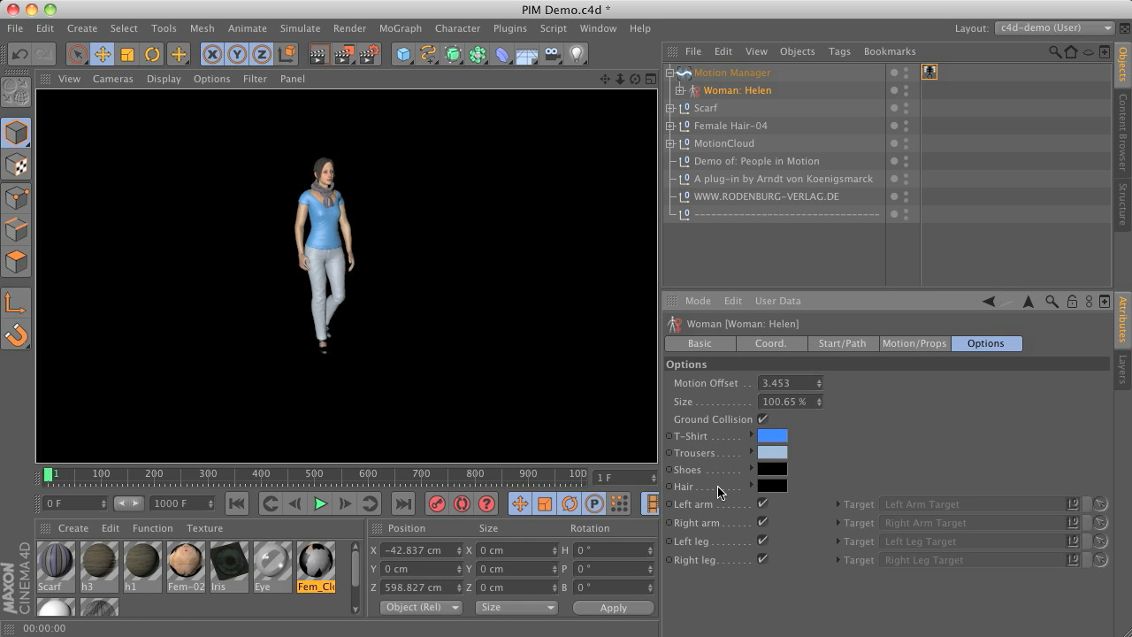
mouse_move(721, 492)
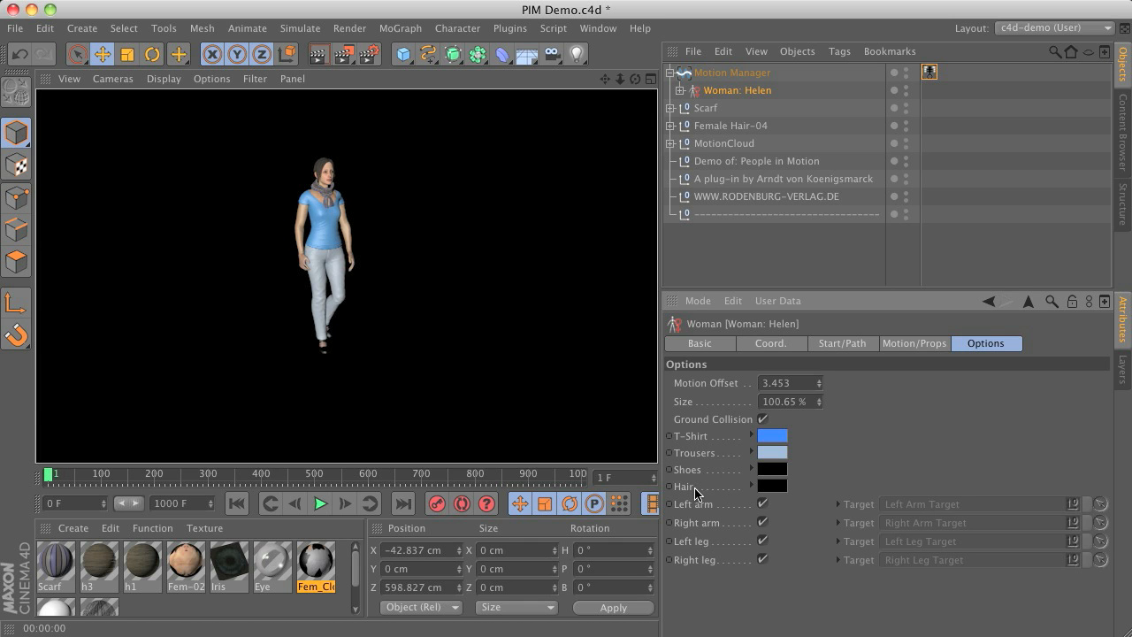
Show Helen's Motion/Props settings listing her Female Hair-04 and Scarf props.
click(914, 343)
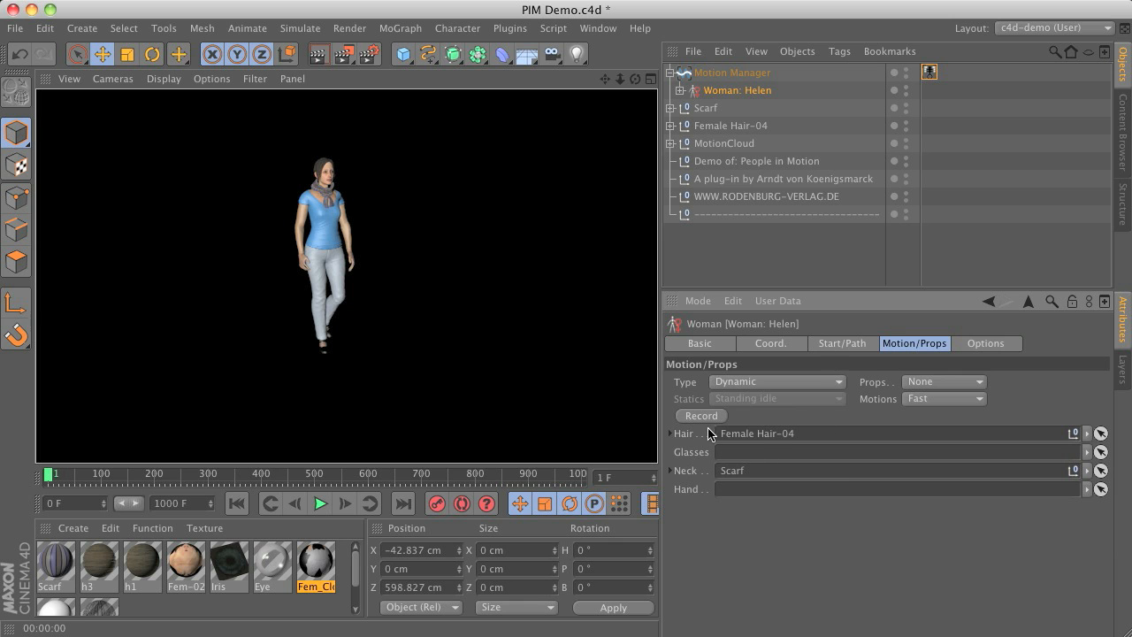
mouse_move(776, 441)
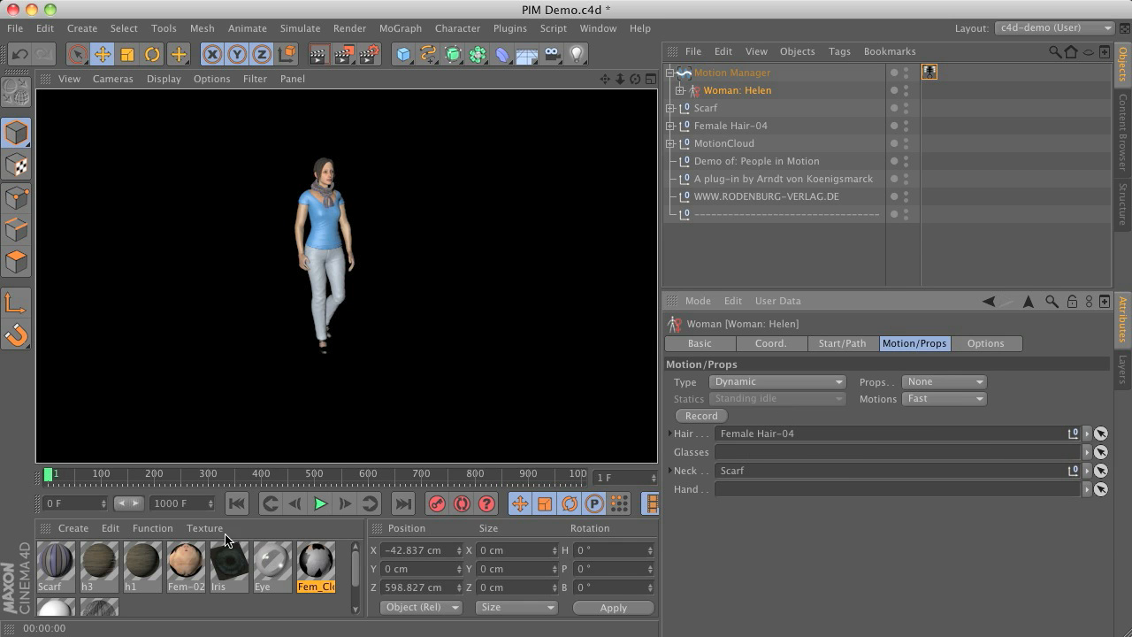
Edit the h3 hair material and set Helen's Hair colour option to white.
double_click(99, 564)
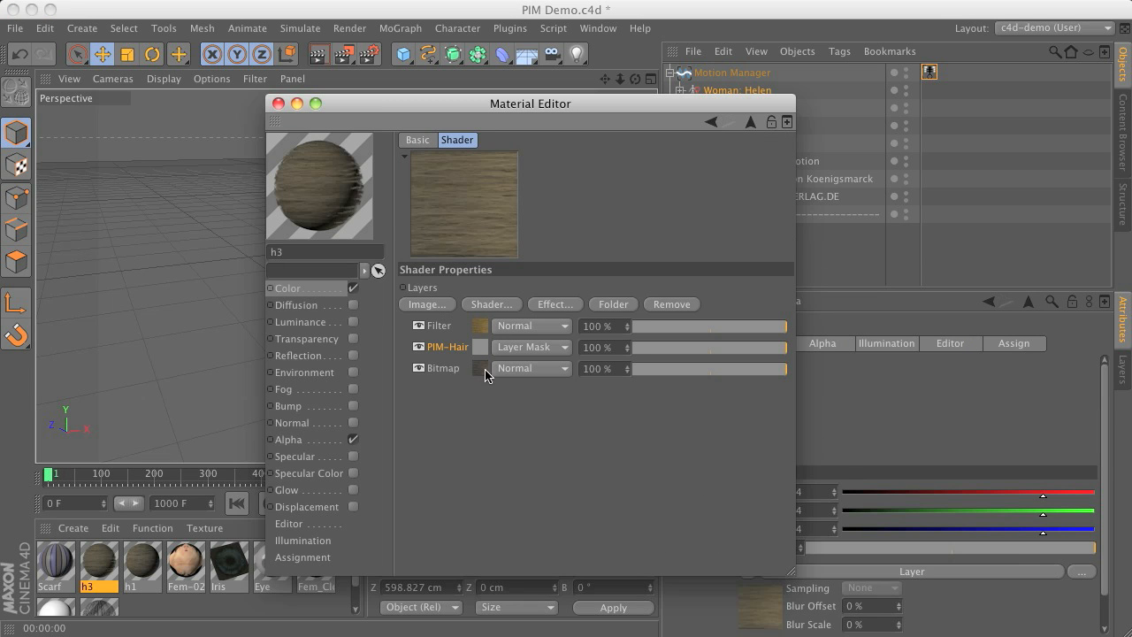
mouse_move(476, 385)
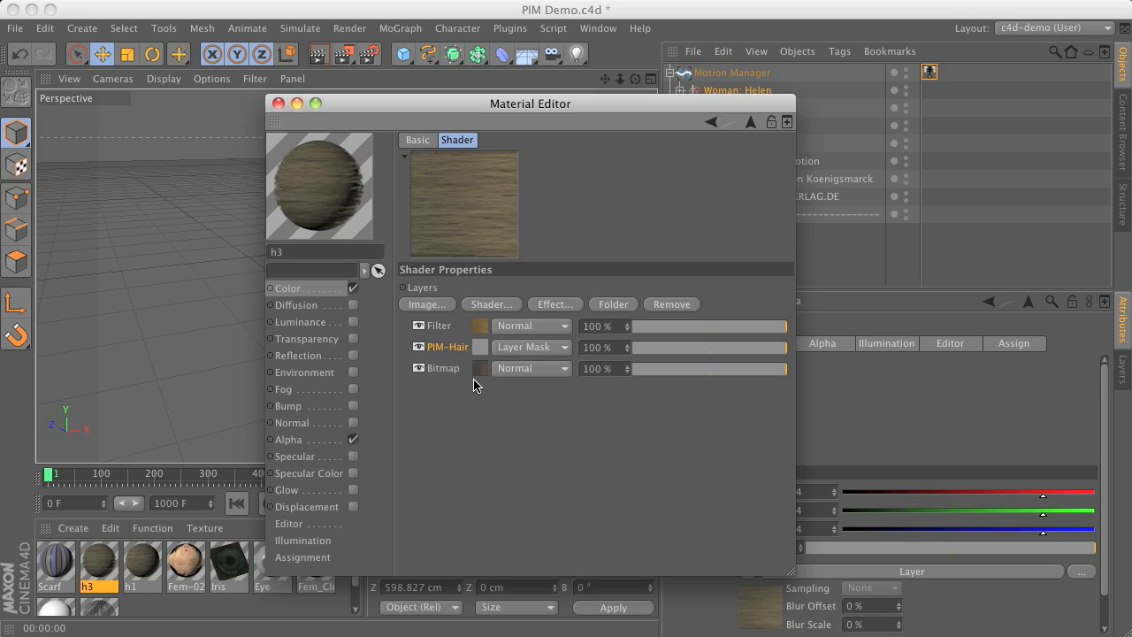
mouse_move(476, 332)
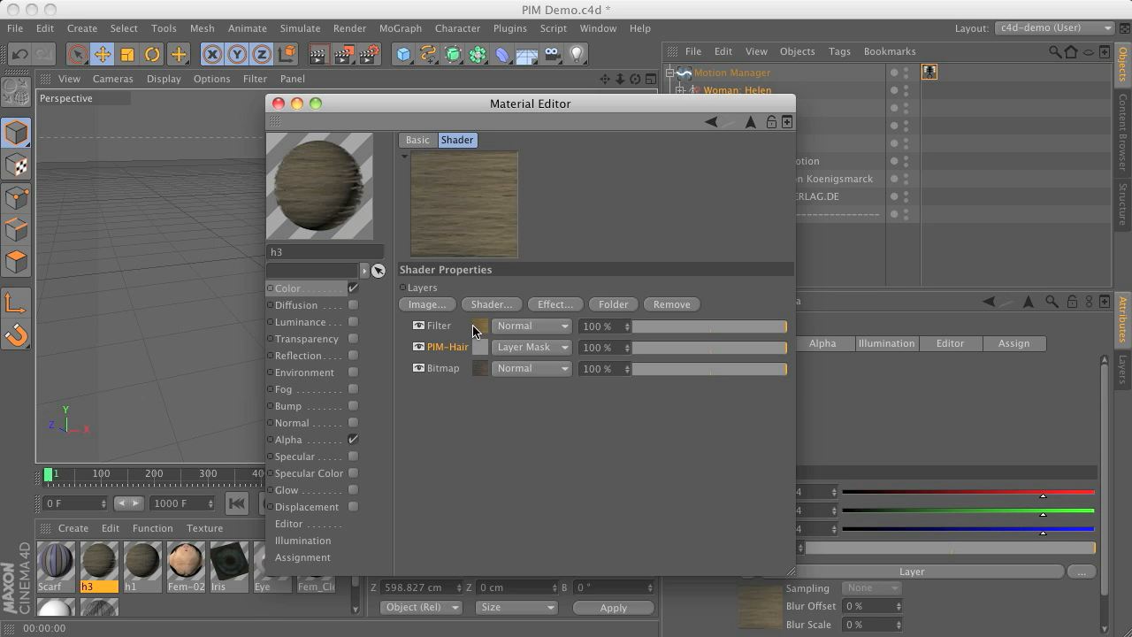
mouse_move(478, 380)
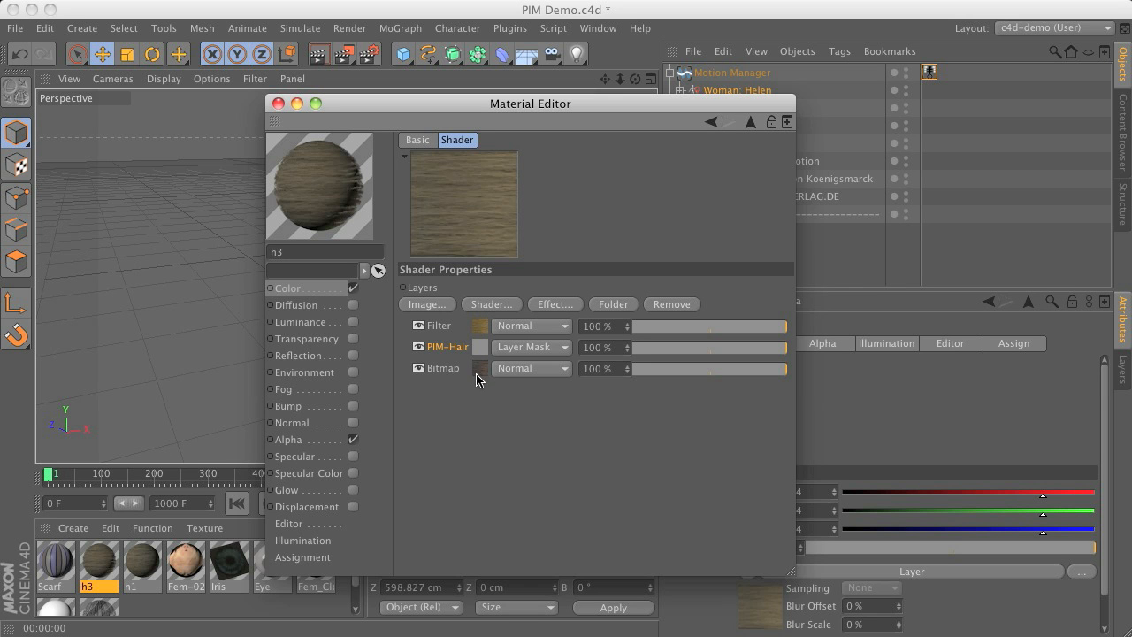
mouse_move(507, 343)
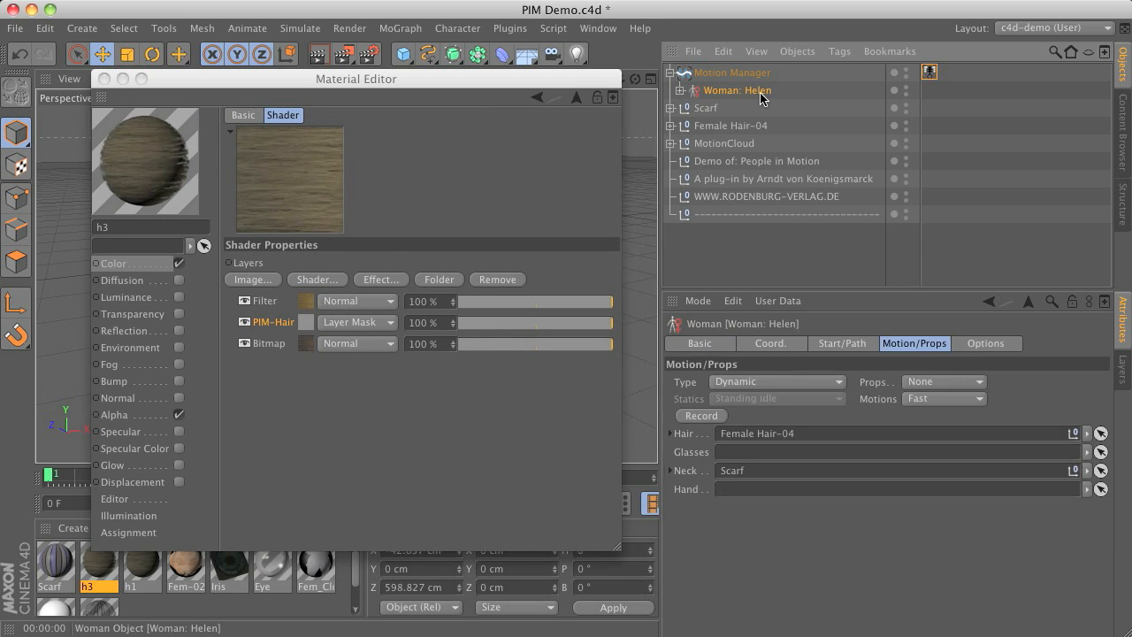
click(986, 343)
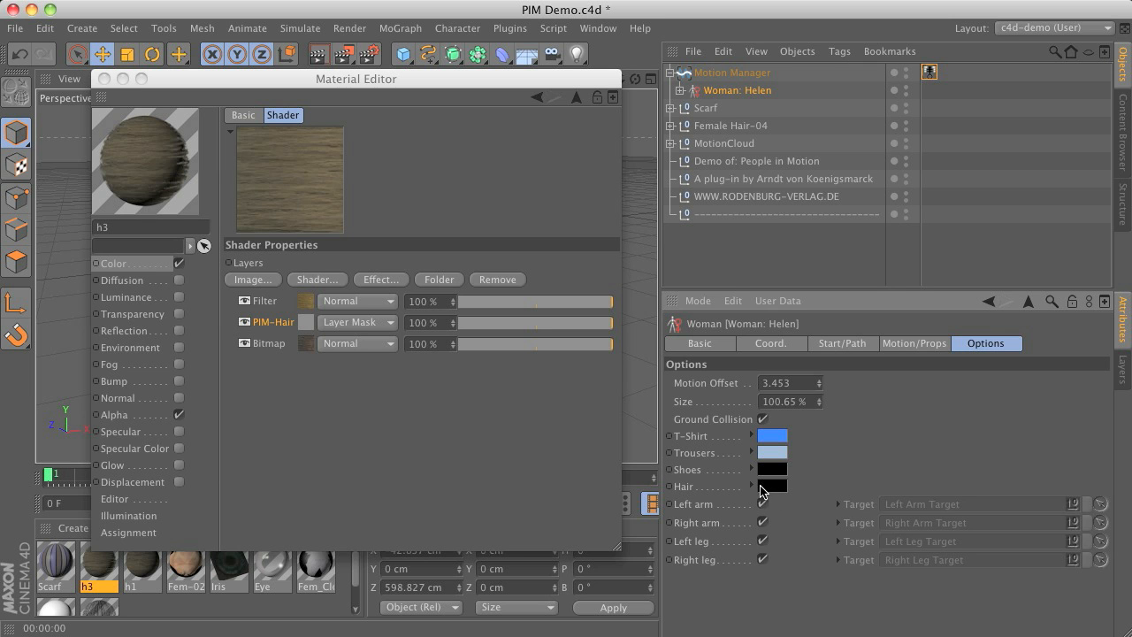
click(770, 486)
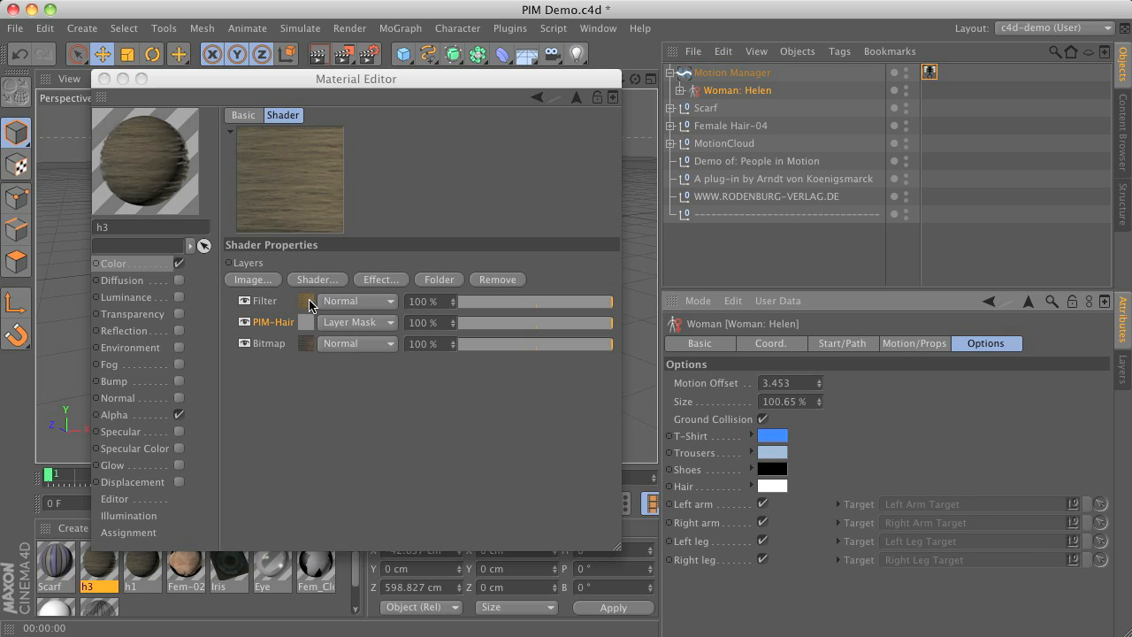
mouse_move(311, 307)
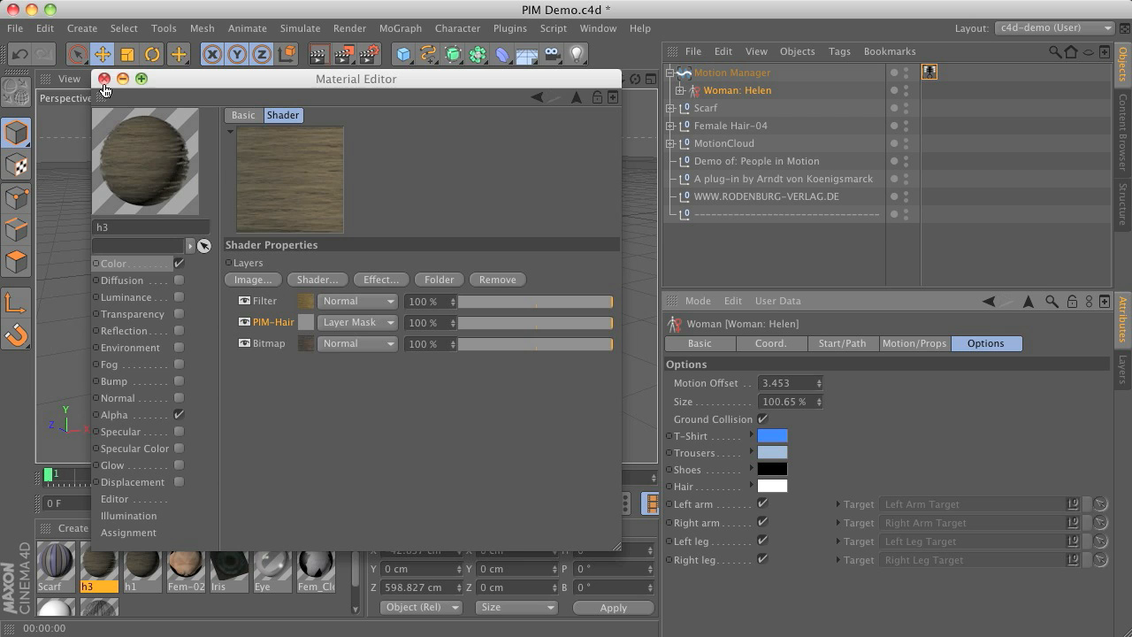
Close the h3 Material Editor and return to Helen's Motion/Props settings.
click(104, 78)
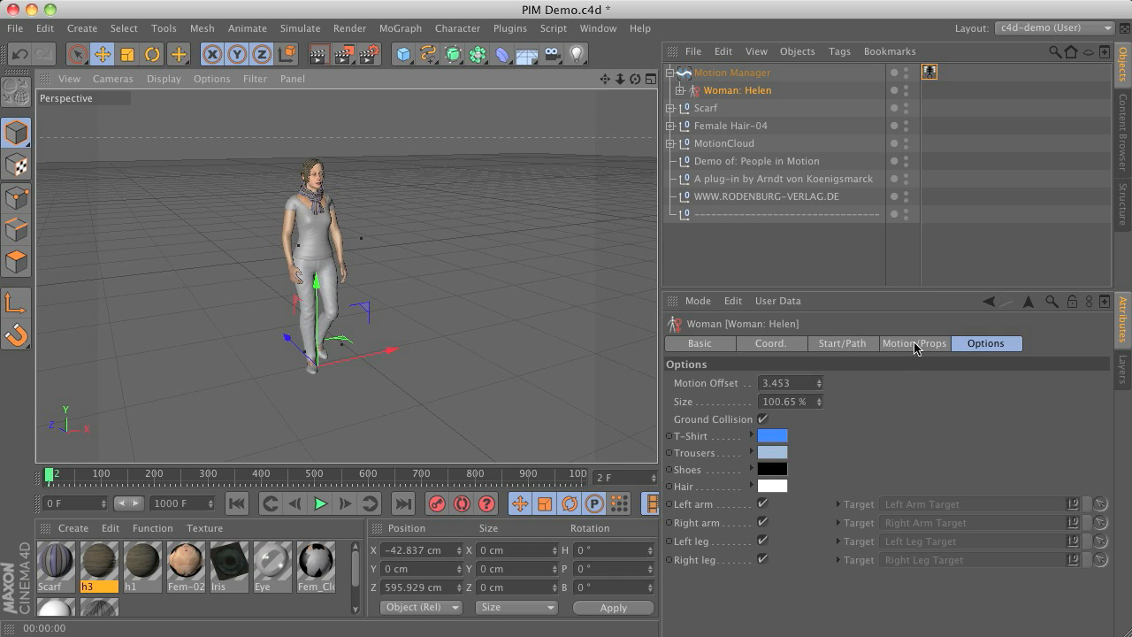
click(913, 343)
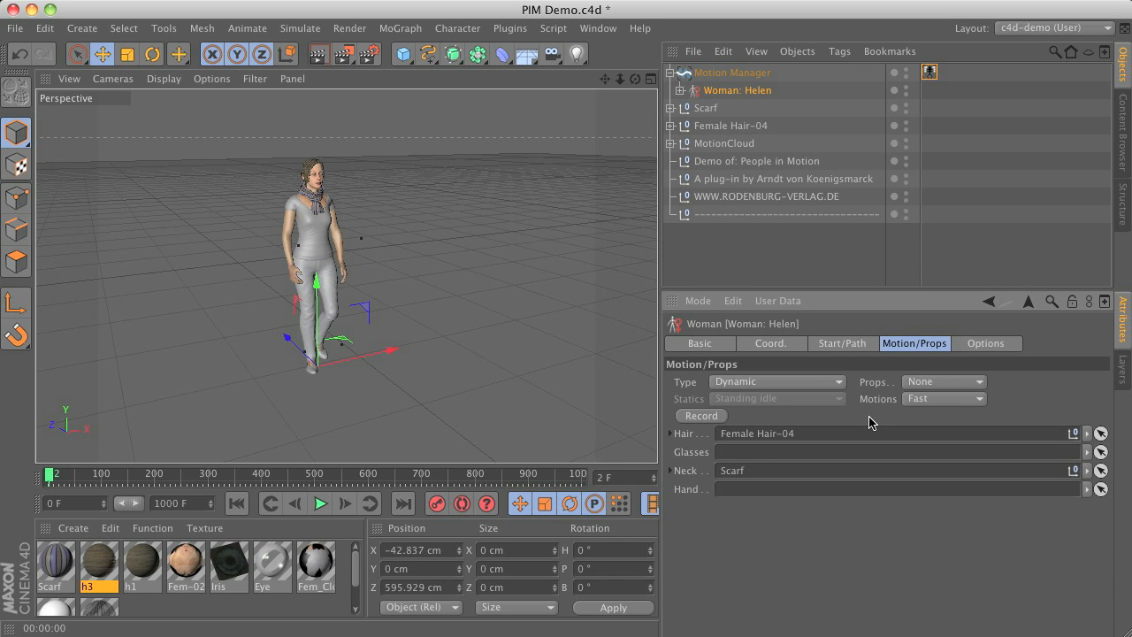
mouse_move(857, 383)
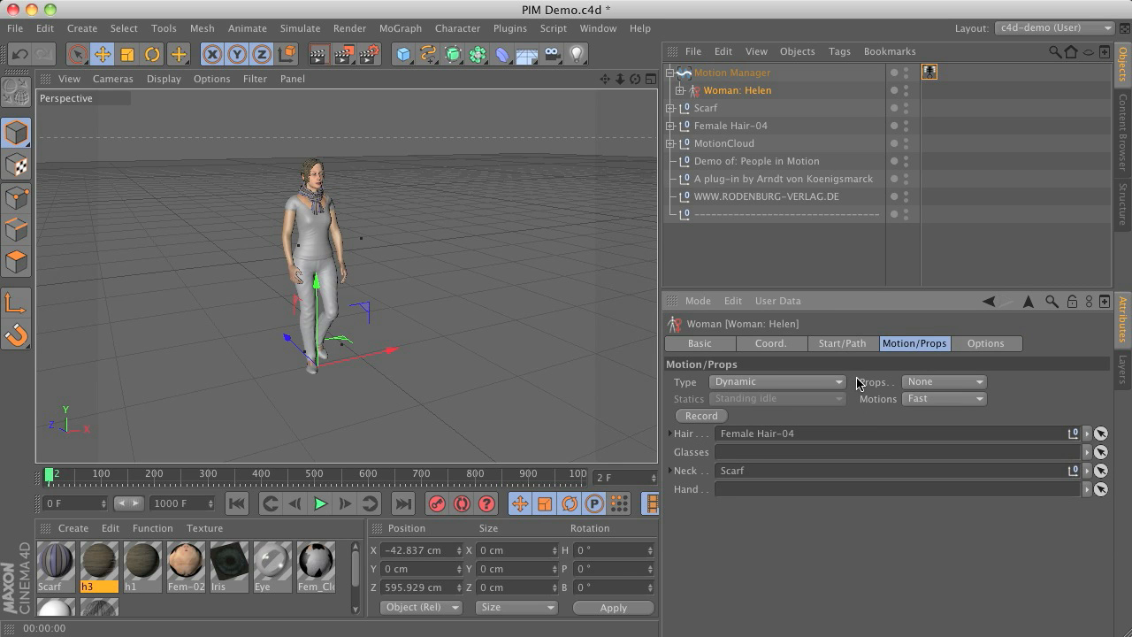
mouse_move(641, 79)
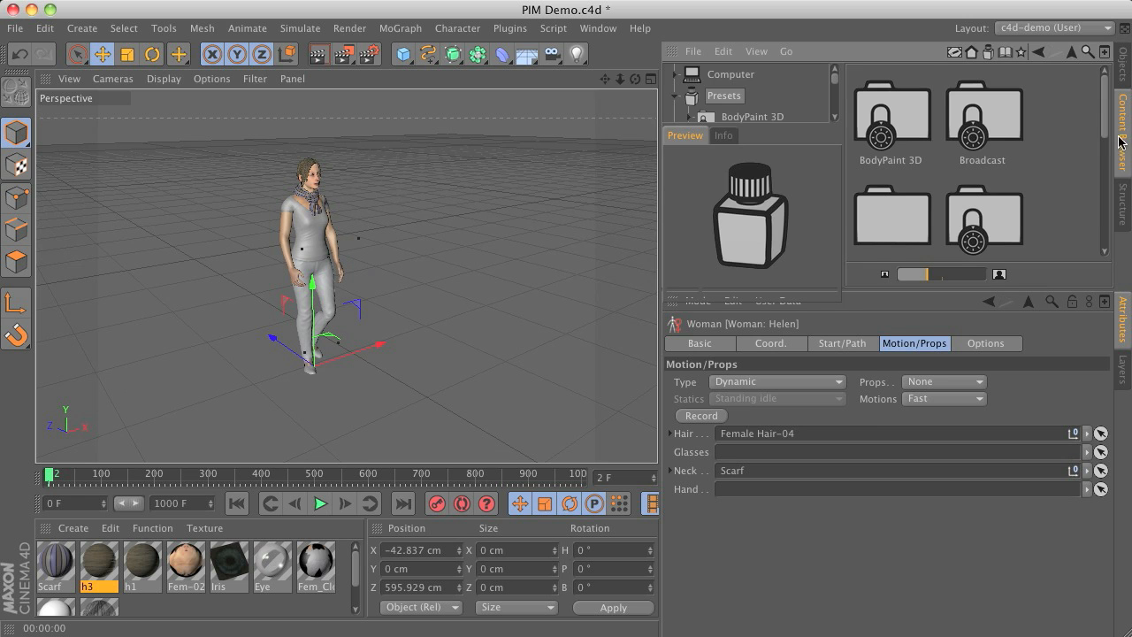
Scroll through the People in Motion presets past the hair and character items.
scroll(down, 3)
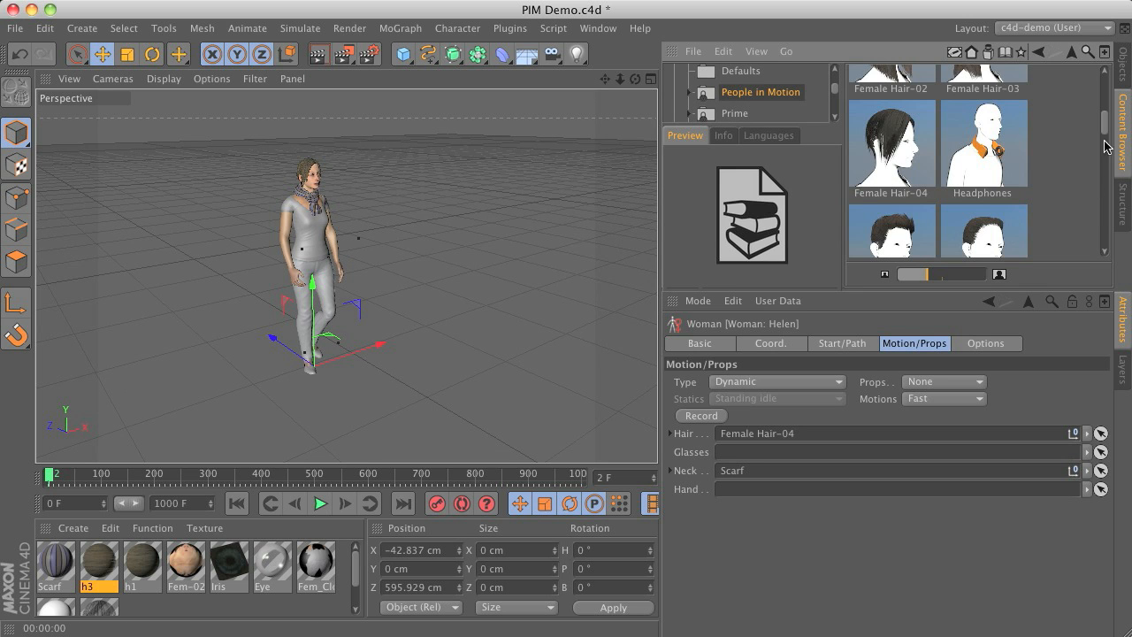
scroll(down, 3)
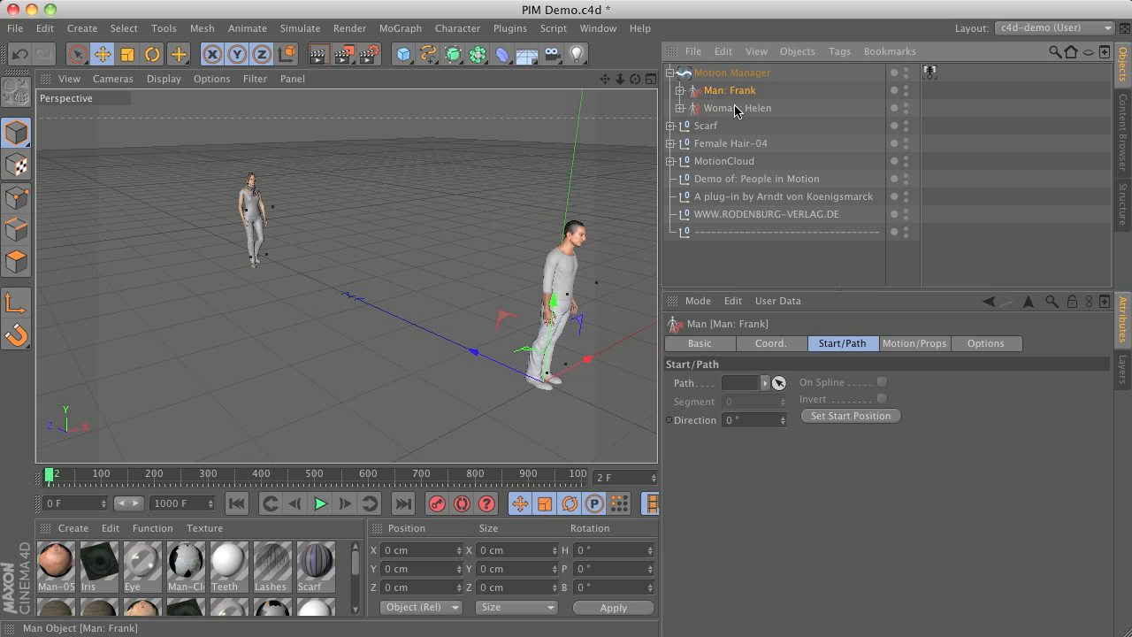
Set Frank's Statics pose to Standing, Windowing in his Motion/Props settings.
click(914, 343)
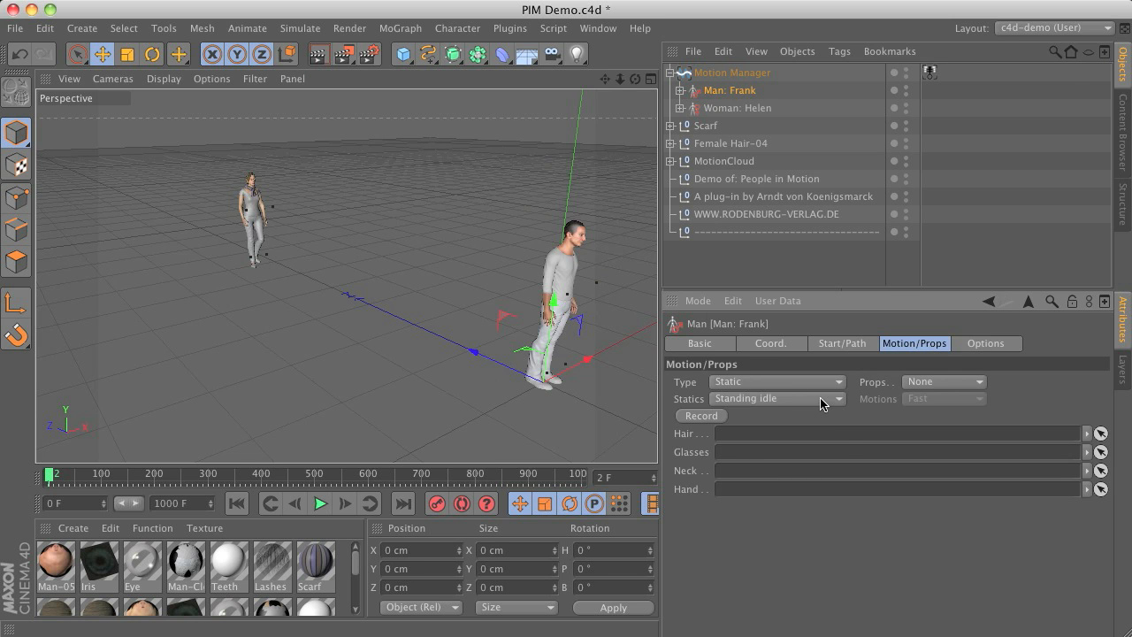
click(776, 398)
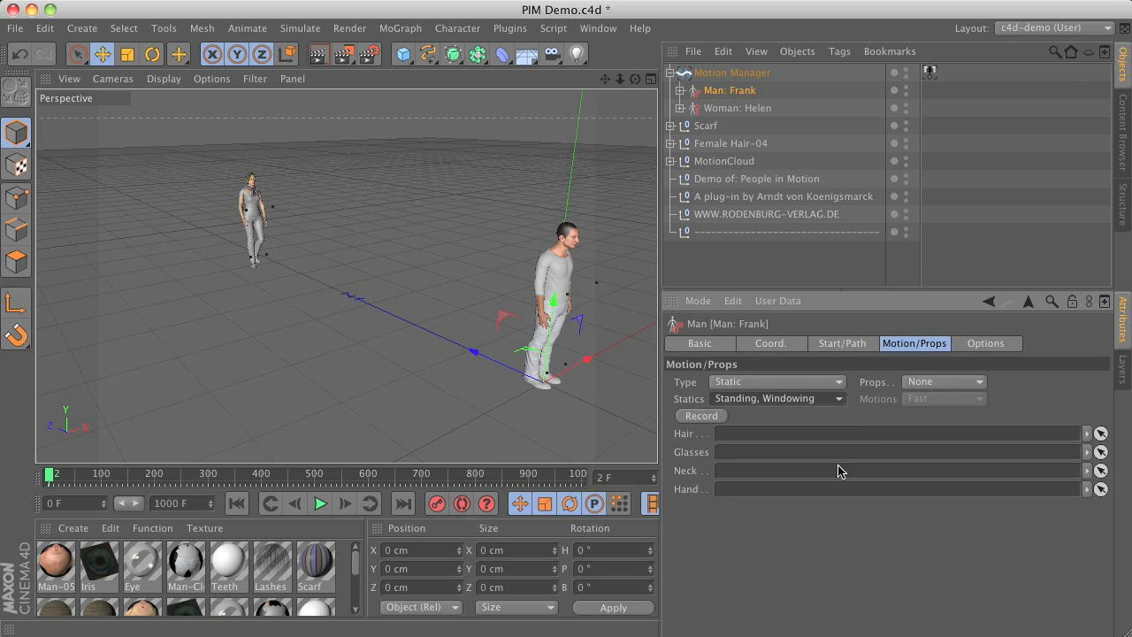
Play the animation so Helen walks past standing Frank, then stop playback.
click(320, 502)
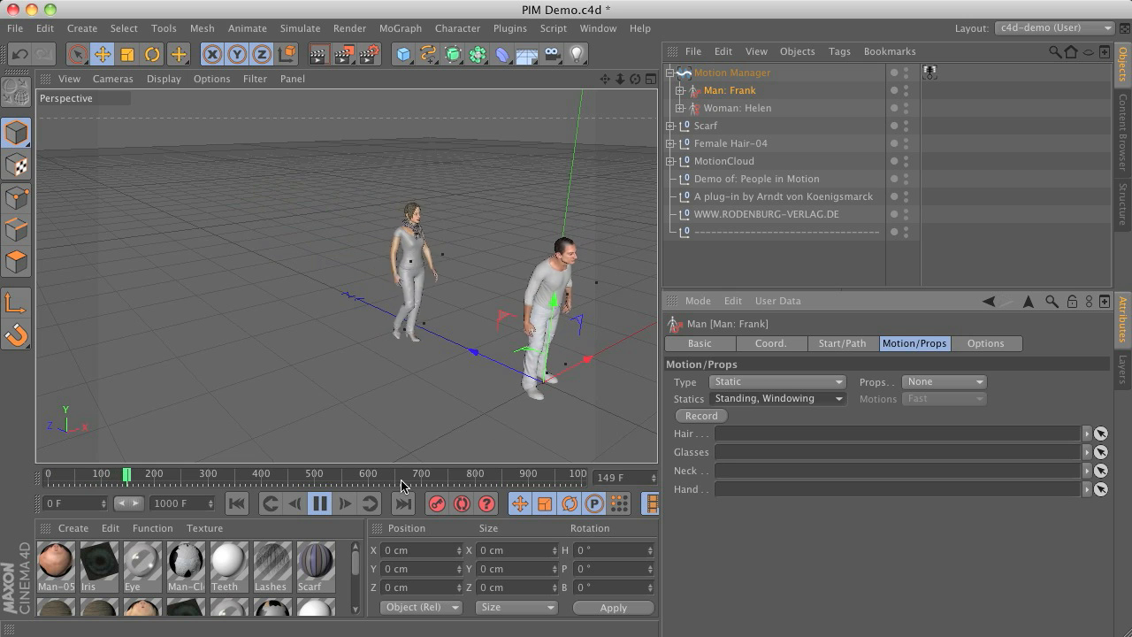
click(320, 502)
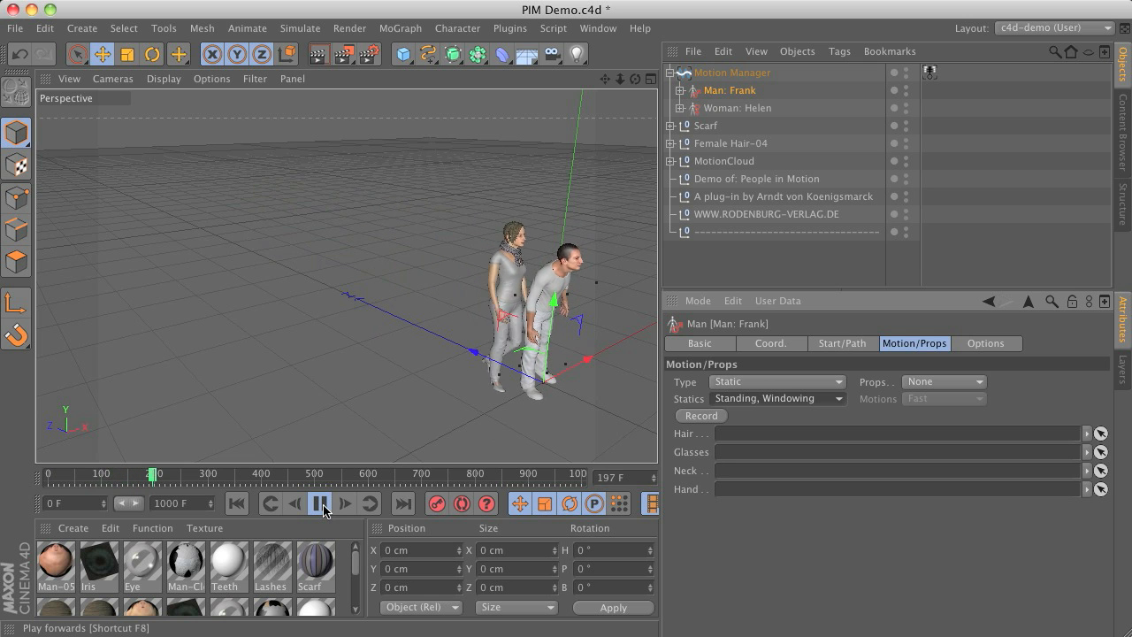
click(319, 502)
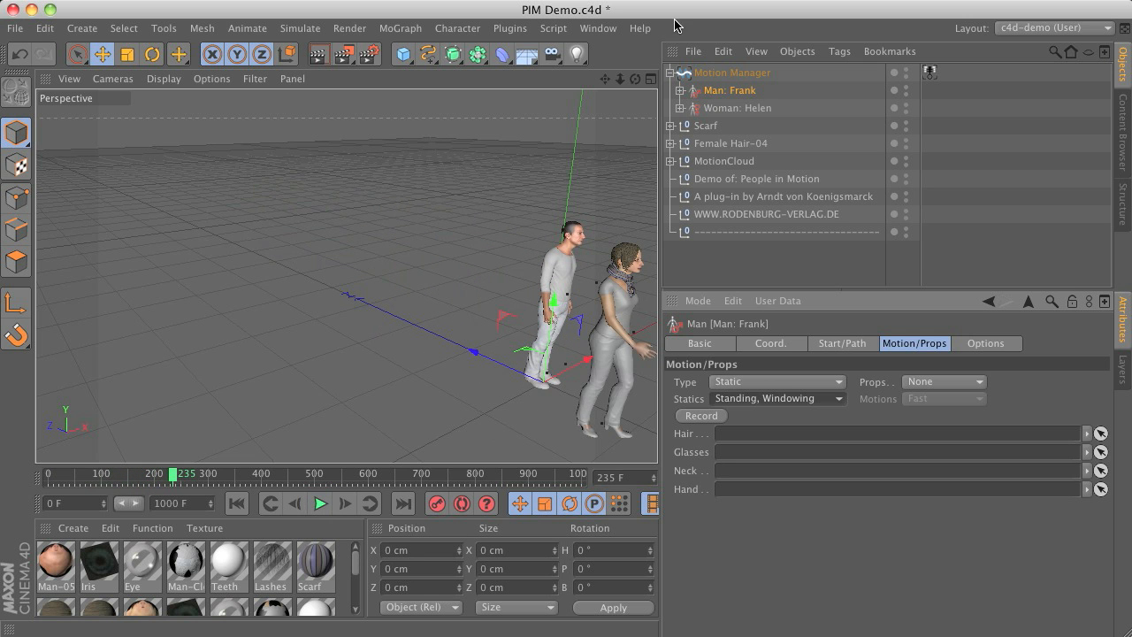